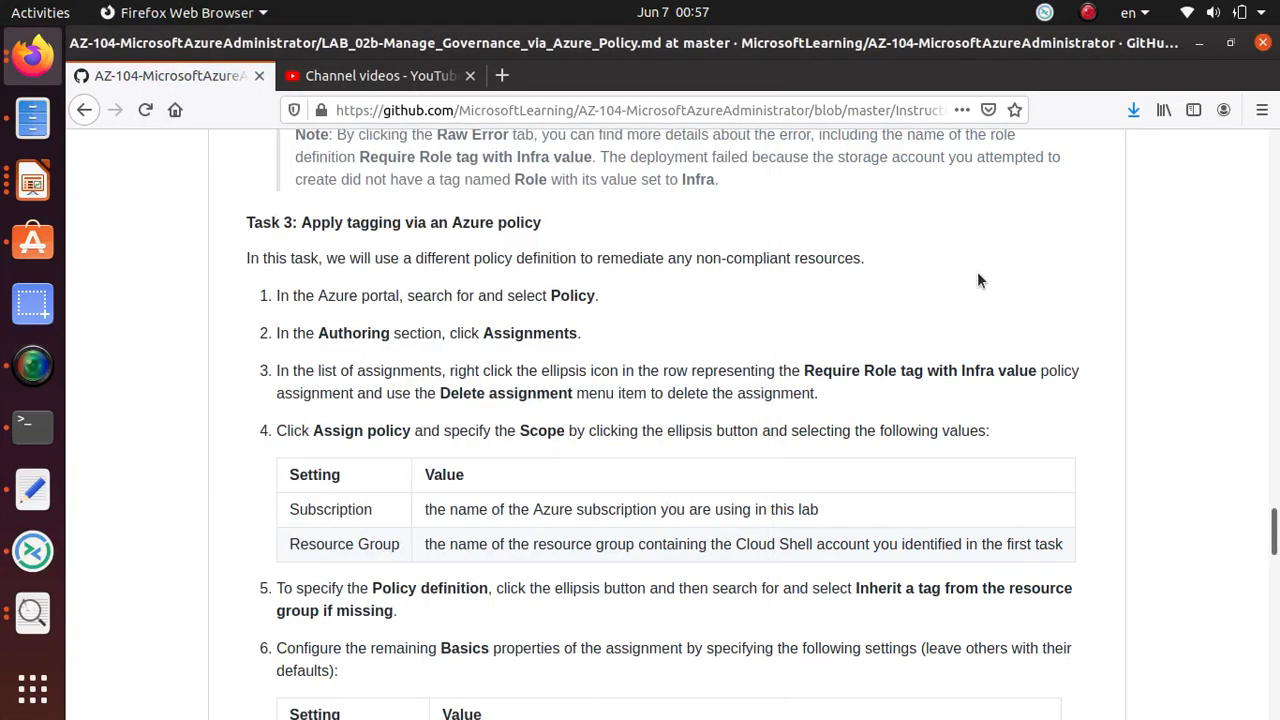
mouse_move(978, 192)
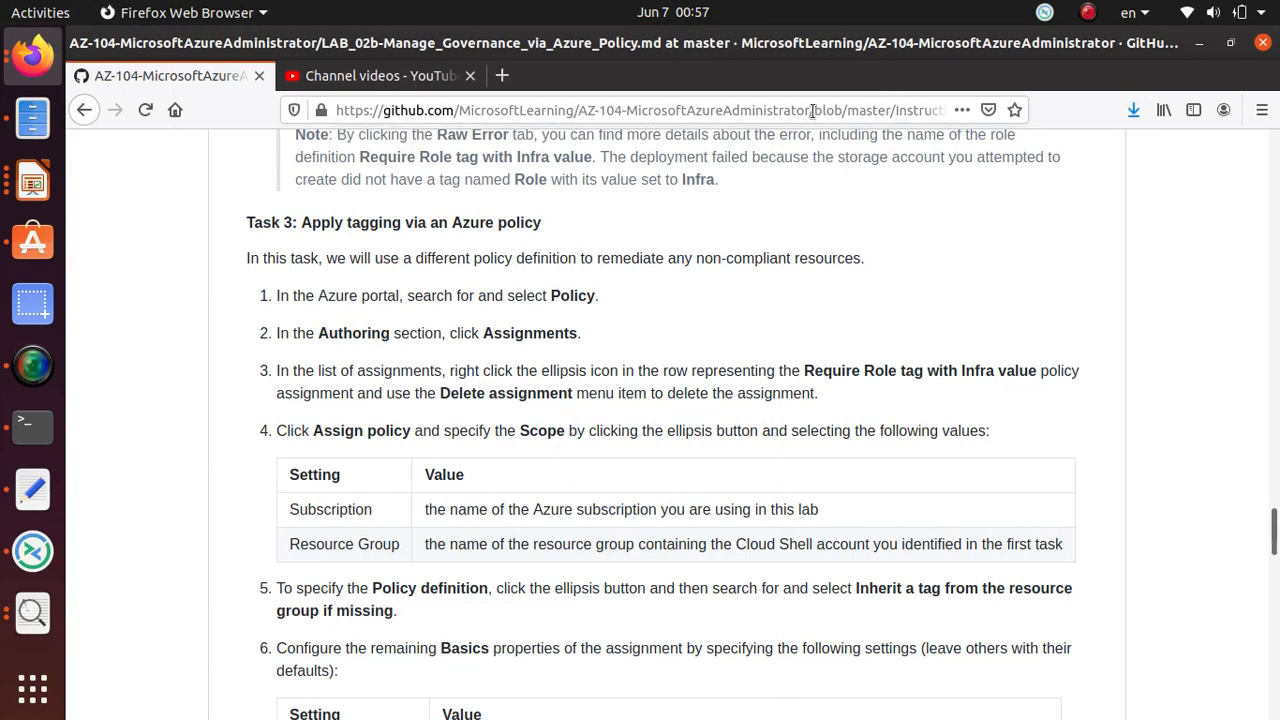
mouse_move(810, 110)
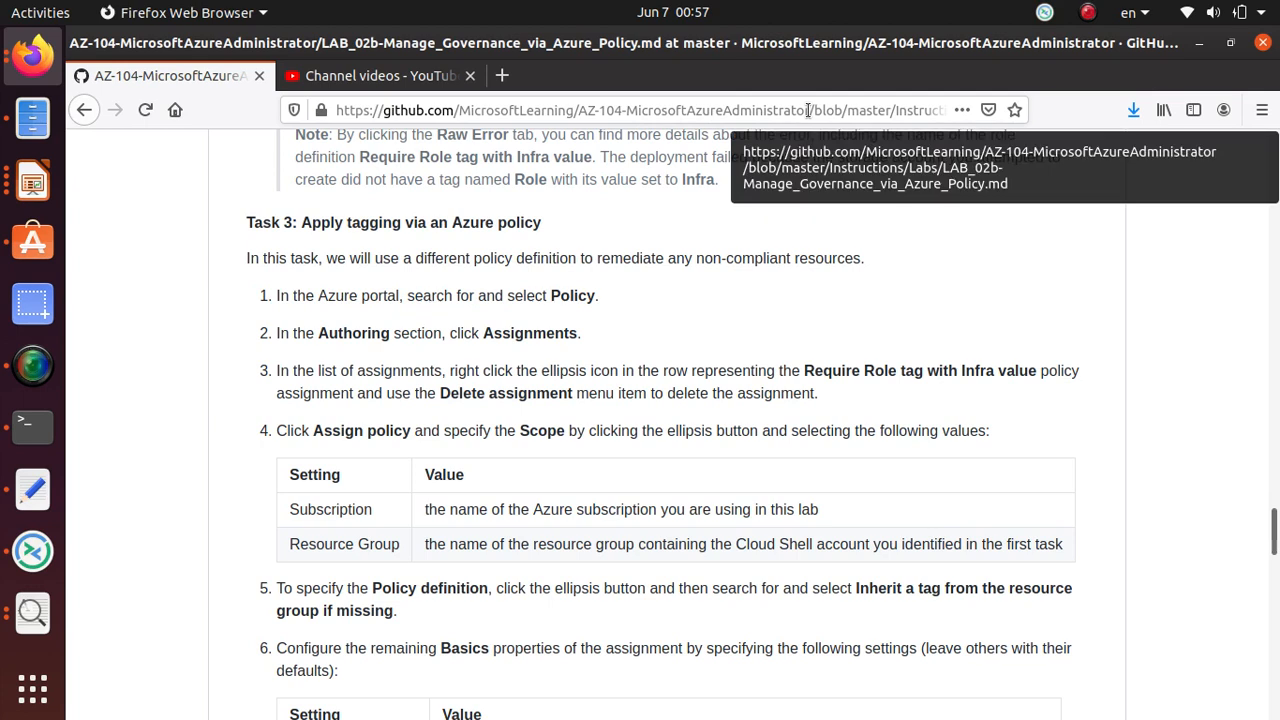
mouse_move(705, 120)
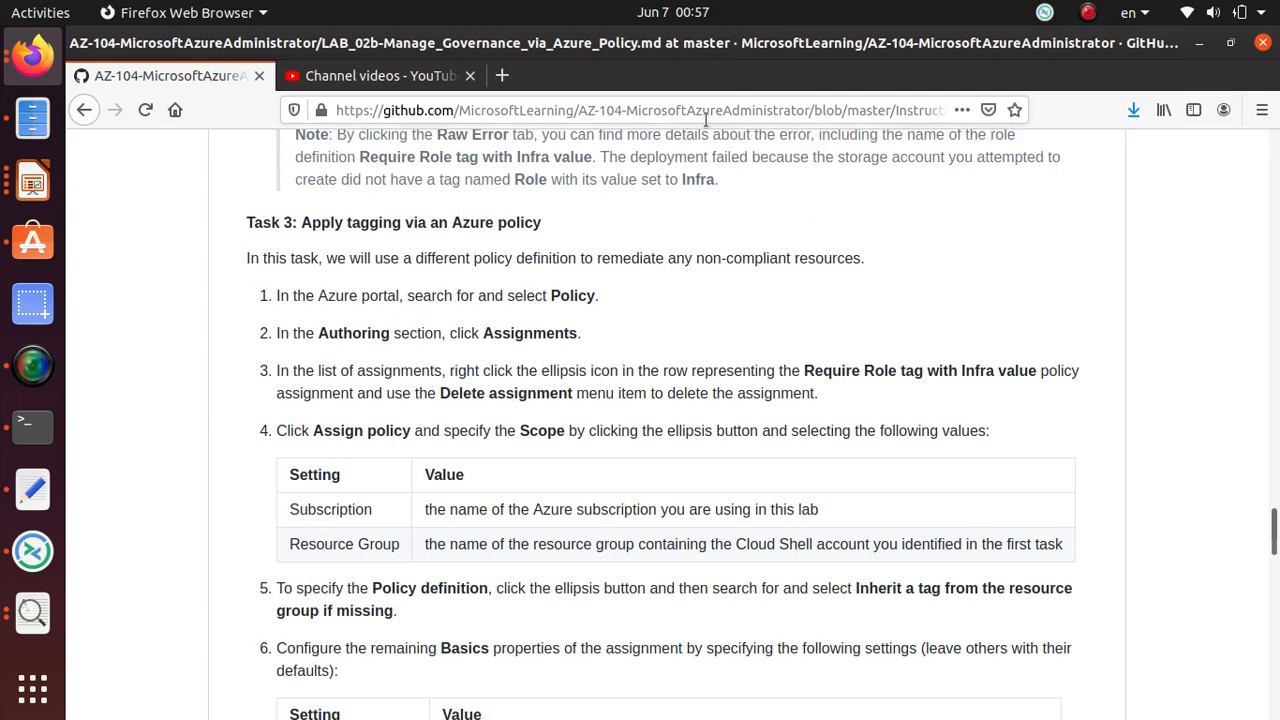
mouse_move(710, 118)
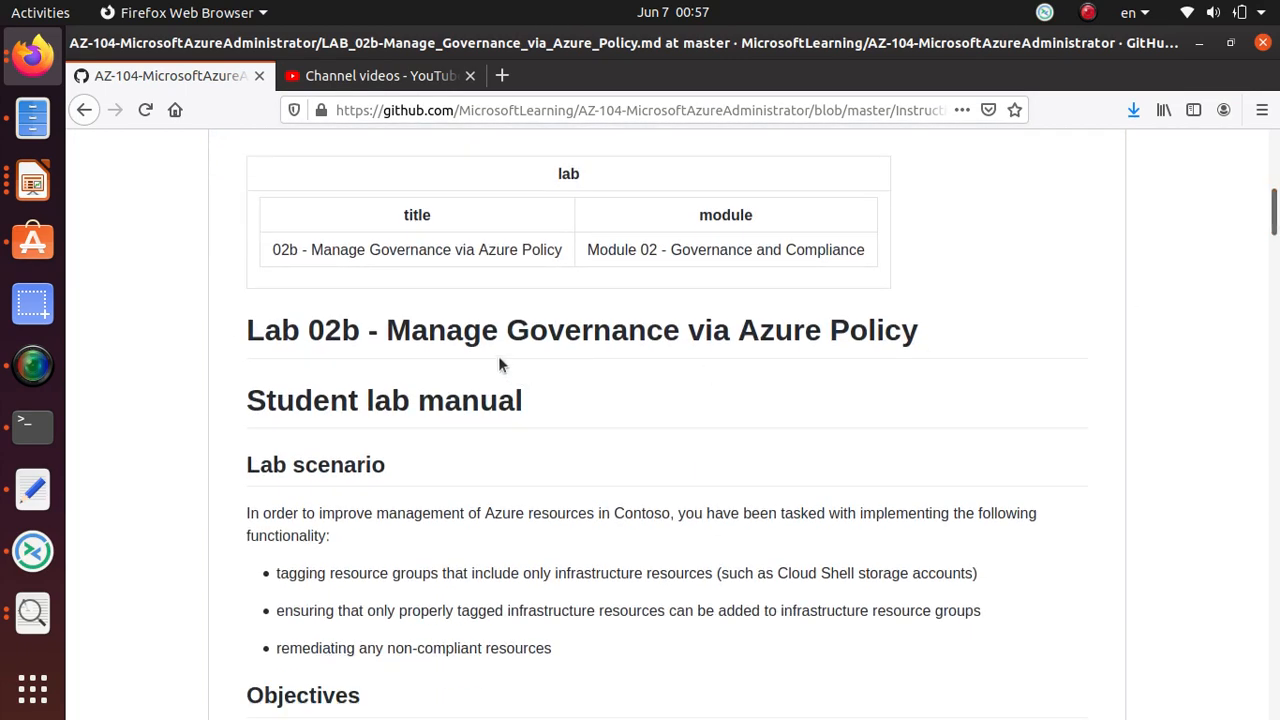
mouse_move(723, 354)
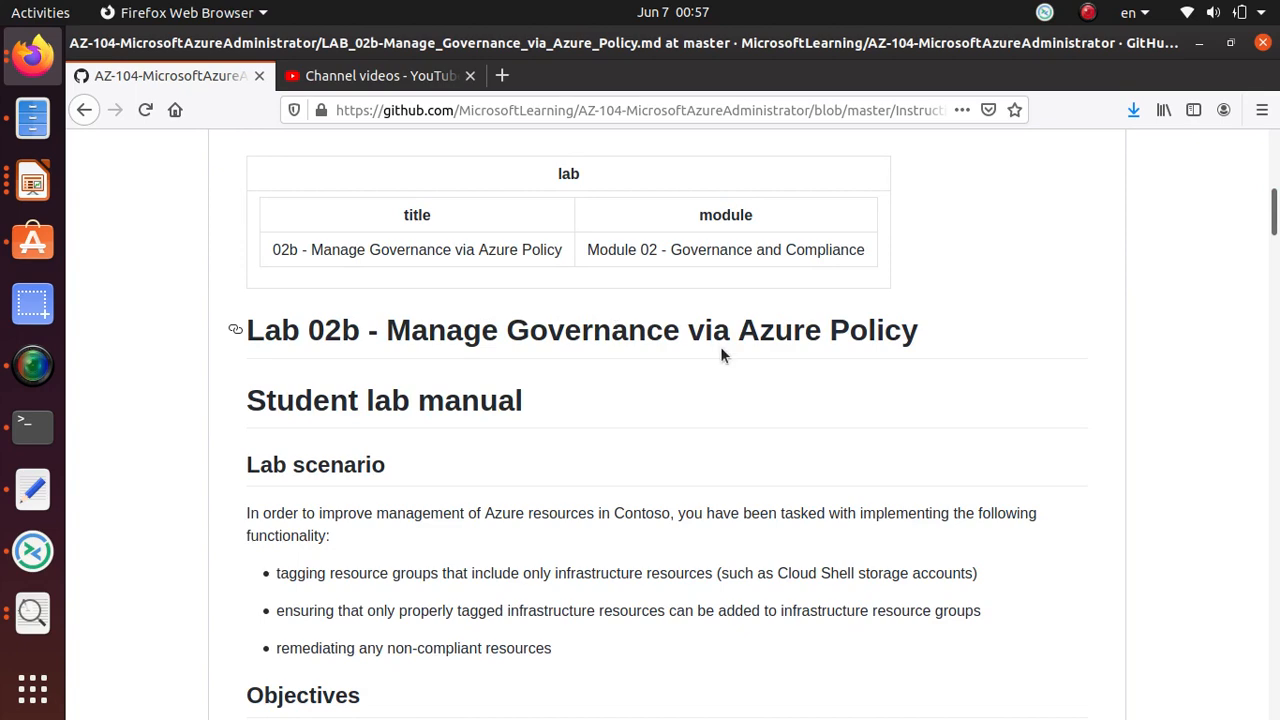
Scroll the GitHub lab manual to the Lab scenario and Objectives sections.
scroll("down", 3)
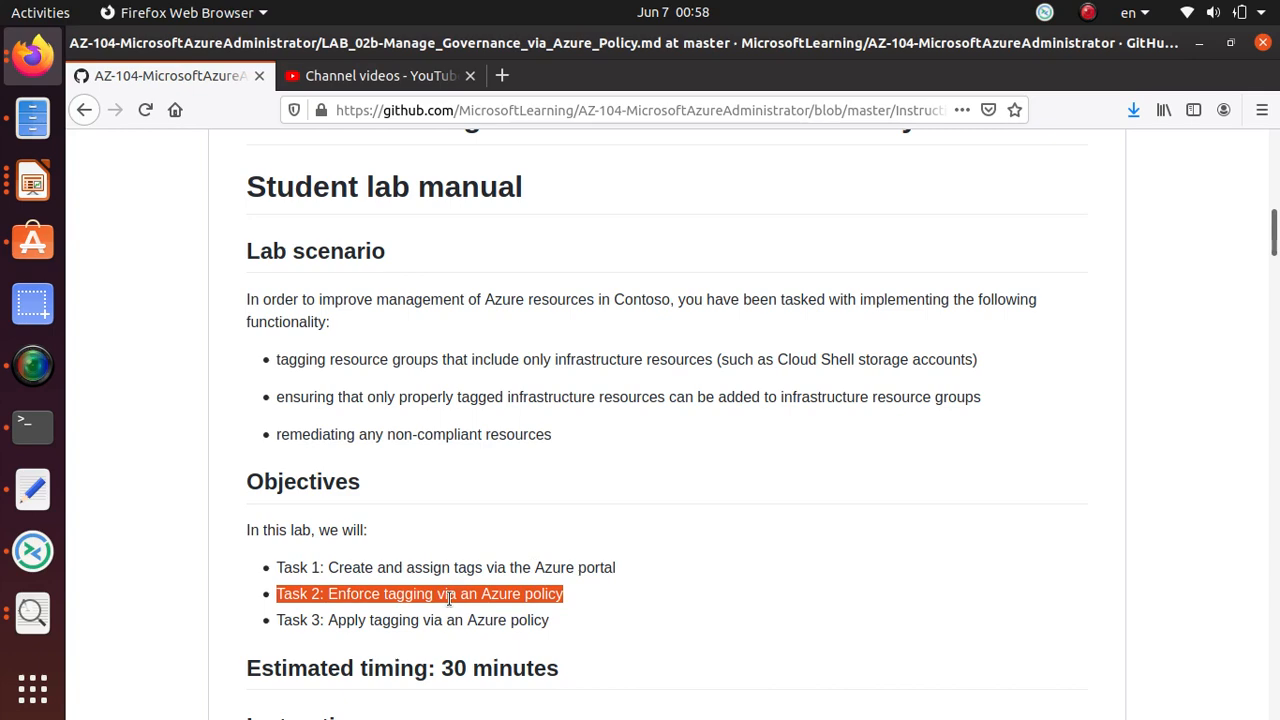
scroll("down", 3)
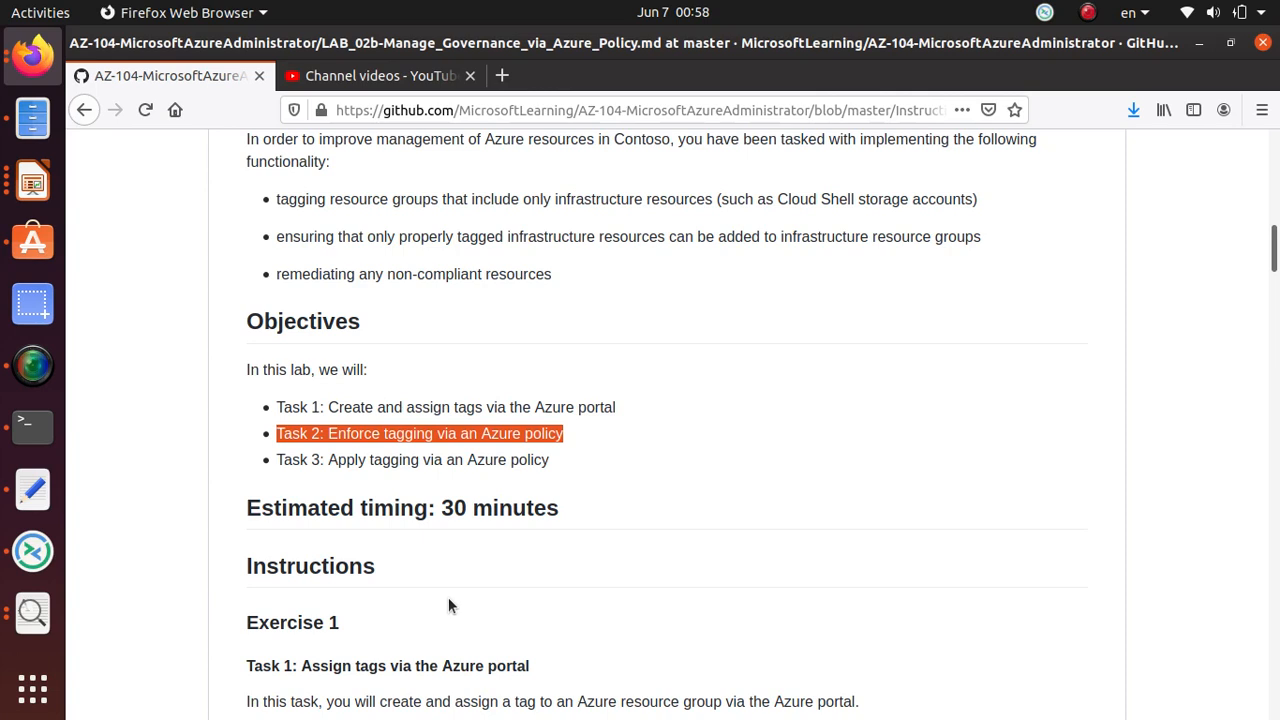
mouse_move(446, 613)
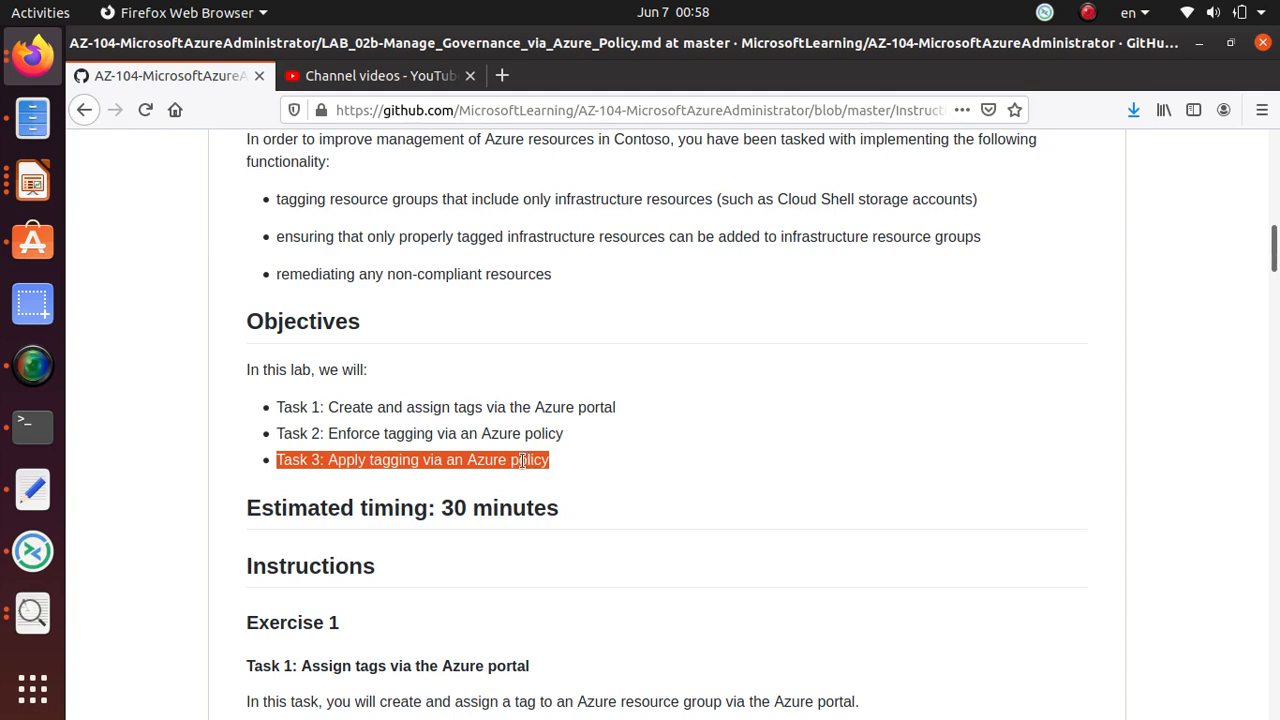
mouse_move(305, 348)
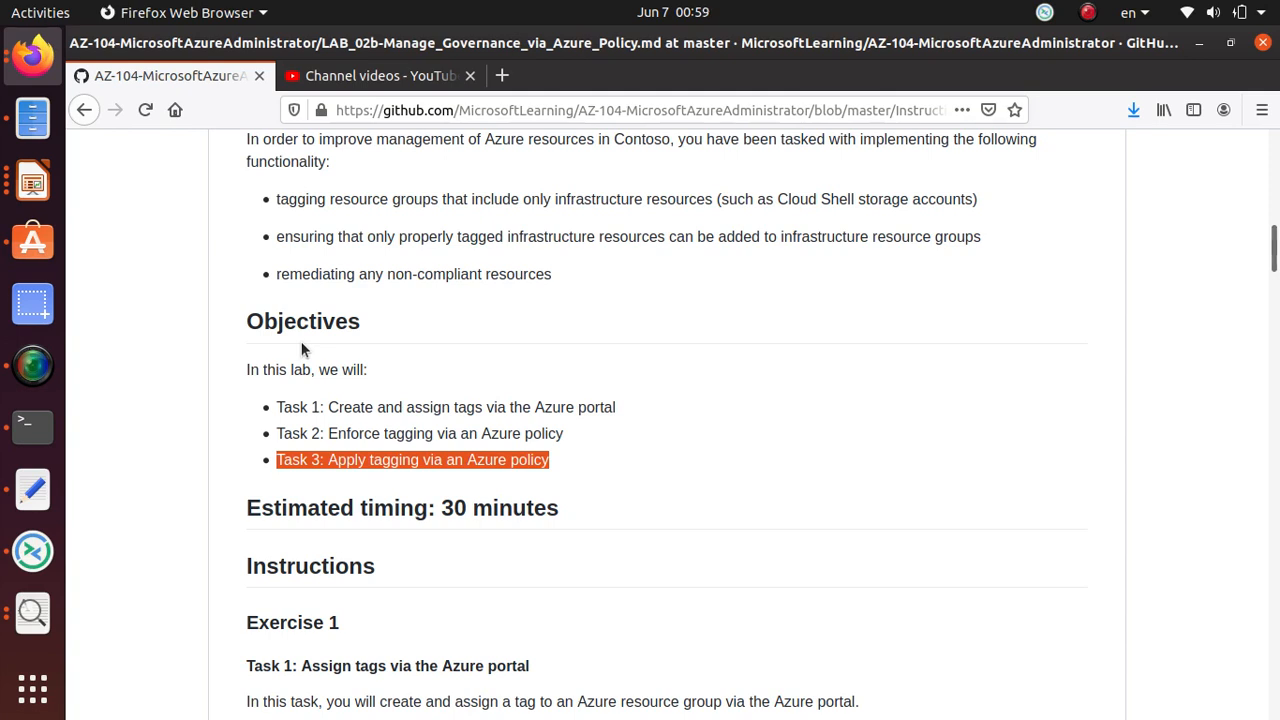
mouse_move(340, 344)
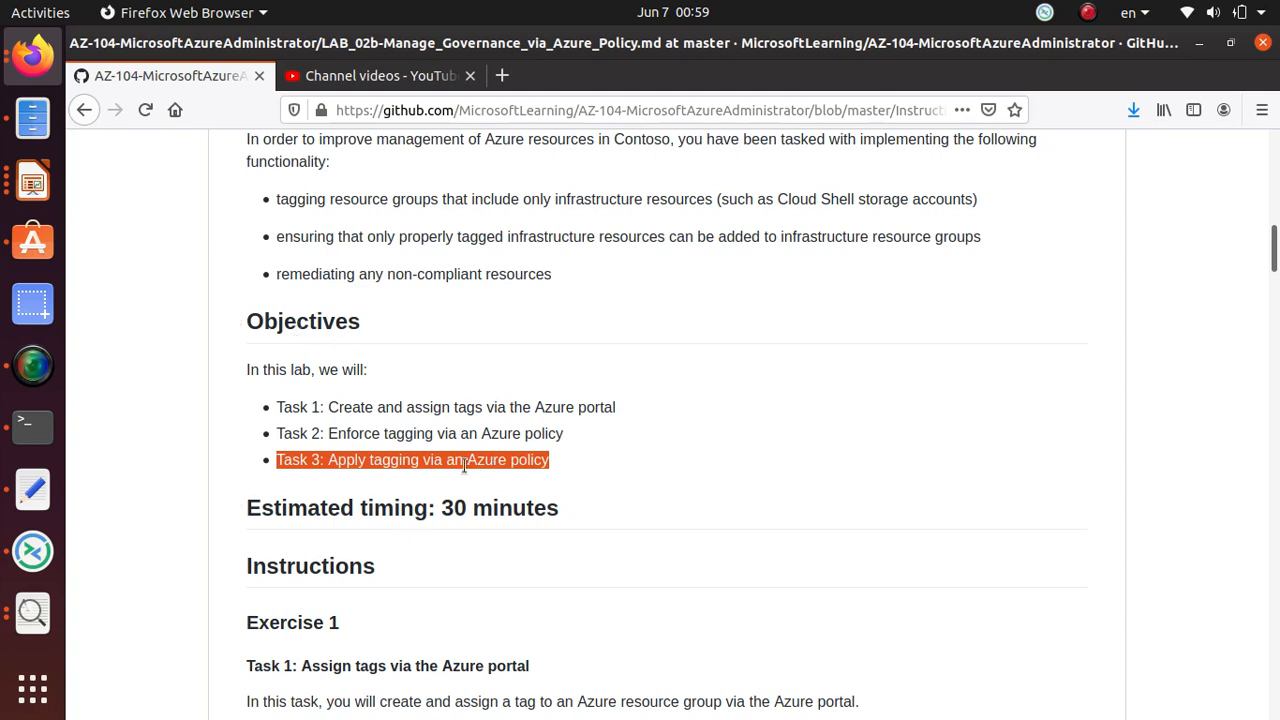
mouse_move(320, 478)
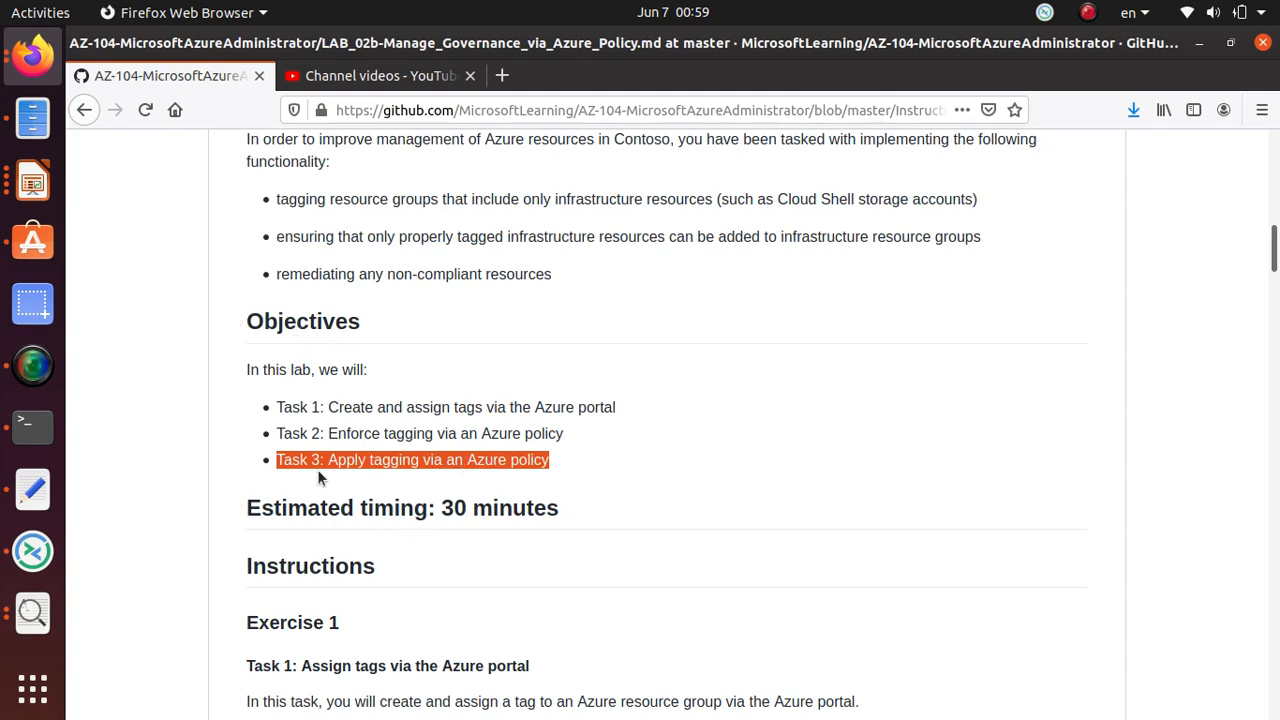
Scroll the lab manual down to Task 3: Apply tagging via an Azure policy.
scroll("down", 3)
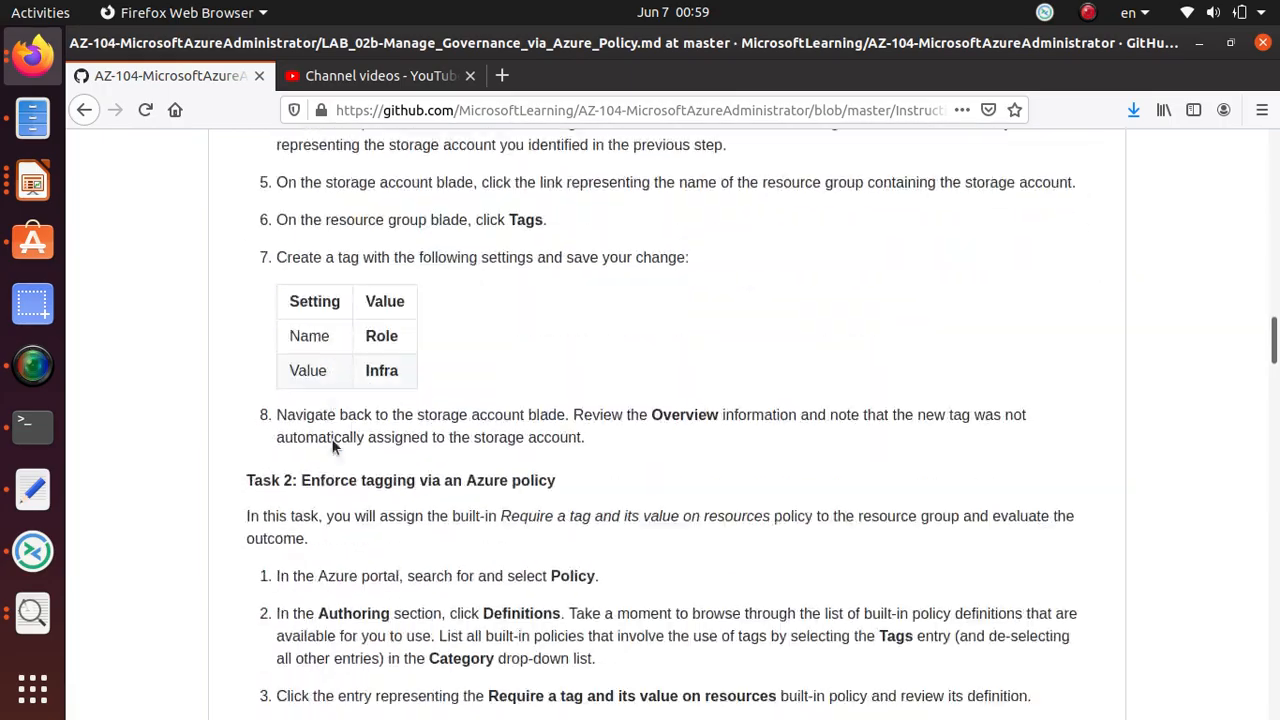
scroll("down", 3)
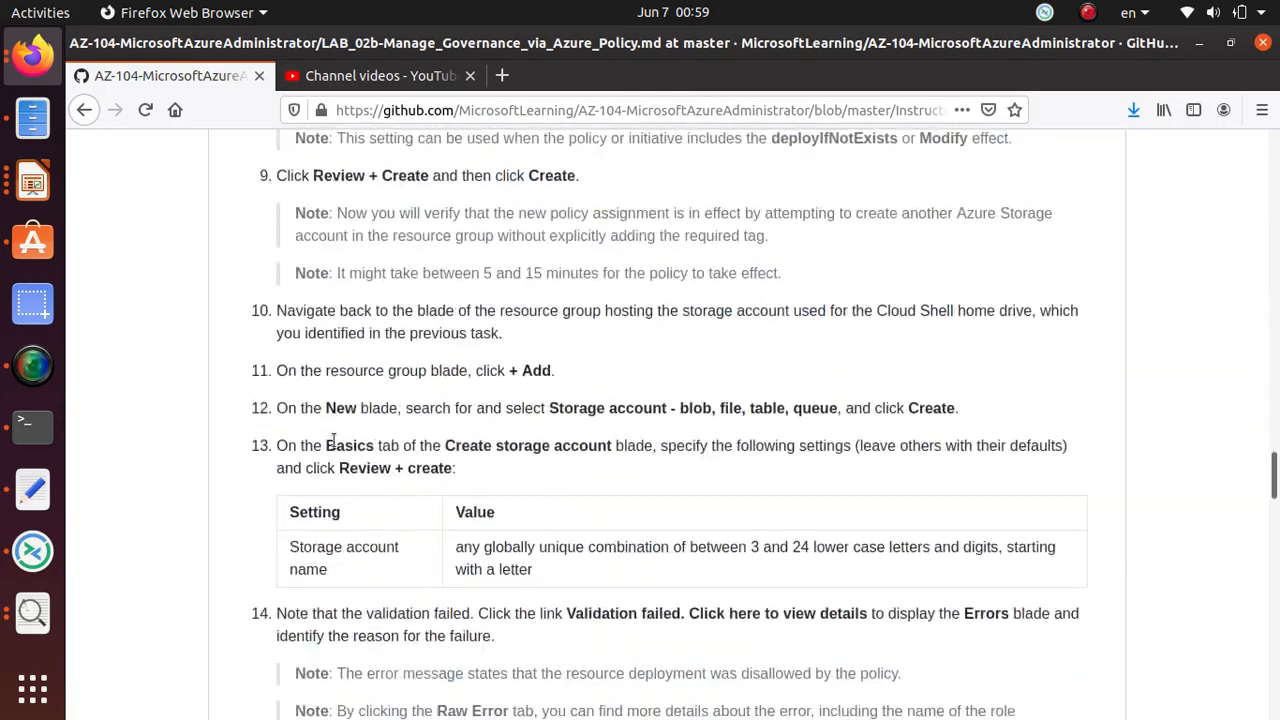
scroll("down", 3)
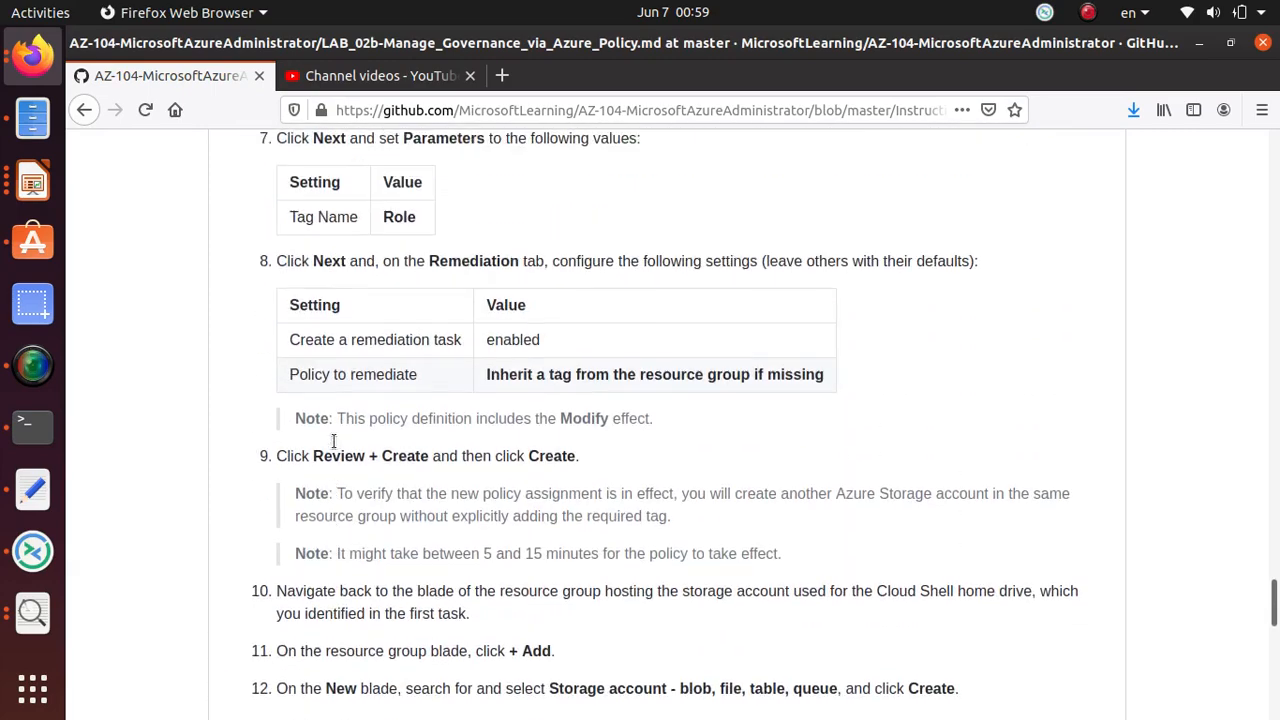
scroll("down", 3)
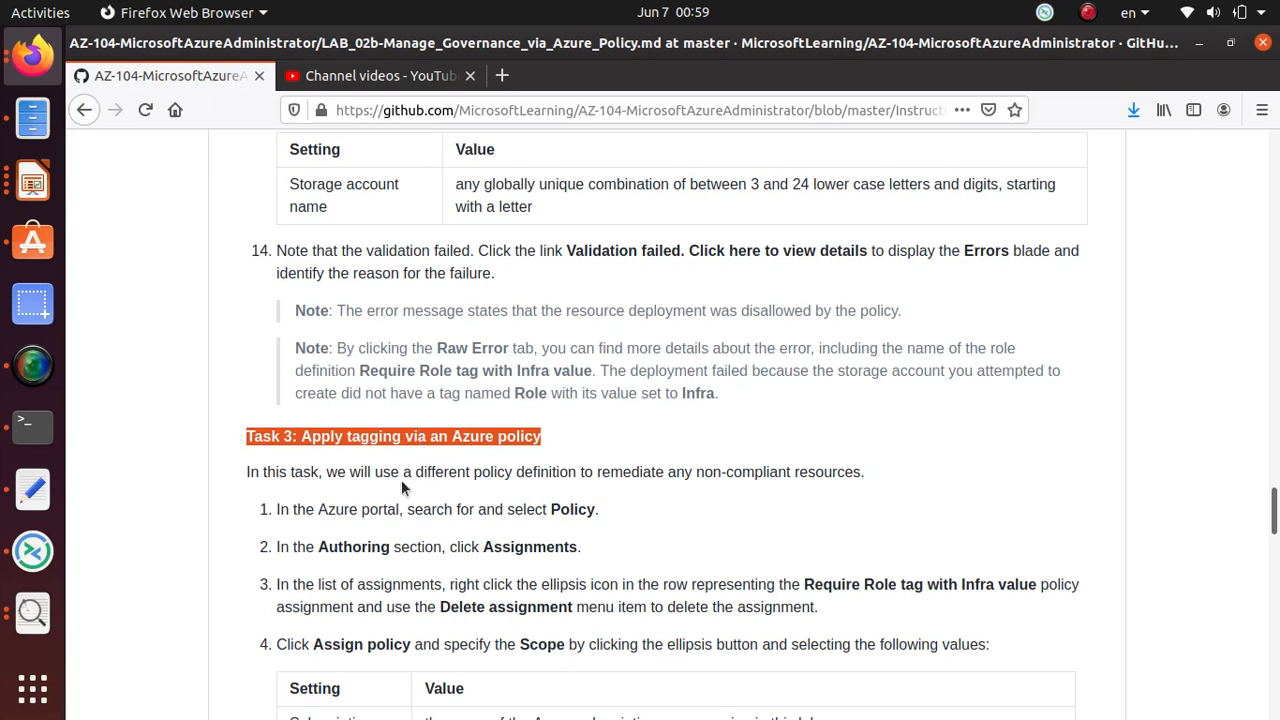
mouse_move(512, 507)
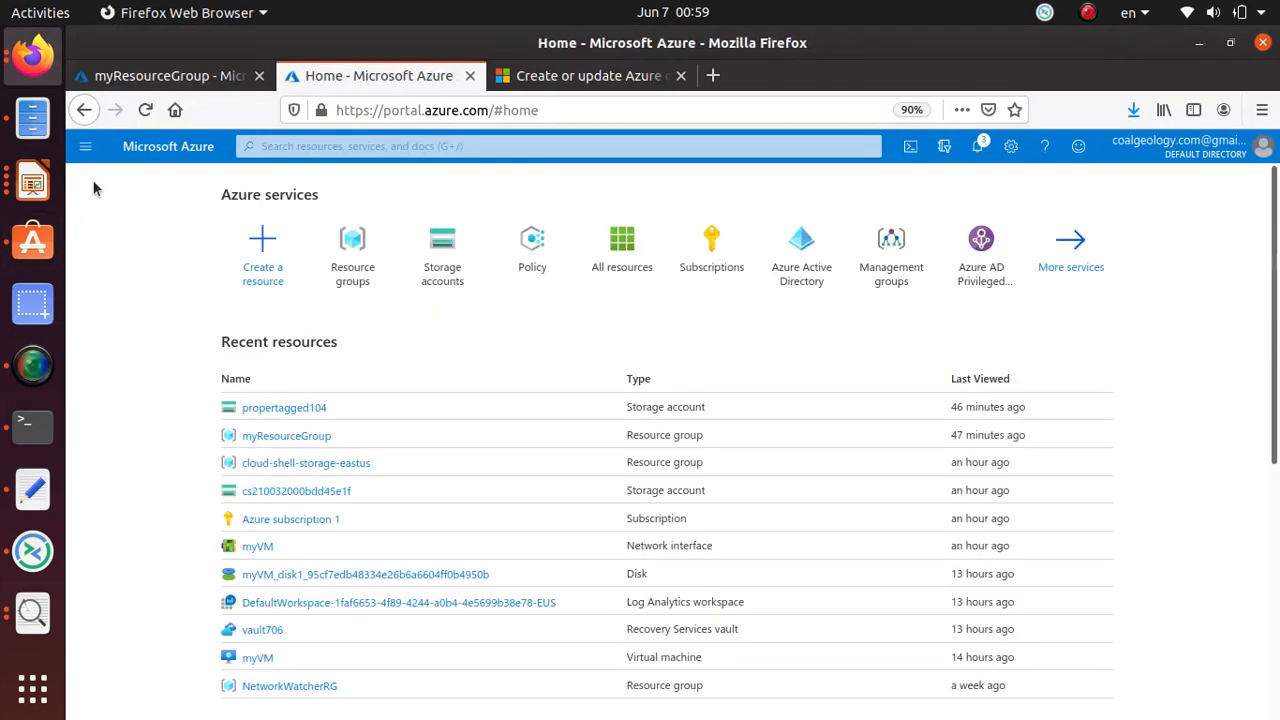
Search 'poli' to open Policy and show its Assignments list.
type("poli")
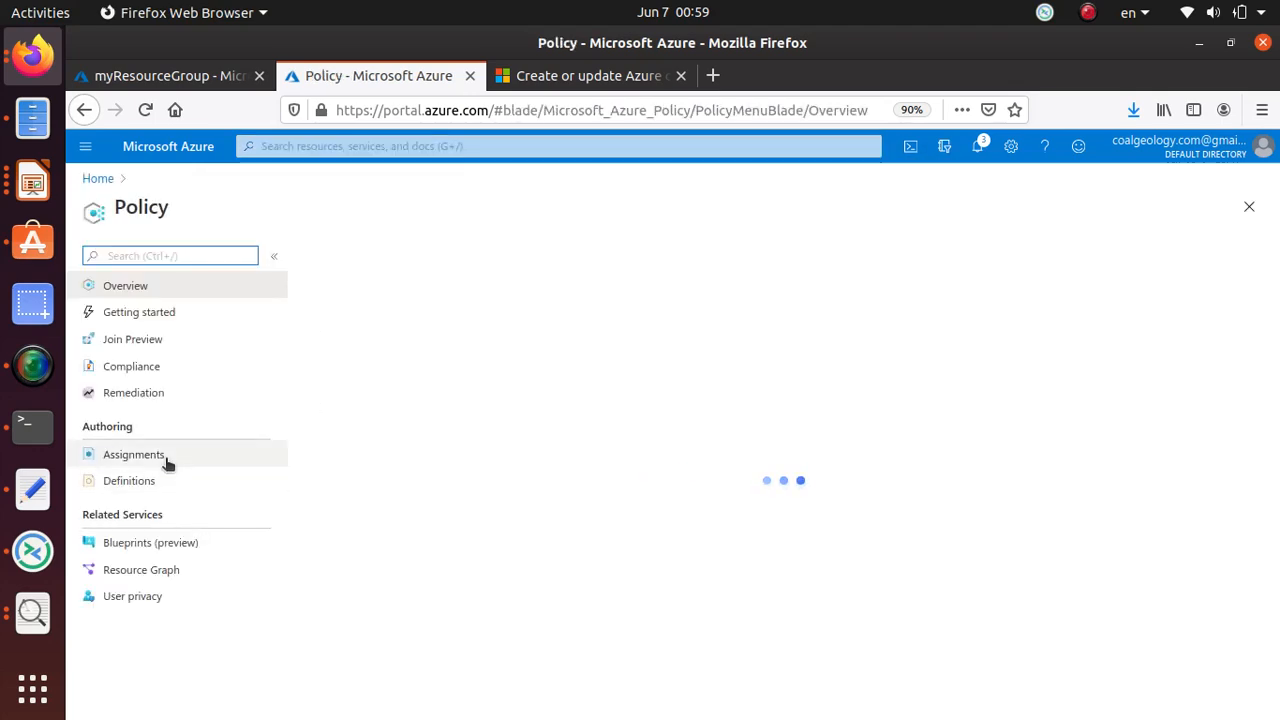
left_click(133, 454)
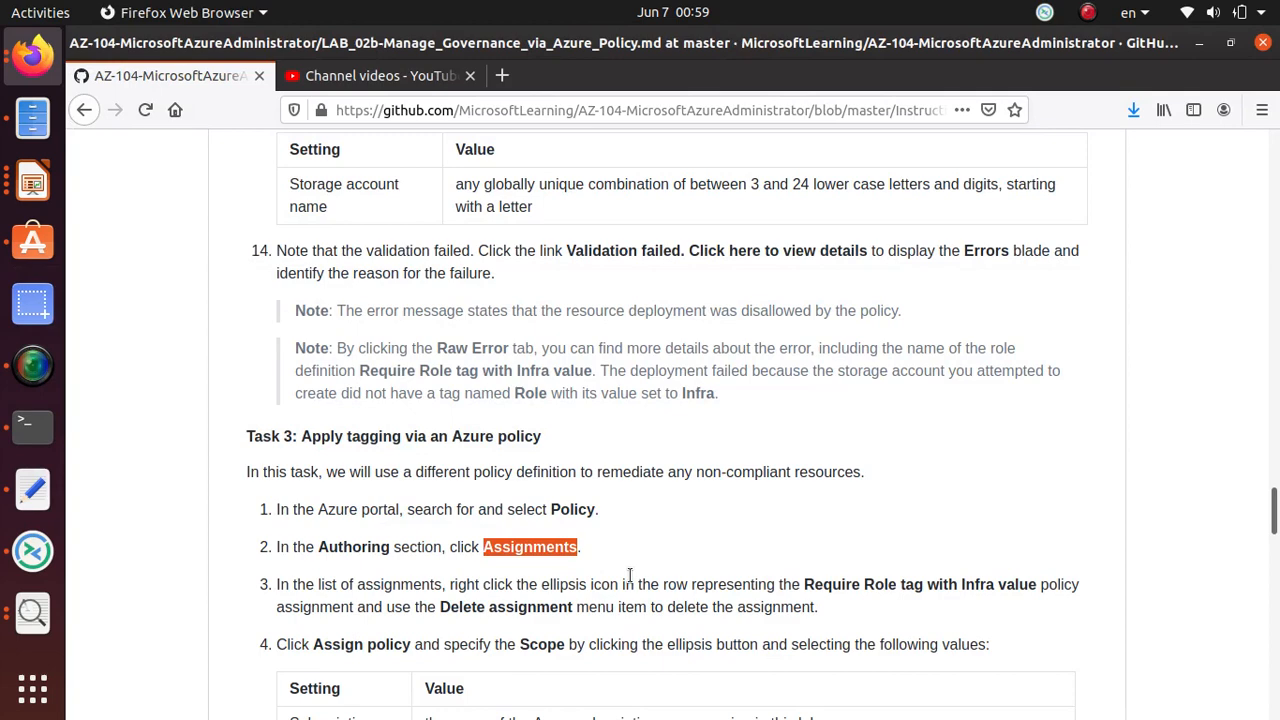
scroll("down", 3)
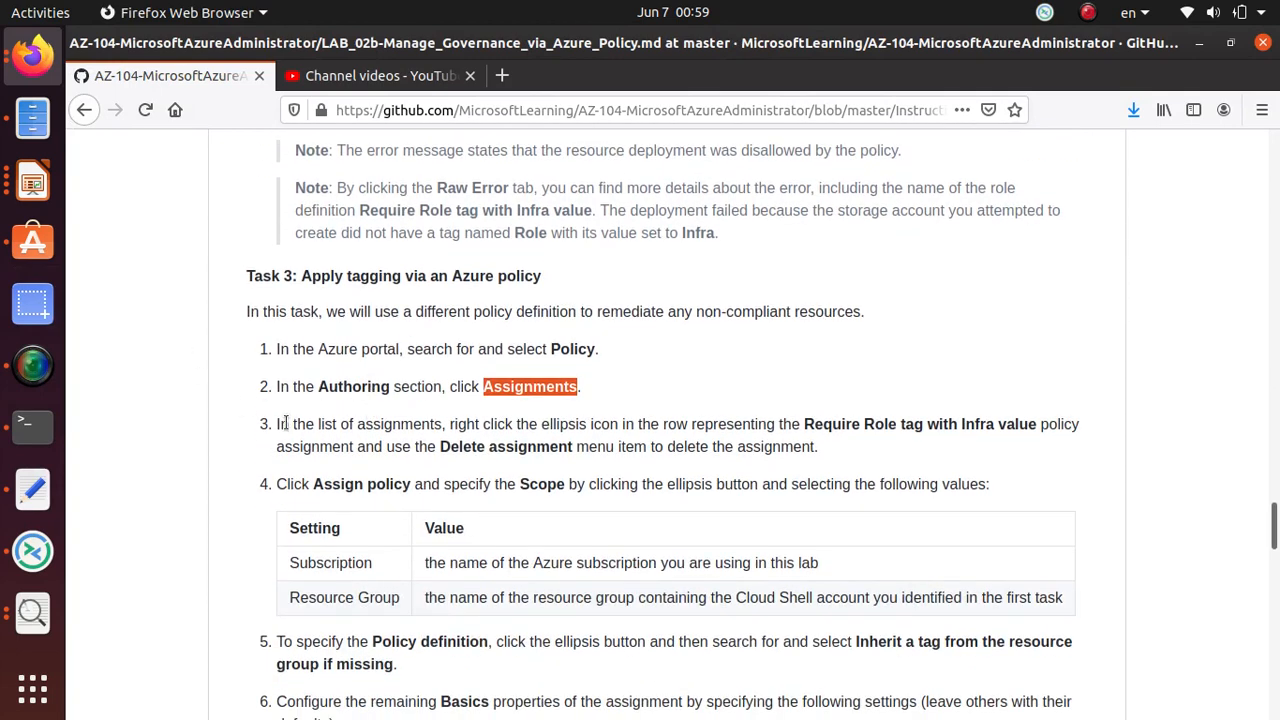
mouse_move(448, 420)
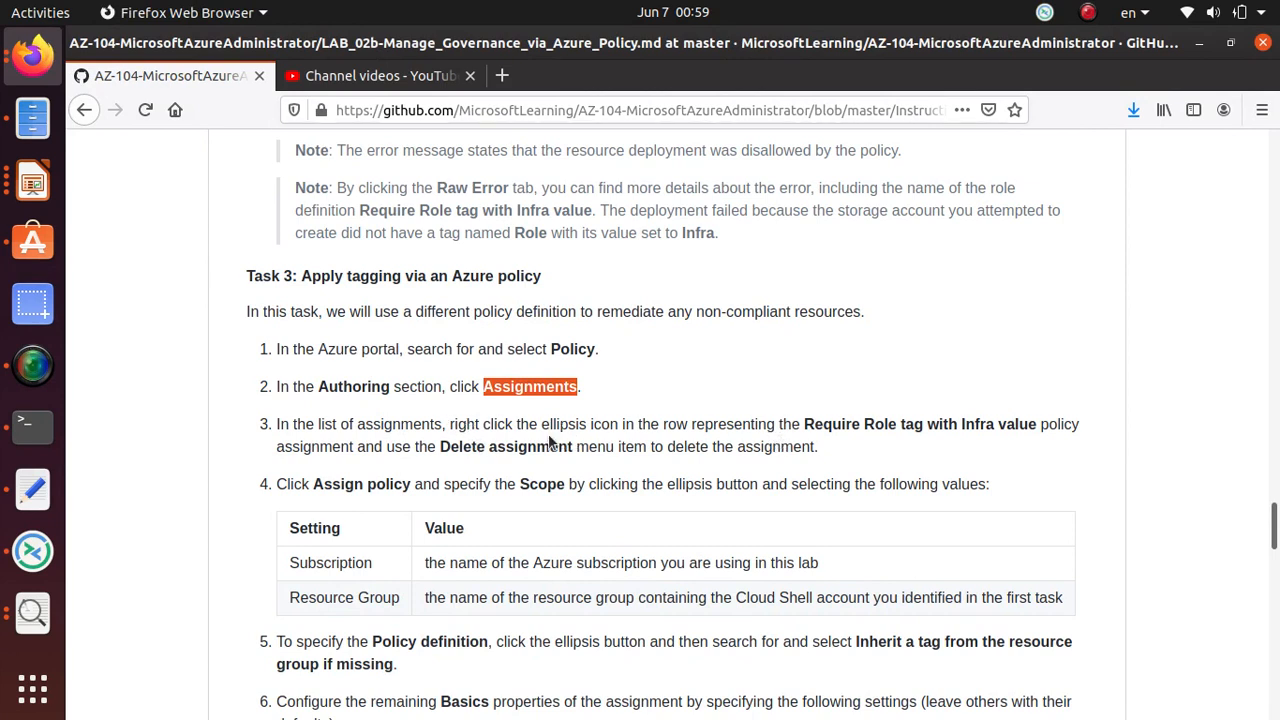
mouse_move(588, 446)
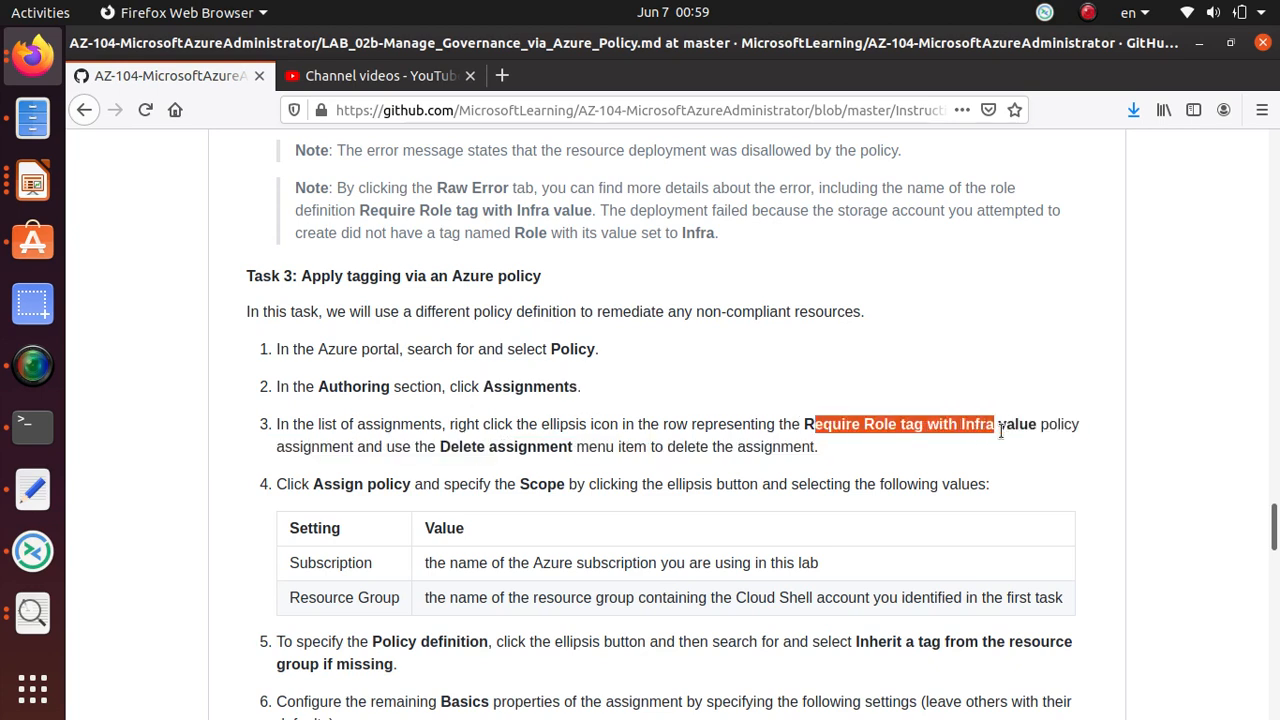
left_click_drag(990, 424, 1037, 424)
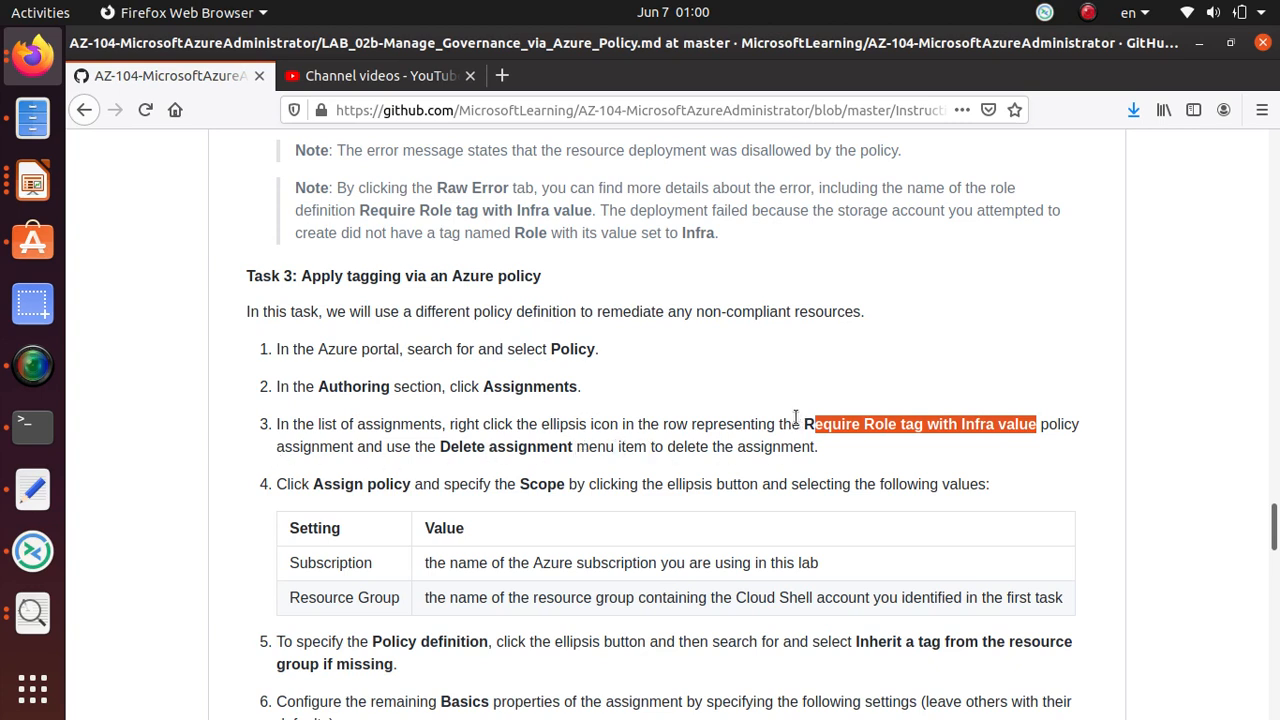
mouse_move(602, 433)
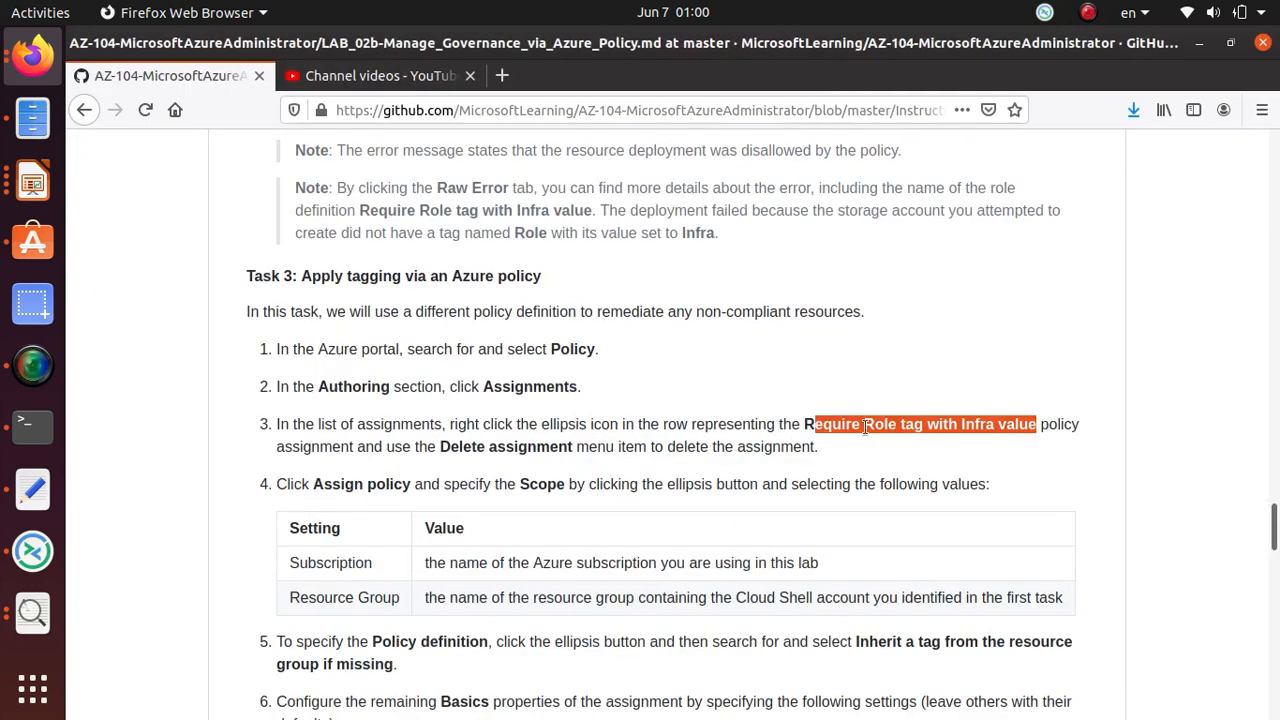
Filter Azure subscription 1's policy assignments to the Tags category.
left_click(380, 75)
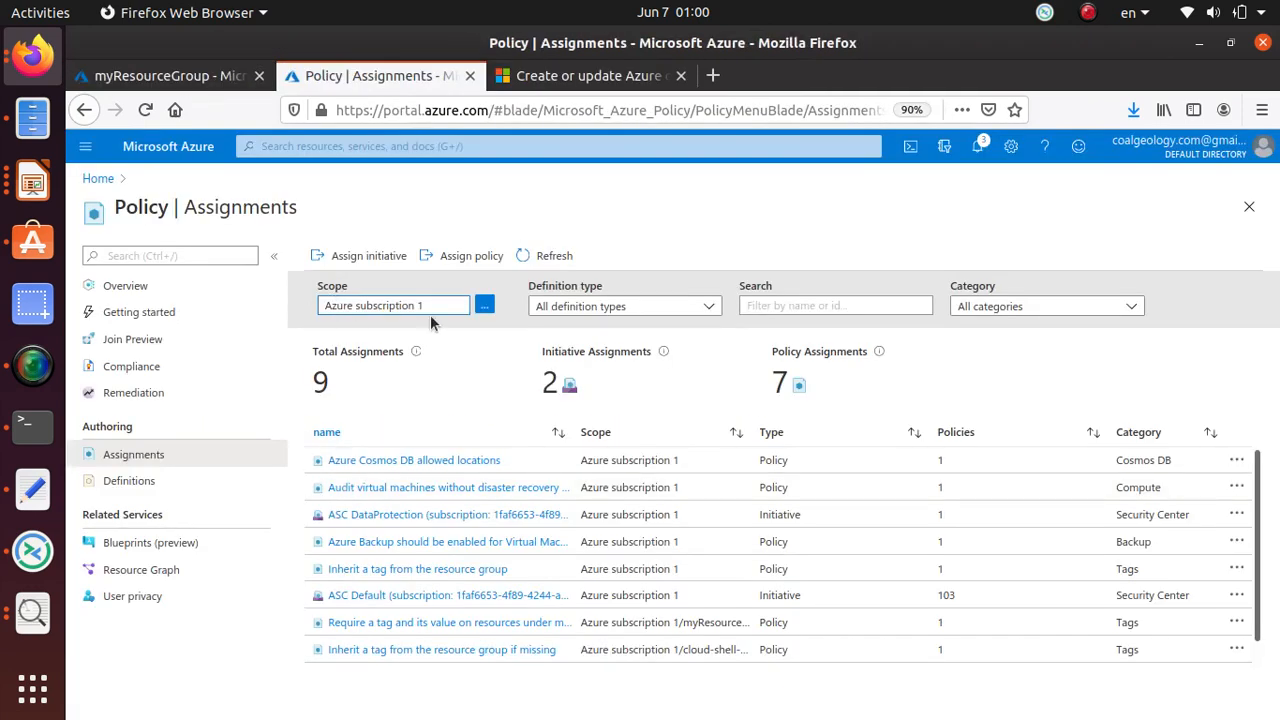
mouse_move(407, 291)
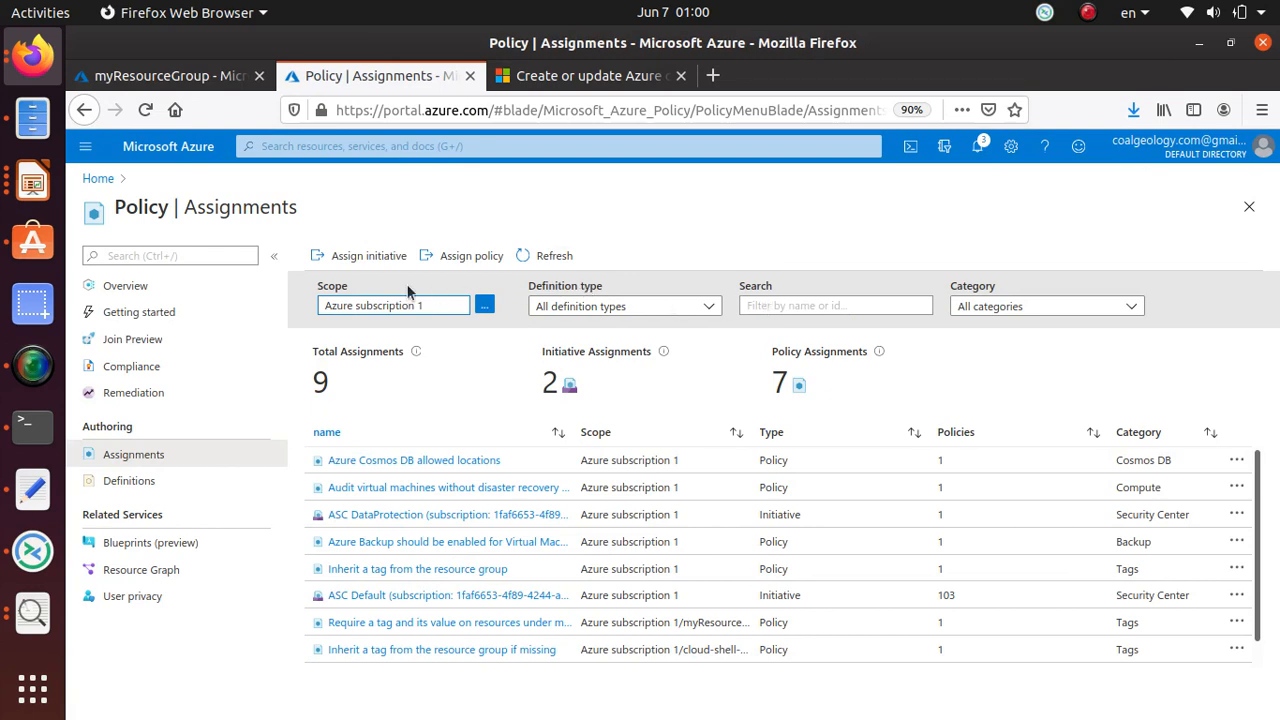
mouse_move(358, 328)
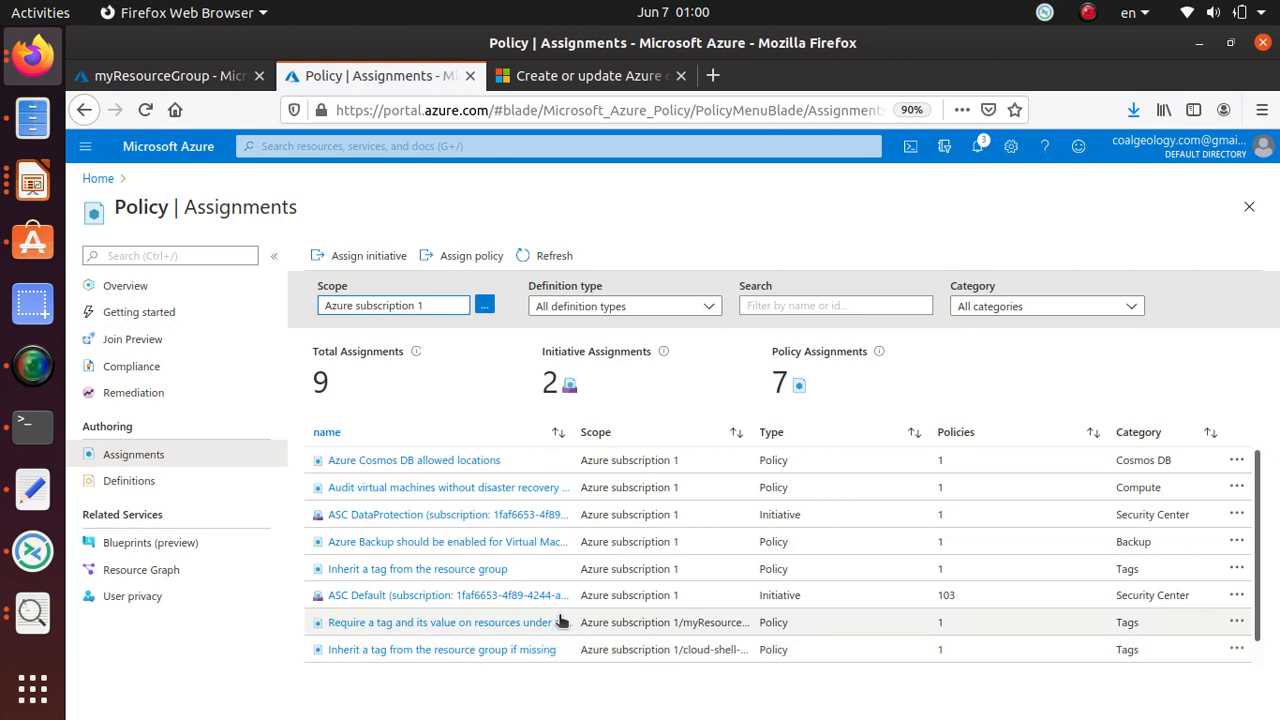
mouse_move(590, 577)
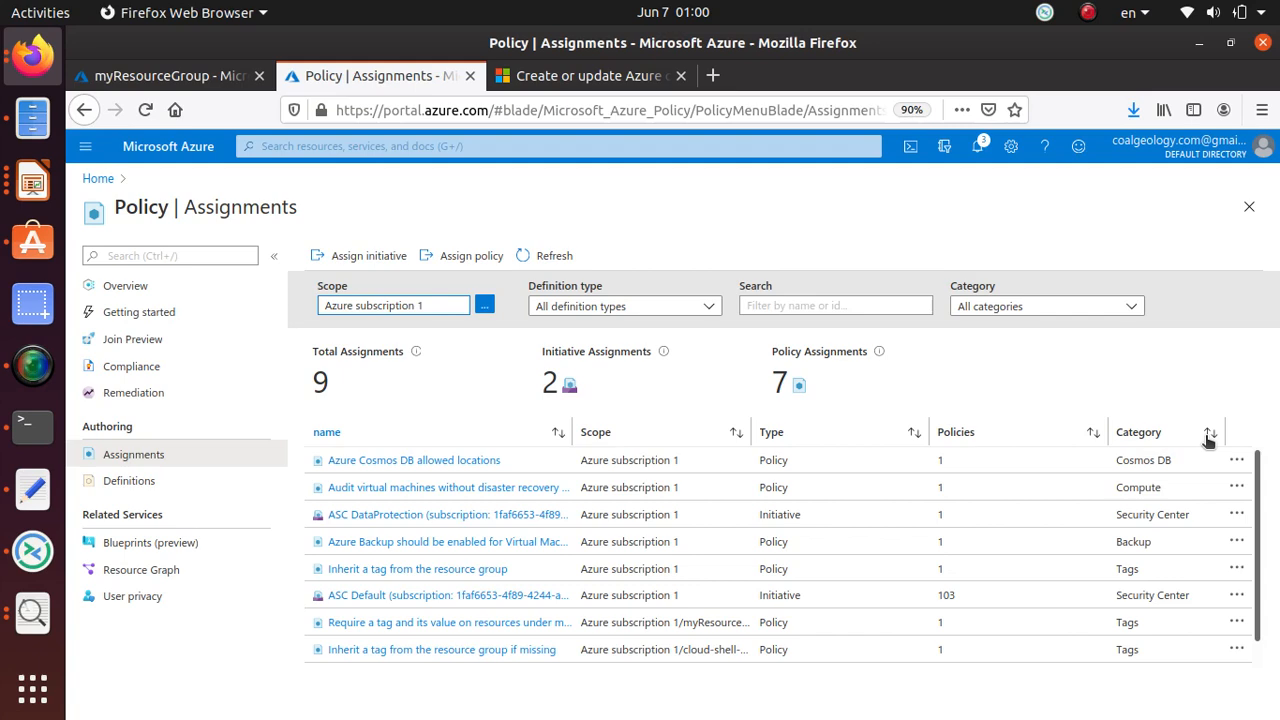
left_click(1046, 306)
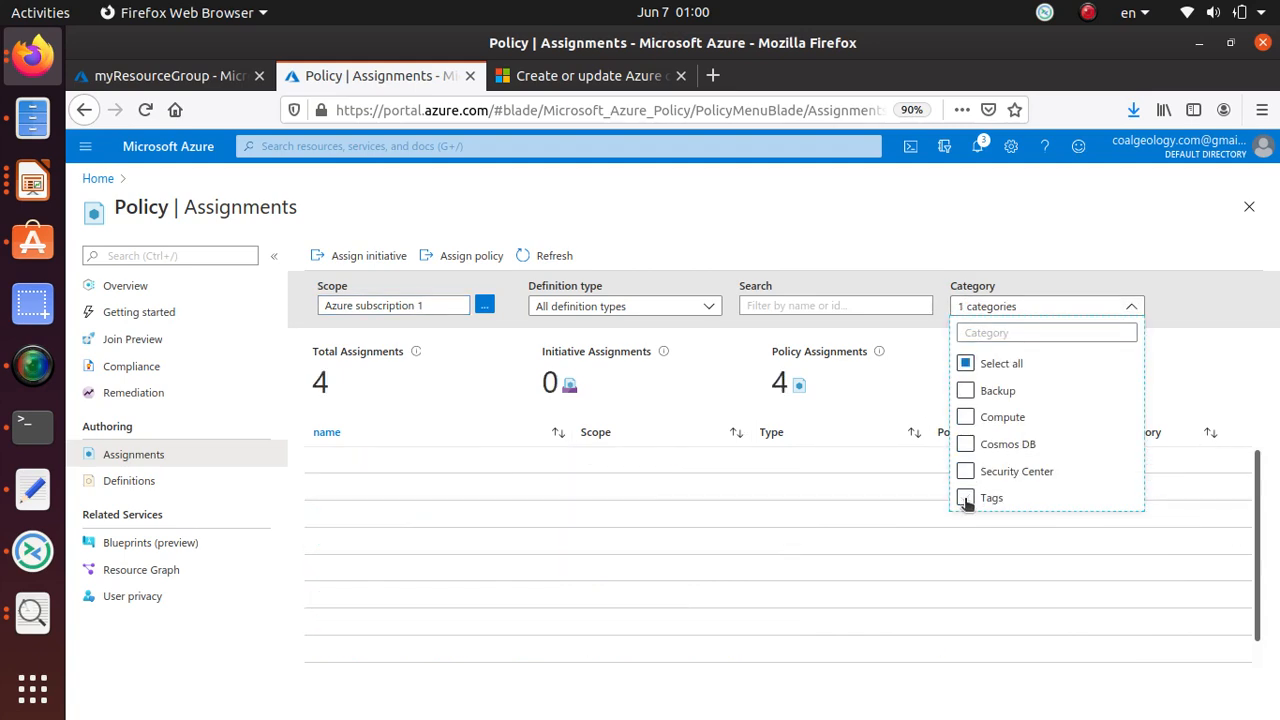
left_click(965, 497)
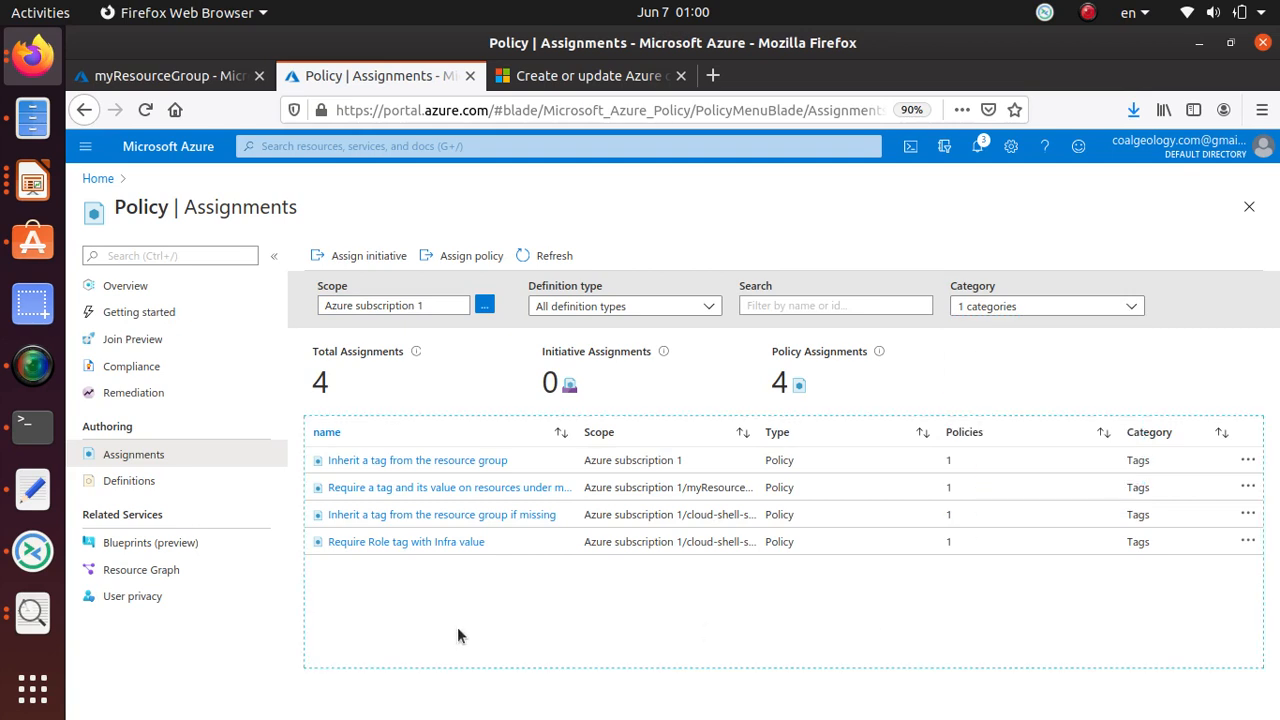
mouse_move(450, 537)
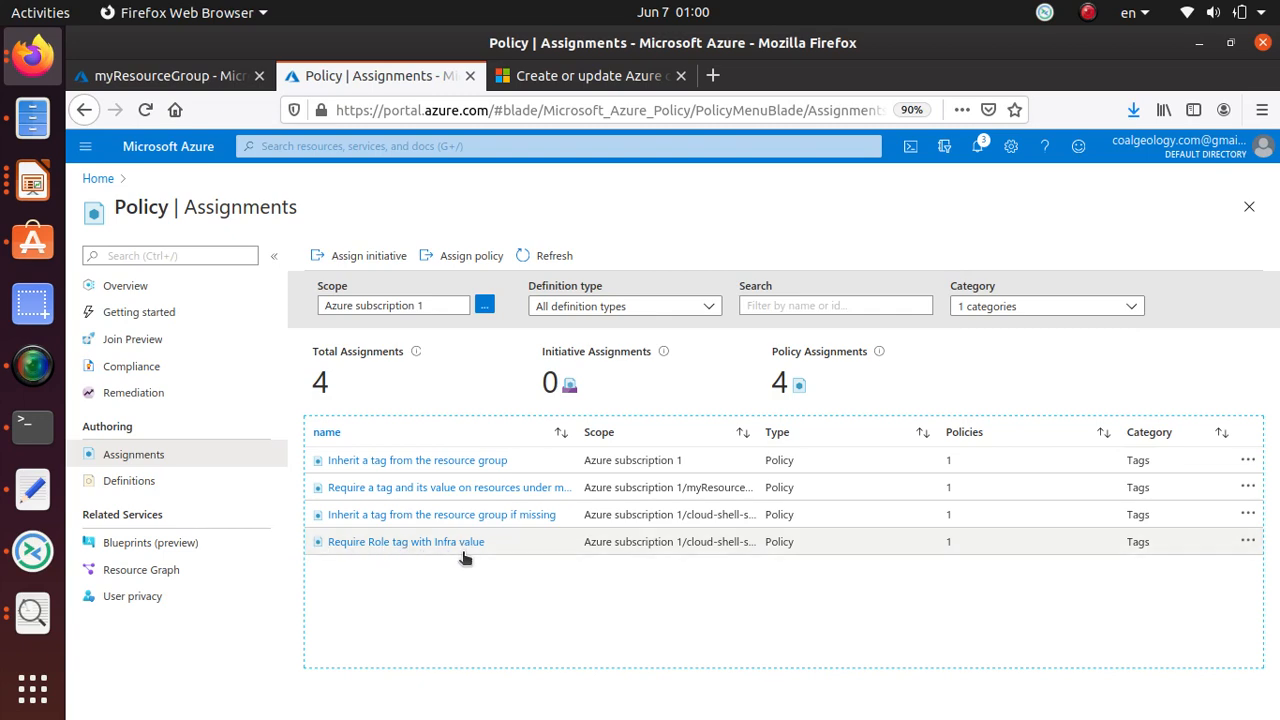
Delete the Require Role tag with Infra value and myResourceGroup tag assignments.
left_click(168, 75)
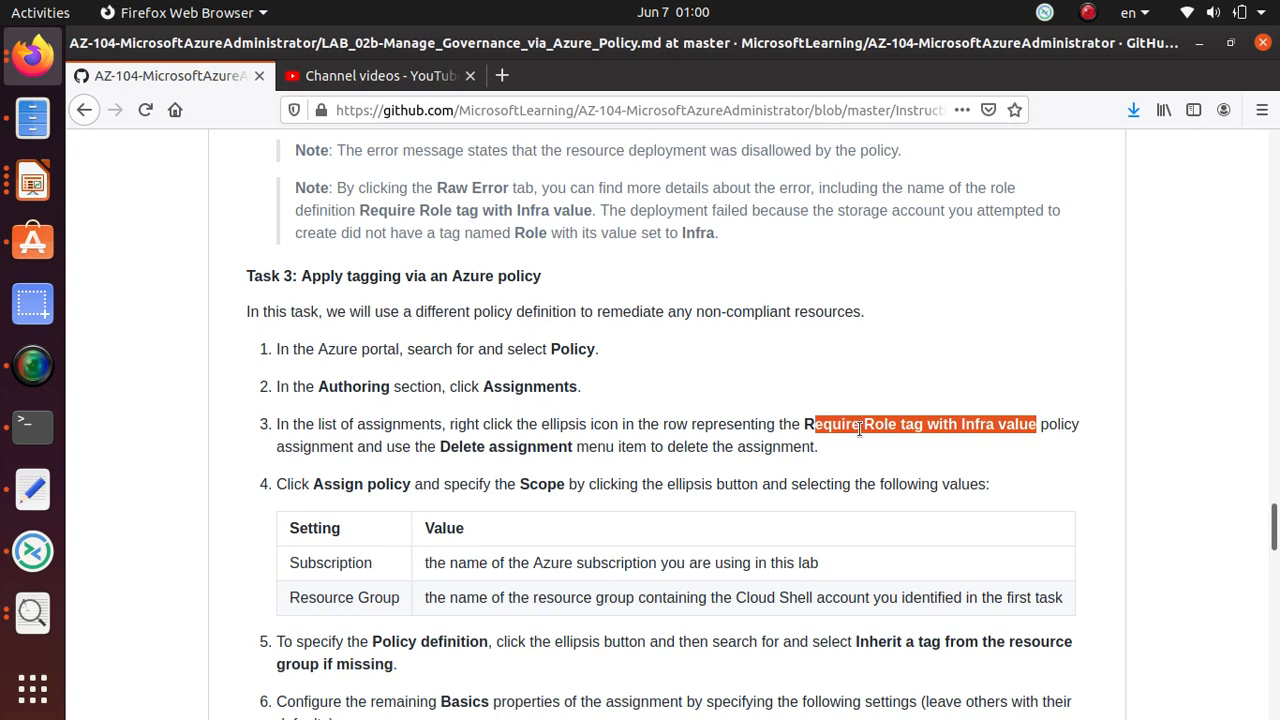
mouse_move(288, 451)
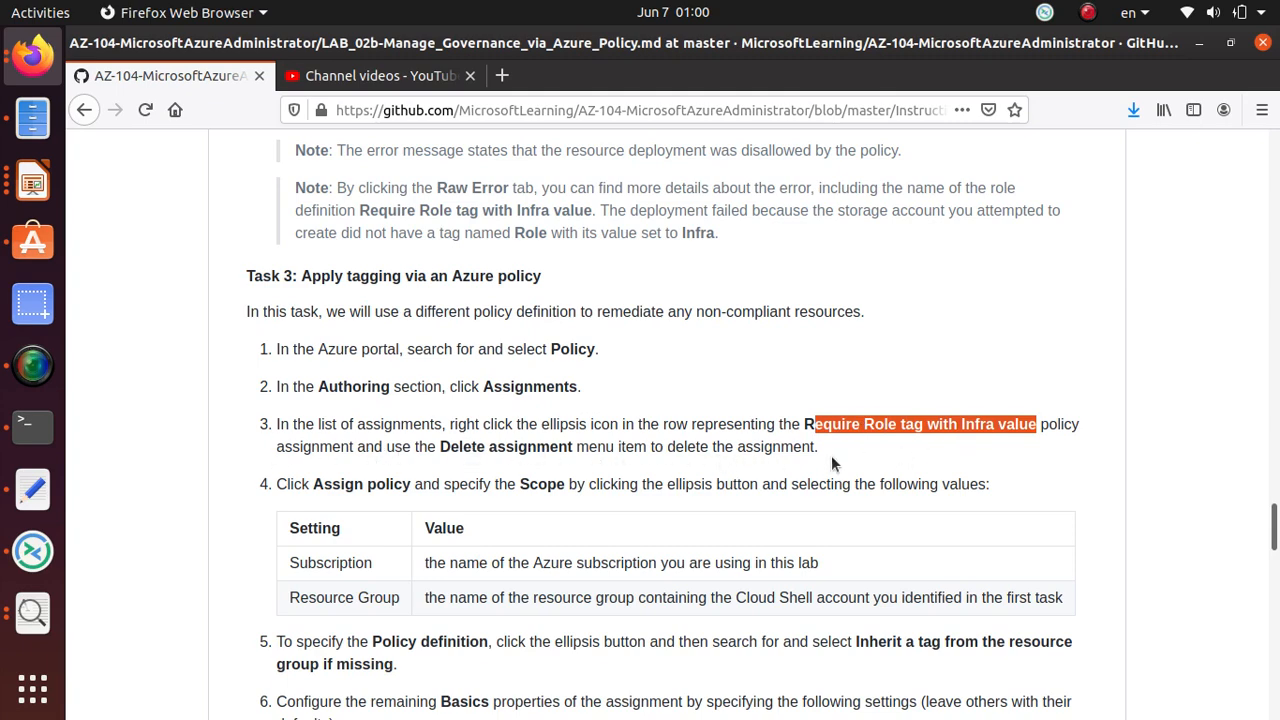
left_click(380, 75)
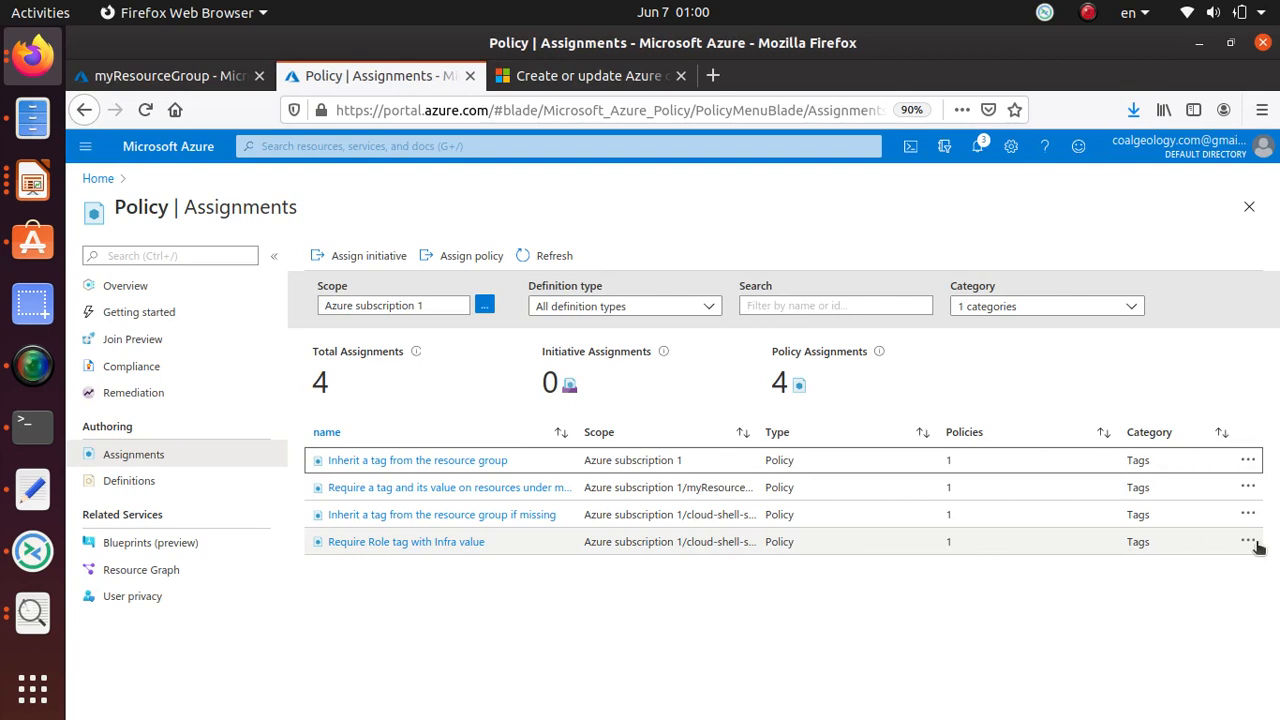
left_click(1248, 541)
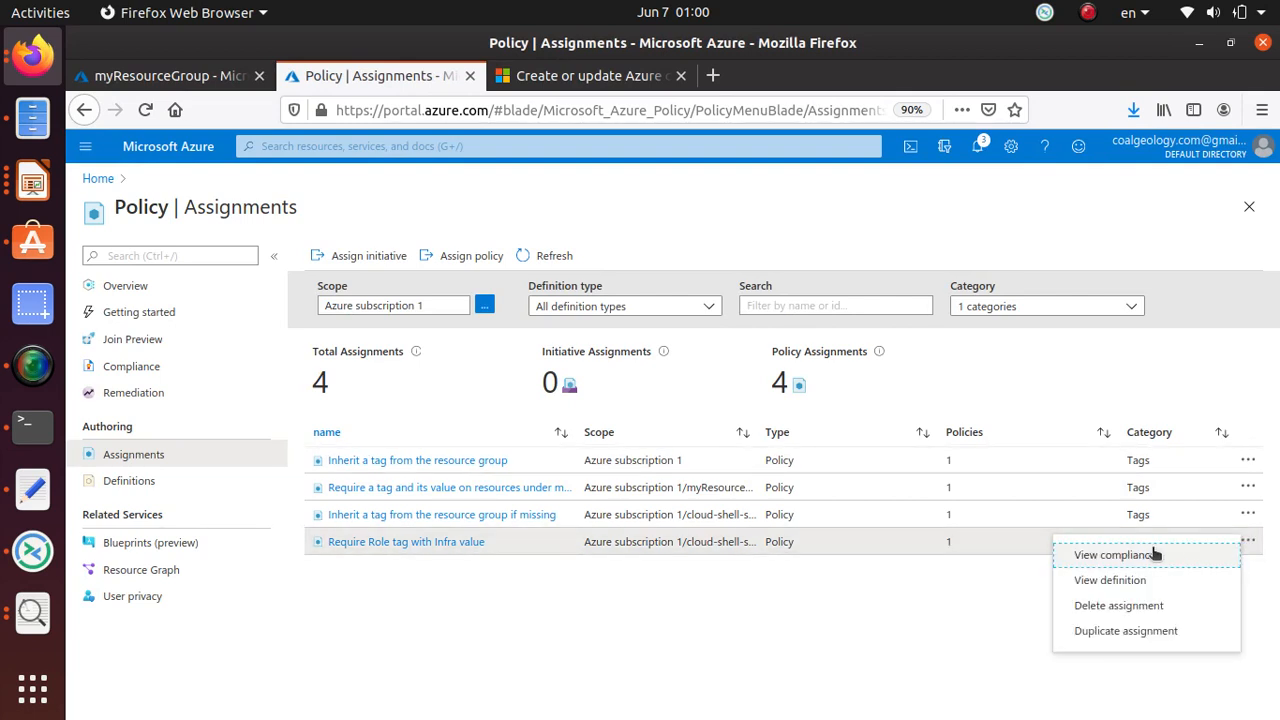
left_click(1118, 605)
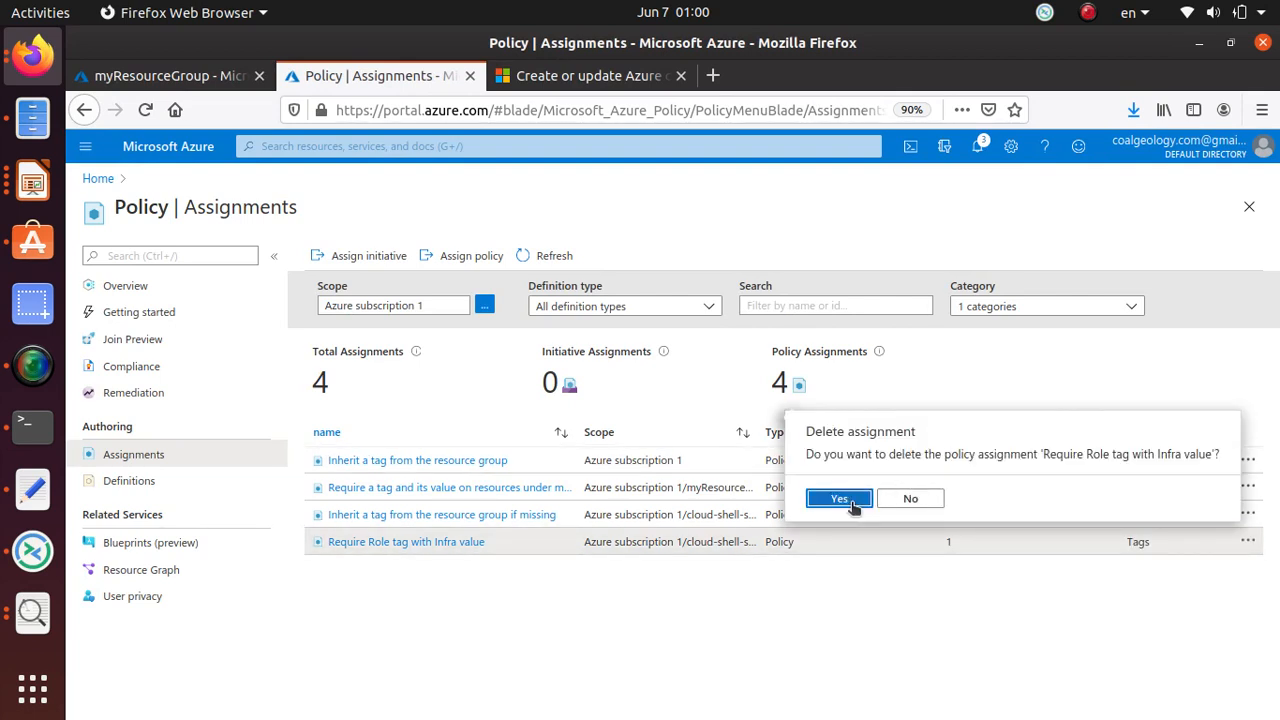
left_click(838, 498)
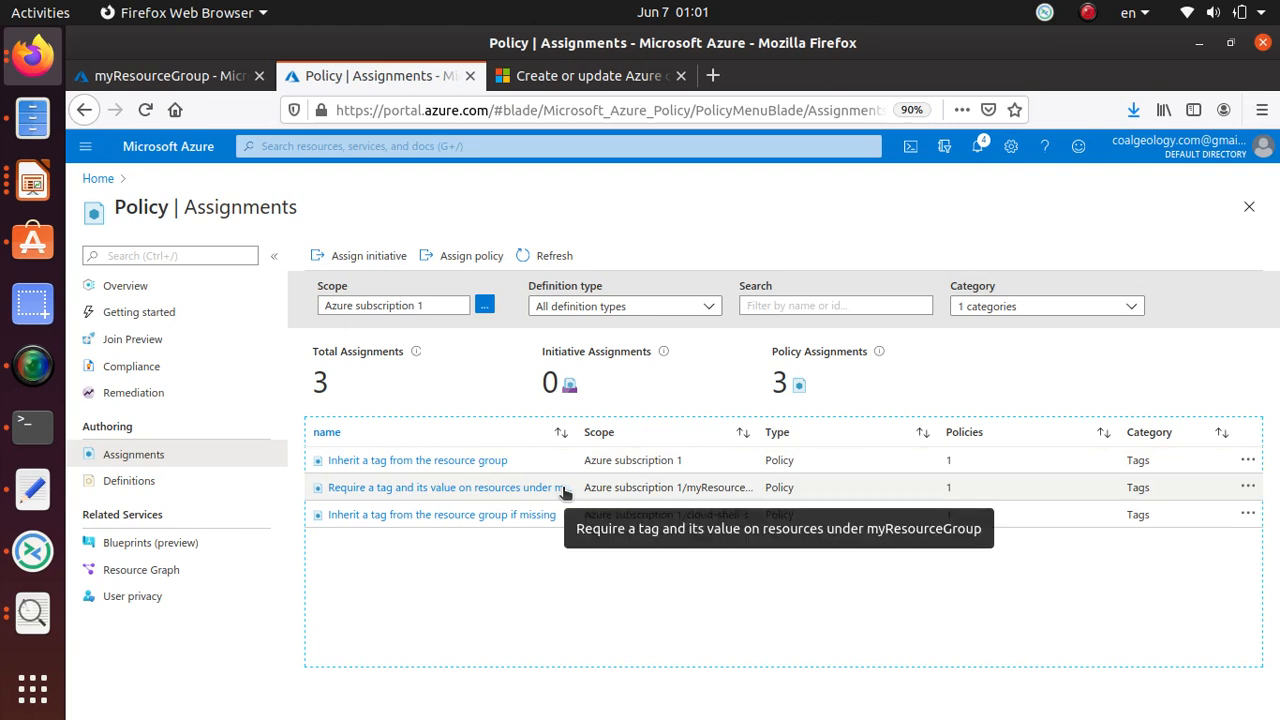
mouse_move(580, 491)
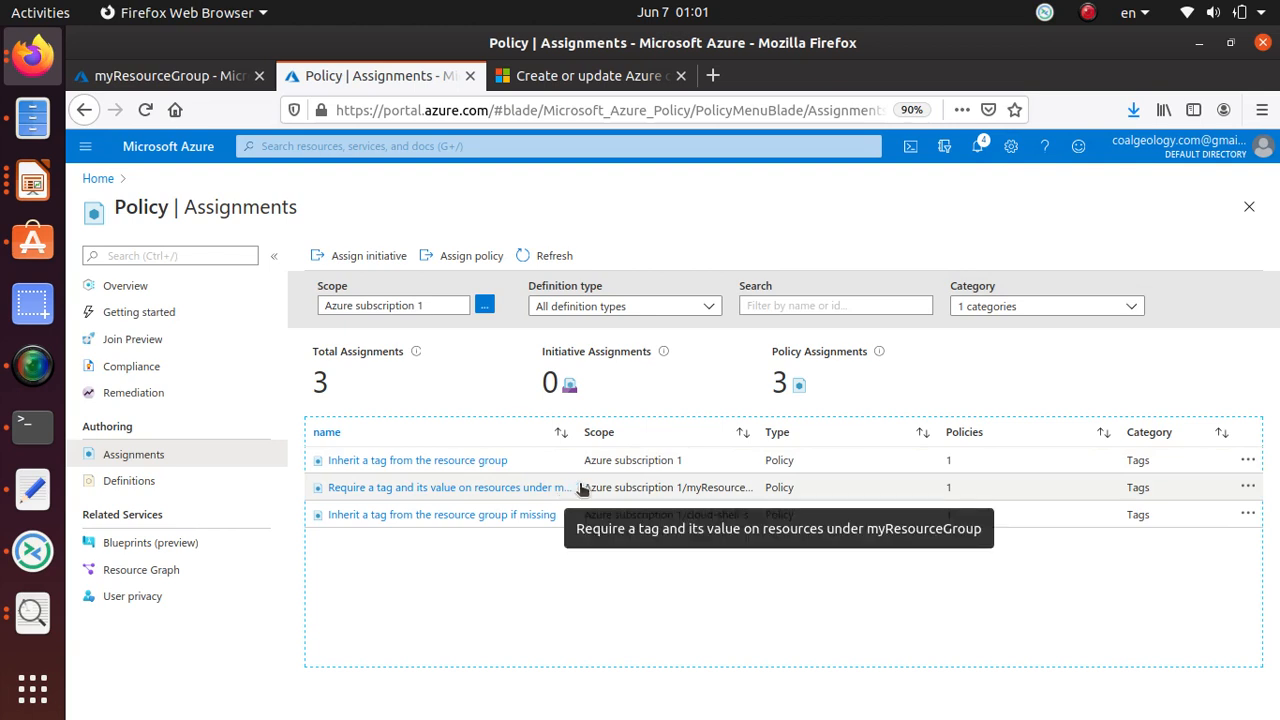
mouse_move(422, 490)
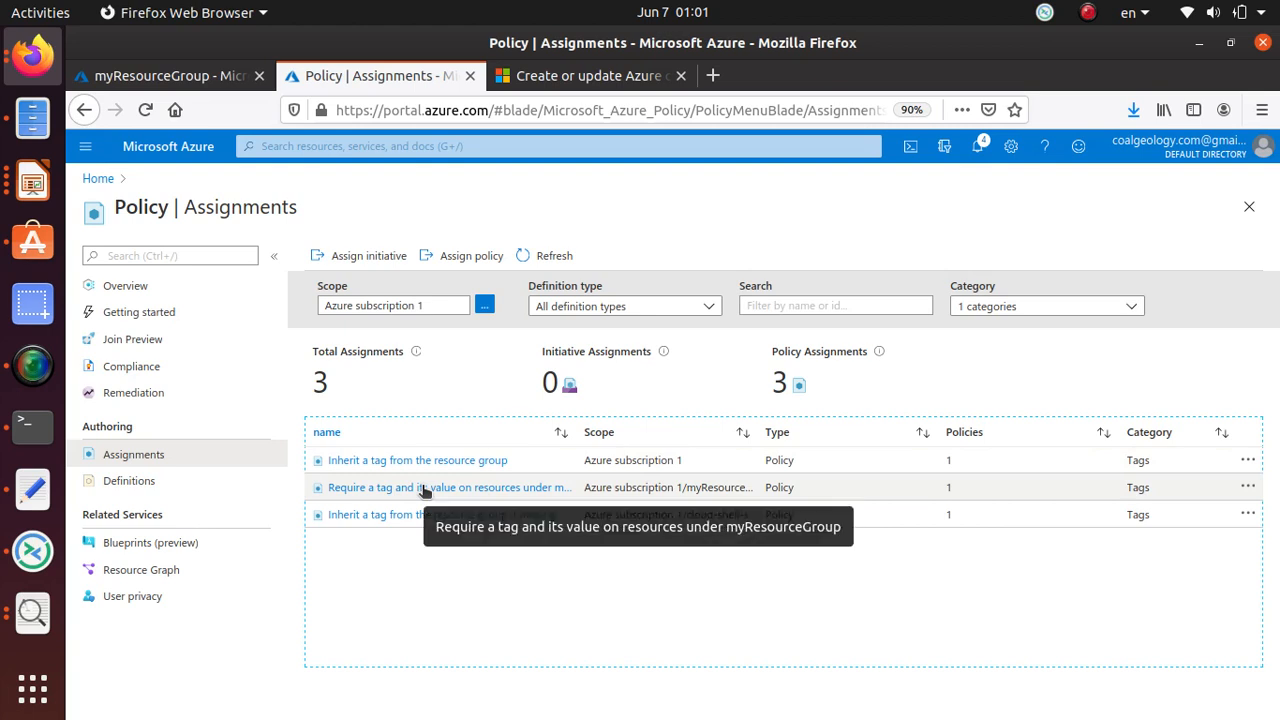
mouse_move(1249, 491)
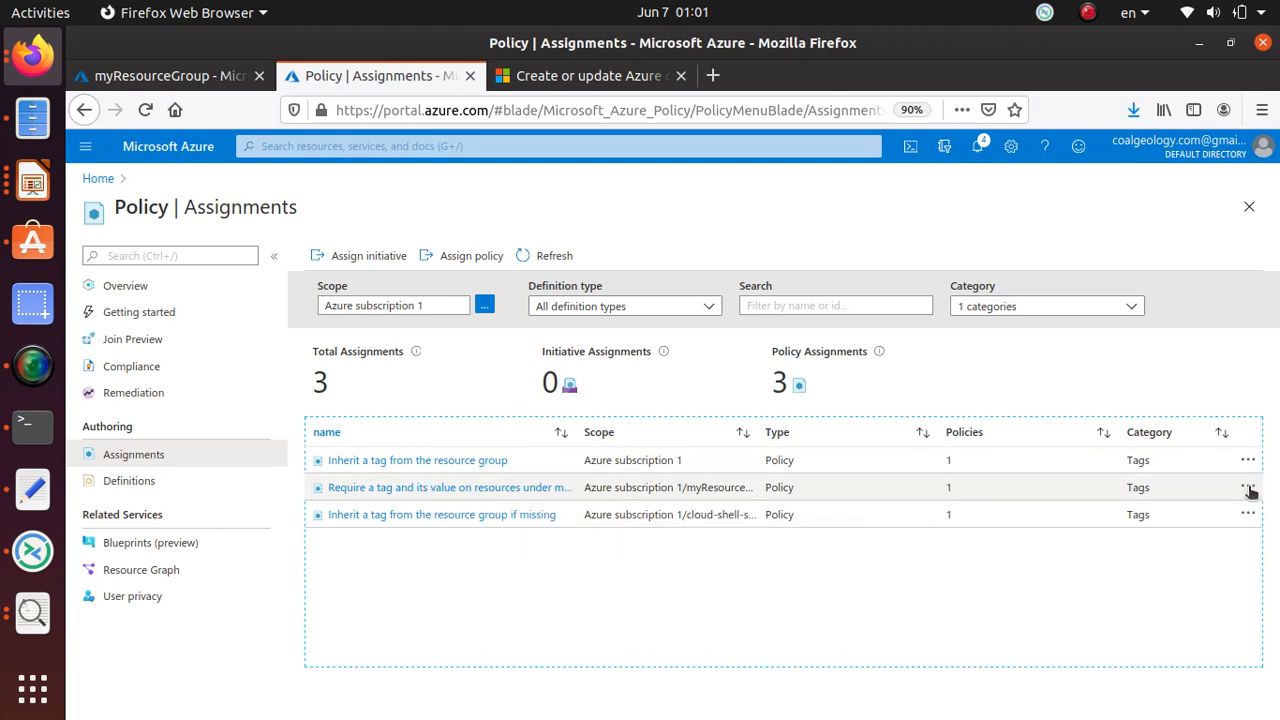
left_click(1248, 487)
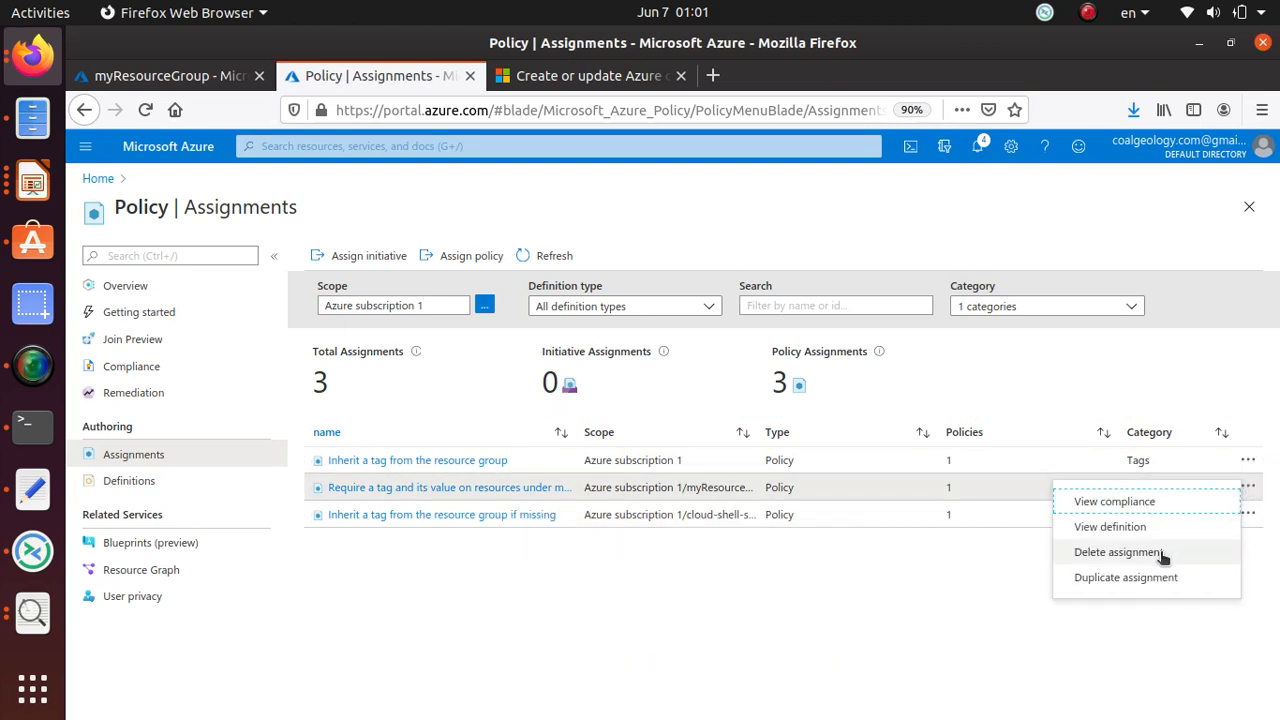
left_click(1117, 551)
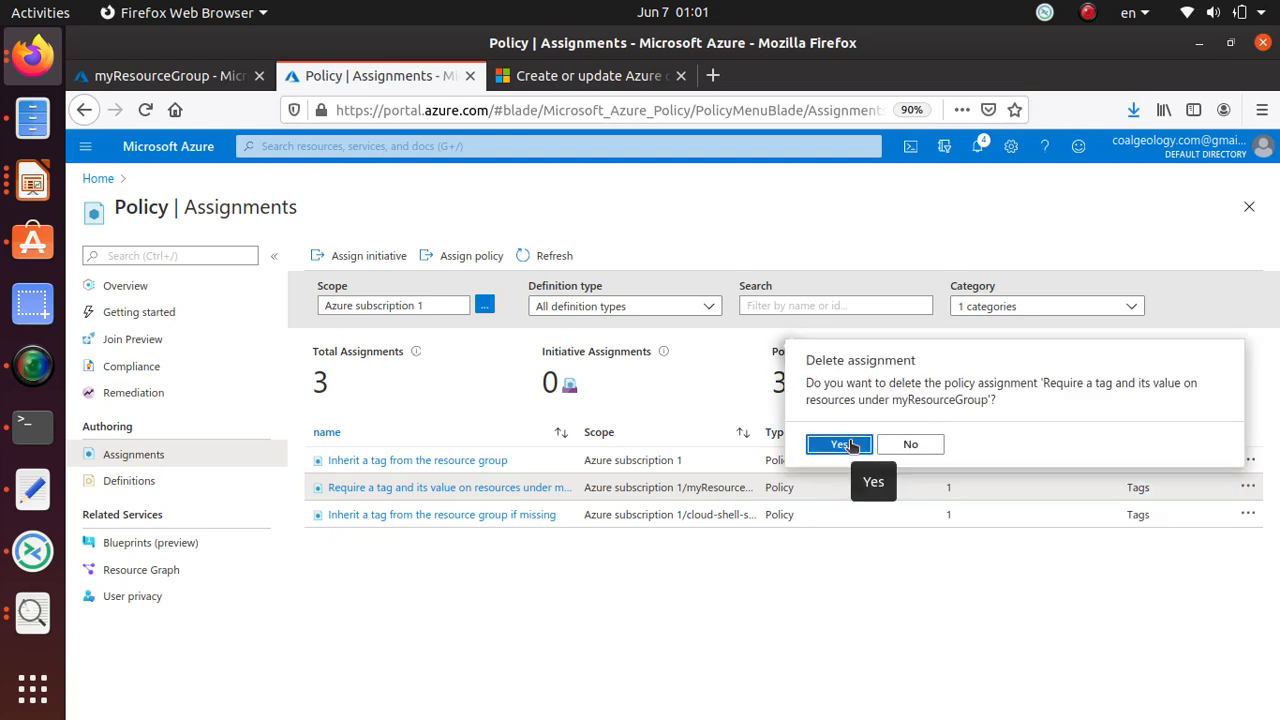
left_click(838, 444)
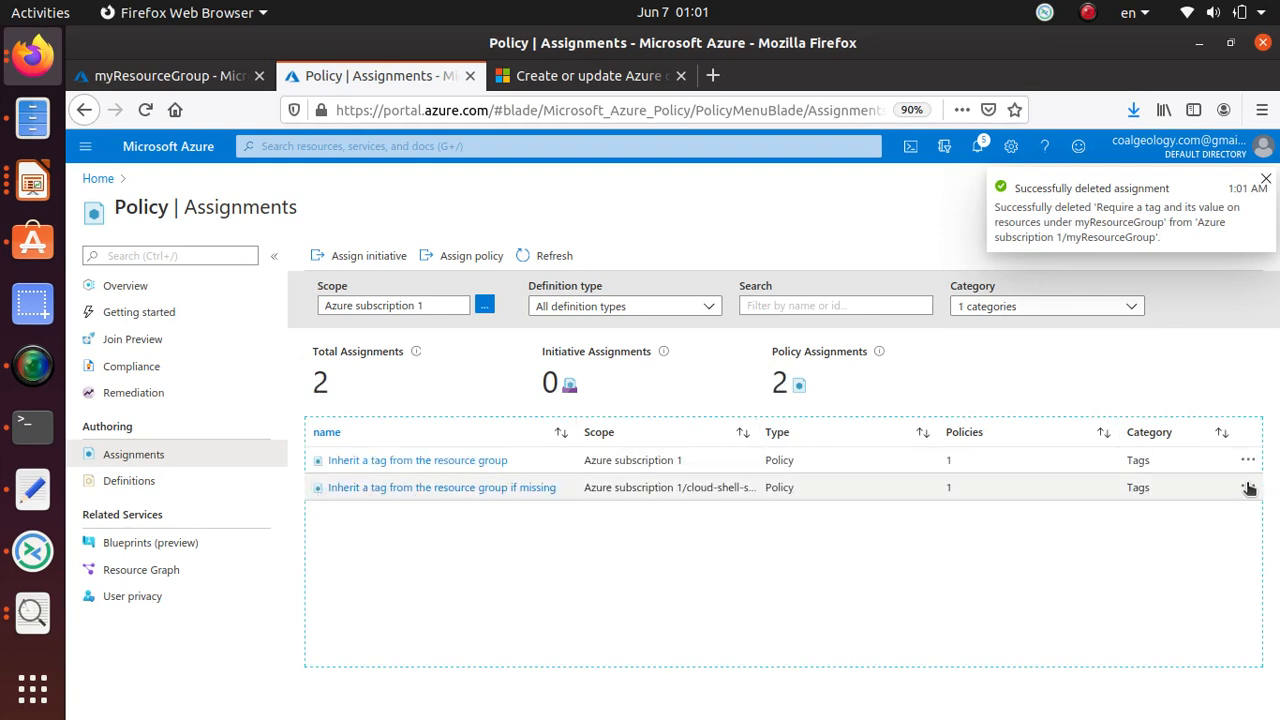
Delete the if-missing tag inheritance assignment and the last remaining assignment.
left_click(1248, 487)
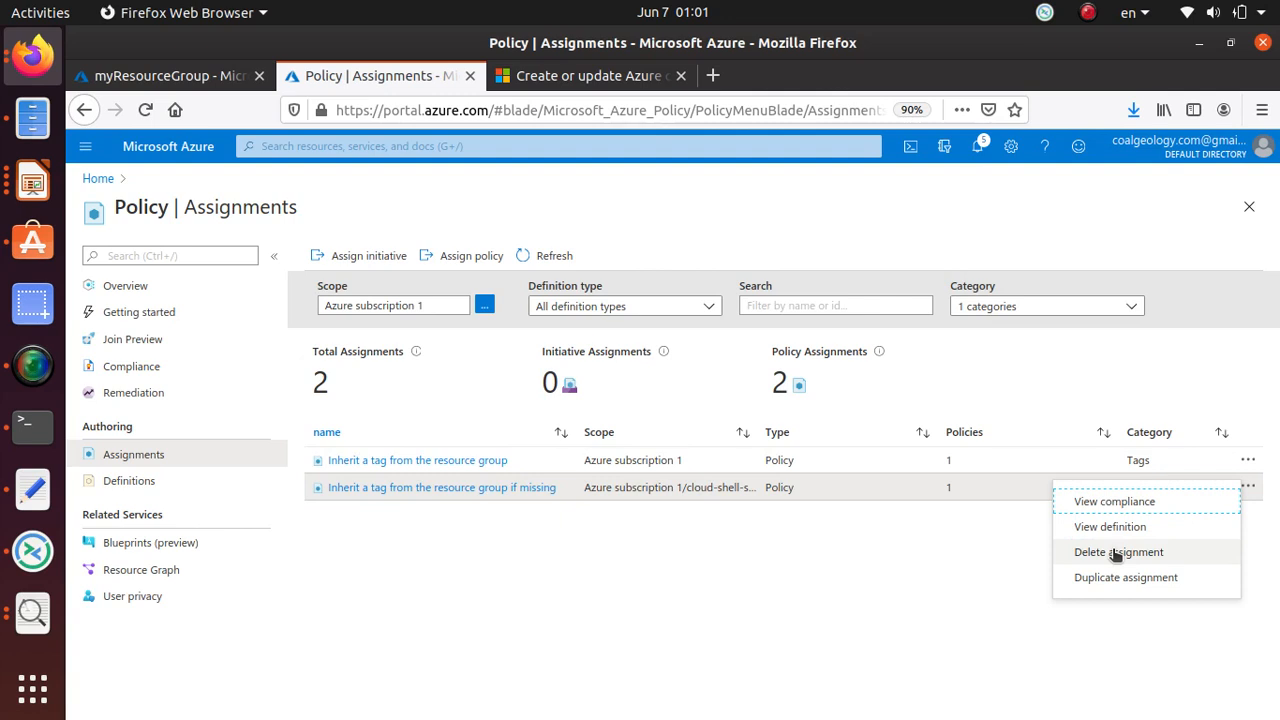
mouse_move(1118, 556)
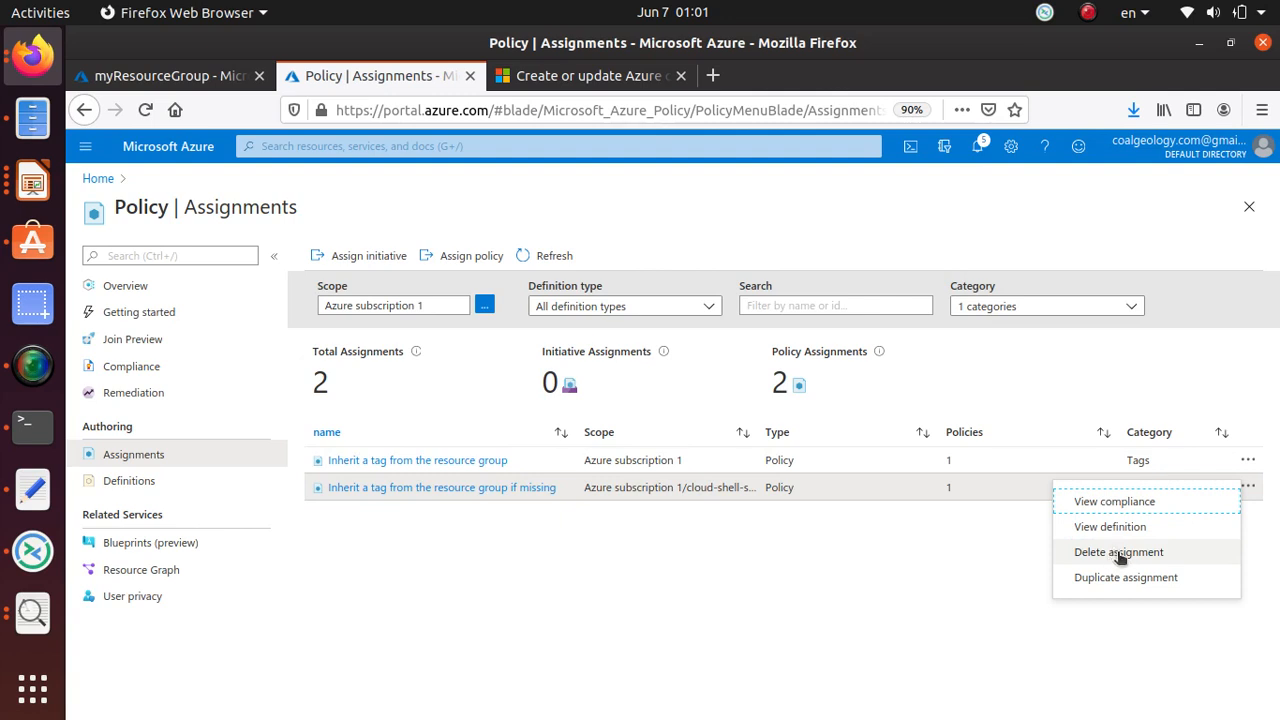
left_click(1118, 552)
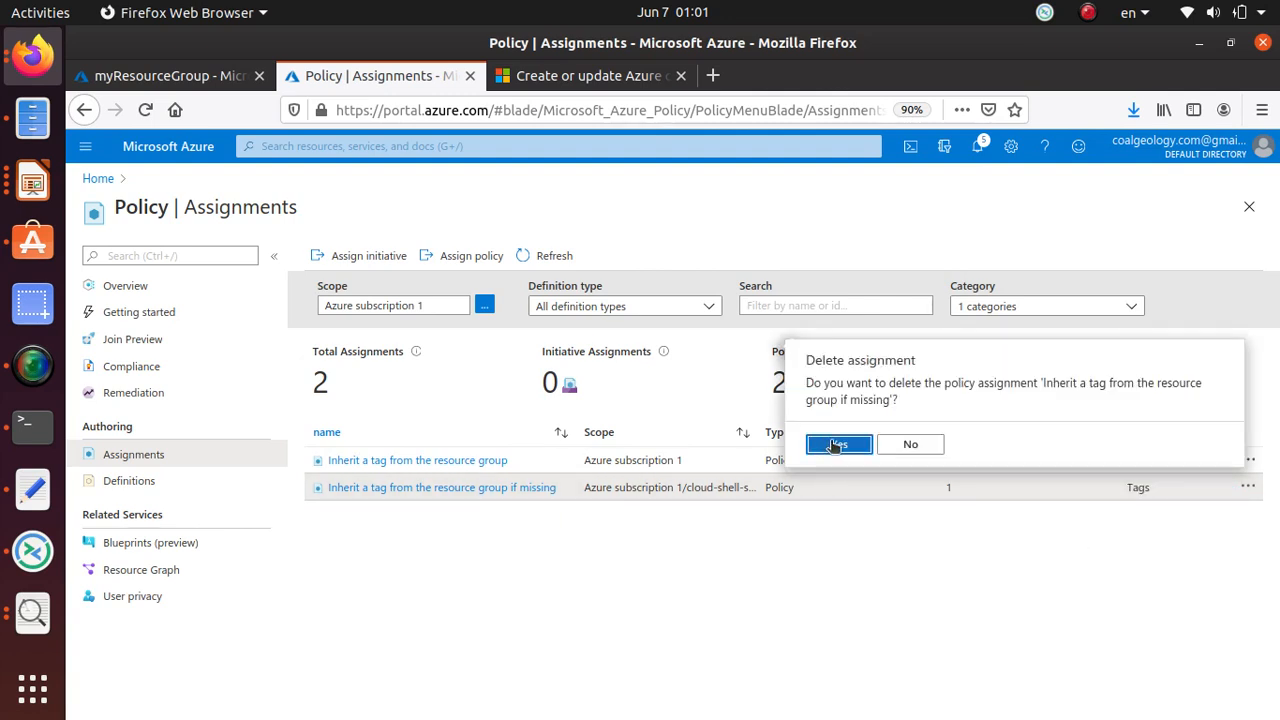
left_click(838, 444)
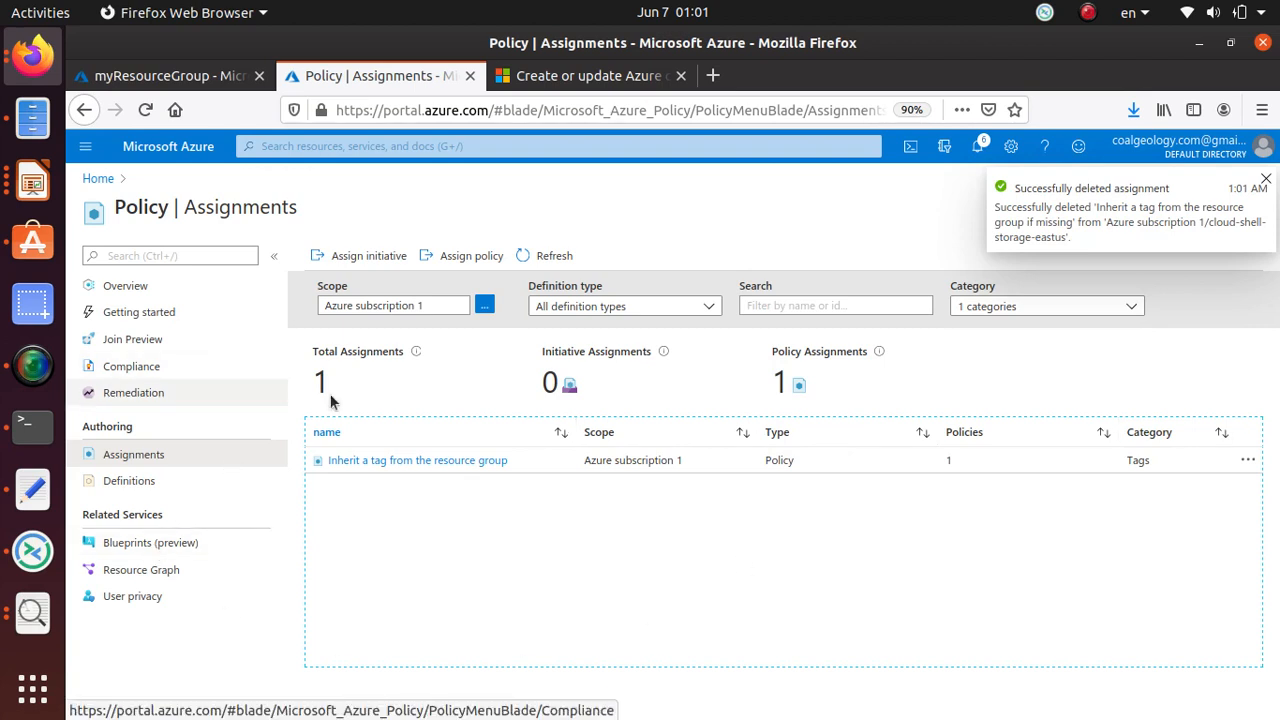
left_click(1248, 459)
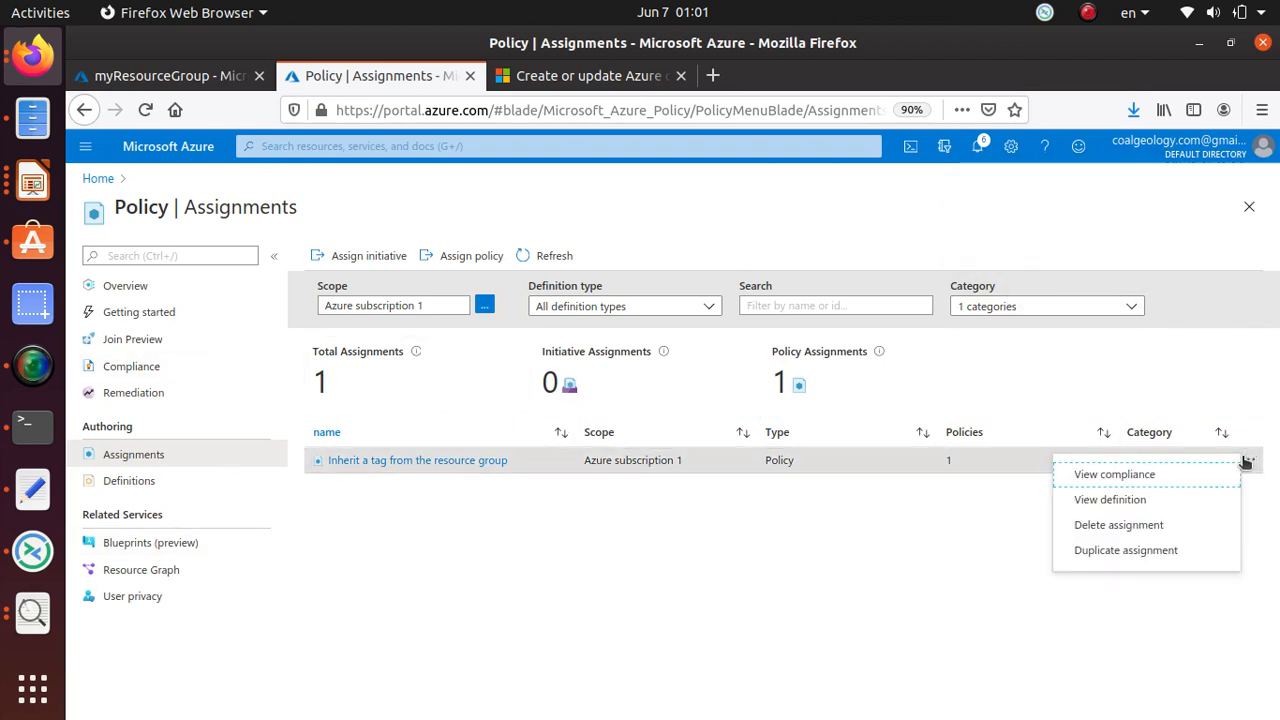
left_click(1118, 524)
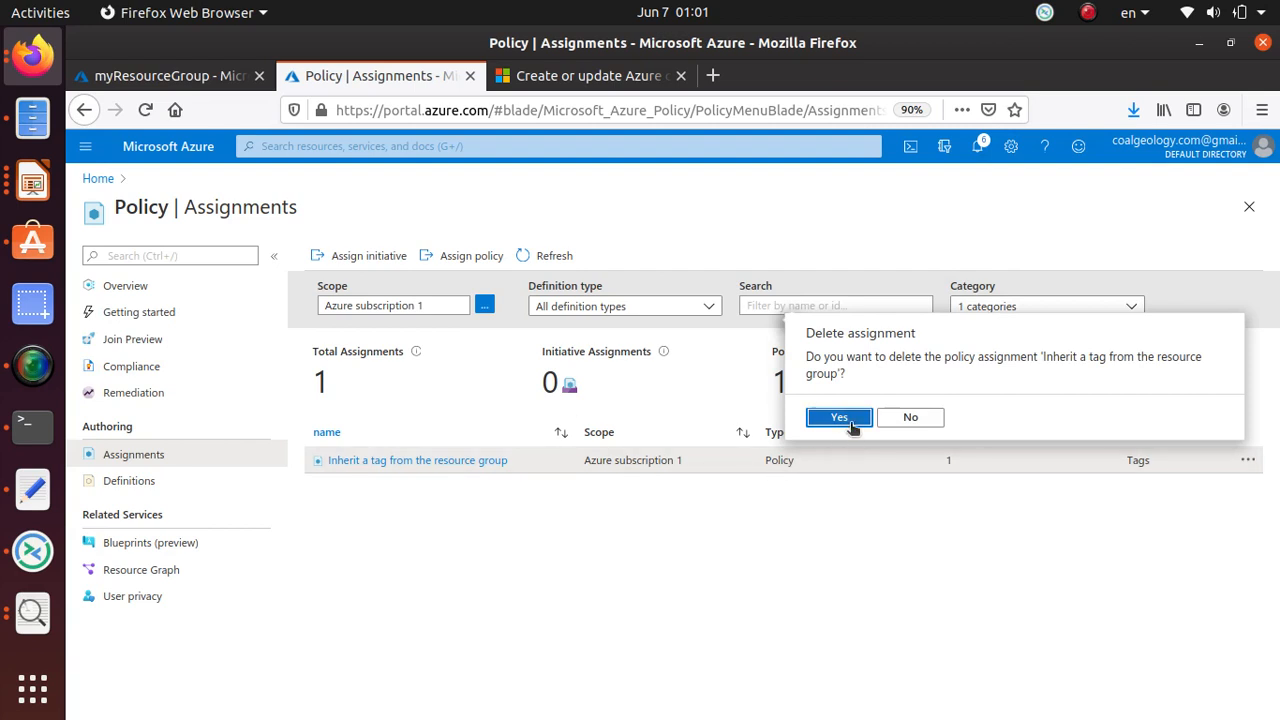
left_click(838, 417)
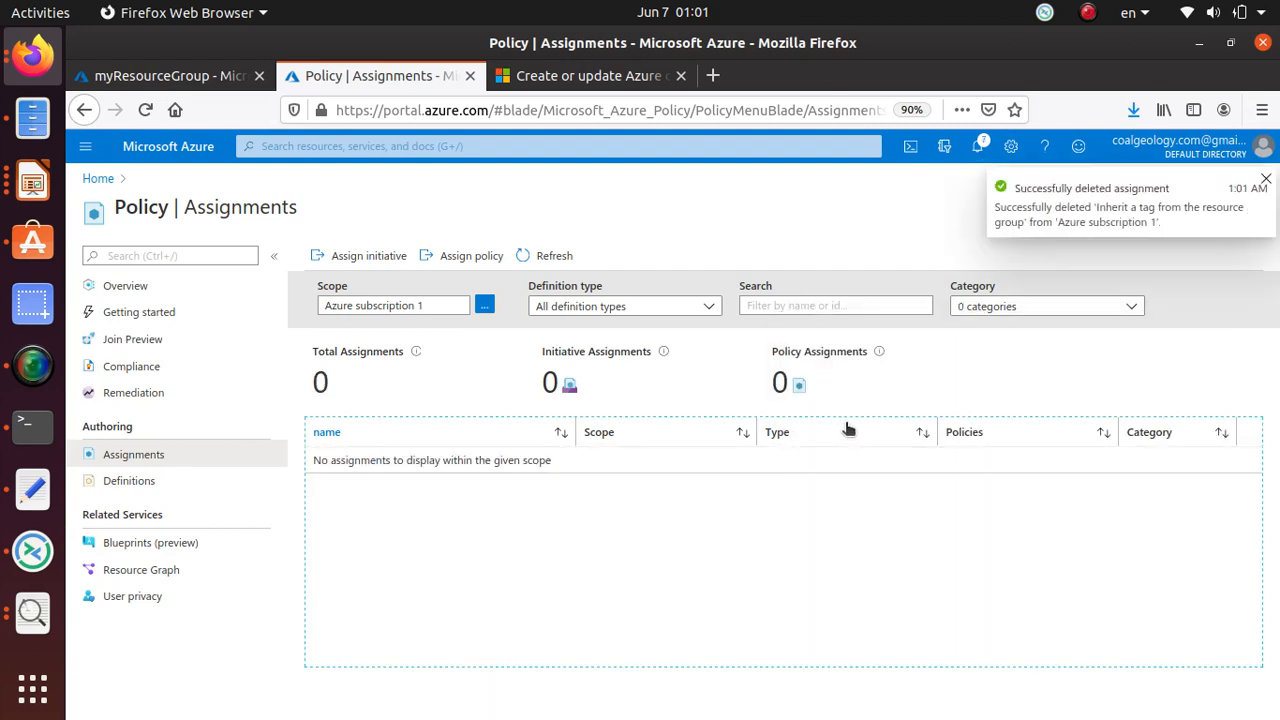
mouse_move(133, 454)
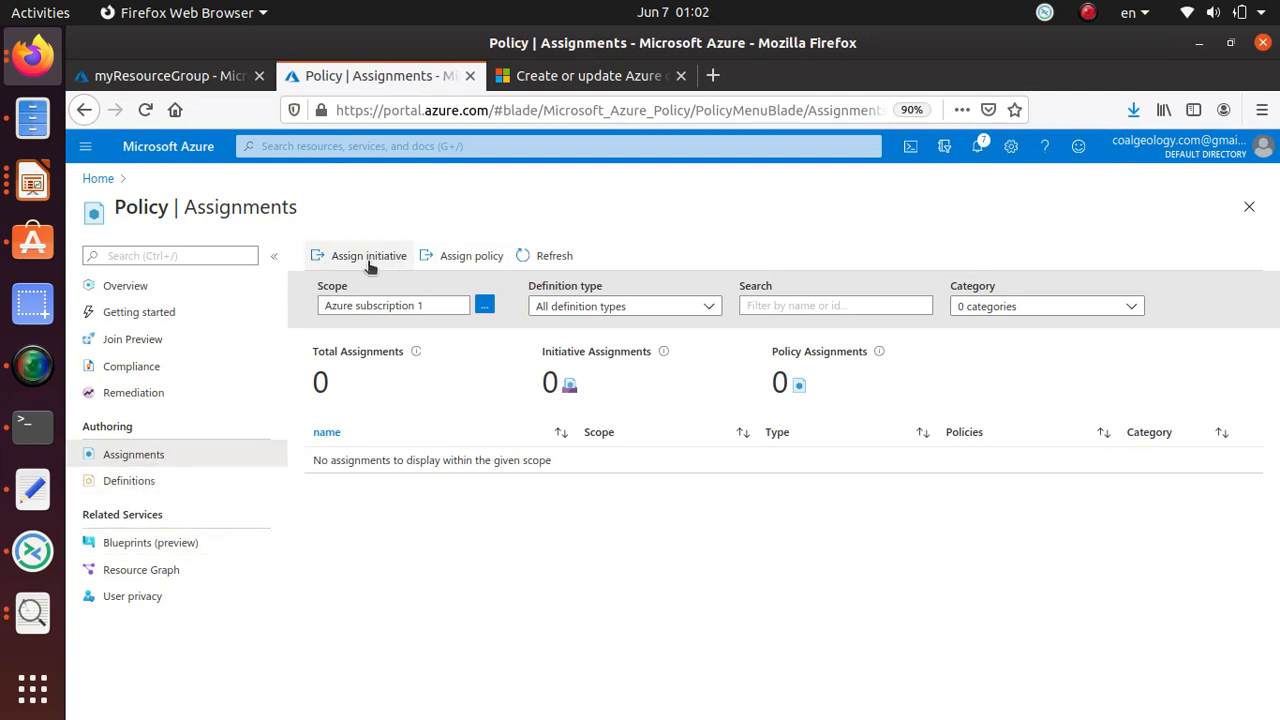
mouse_move(471, 255)
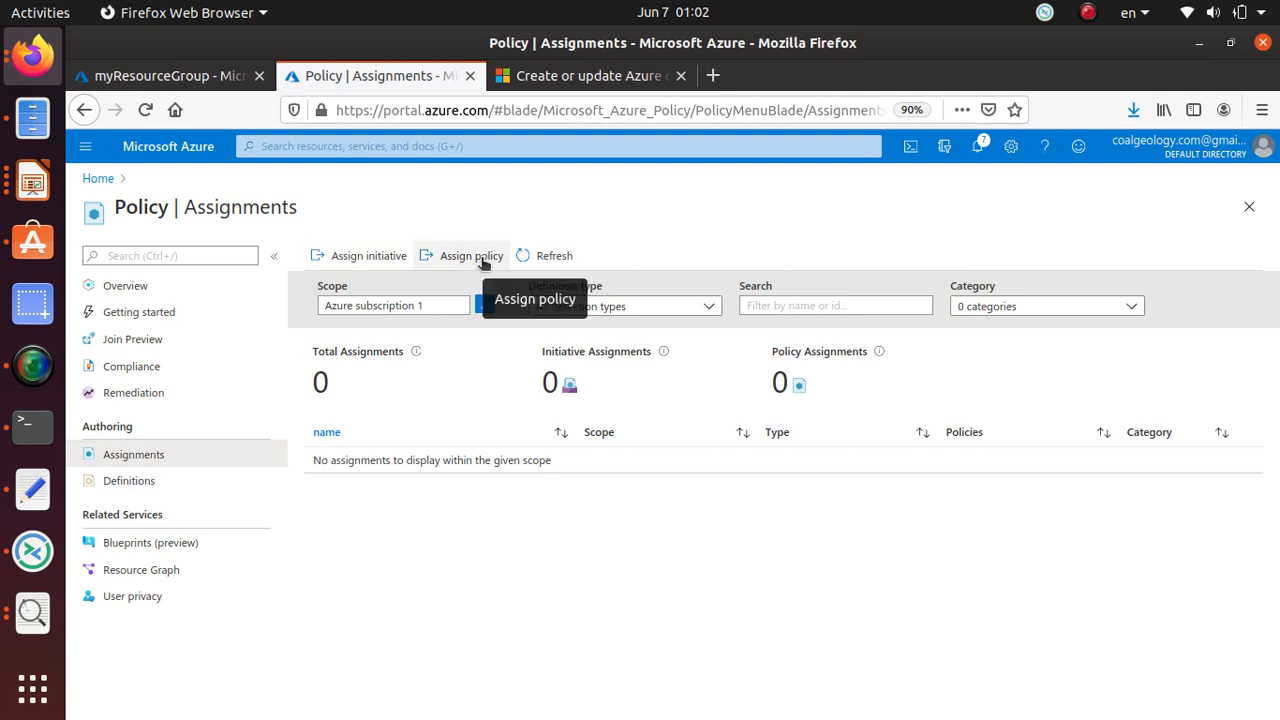
mouse_move(128, 481)
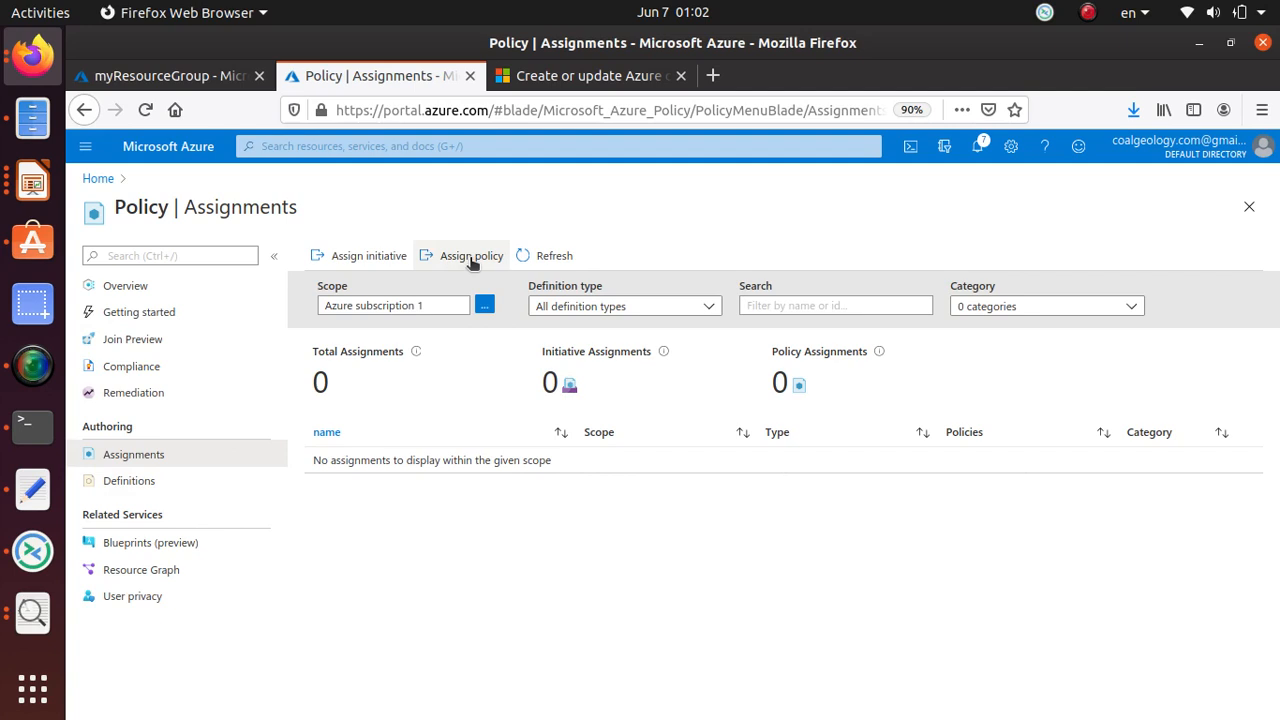
mouse_move(471, 255)
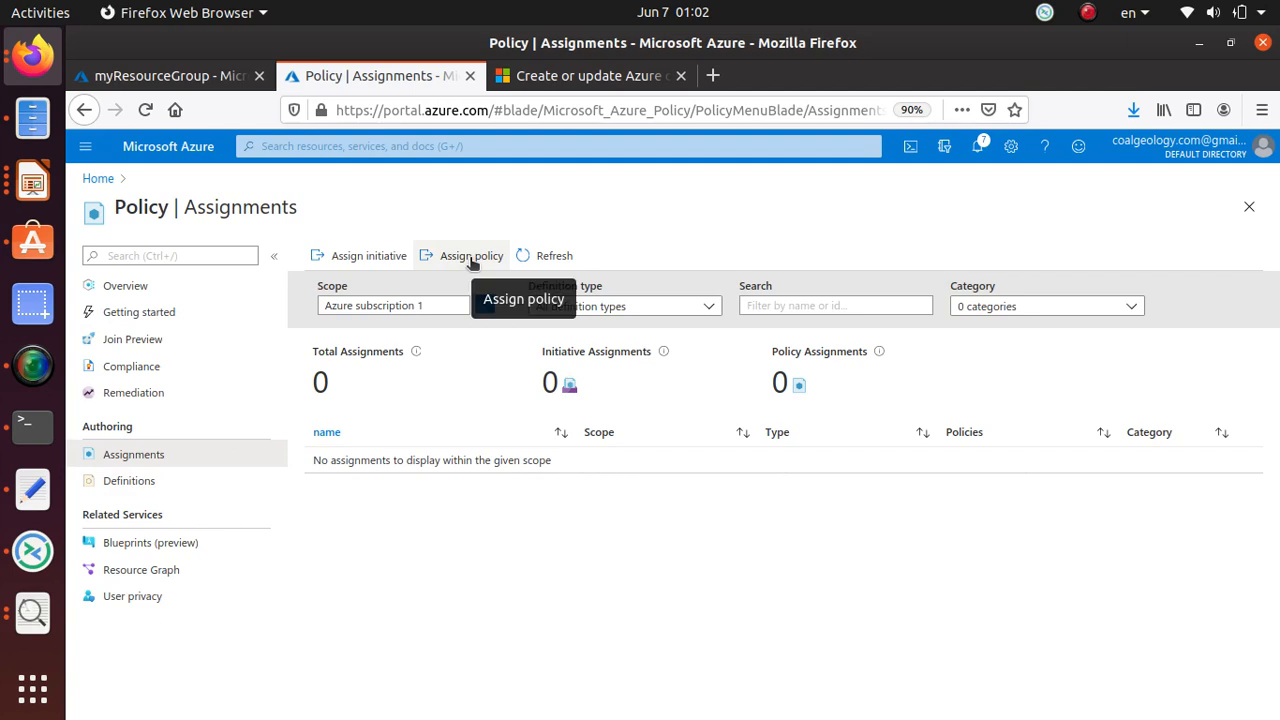
Start a new policy assignment scoped to resource group cloud-shell-storage-eastus.
left_click(471, 255)
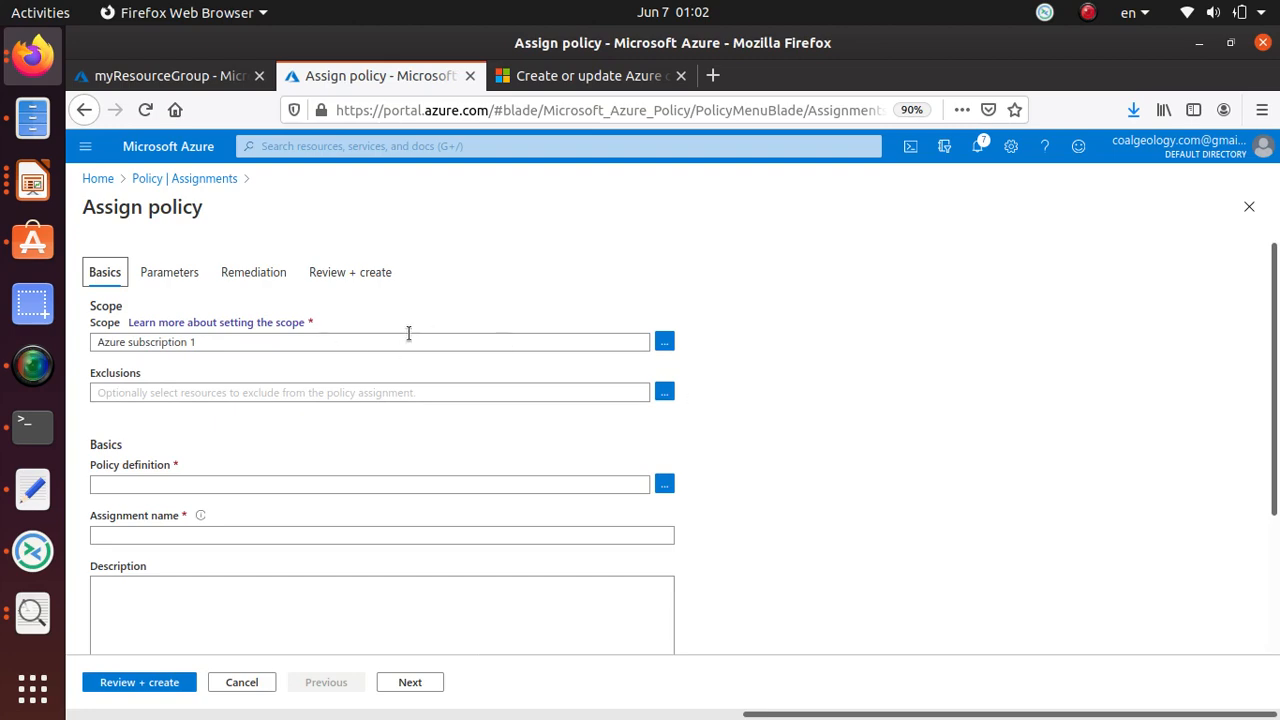
left_click(168, 75)
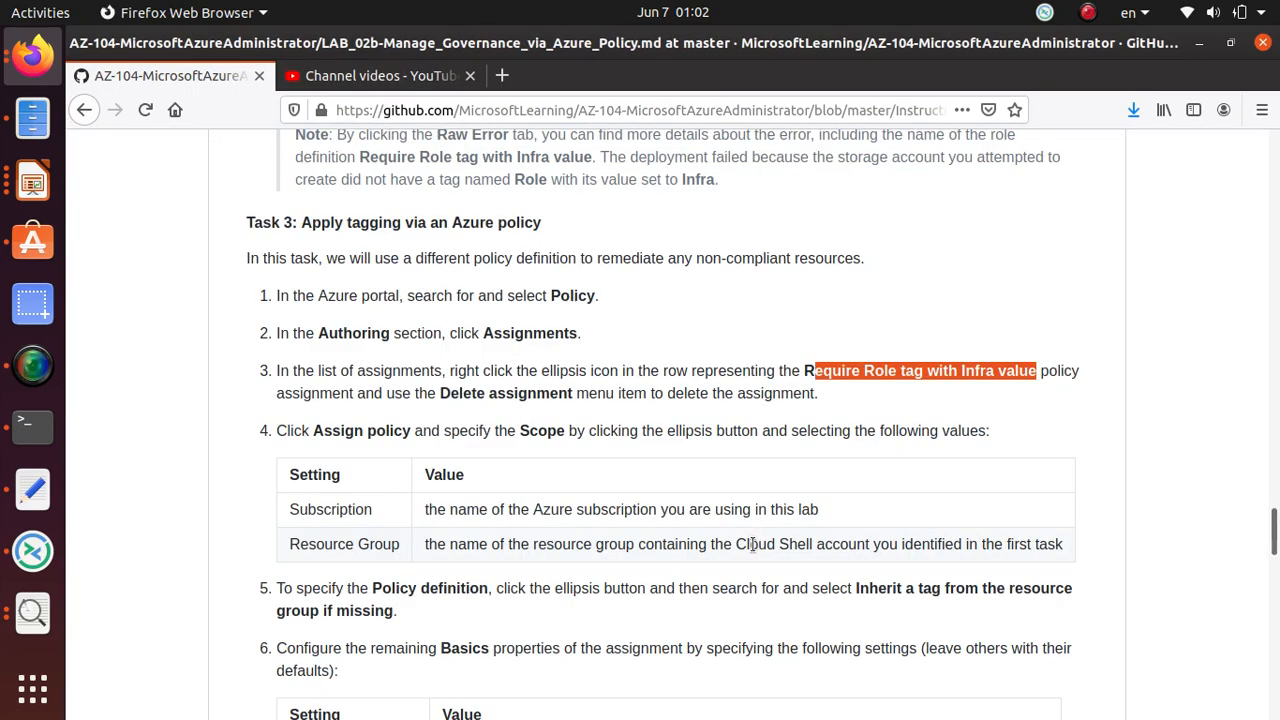
left_click(380, 75)
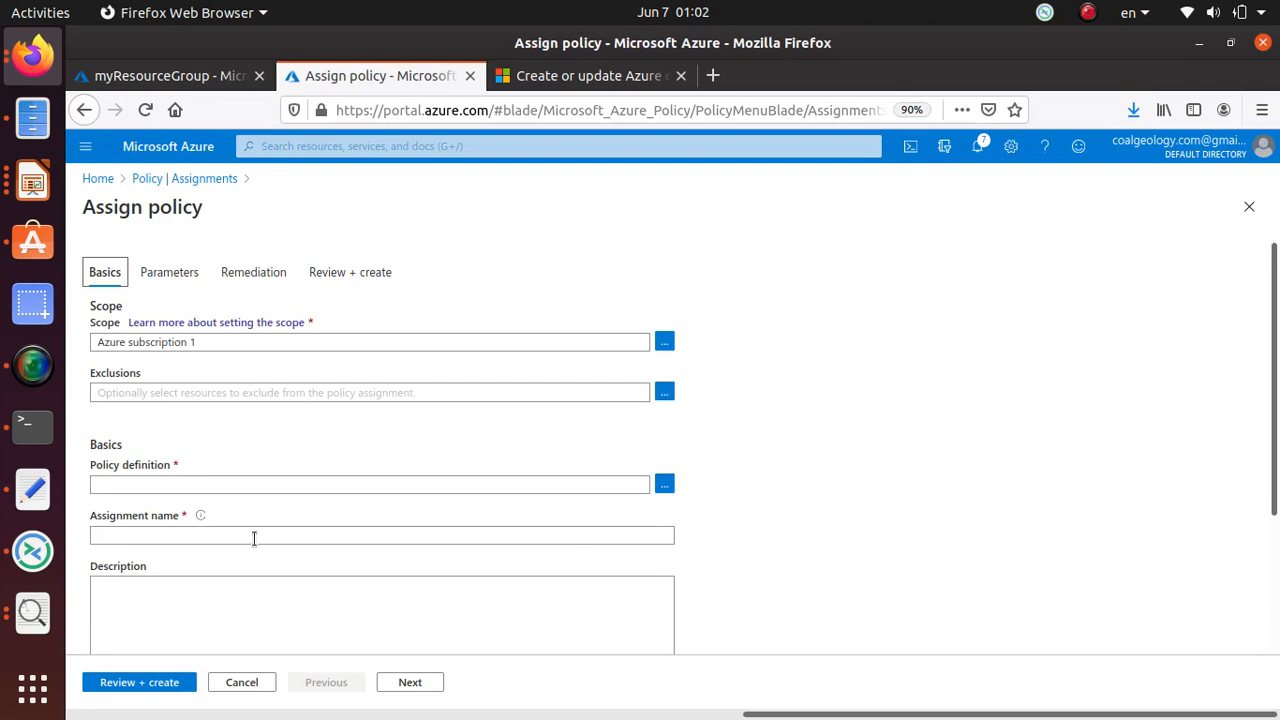
mouse_move(584, 505)
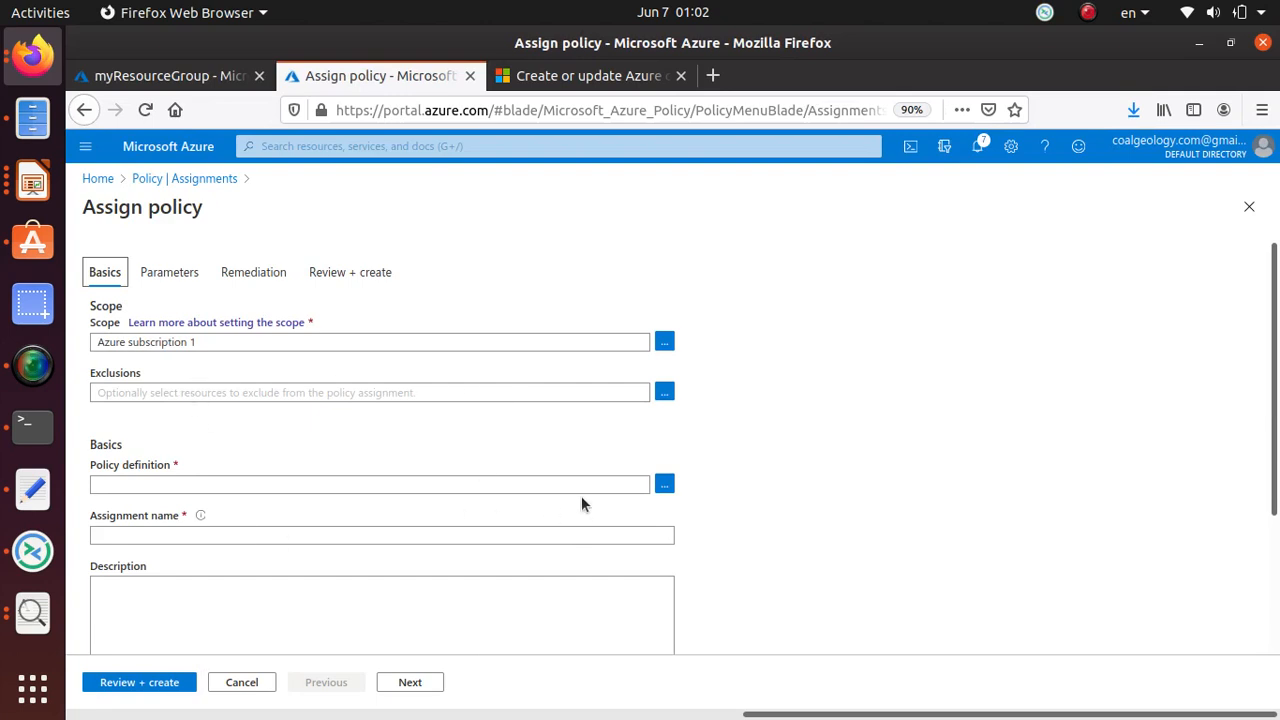
mouse_move(115, 323)
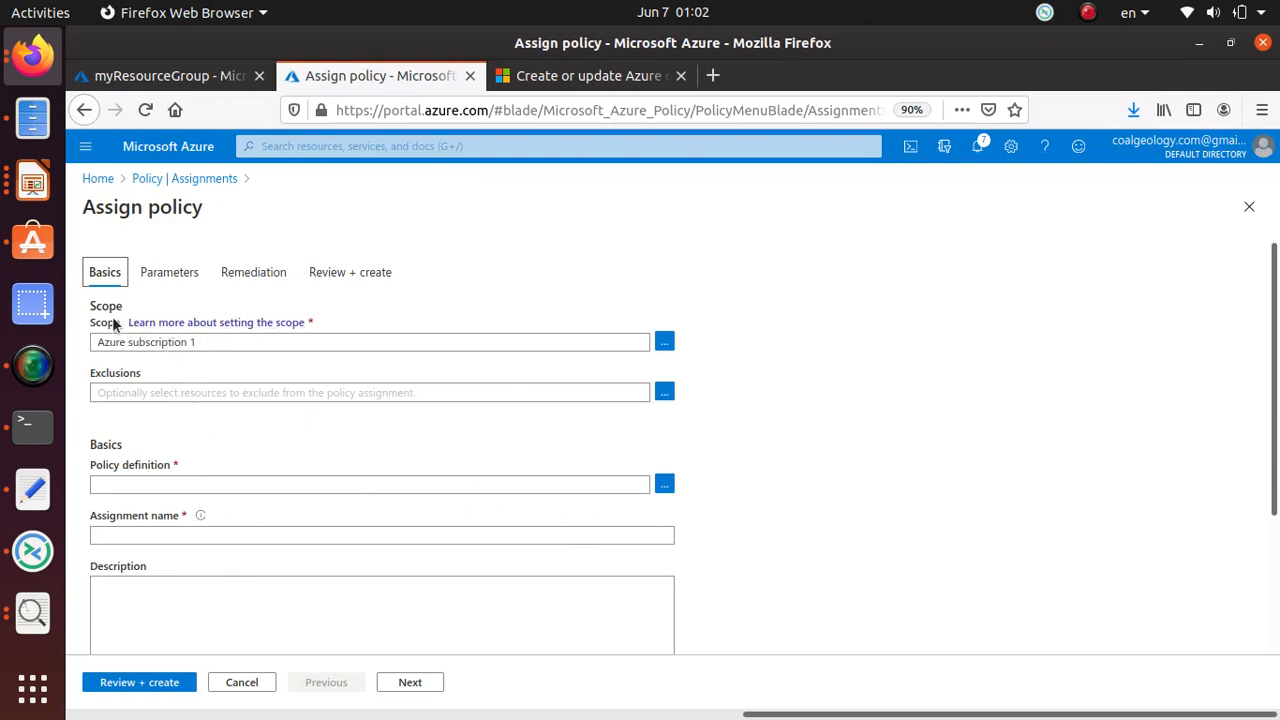
left_click(664, 342)
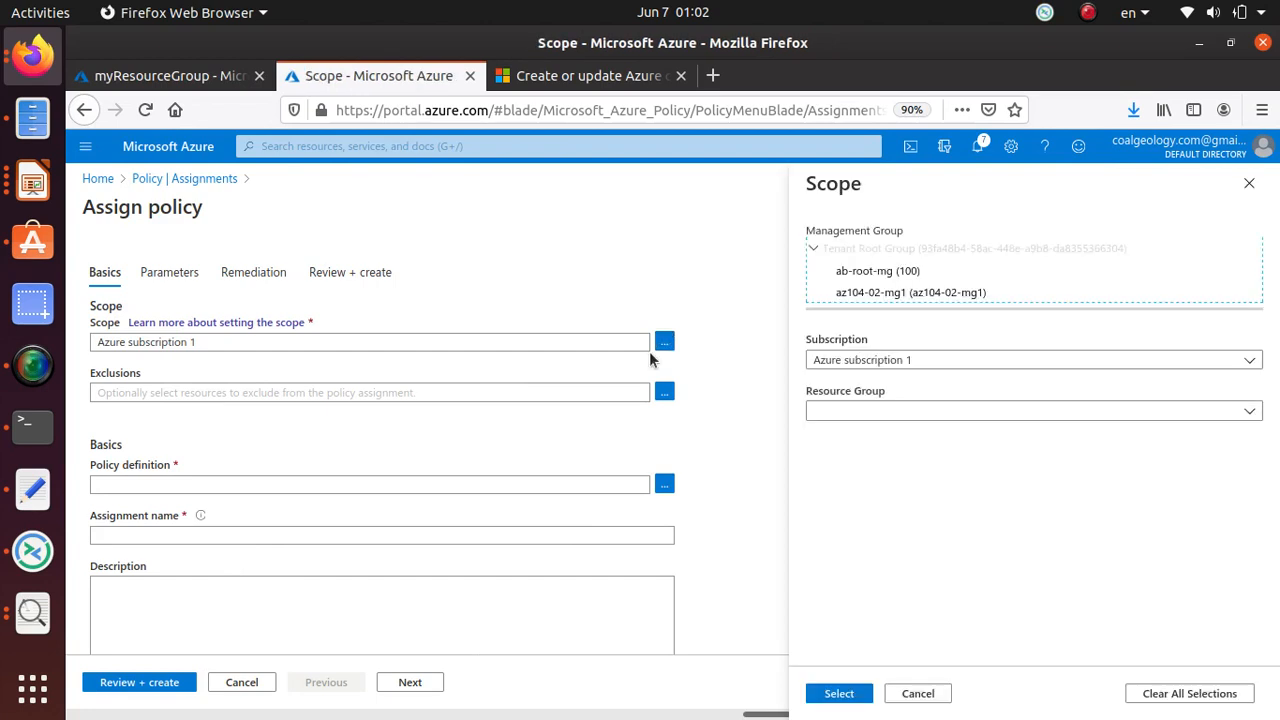
left_click(1248, 411)
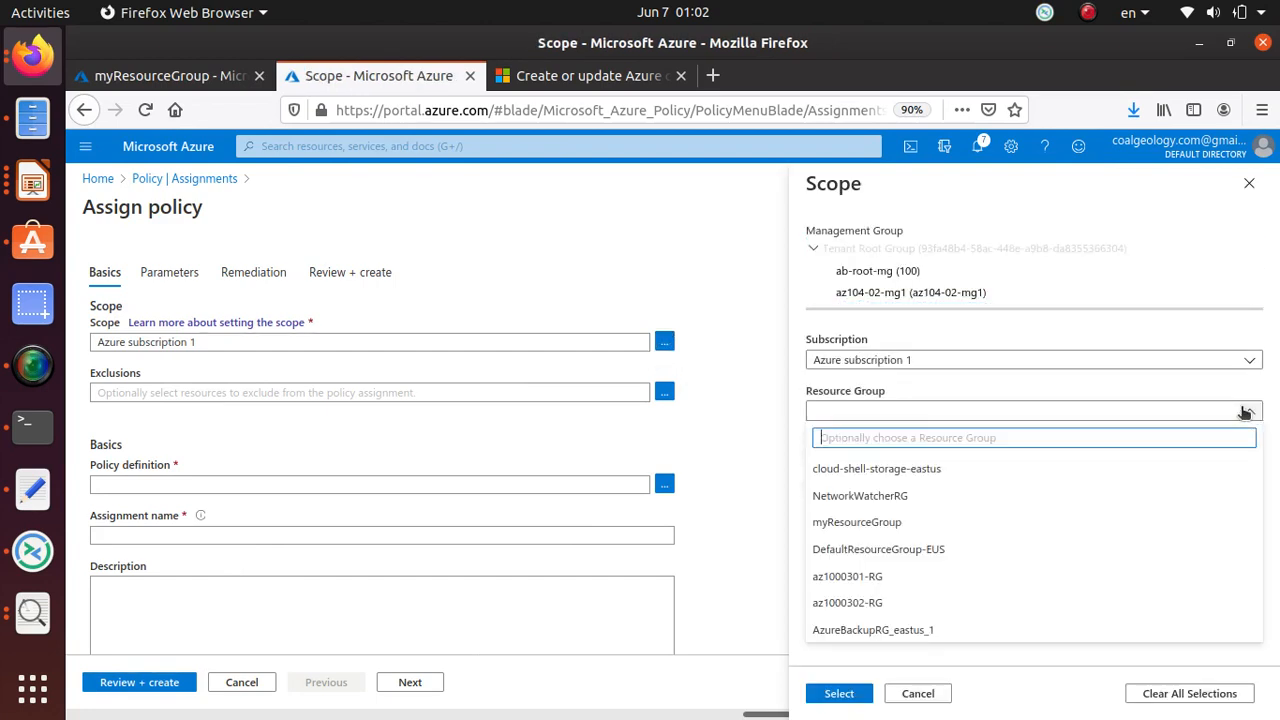
left_click(876, 468)
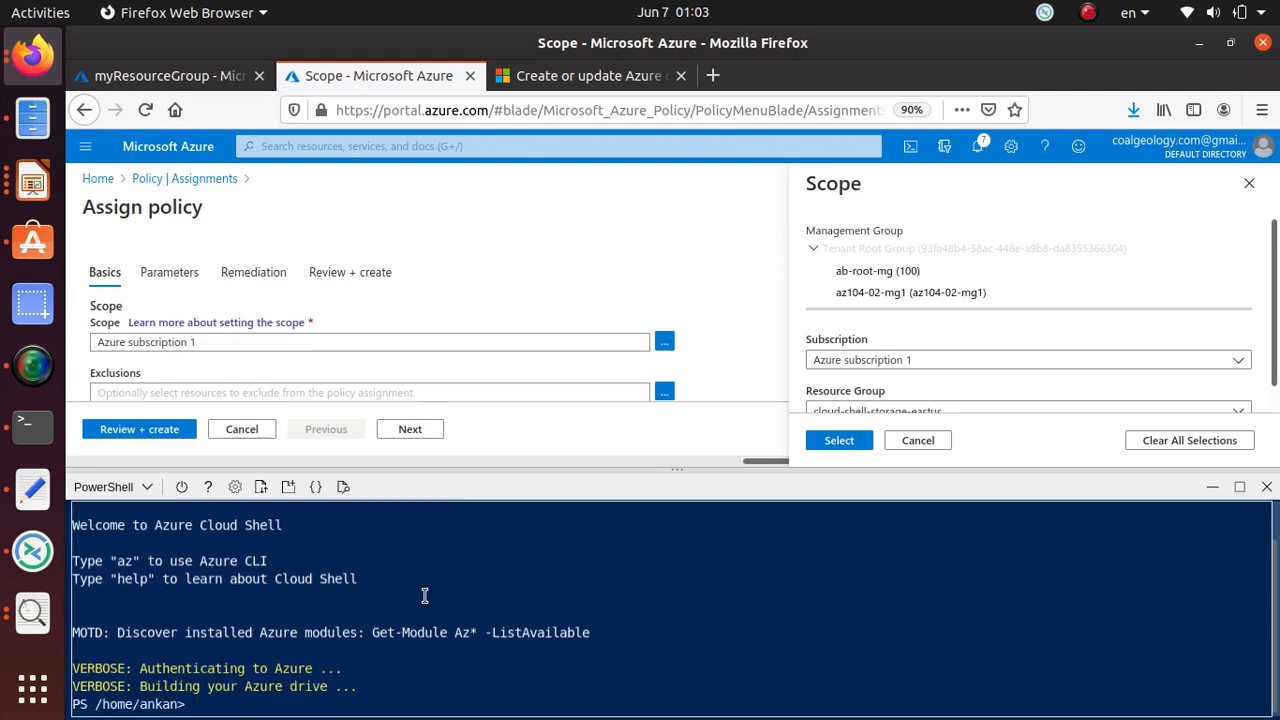
Run df in Cloud Shell and select the clouddrive storage account name.
type("ds")
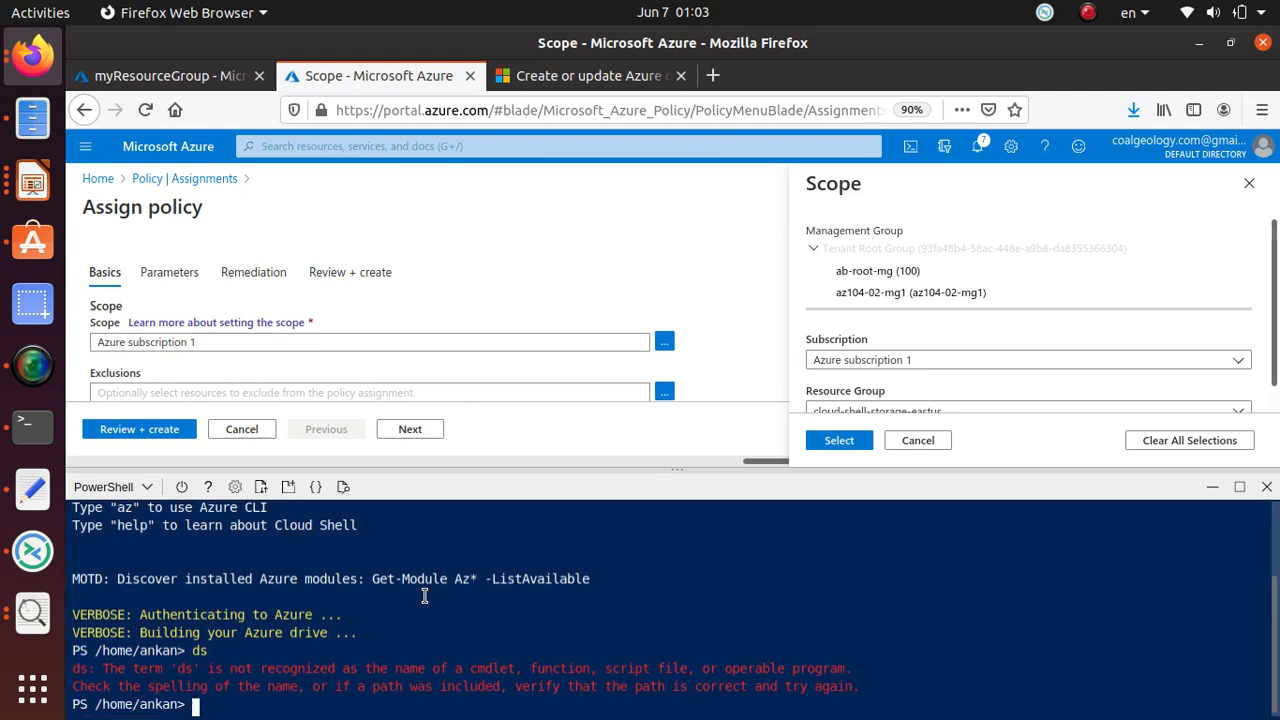
type("s")
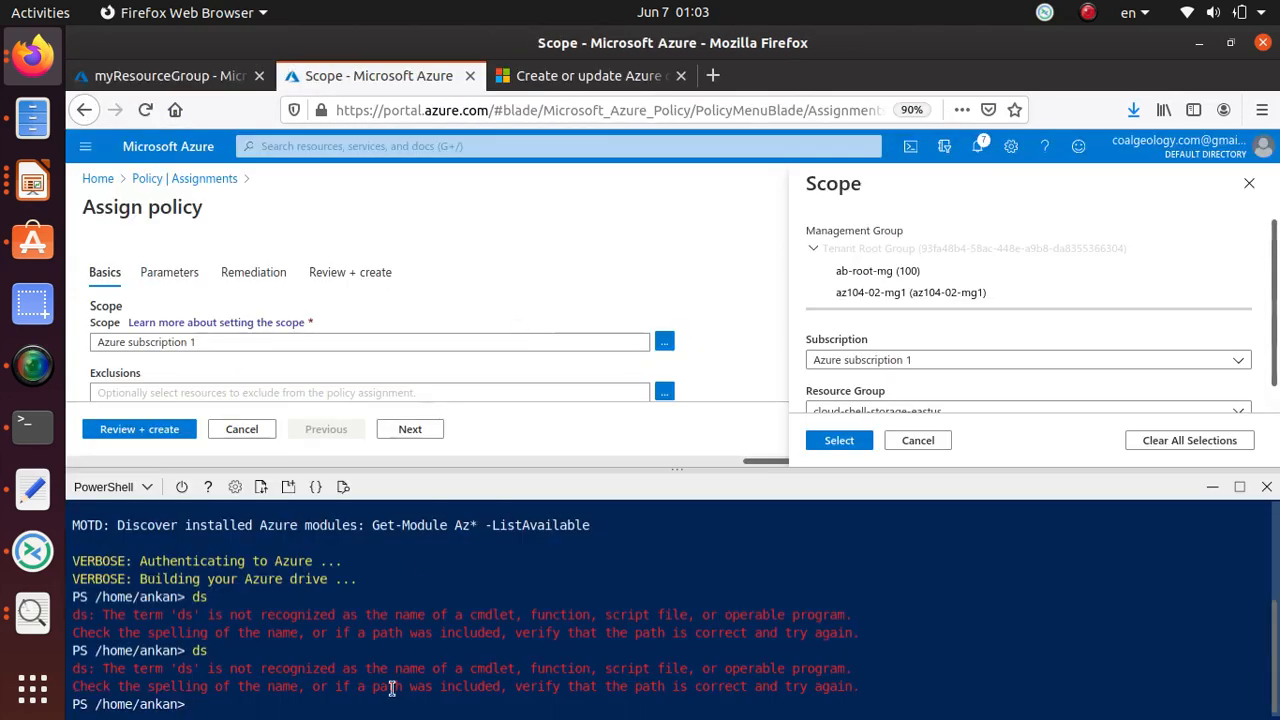
type("df")
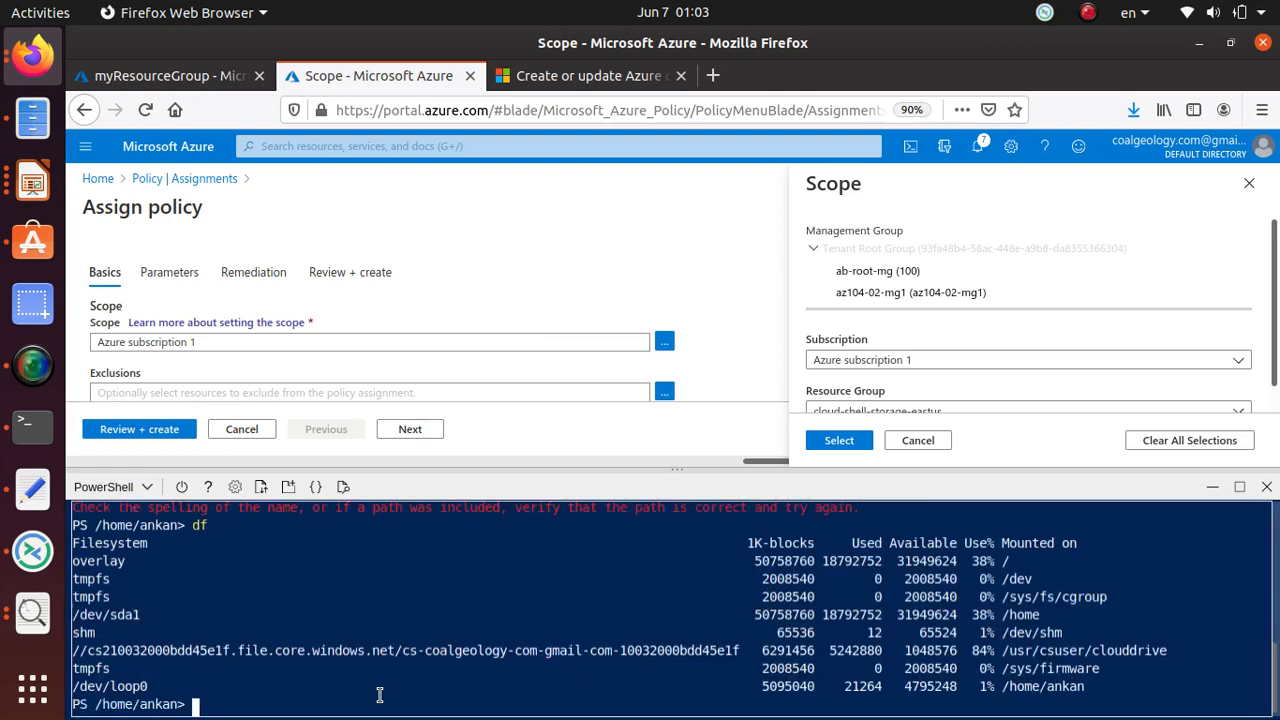
mouse_move(220, 663)
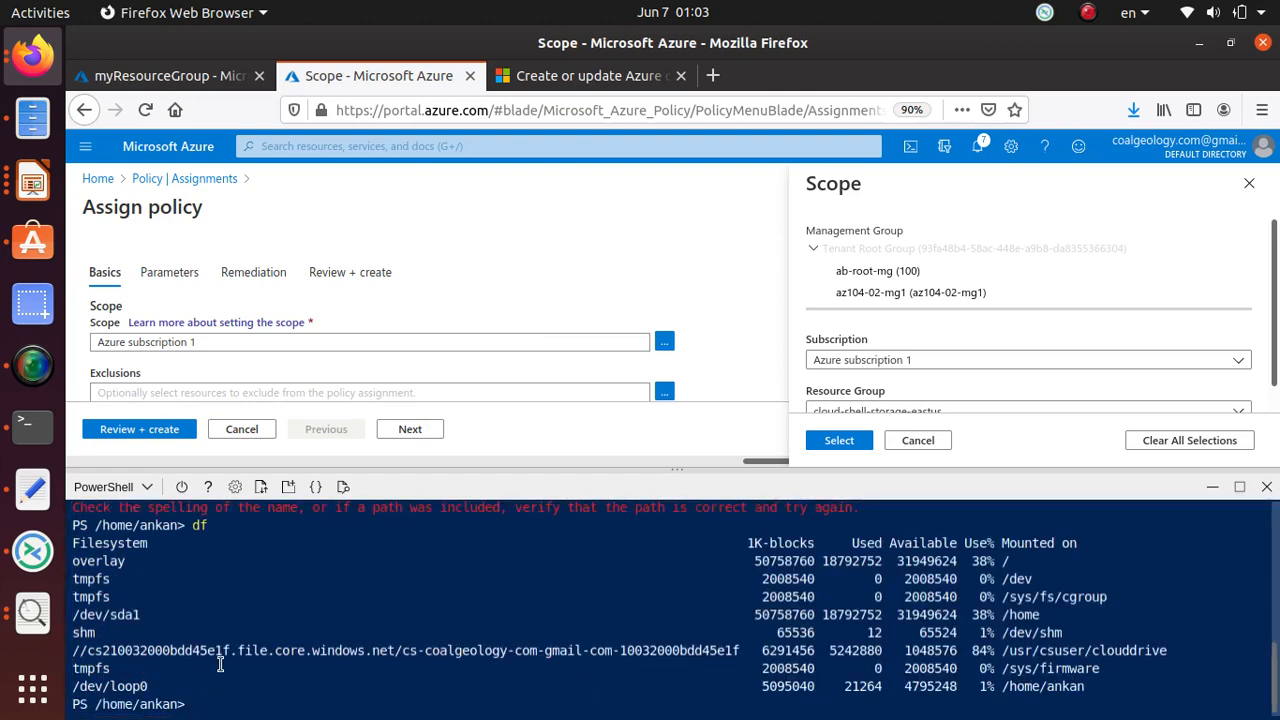
double_click(155, 651)
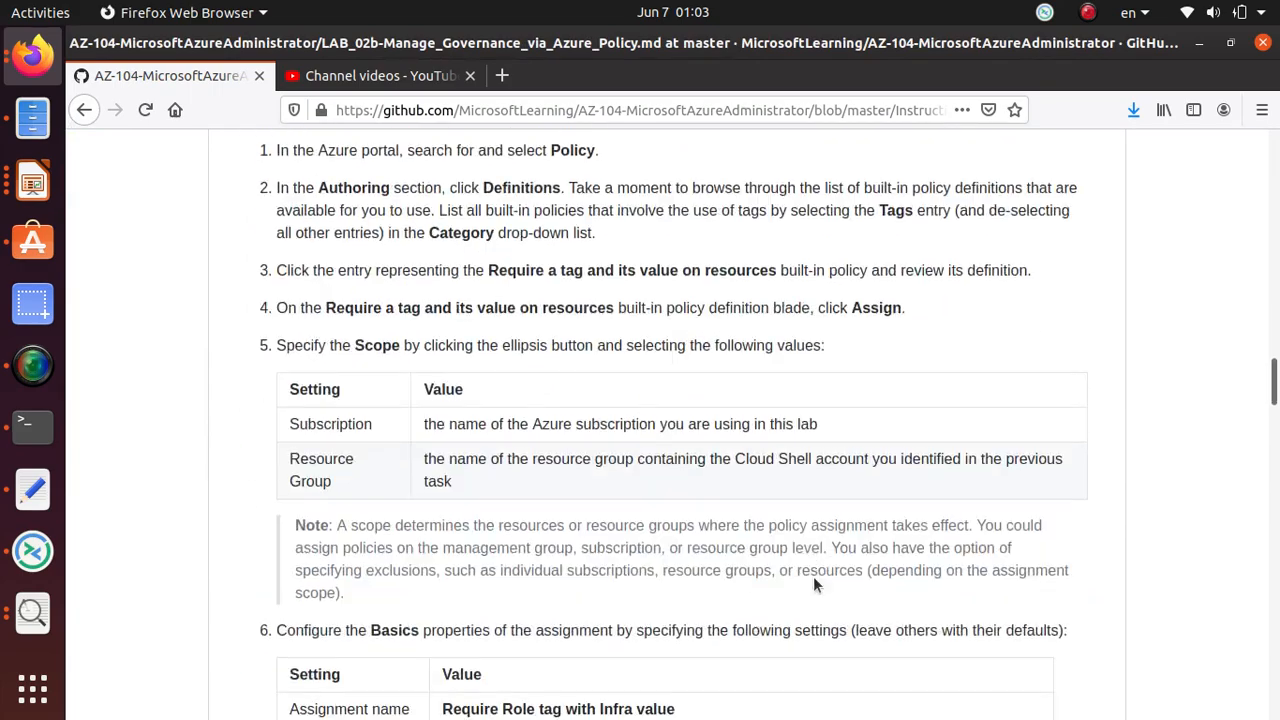
scroll("down", 3)
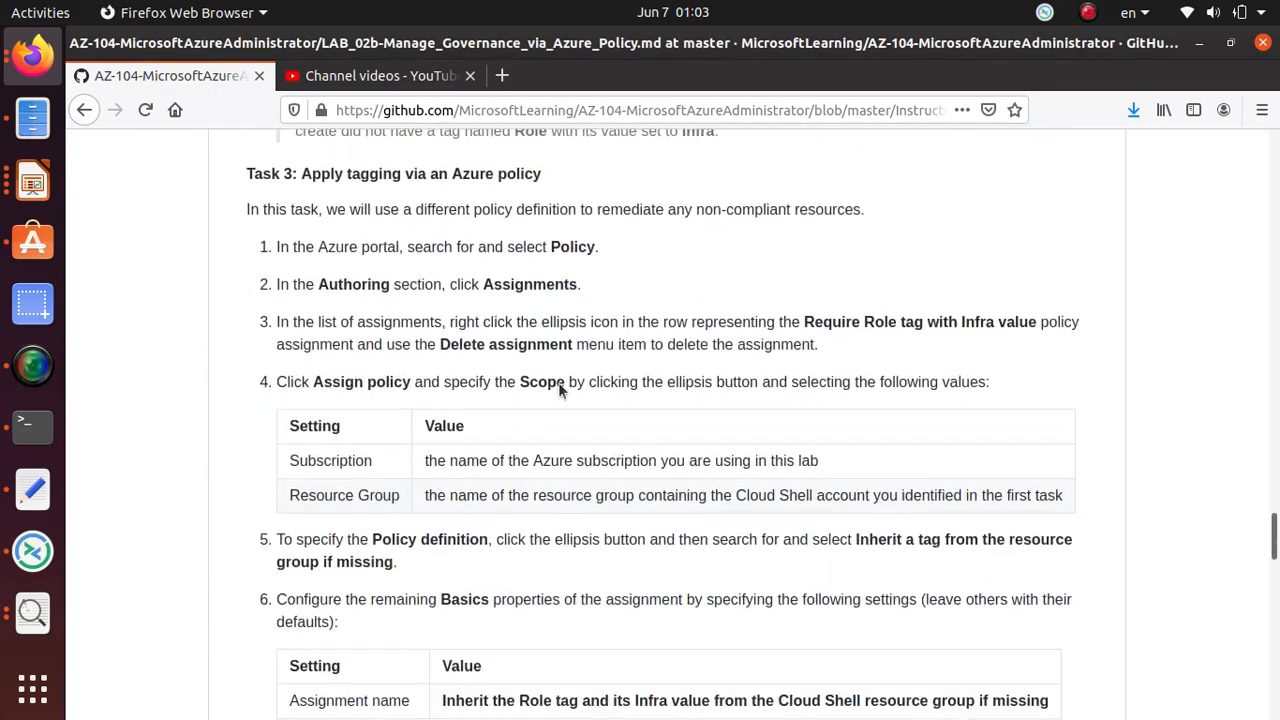
mouse_move(558, 503)
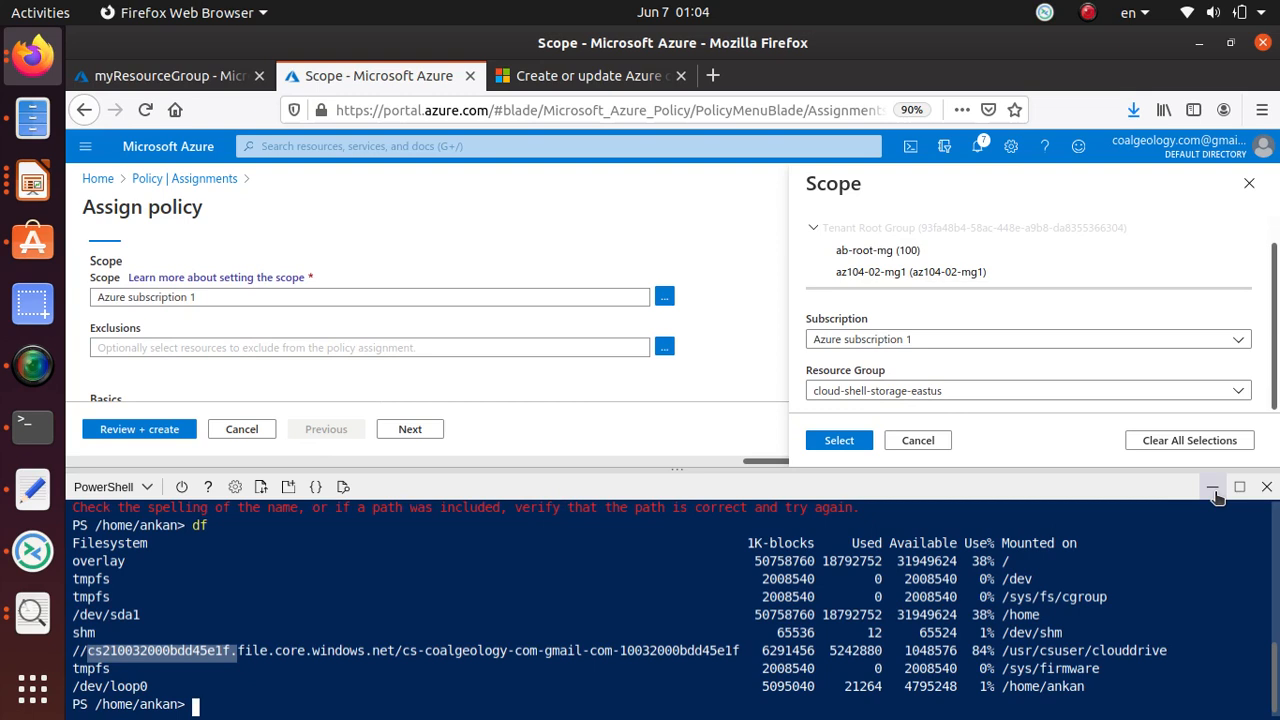
Minimize Cloud Shell and copy the policy definition name from the lab manual.
left_click(838, 440)
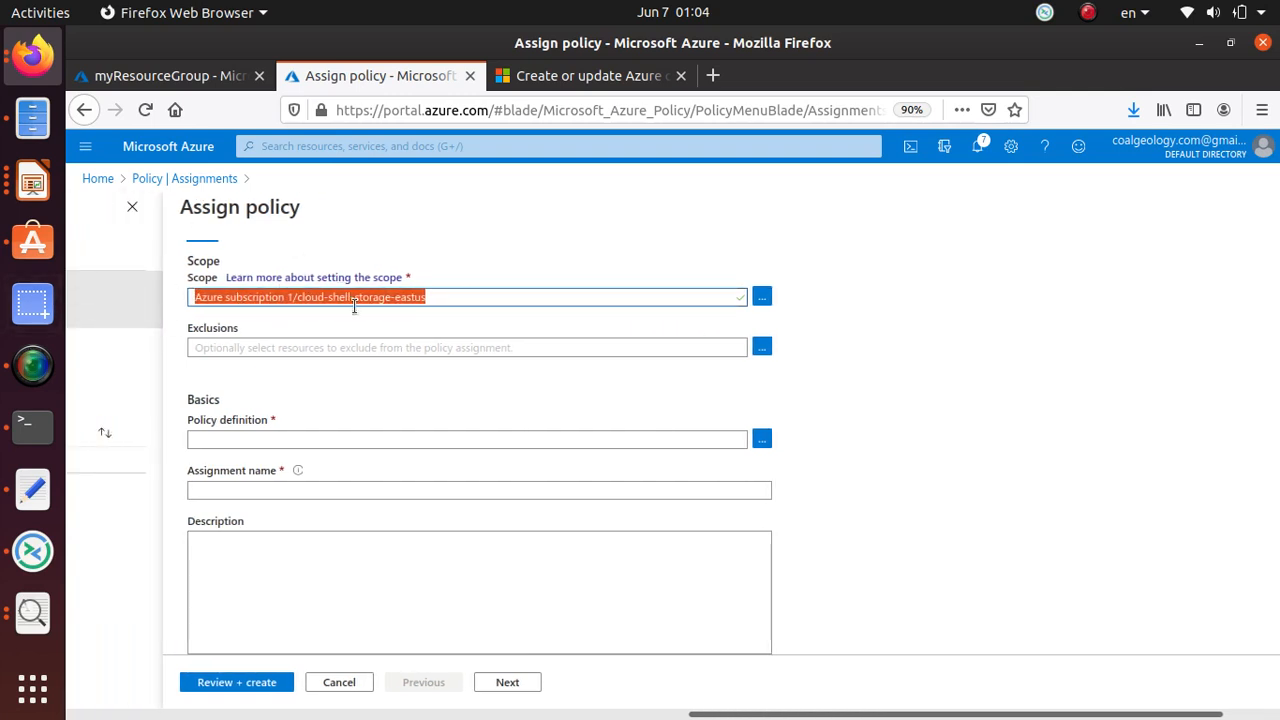
mouse_move(351, 431)
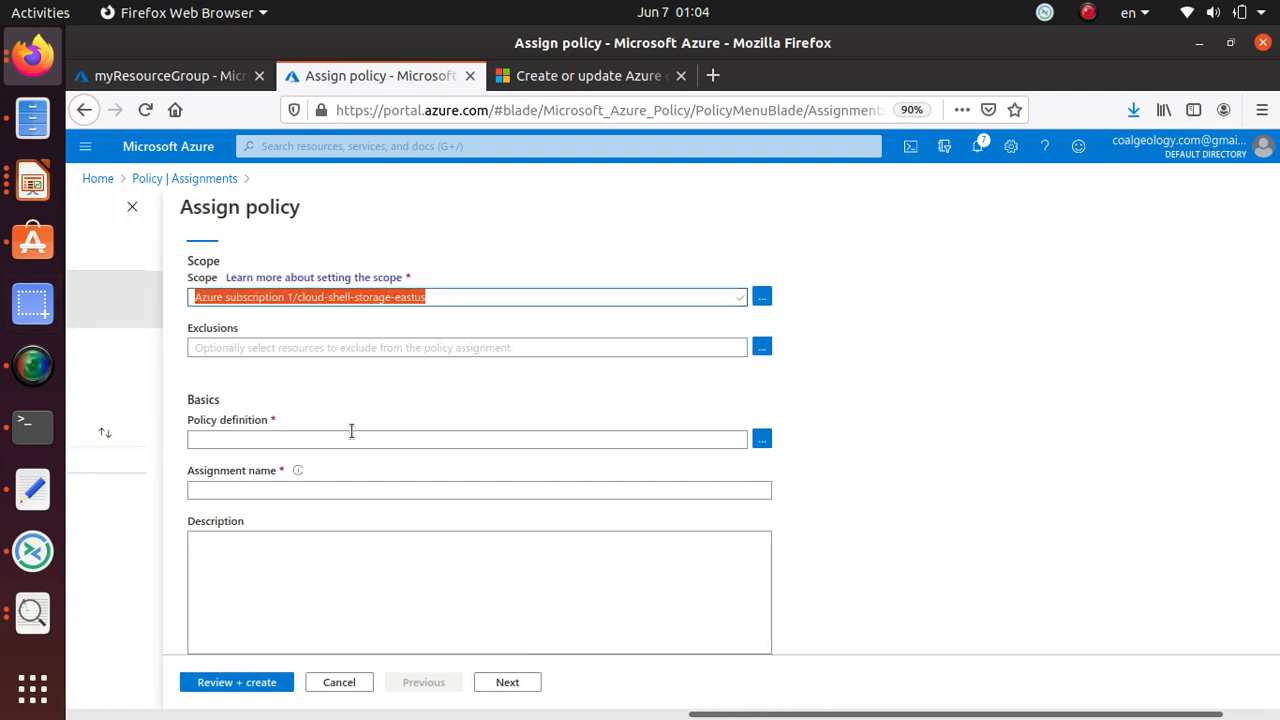
left_click(167, 75)
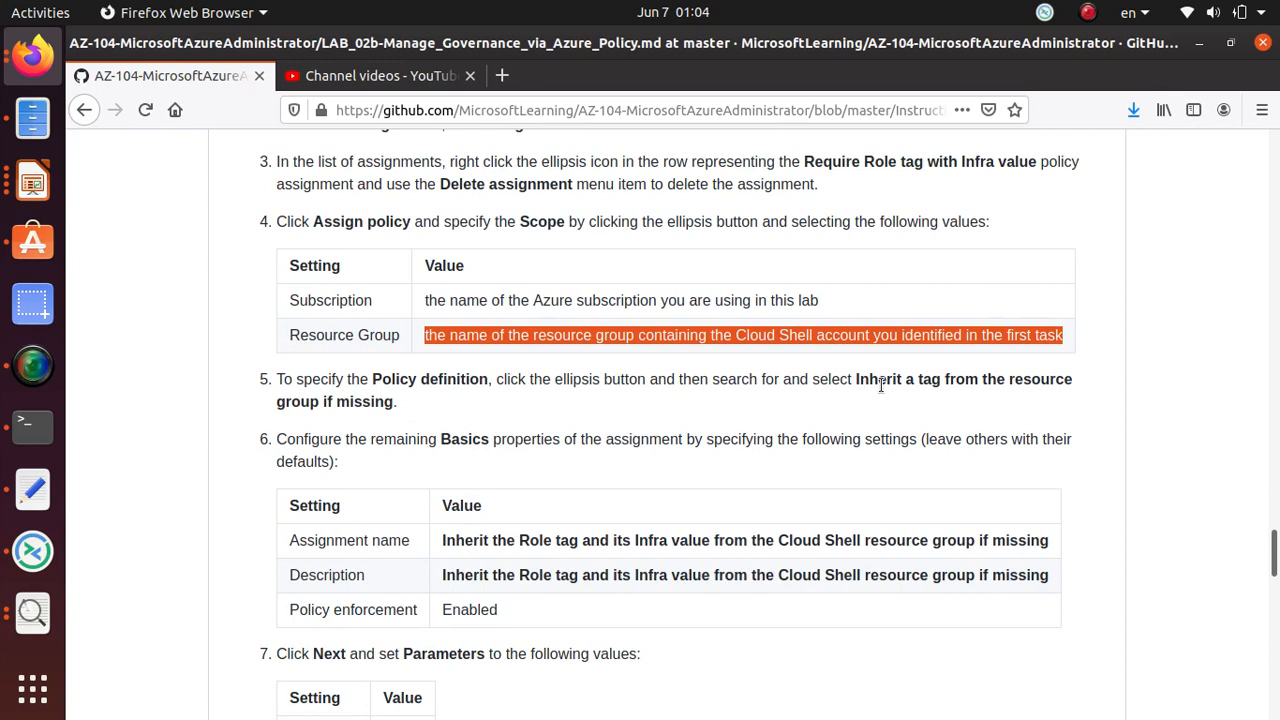
mouse_move(888, 383)
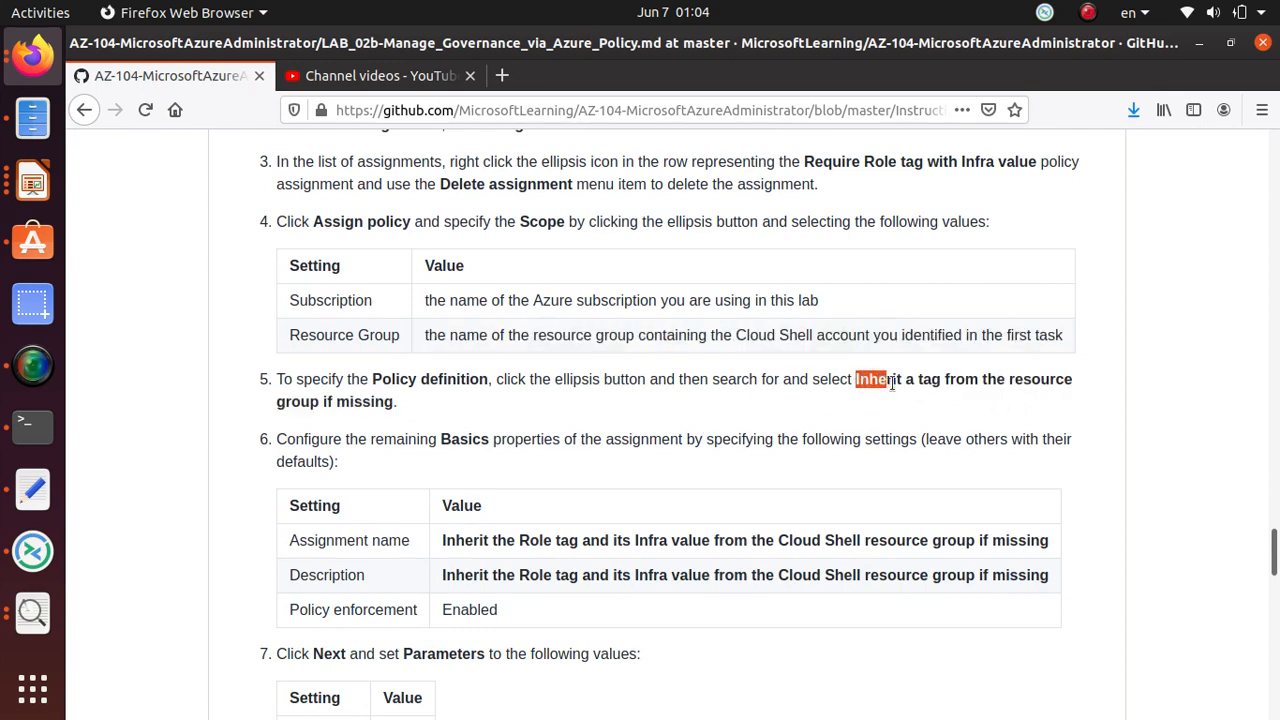
right_click(380, 390)
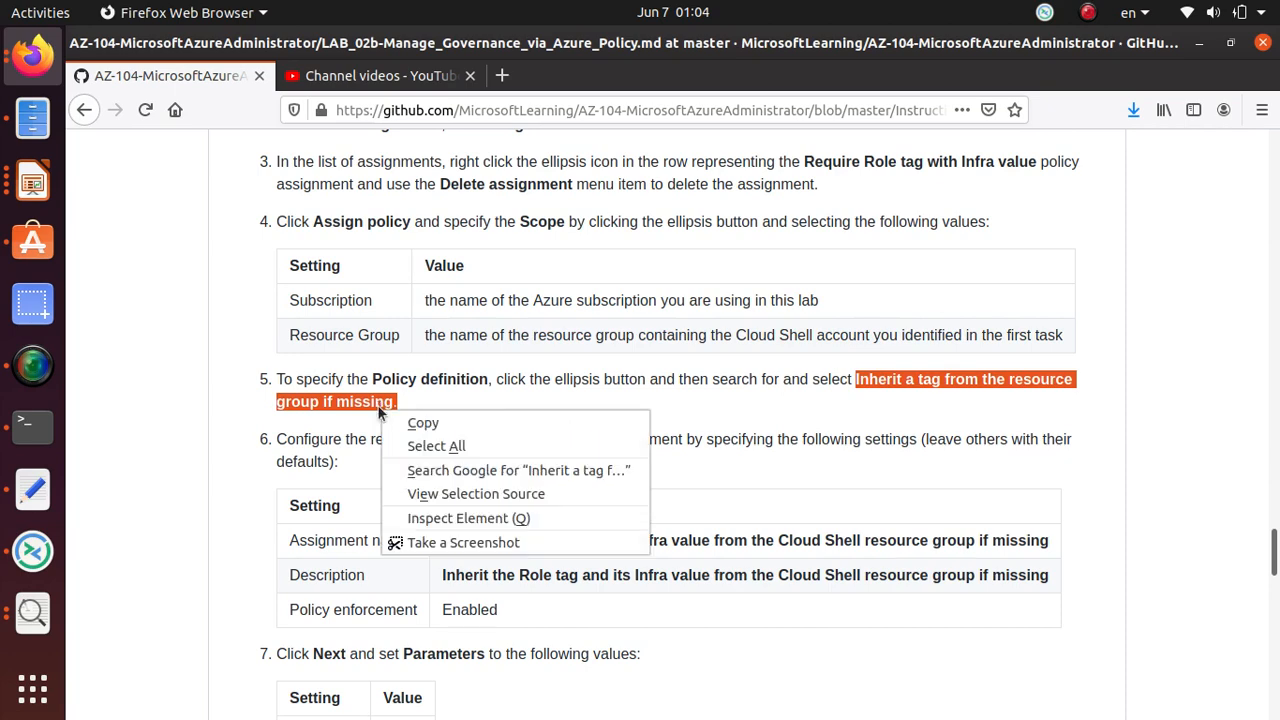
left_click(603, 400)
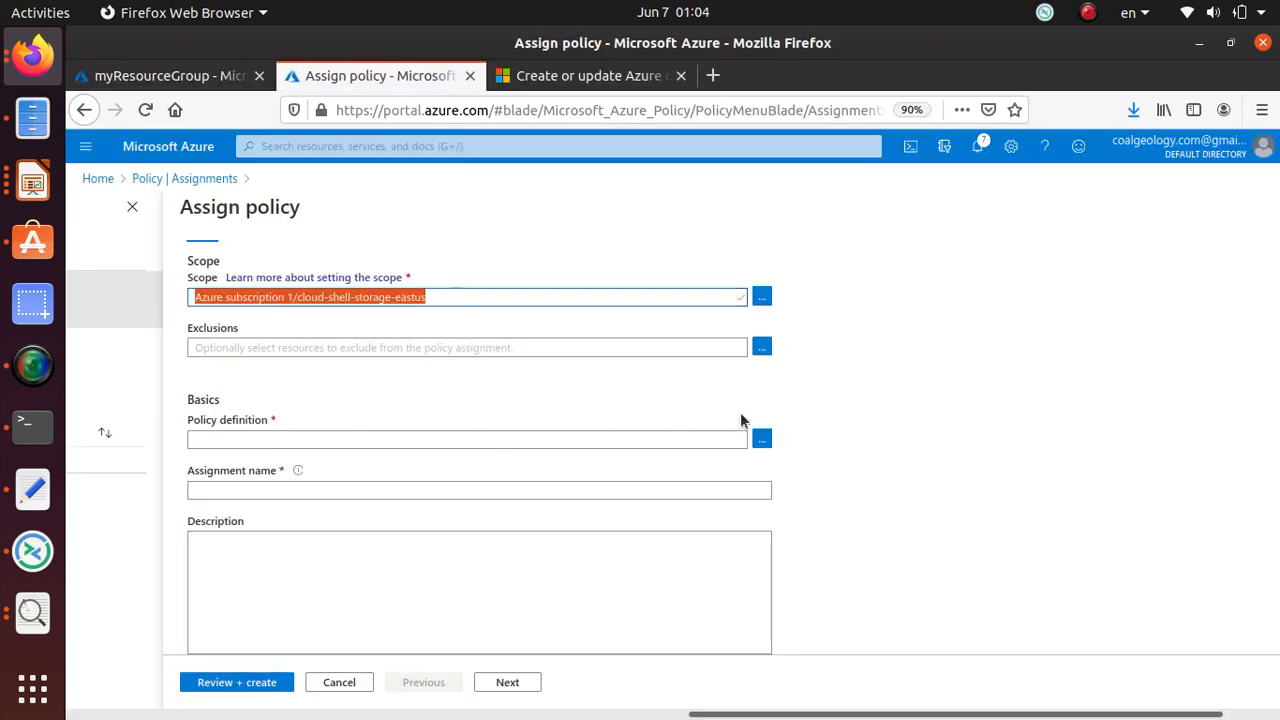
Search the available policy definitions for 'resource group if missing'.
left_click(761, 438)
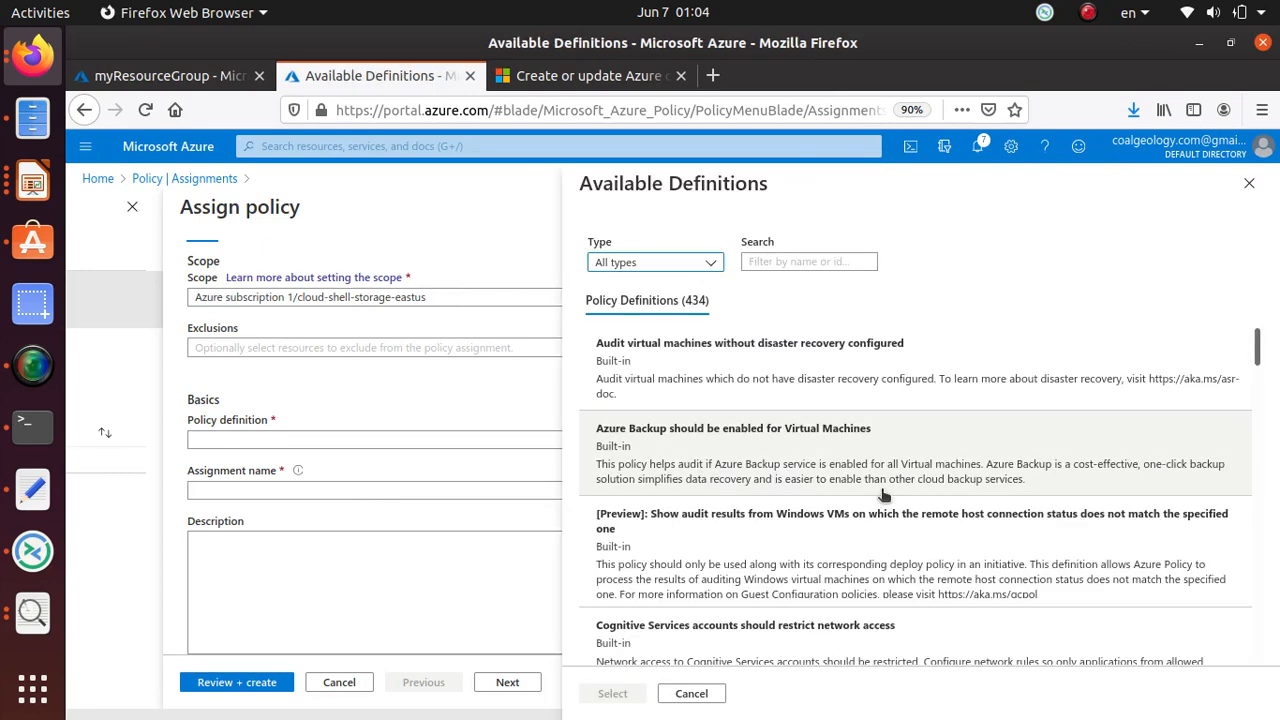
left_click(808, 261)
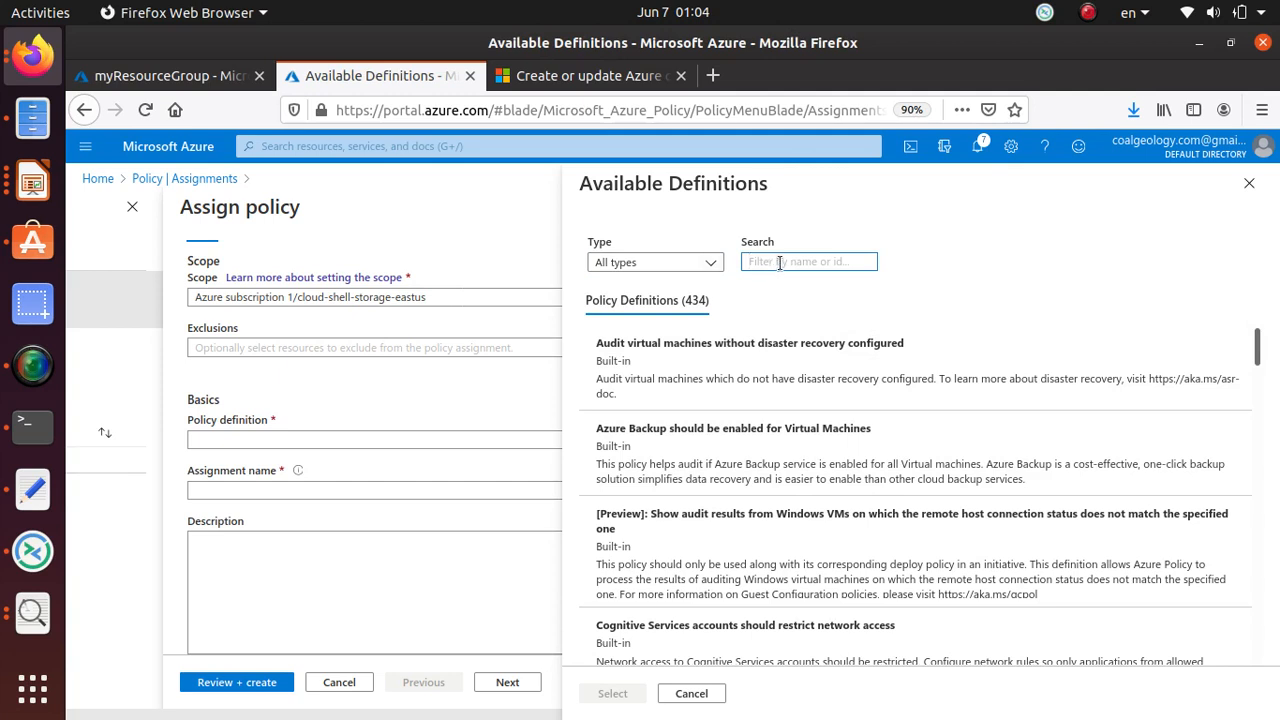
type("resource group if missing")
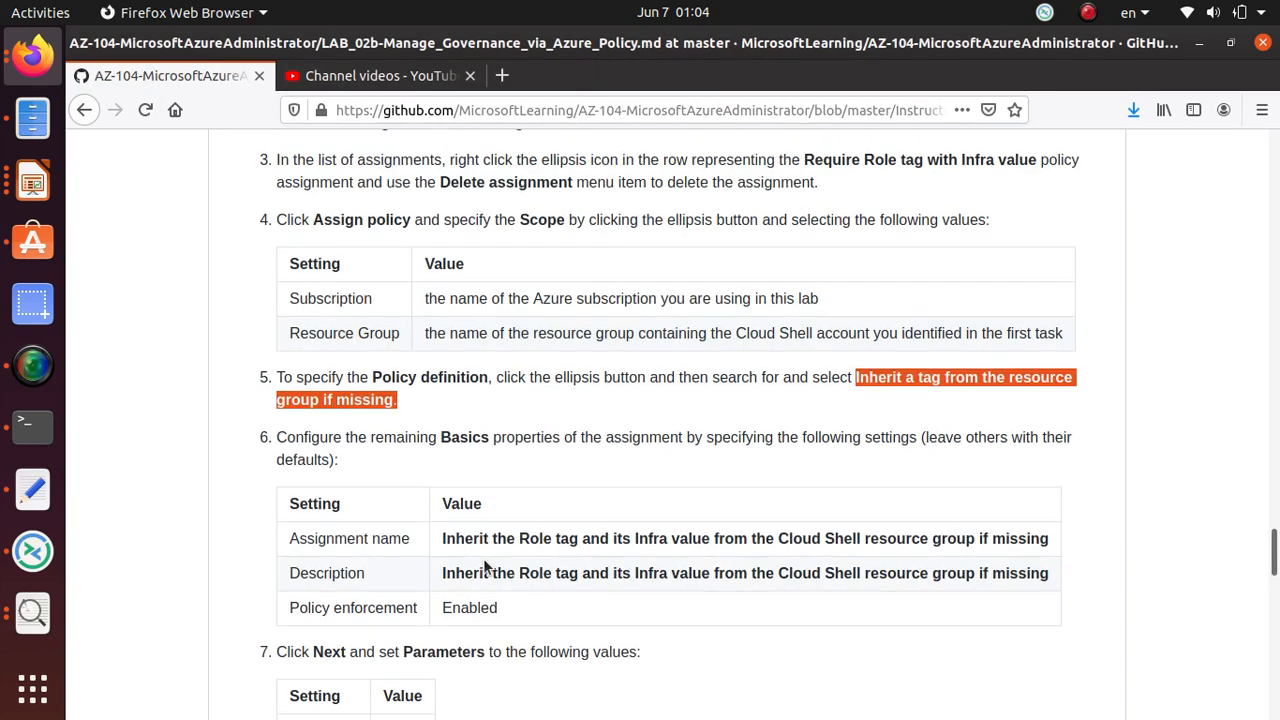
Name the assignment 'Inherit the Role tag and its Infra value from the Cloud Shell resource group if missing'.
scroll("down", 3)
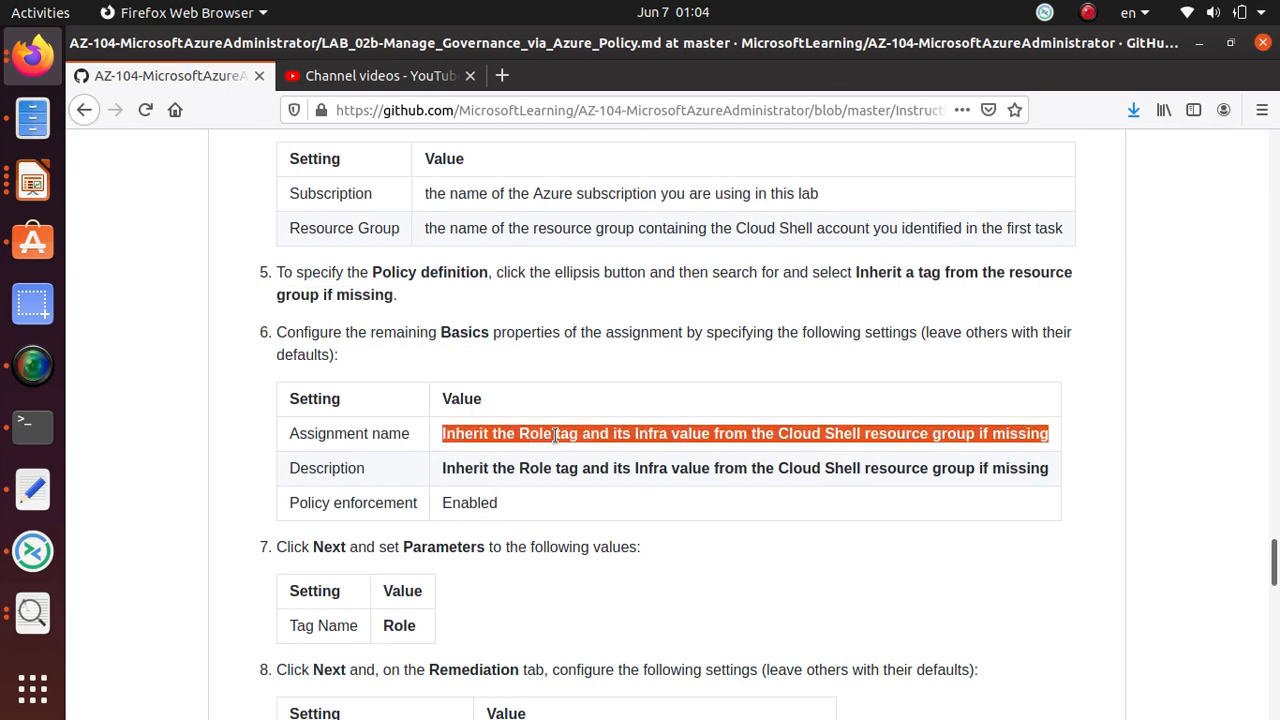
double_click(520, 433)
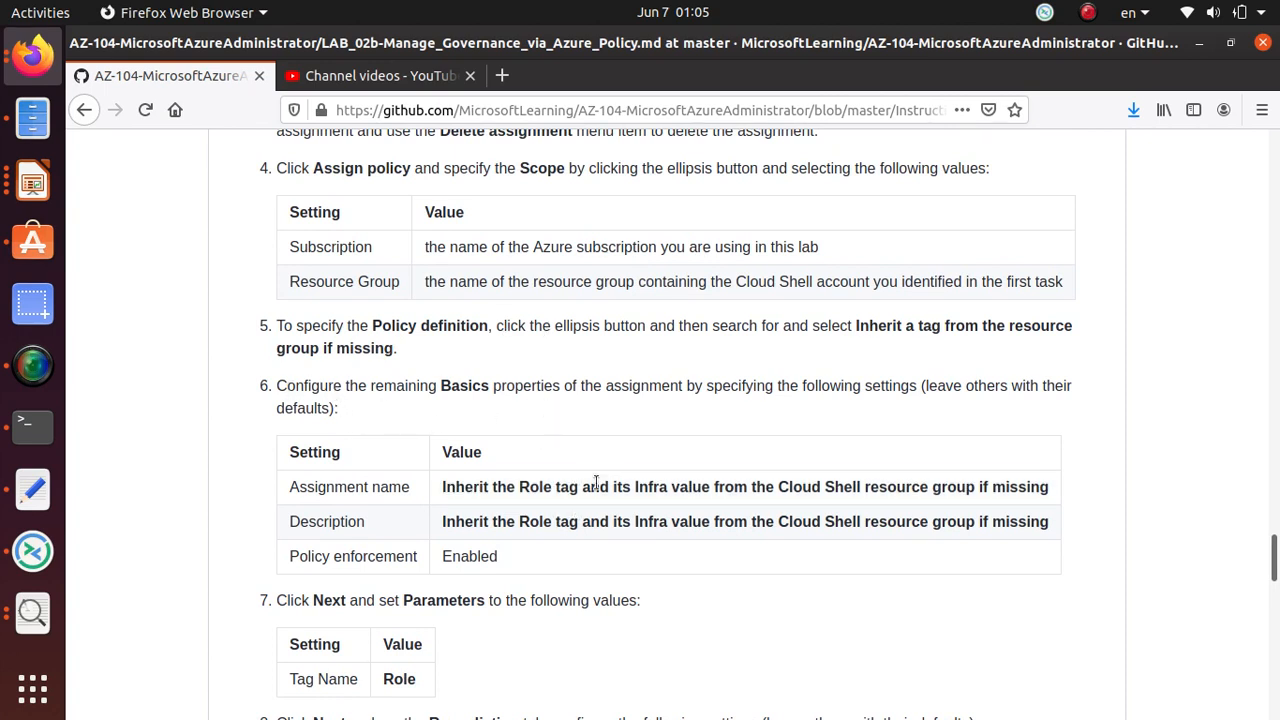
left_click(380, 75)
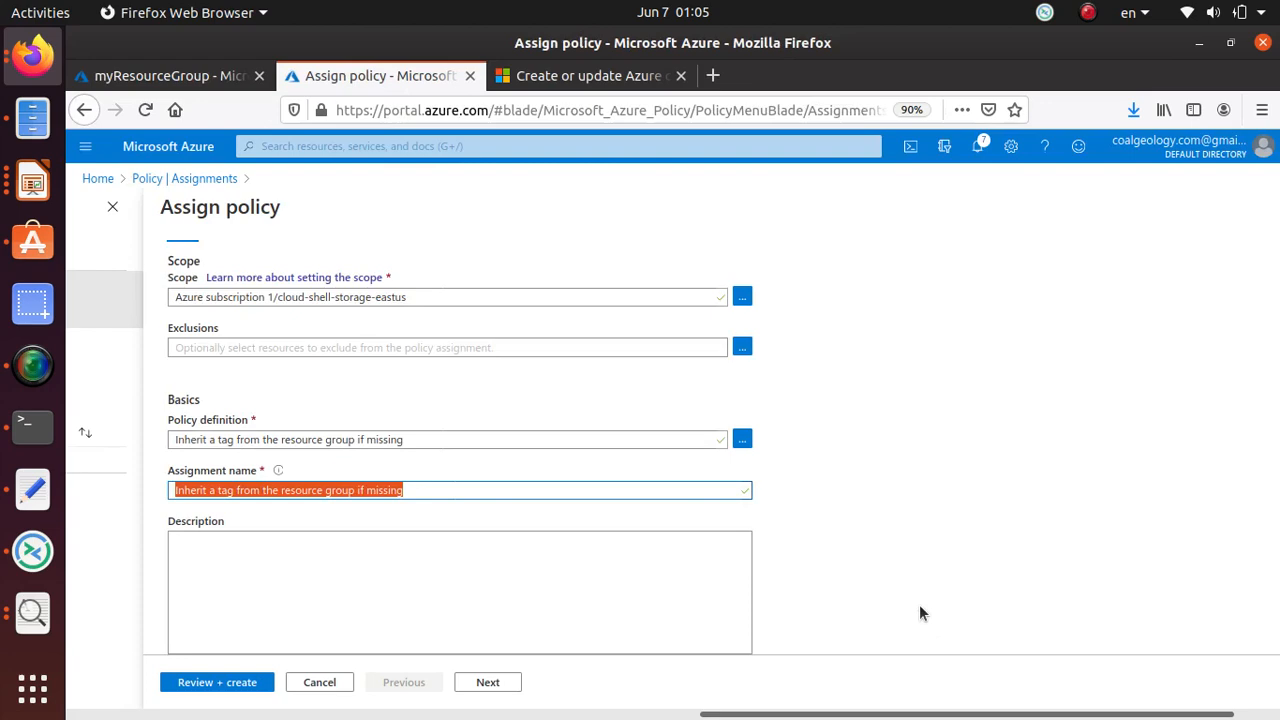
left_click(407, 490)
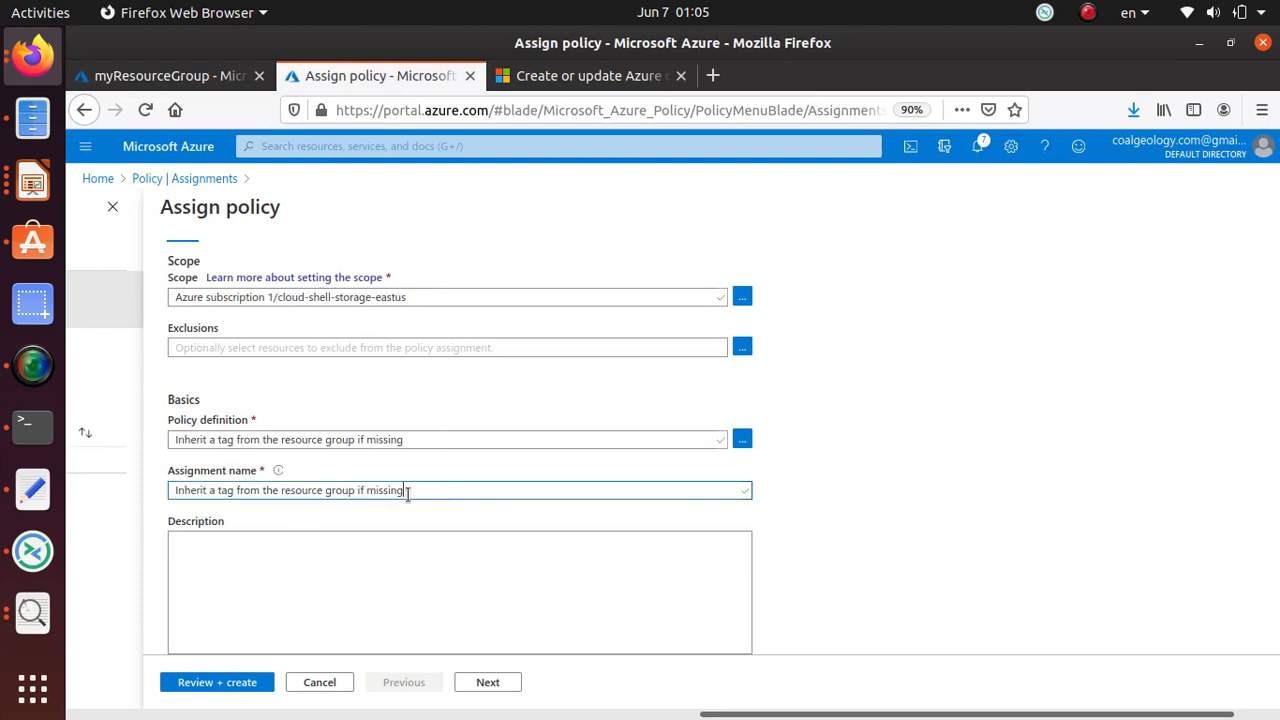
type("Inherit the Role tag and its Infra value from the Cloud Shell resource group if missing")
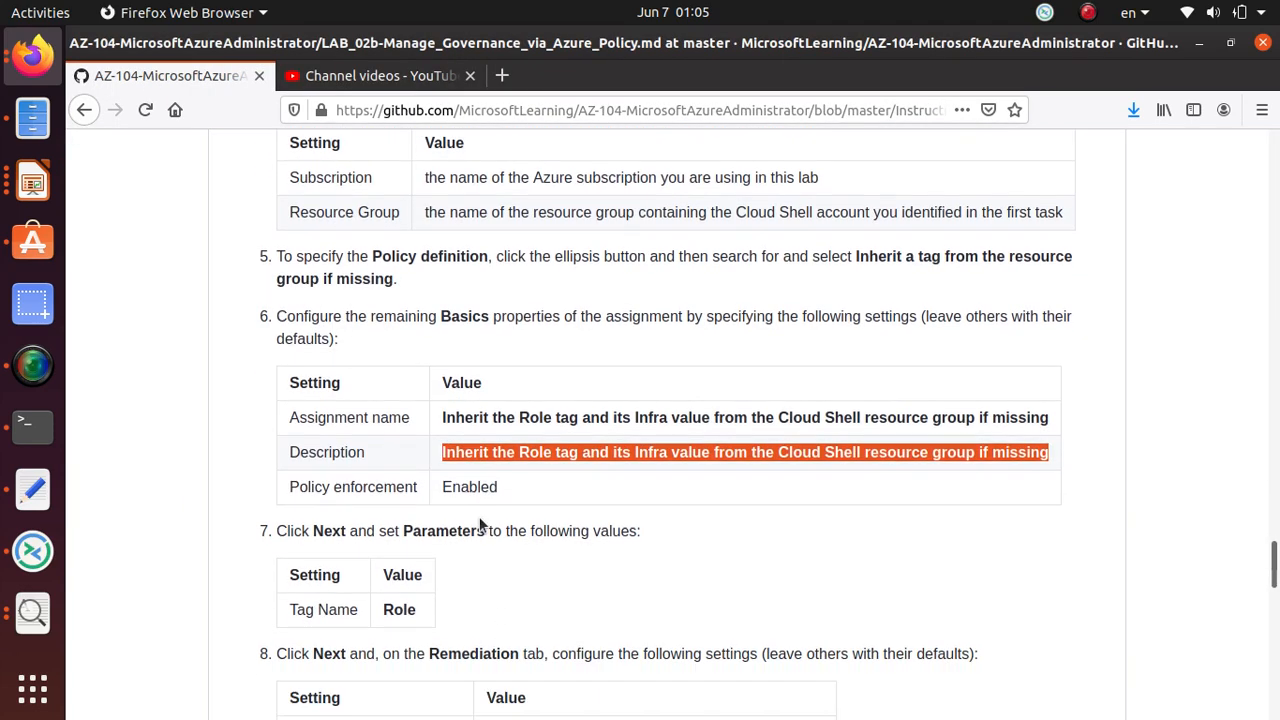
left_click(380, 75)
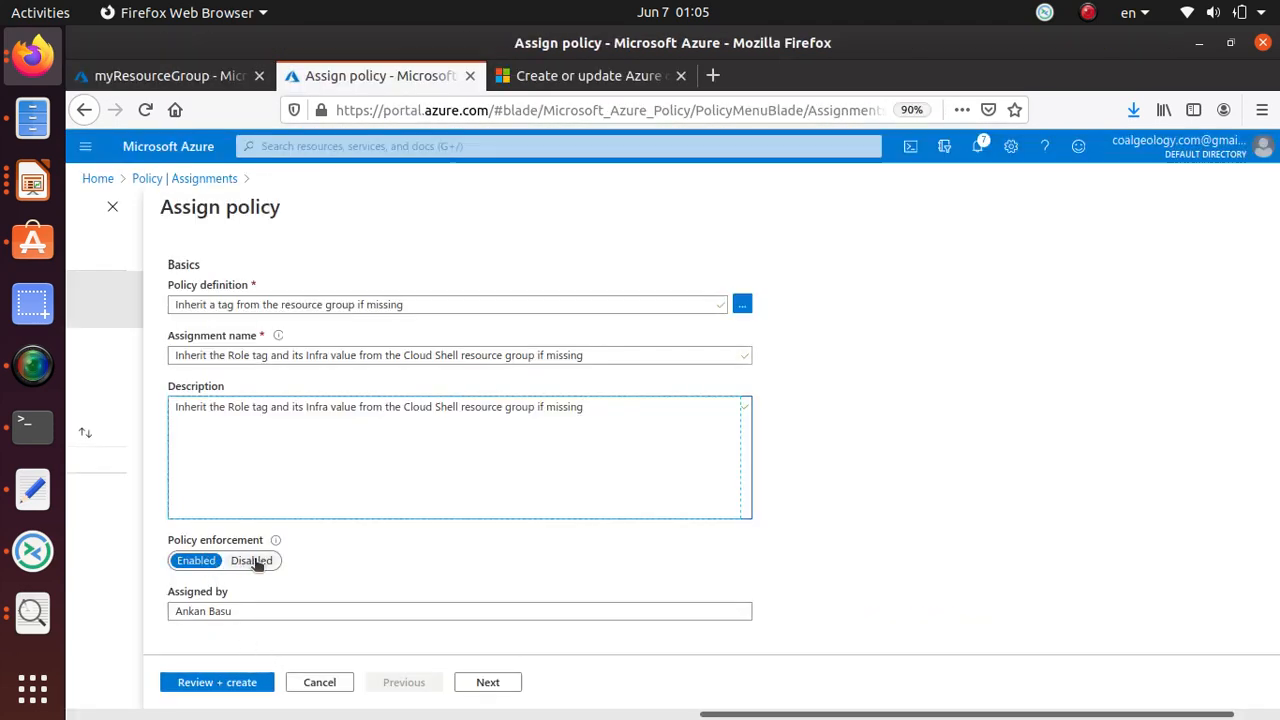
left_click(170, 75)
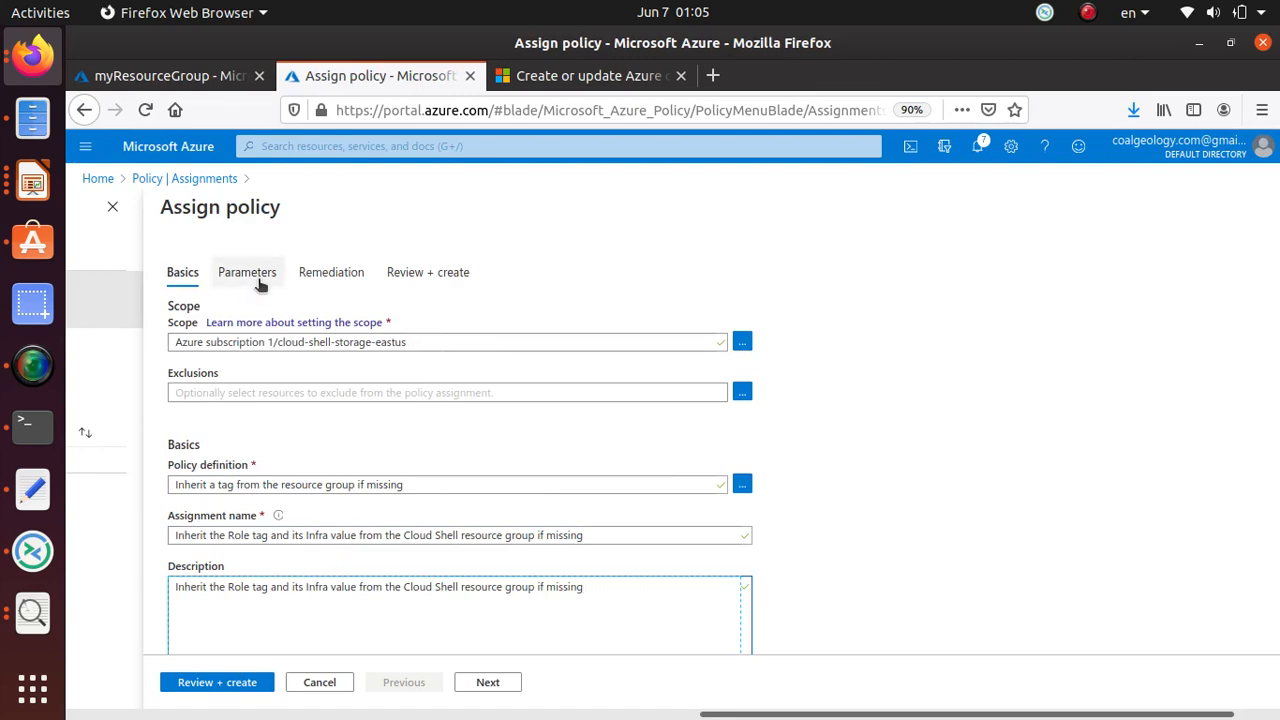
Set the assignment's tag name parameter to 'Role', checking the lab instructions for the value.
left_click(247, 272)
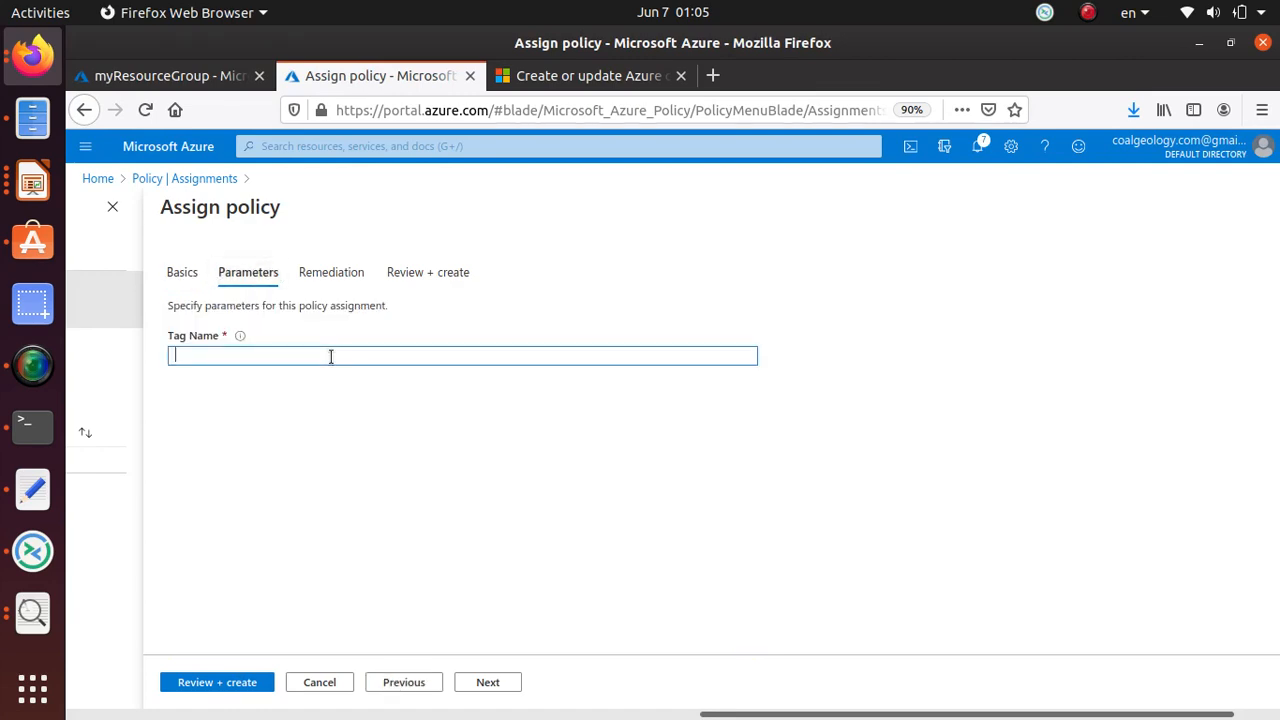
left_click(170, 75)
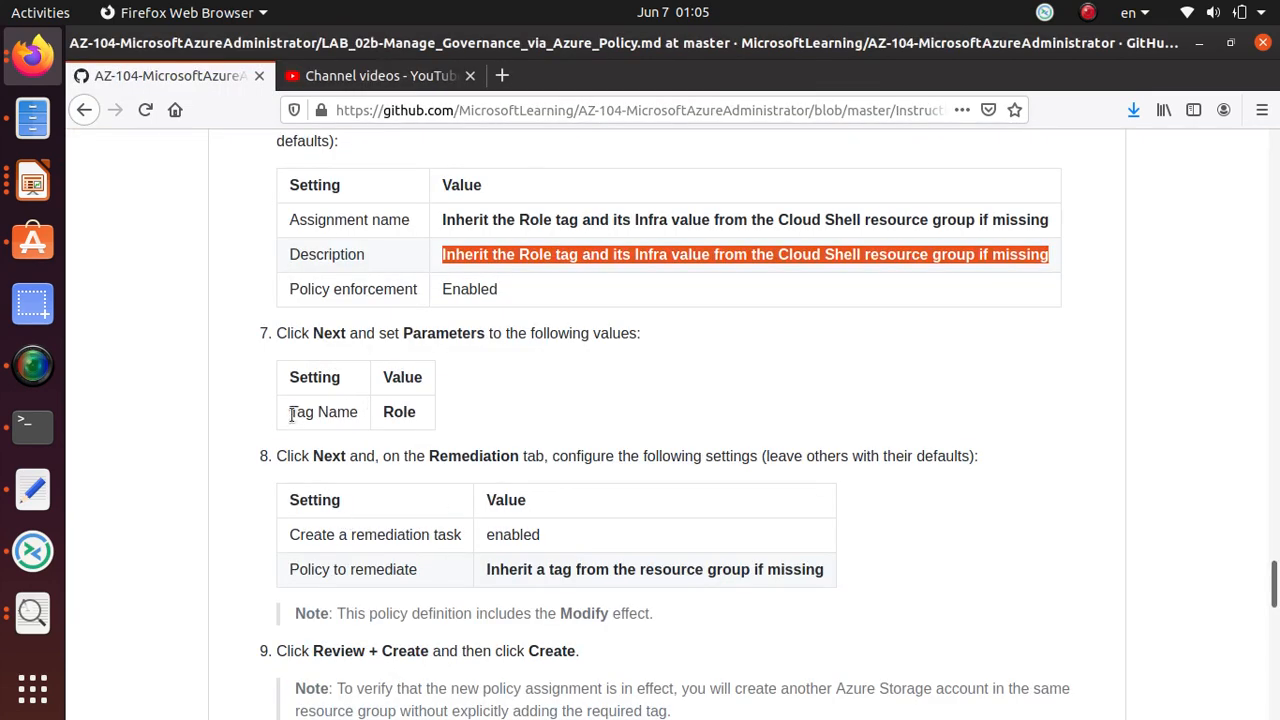
mouse_move(432, 415)
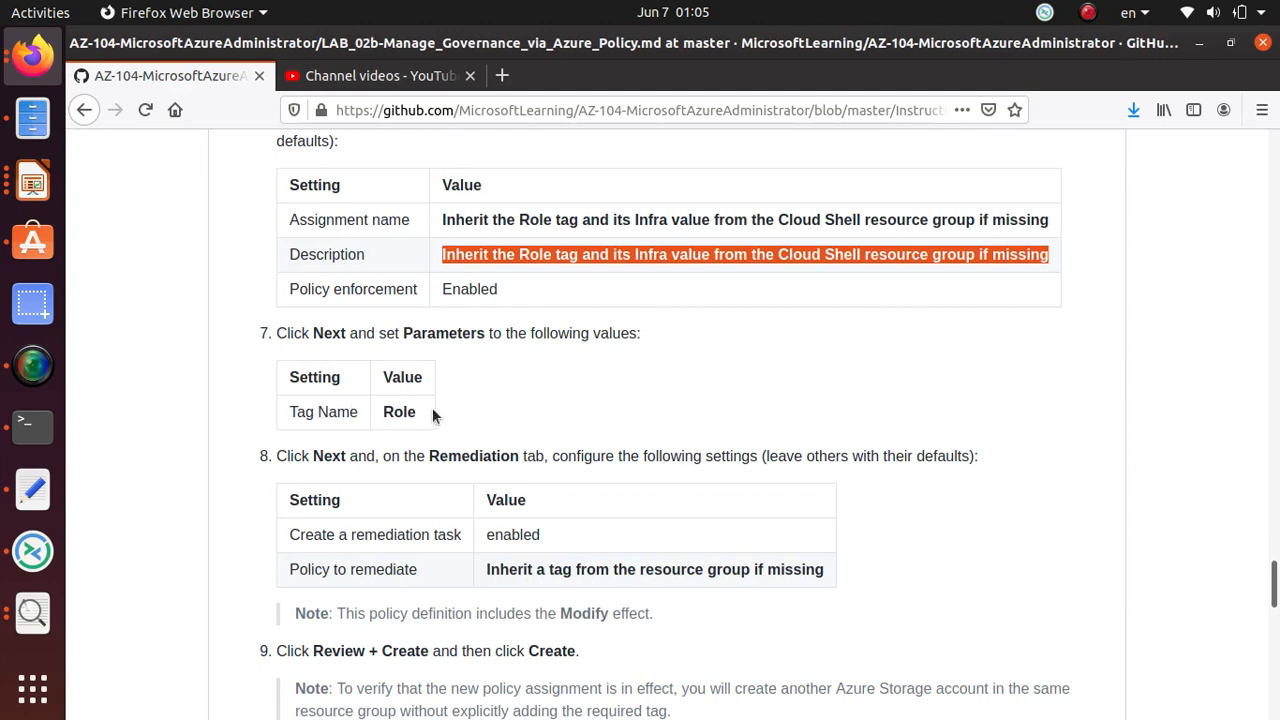
mouse_move(432, 416)
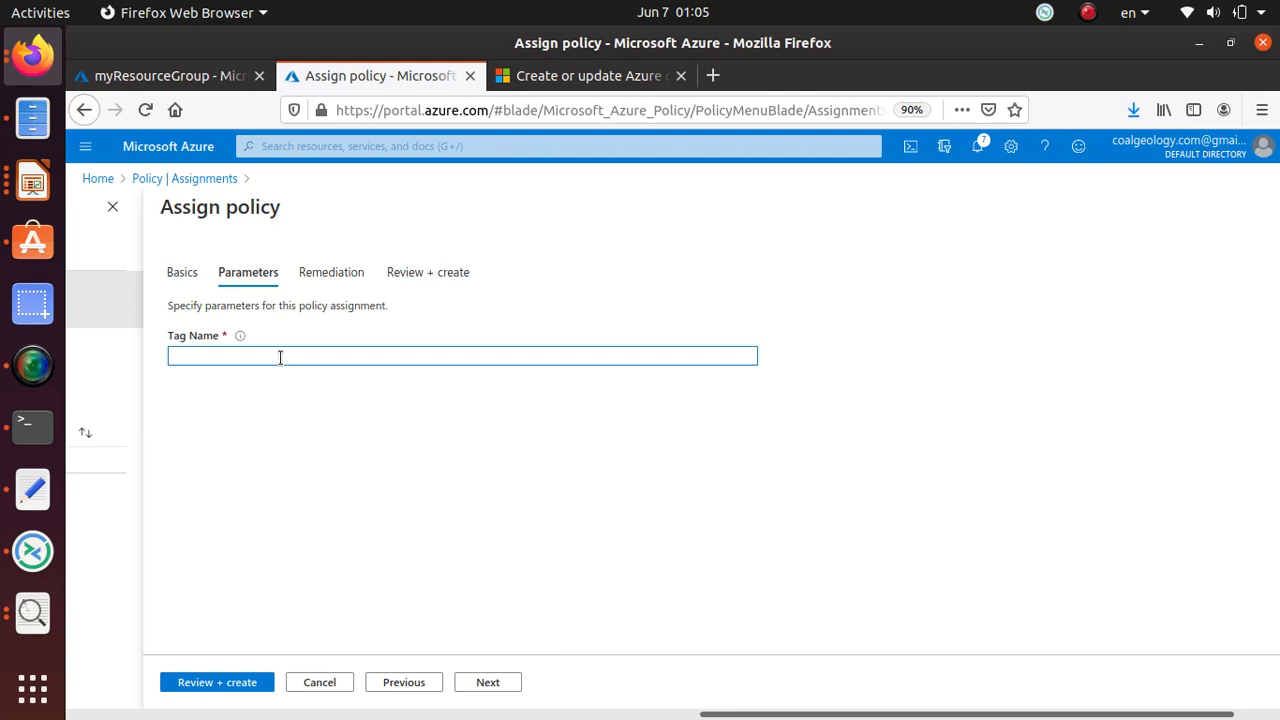
type("Role")
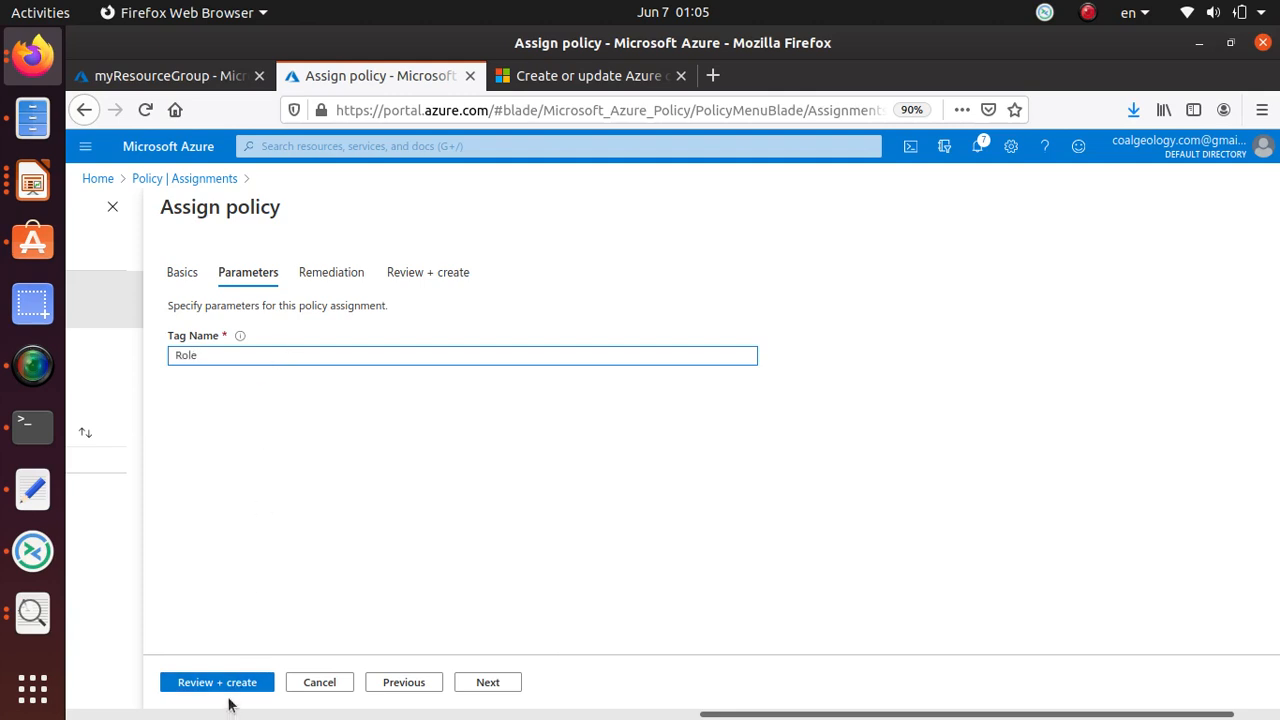
left_click(331, 272)
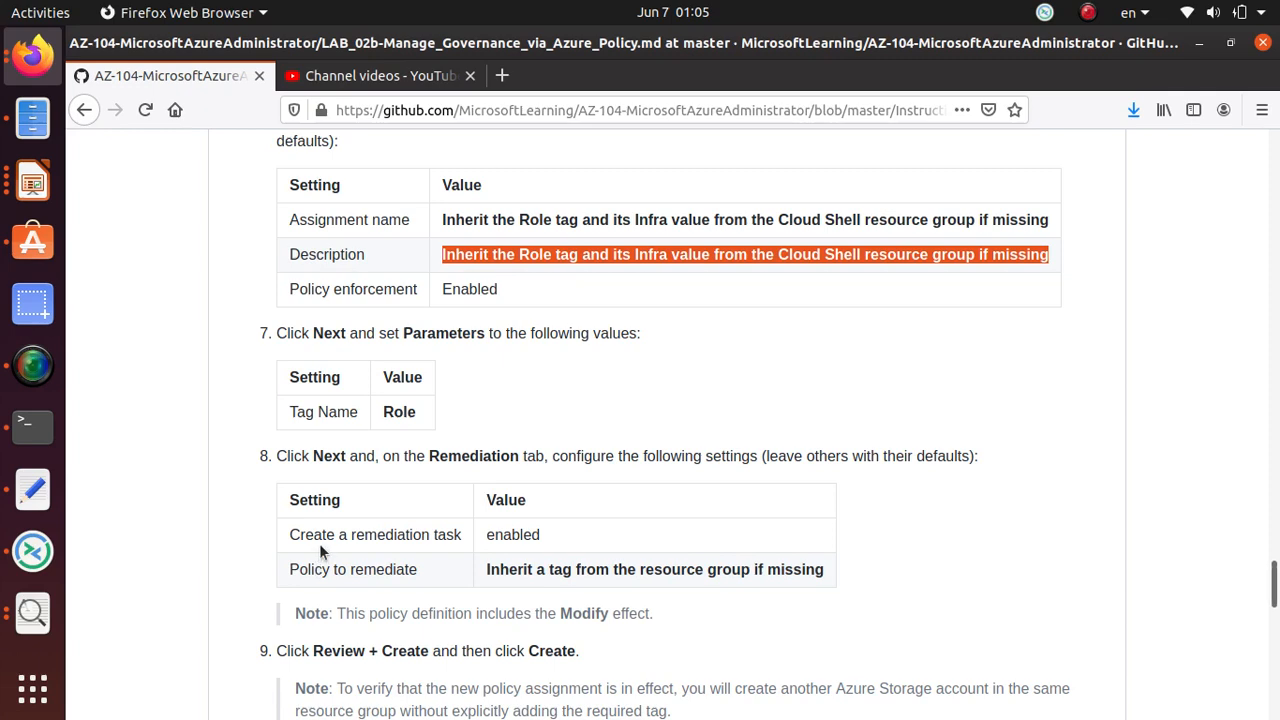
mouse_move(793, 452)
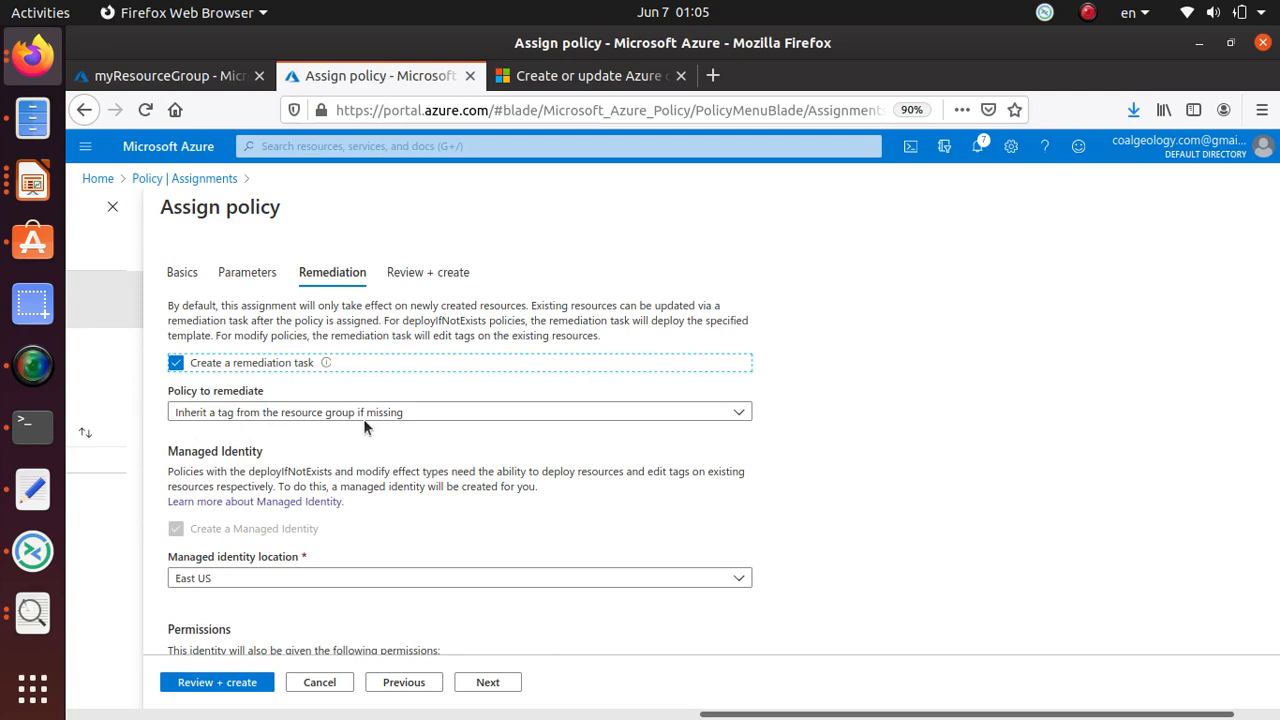
Enable a remediation task for 'Inherit a tag from the resource group if missing' and proceed to review.
left_click(170, 75)
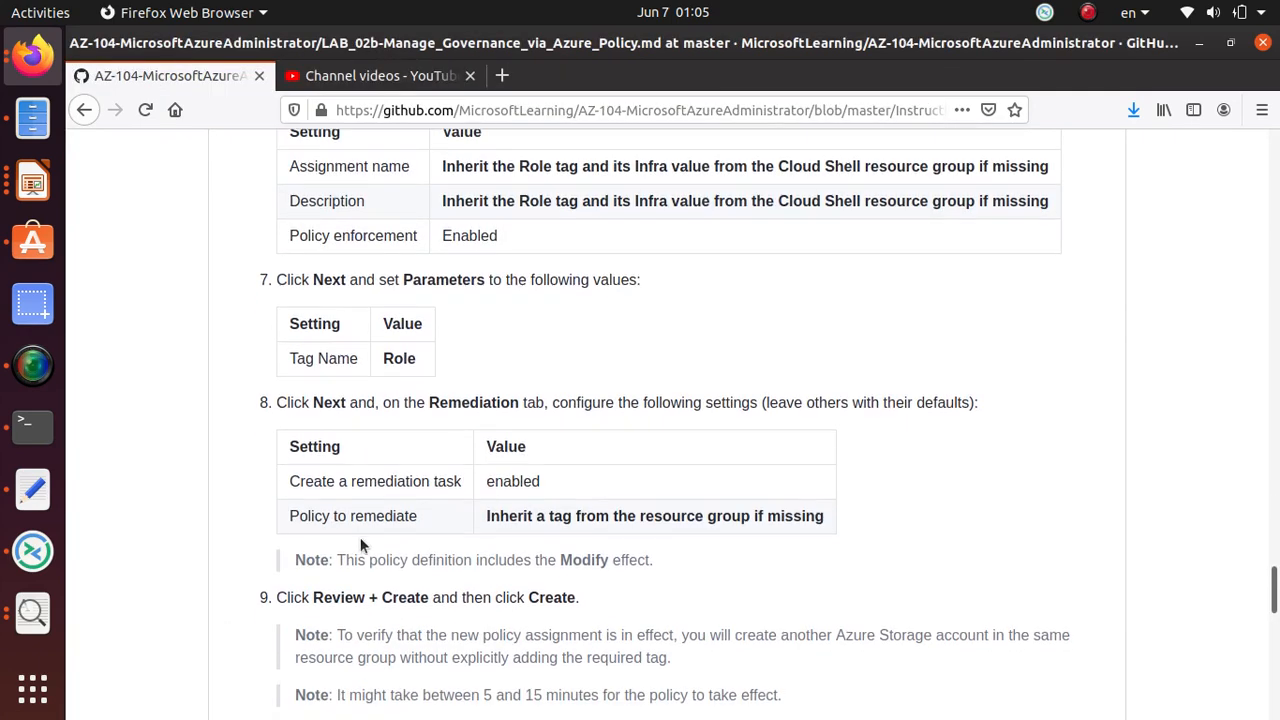
scroll("down", 3)
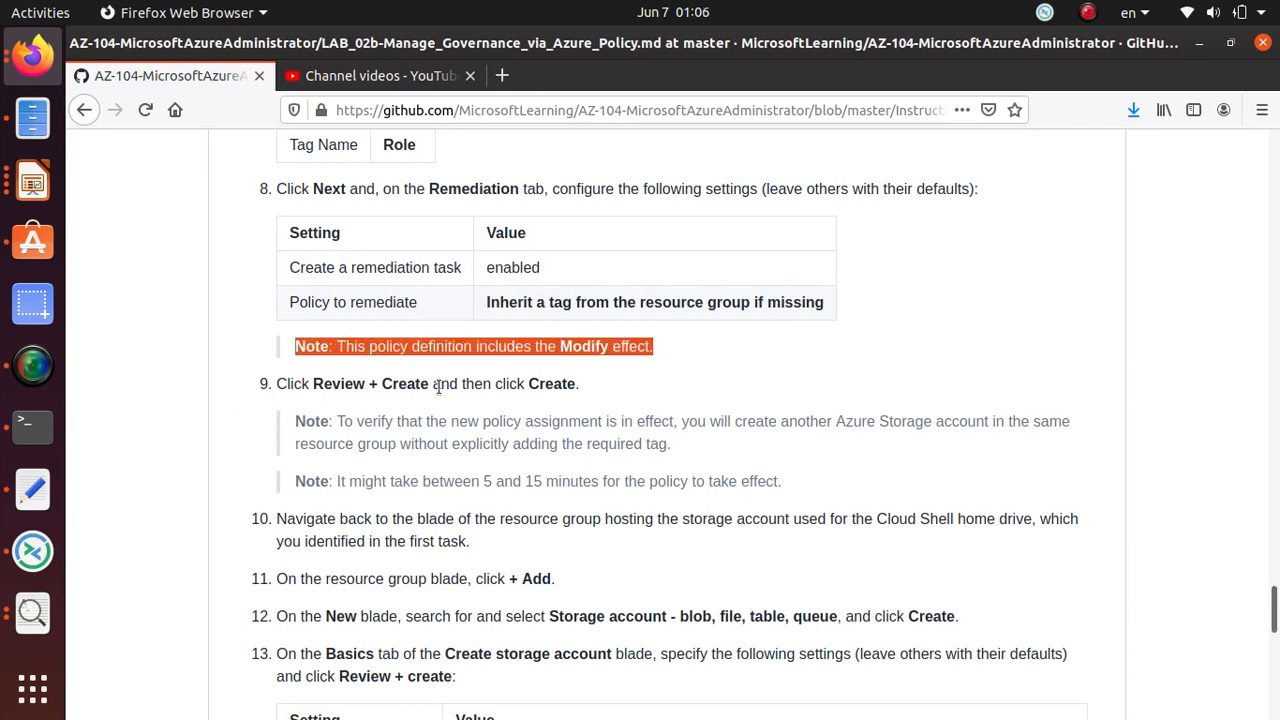
mouse_move(300, 415)
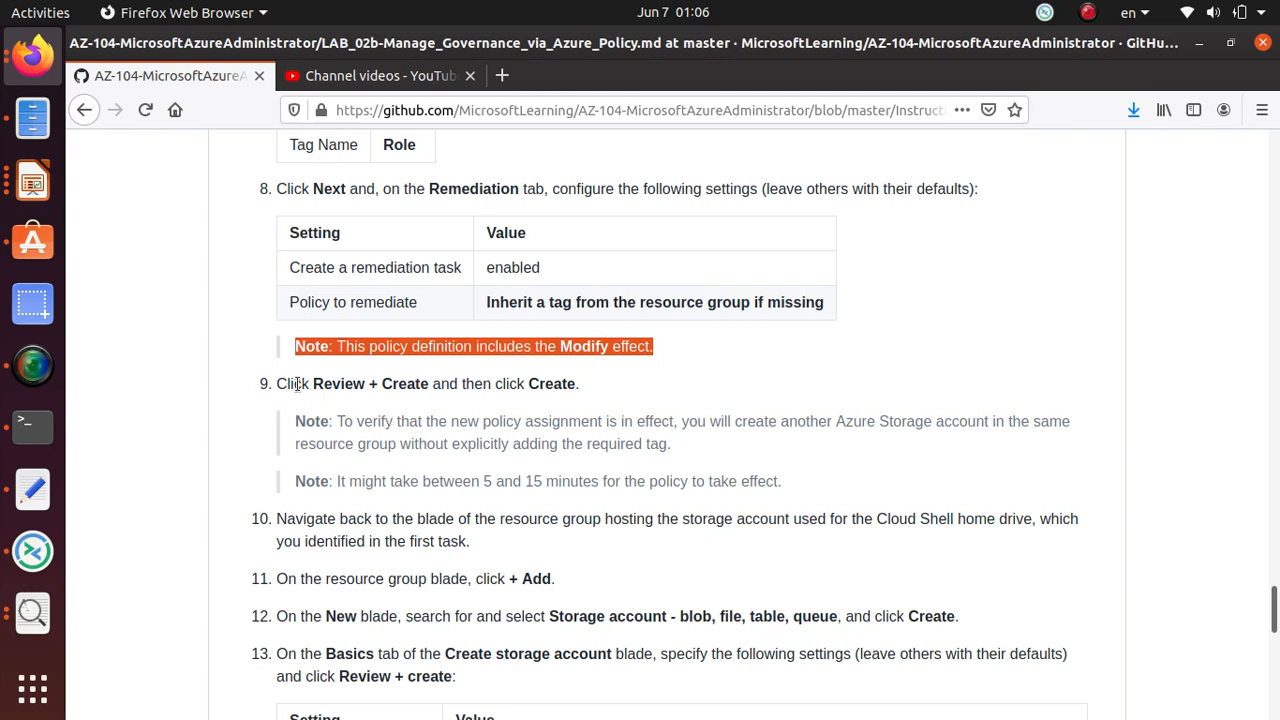
mouse_move(597, 403)
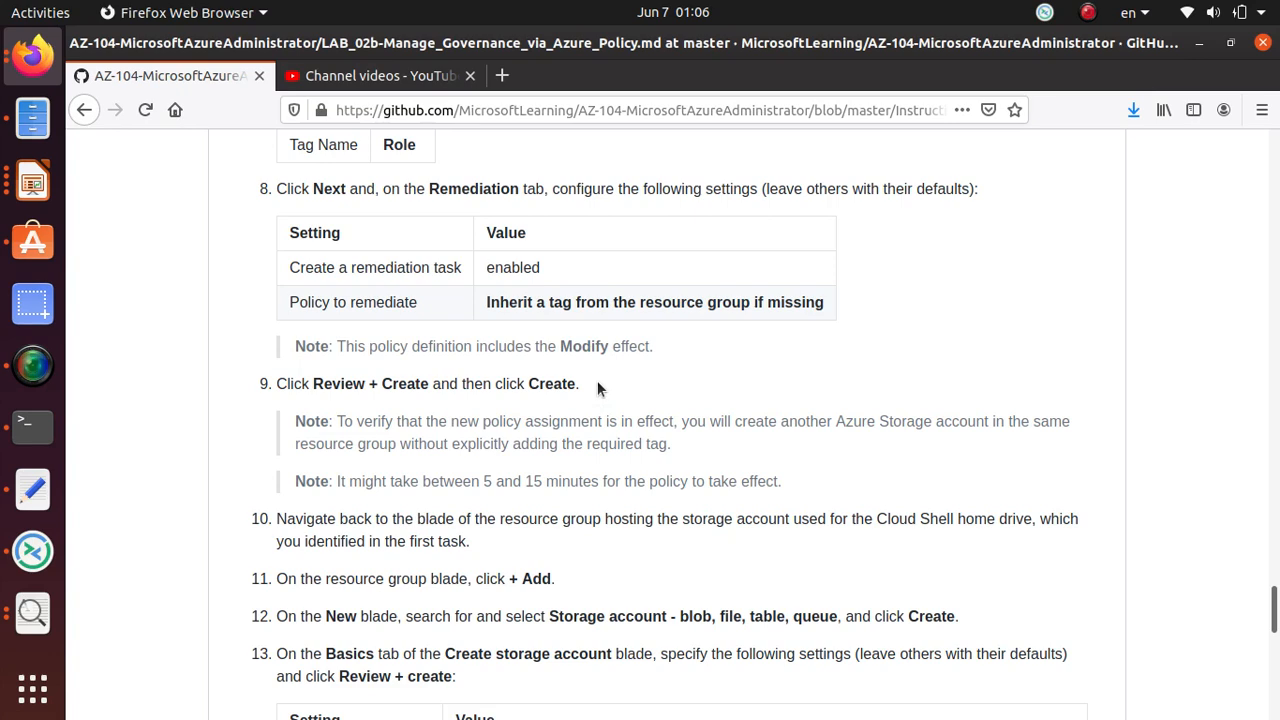
left_click(380, 75)
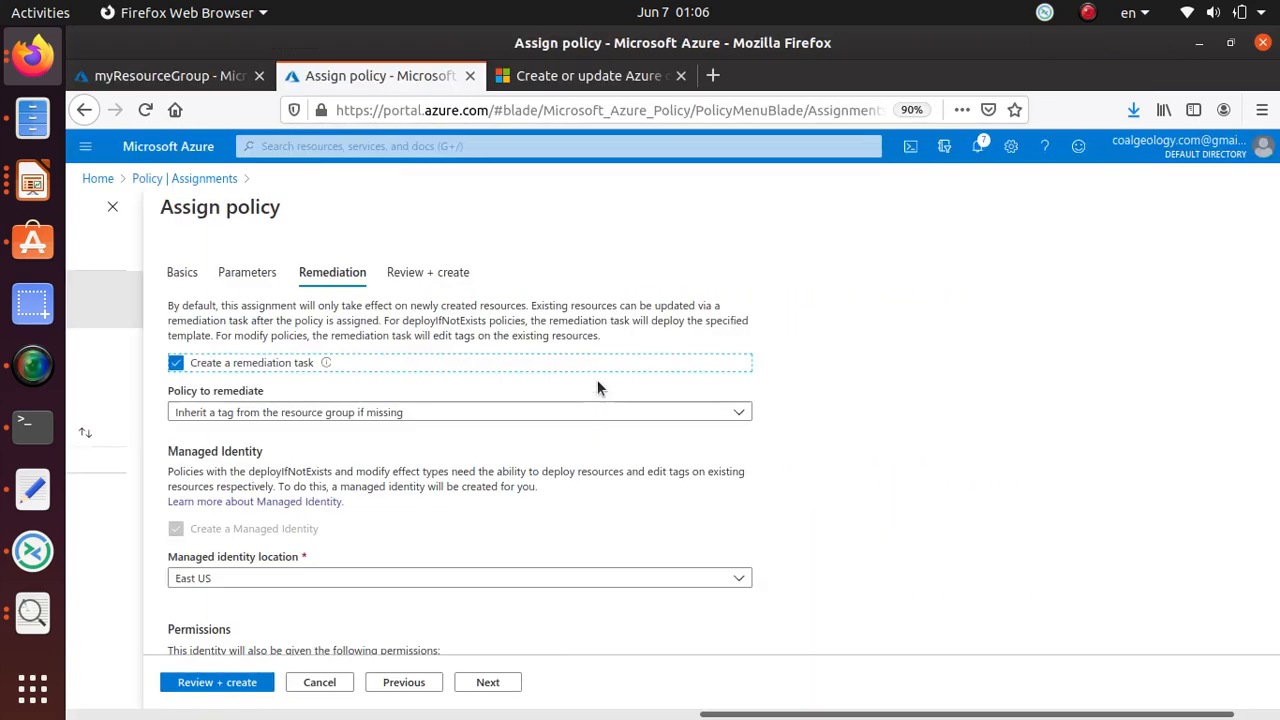
scroll("down", 3)
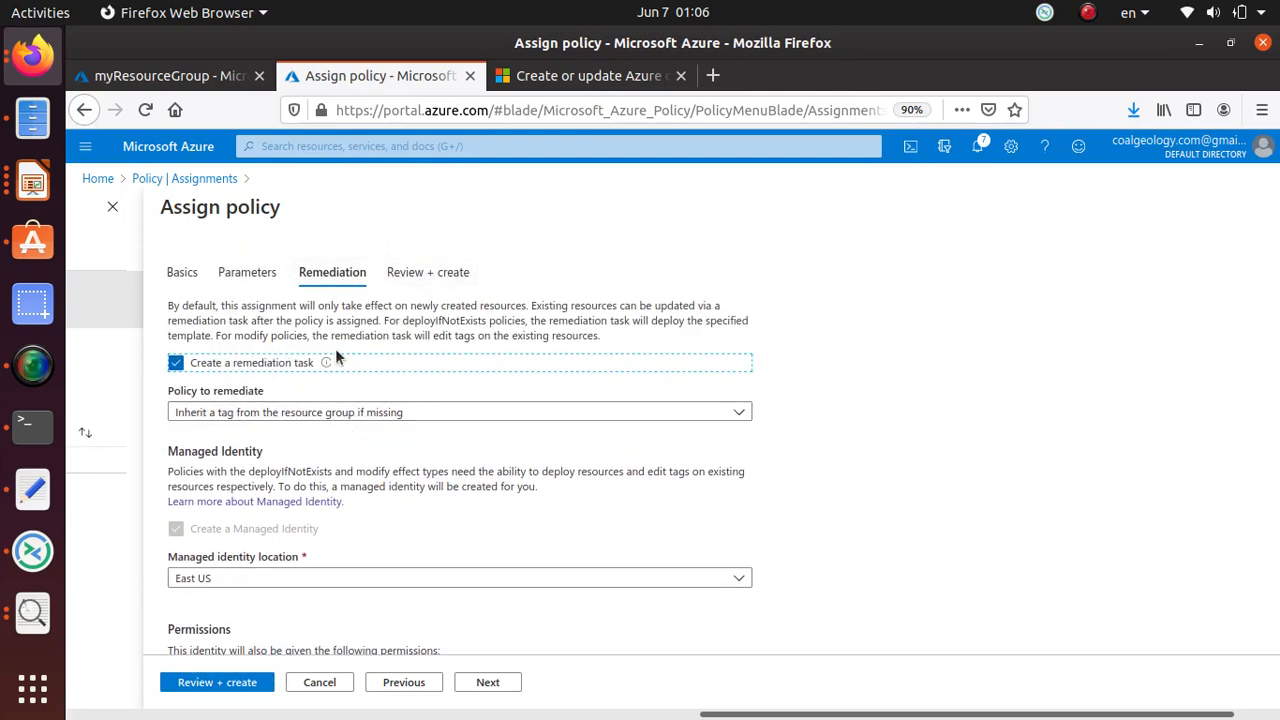
left_click(216, 682)
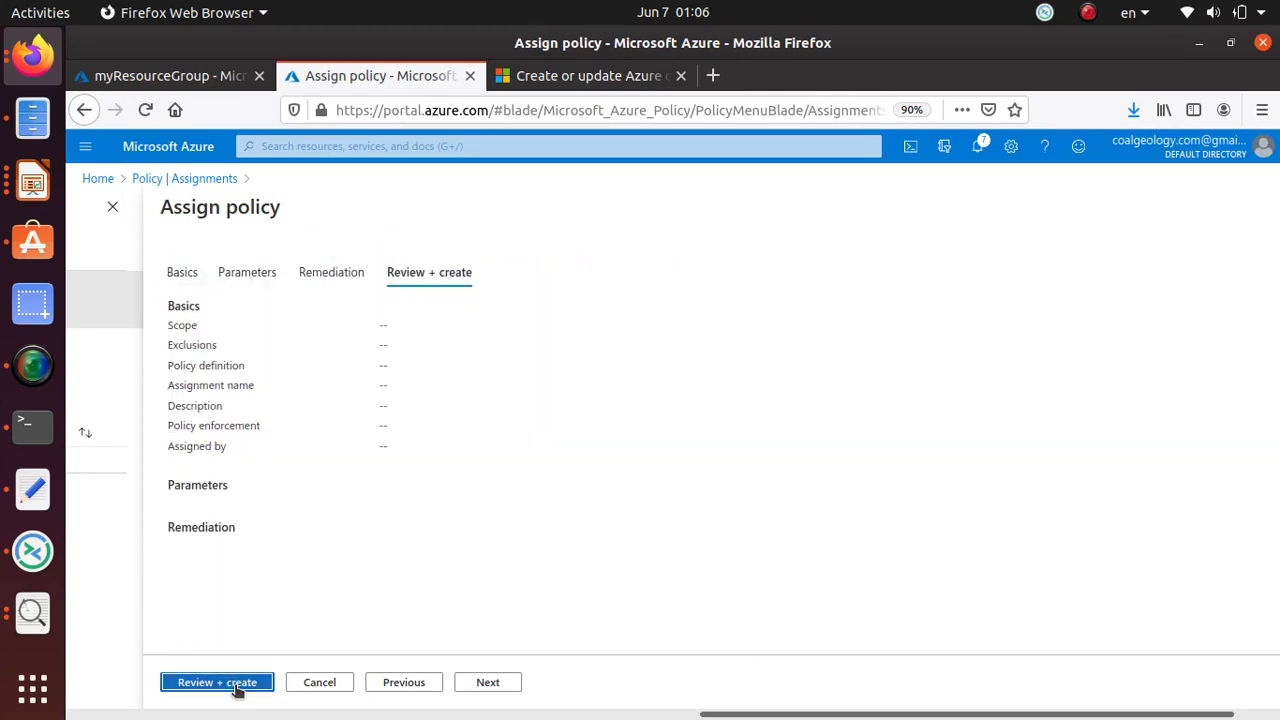
Create the Role tag inheritance policy assignment from the Review + create tab.
left_click(217, 682)
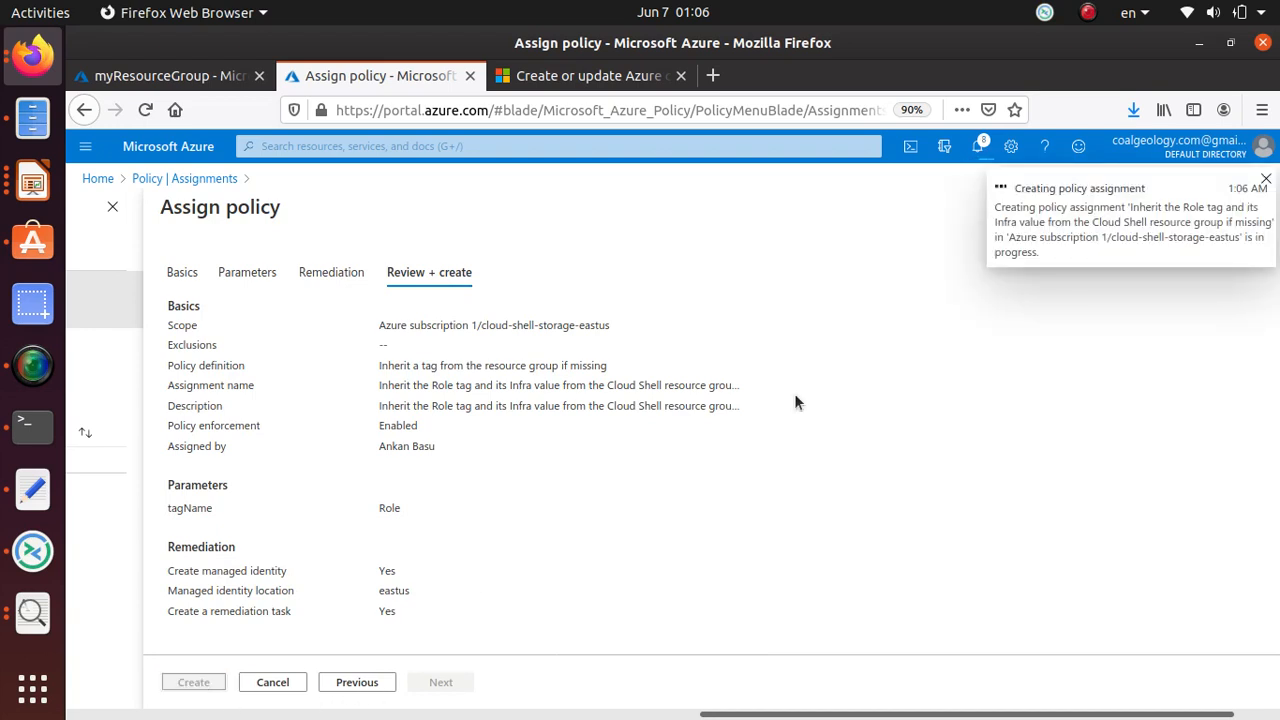
left_click(193, 681)
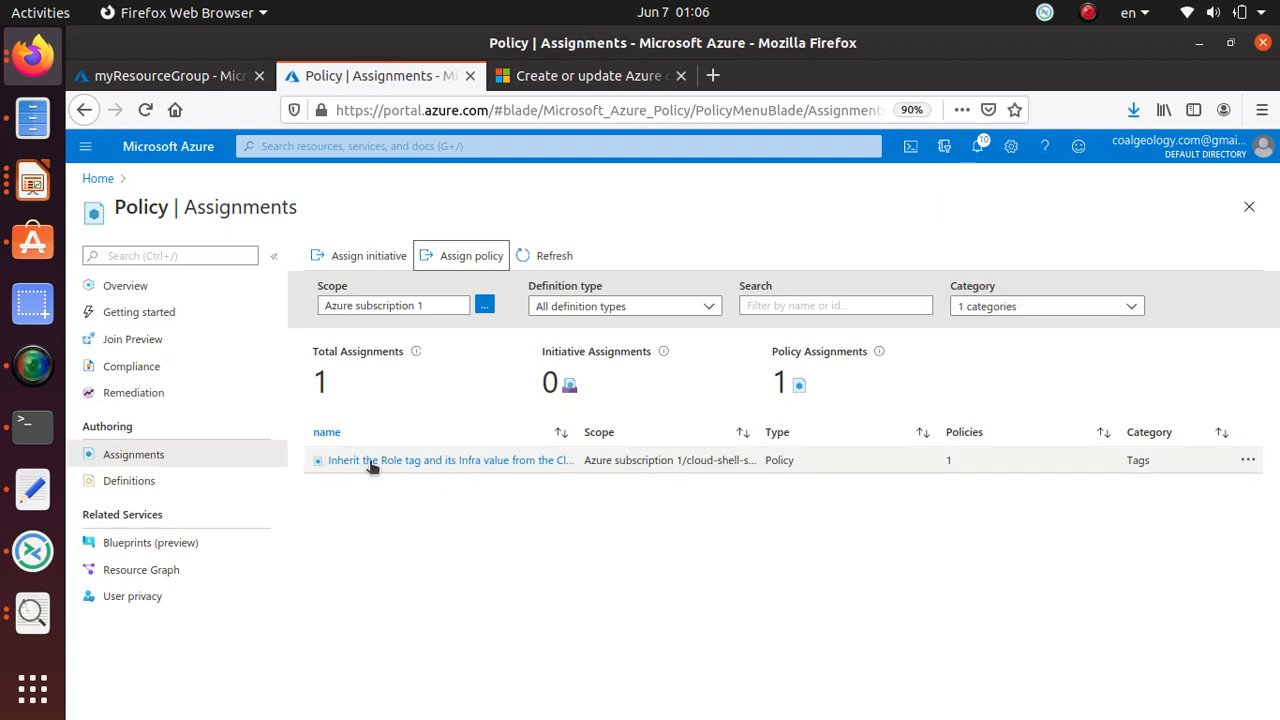
mouse_move(525, 470)
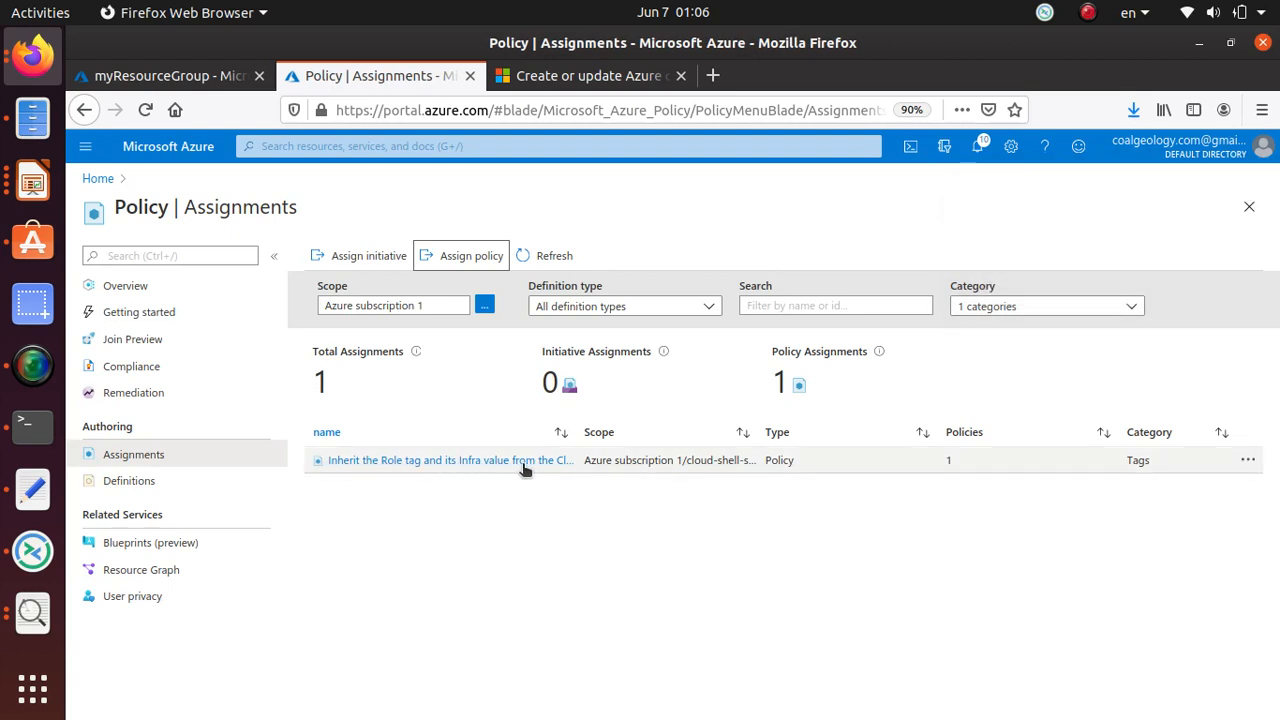
mouse_move(530, 470)
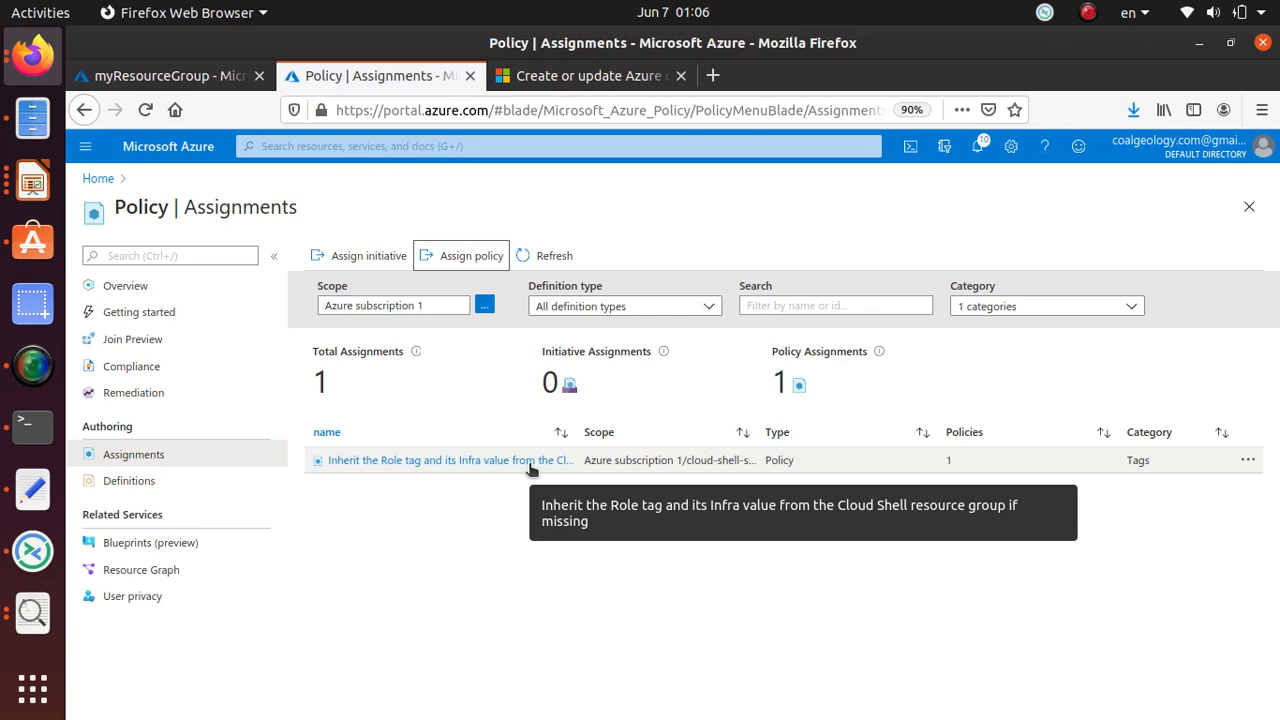
Confirm in Notifications that the assignment and remediation task succeeded, noting the policy delay.
left_click(170, 75)
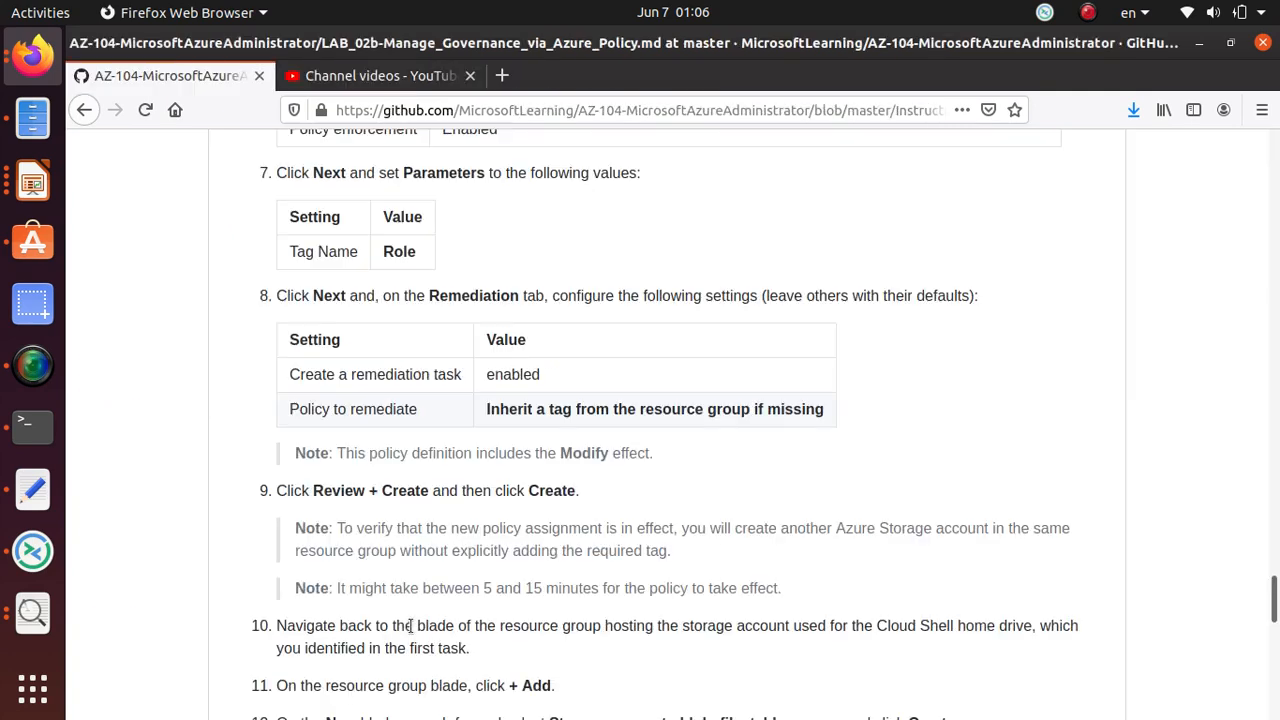
scroll("down", 3)
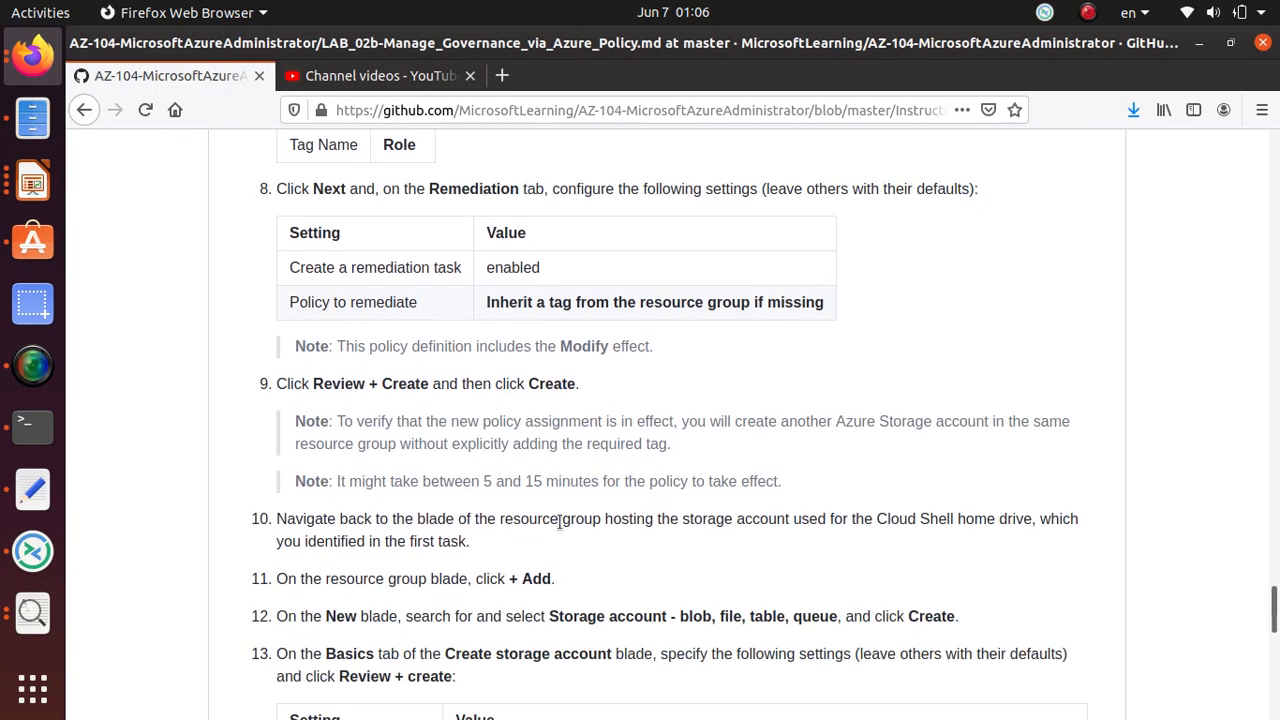
left_click(380, 75)
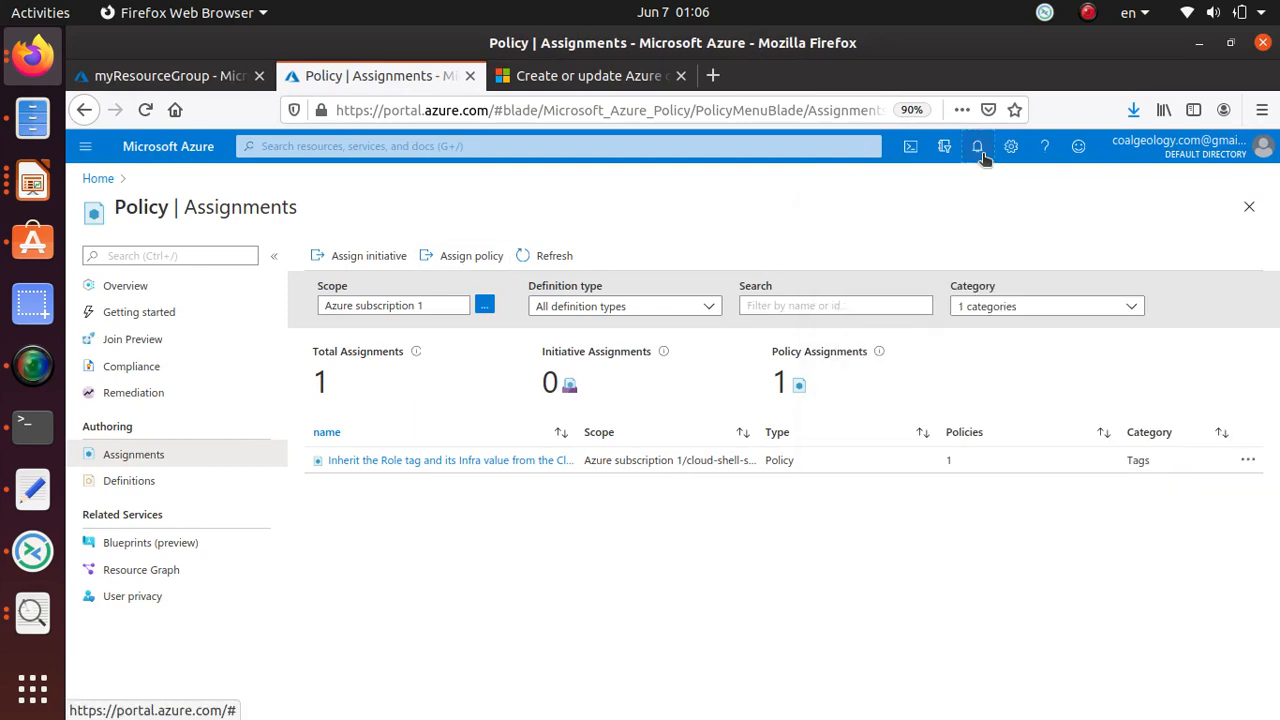
left_click(977, 146)
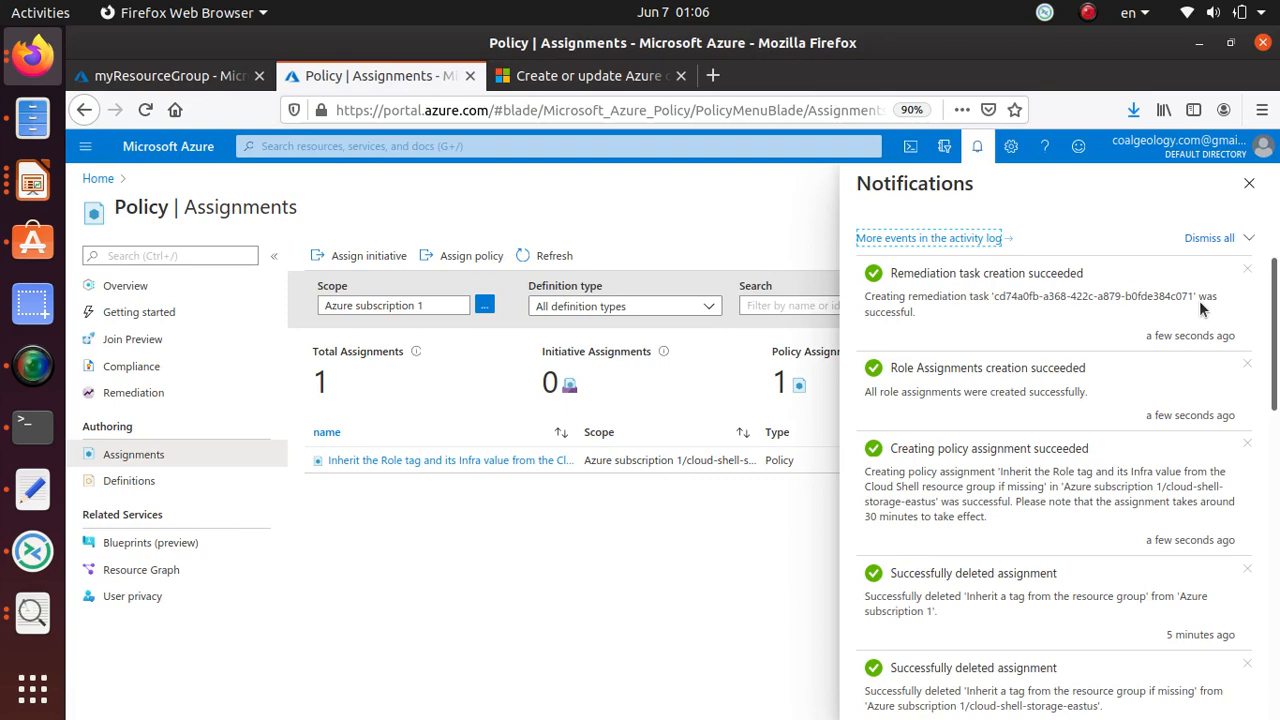
mouse_move(669, 576)
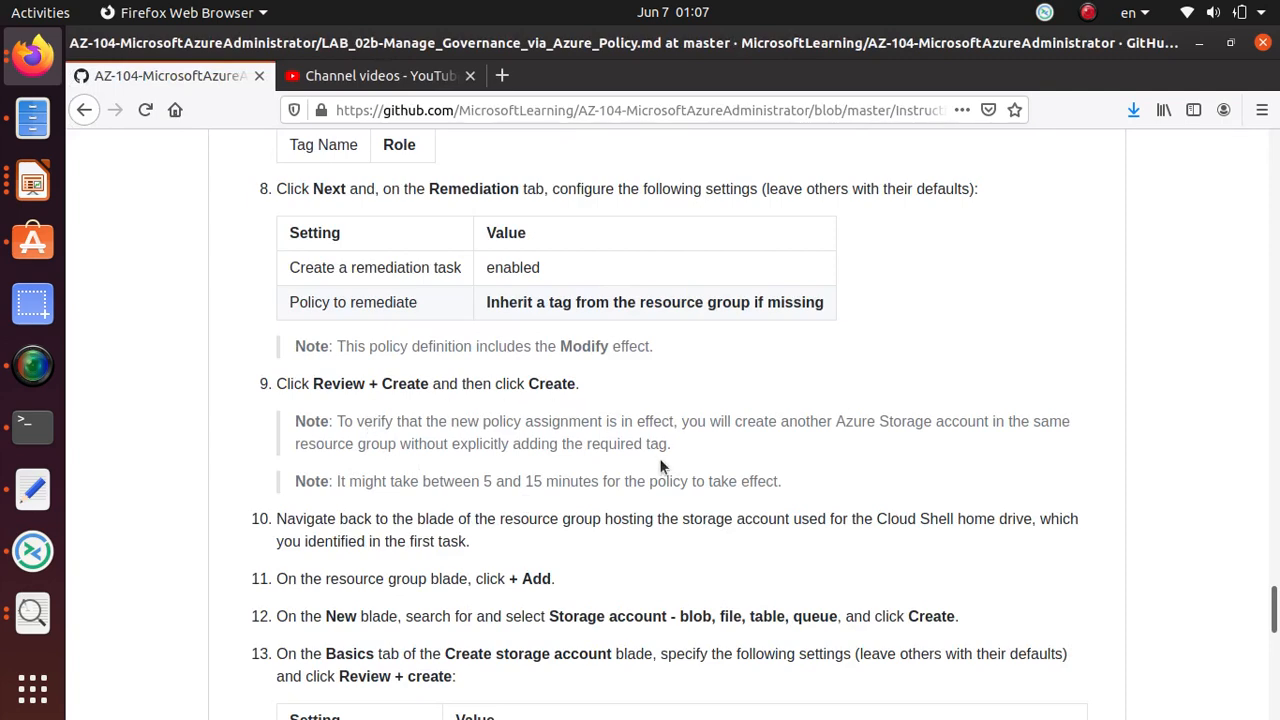
double_click(312, 481)
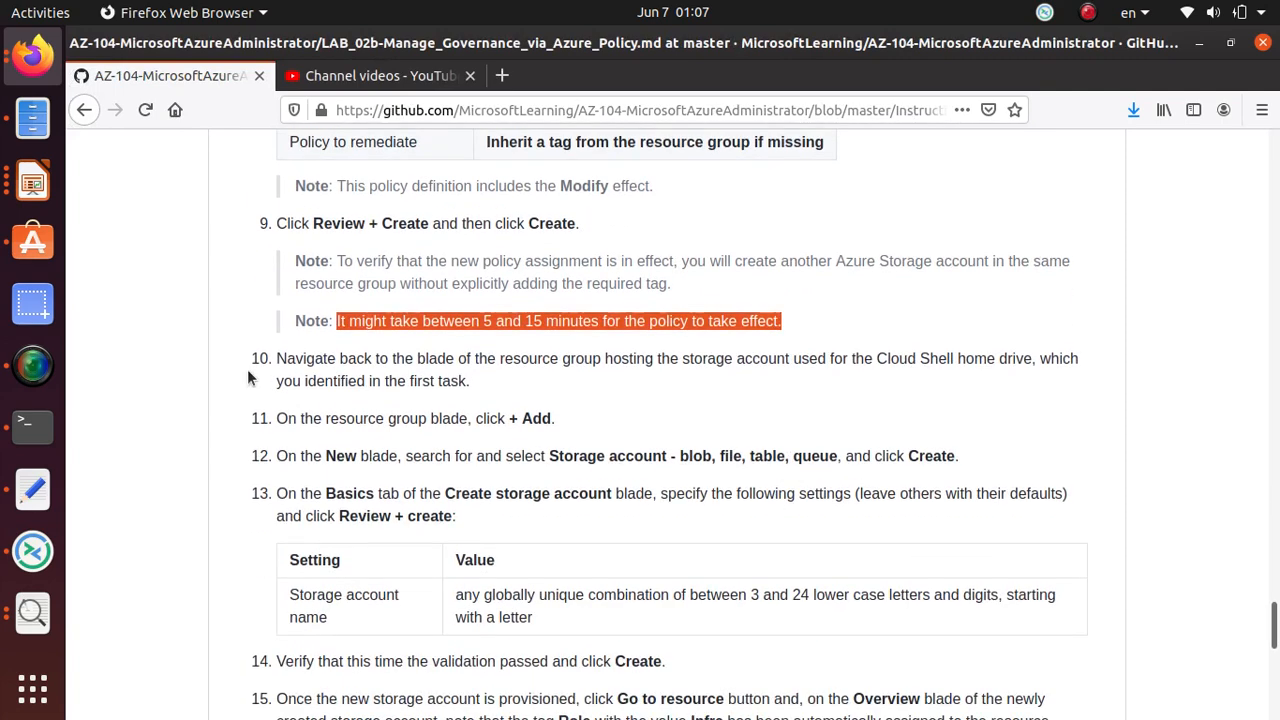
mouse_move(695, 374)
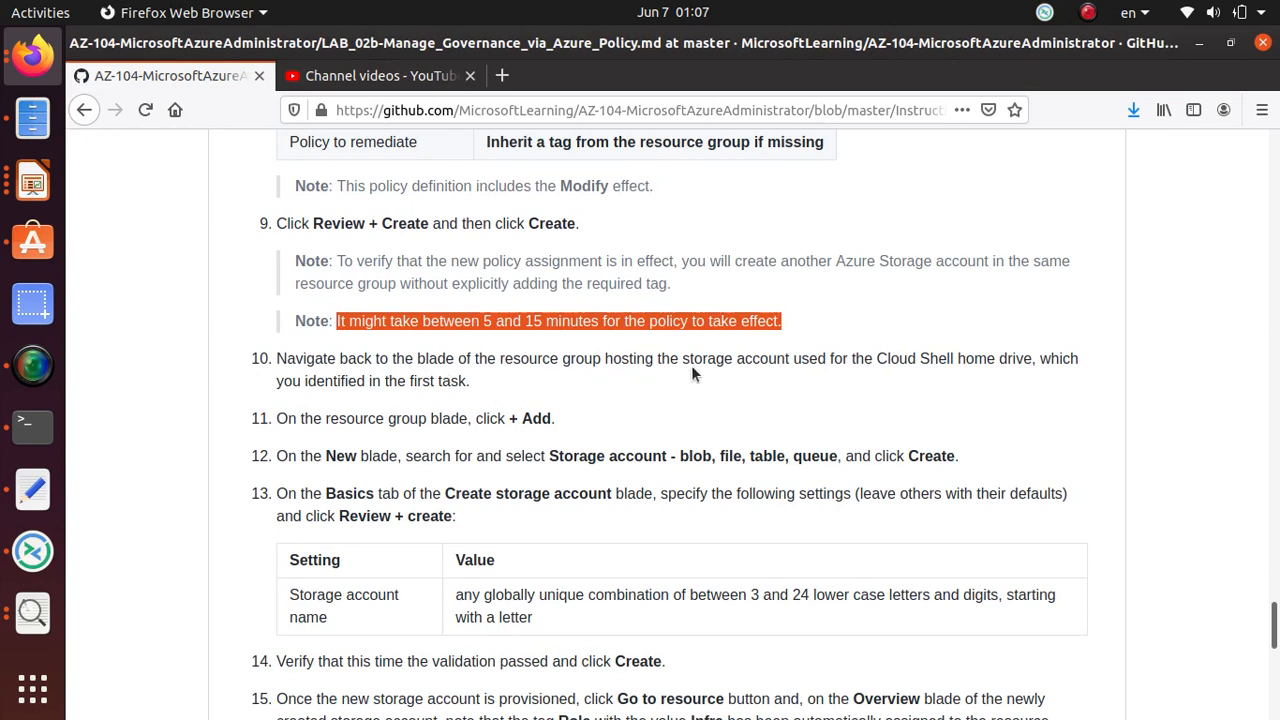
mouse_move(543, 407)
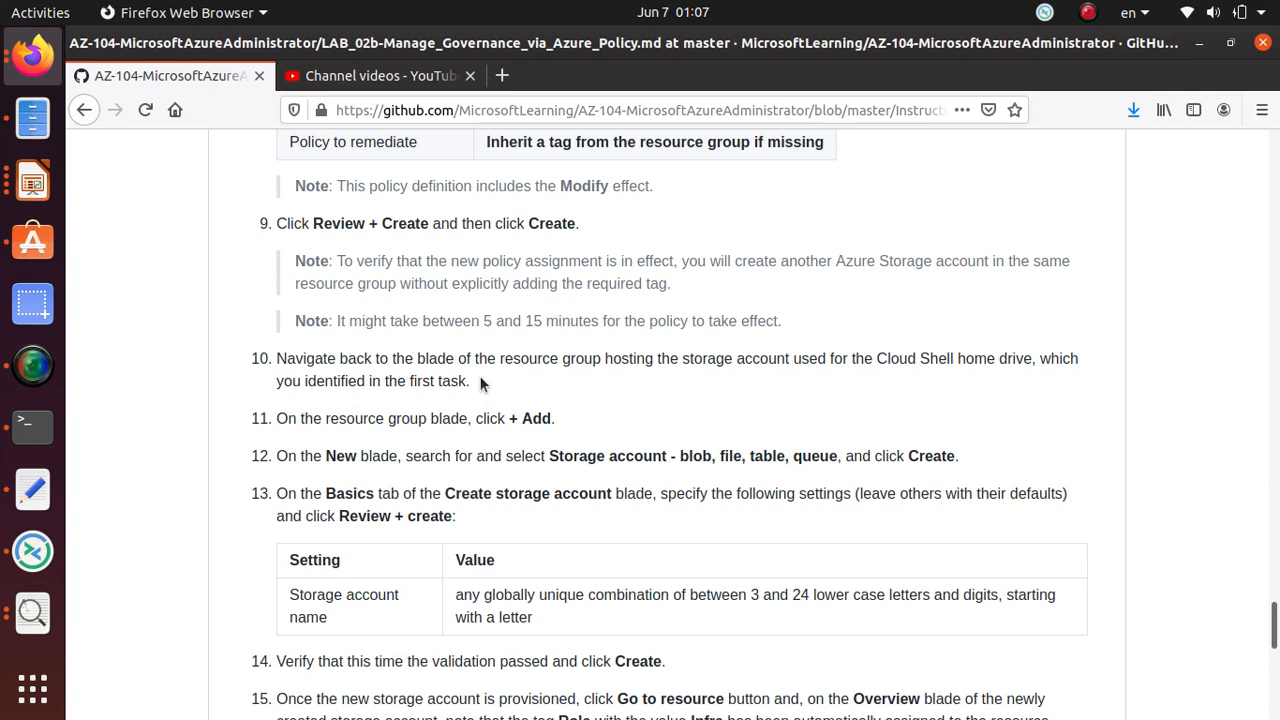
Reopen Policy > Assignments to show all six assignments across categories.
scroll("down", 3)
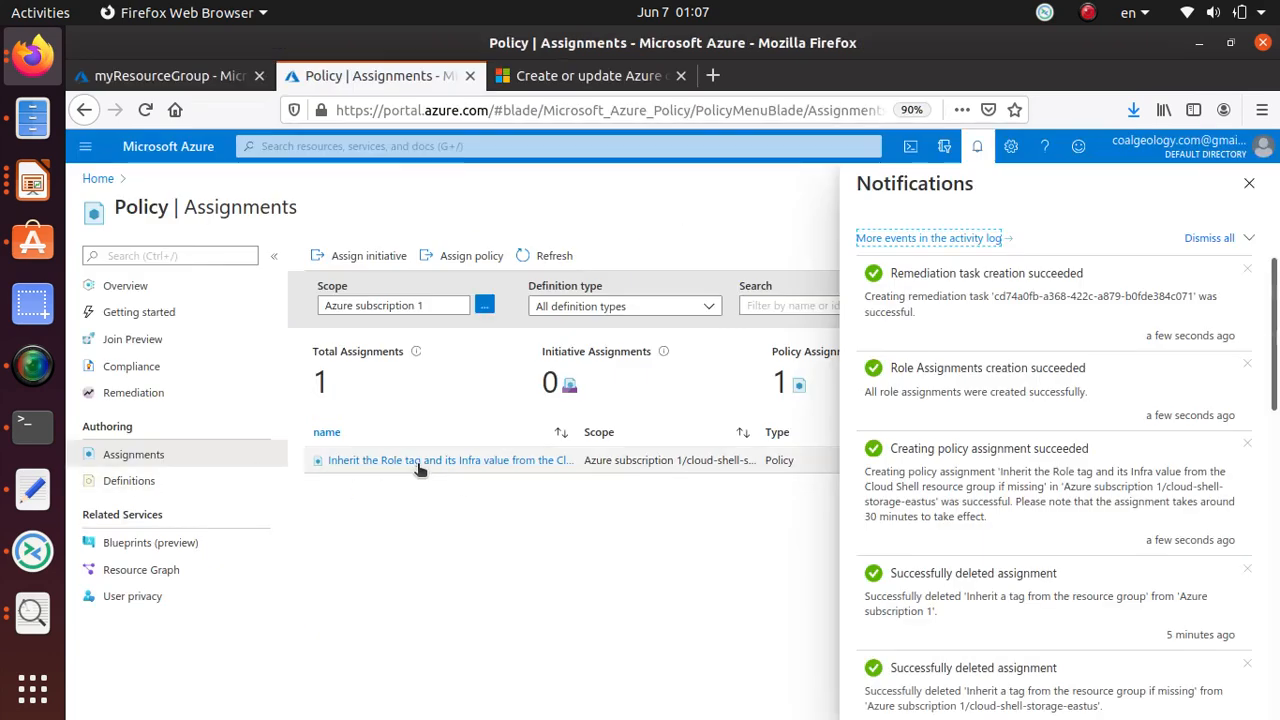
mouse_move(133, 454)
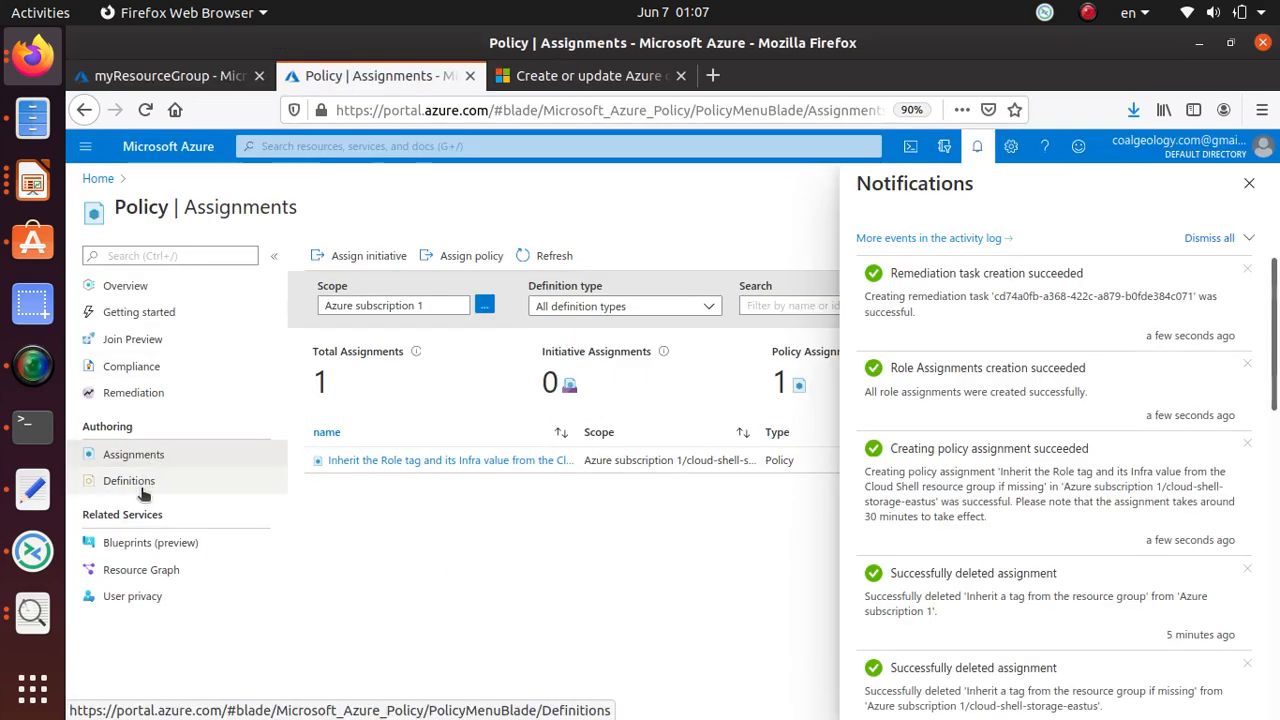
left_click(128, 481)
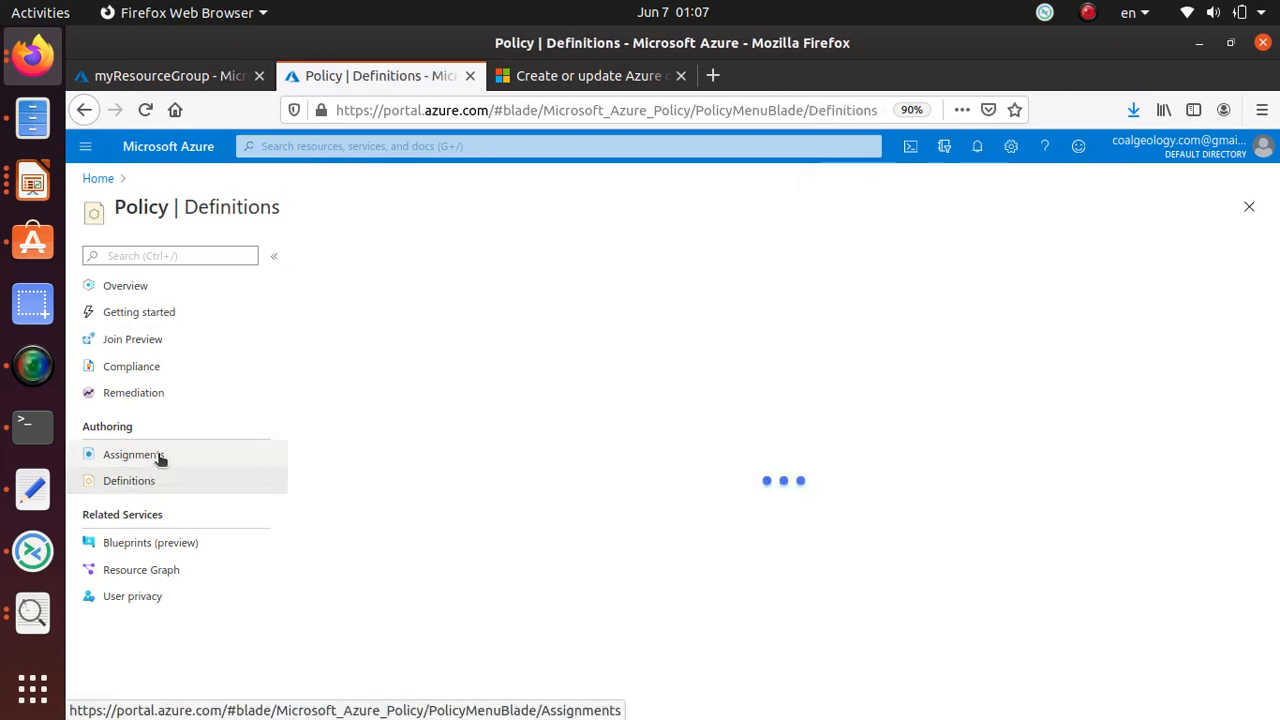
left_click(131, 454)
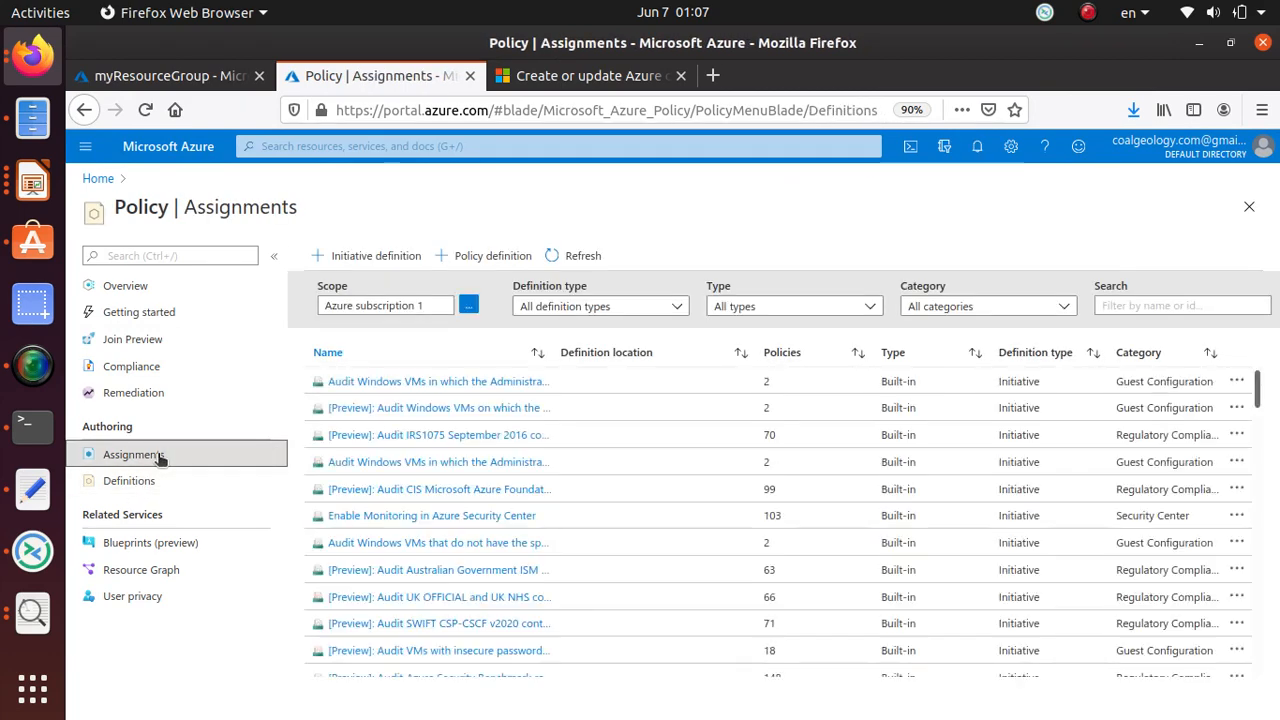
left_click(132, 454)
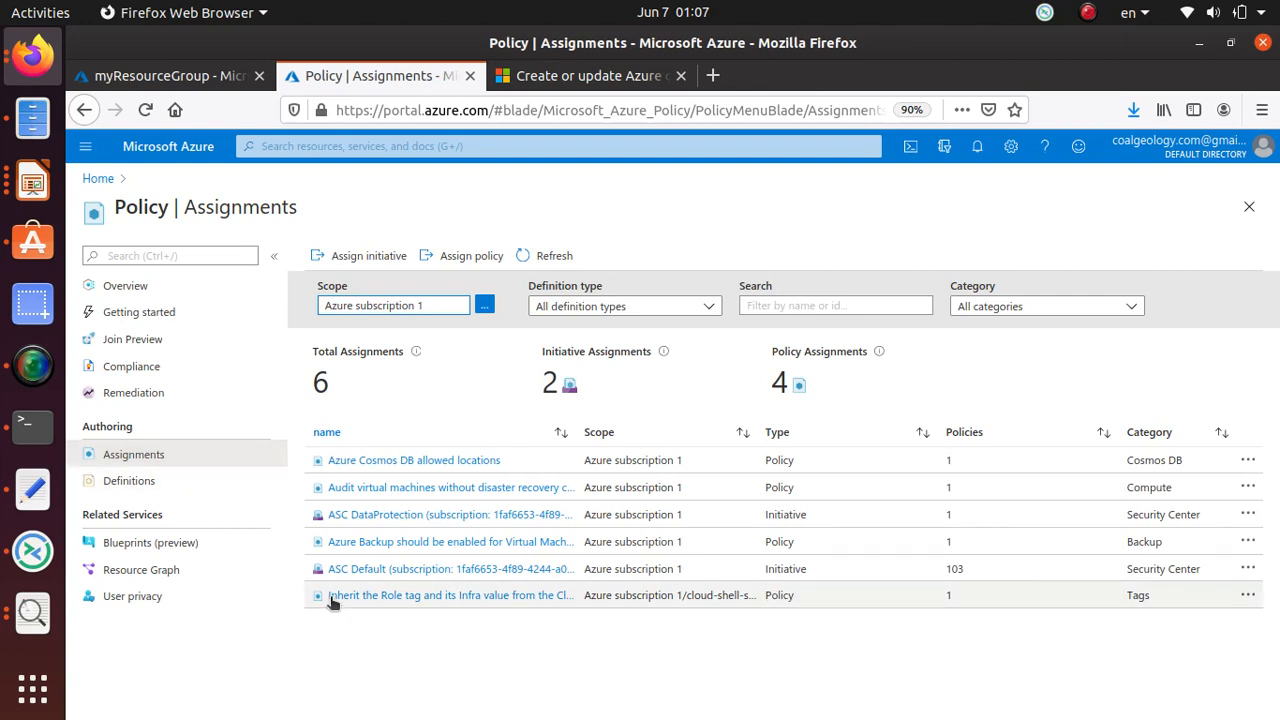
mouse_move(1143, 621)
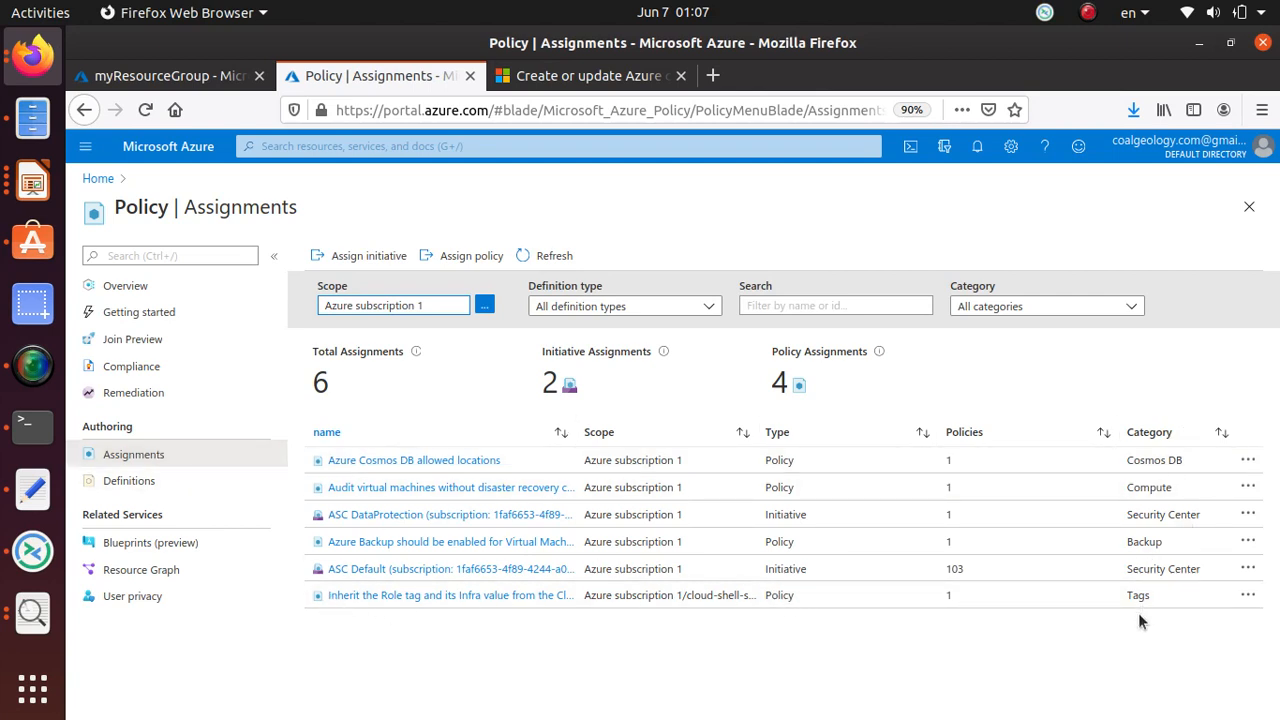
mouse_move(98, 178)
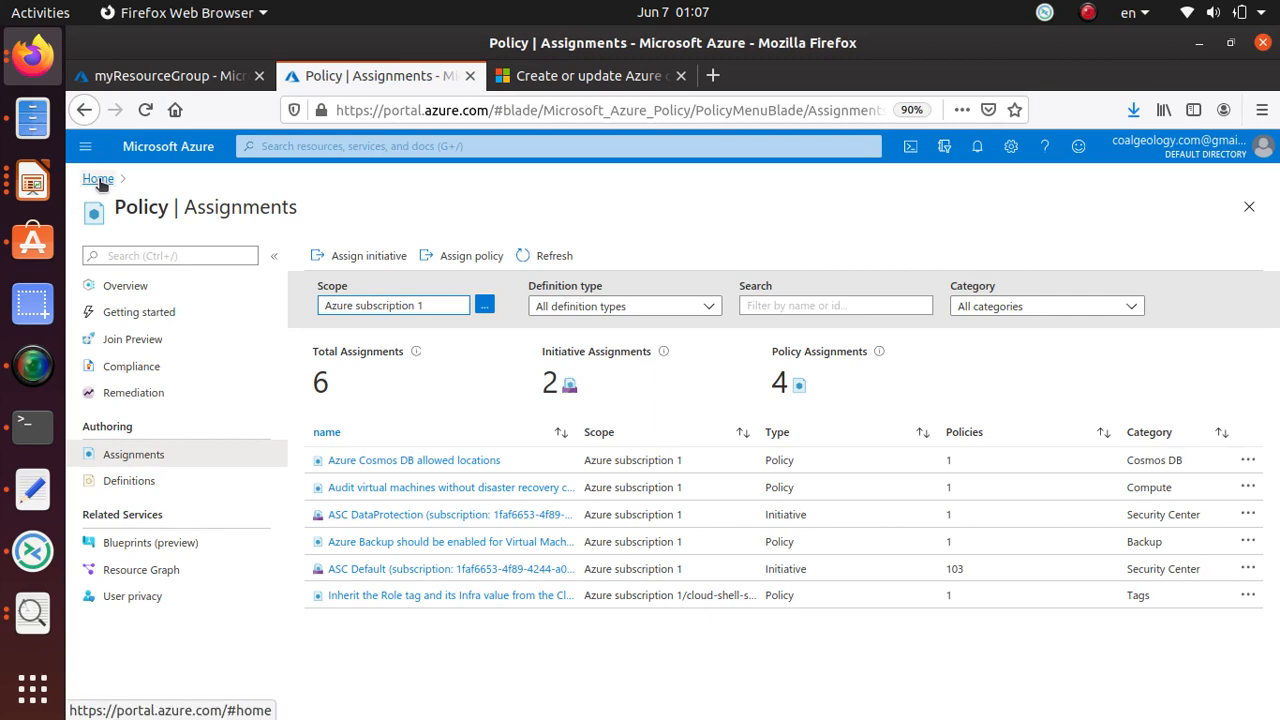
Open the cloud-shell-storage-eastus resource group and add a Storage account - blob, file, table, queue.
left_click(98, 178)
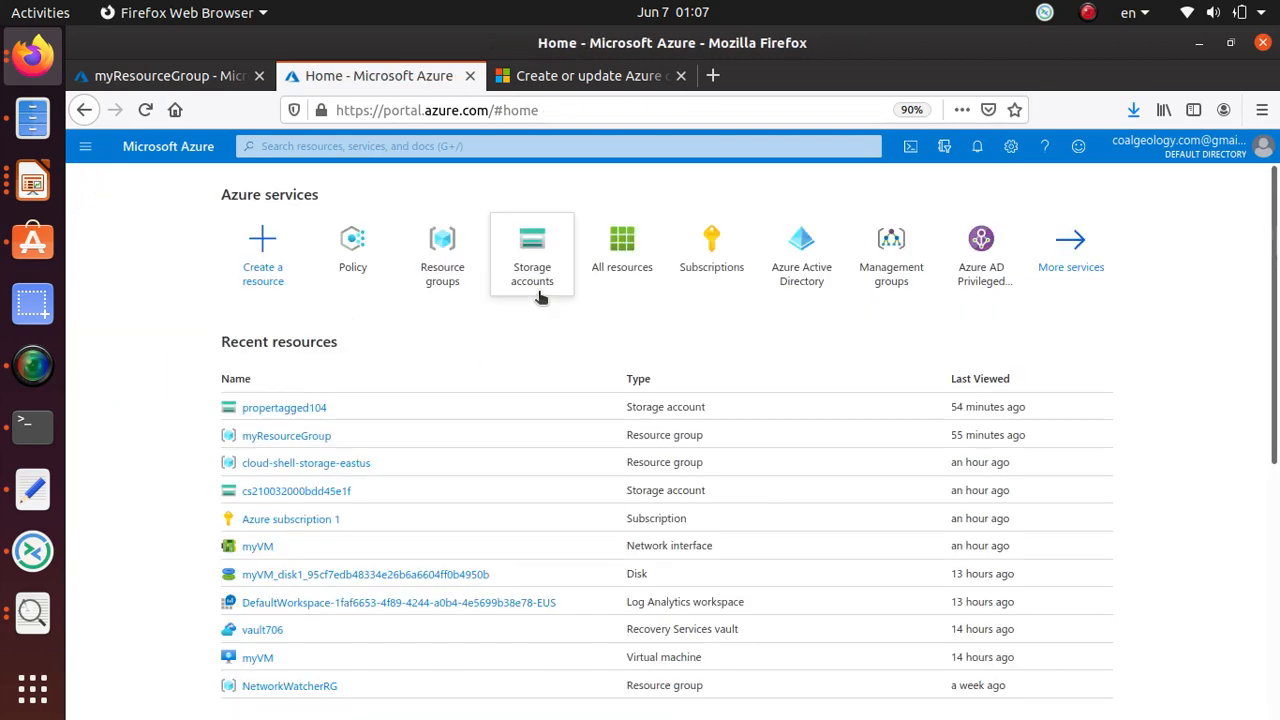
left_click(442, 250)
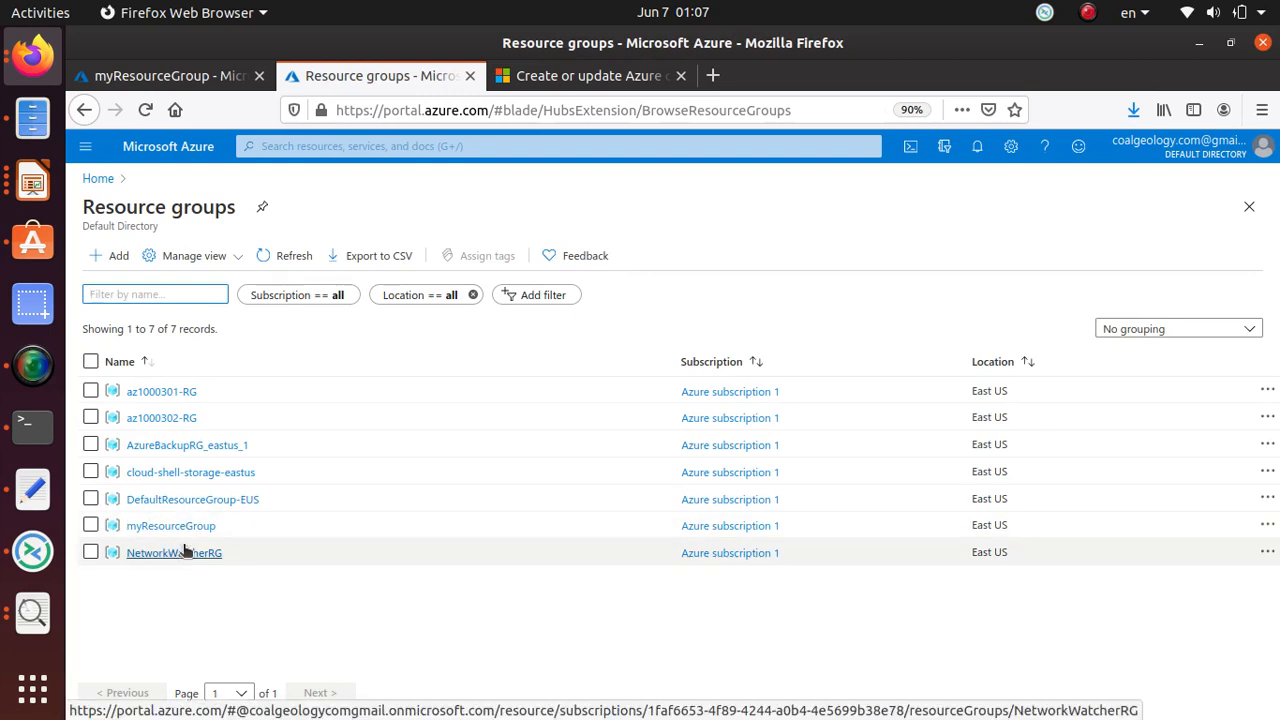
left_click(190, 471)
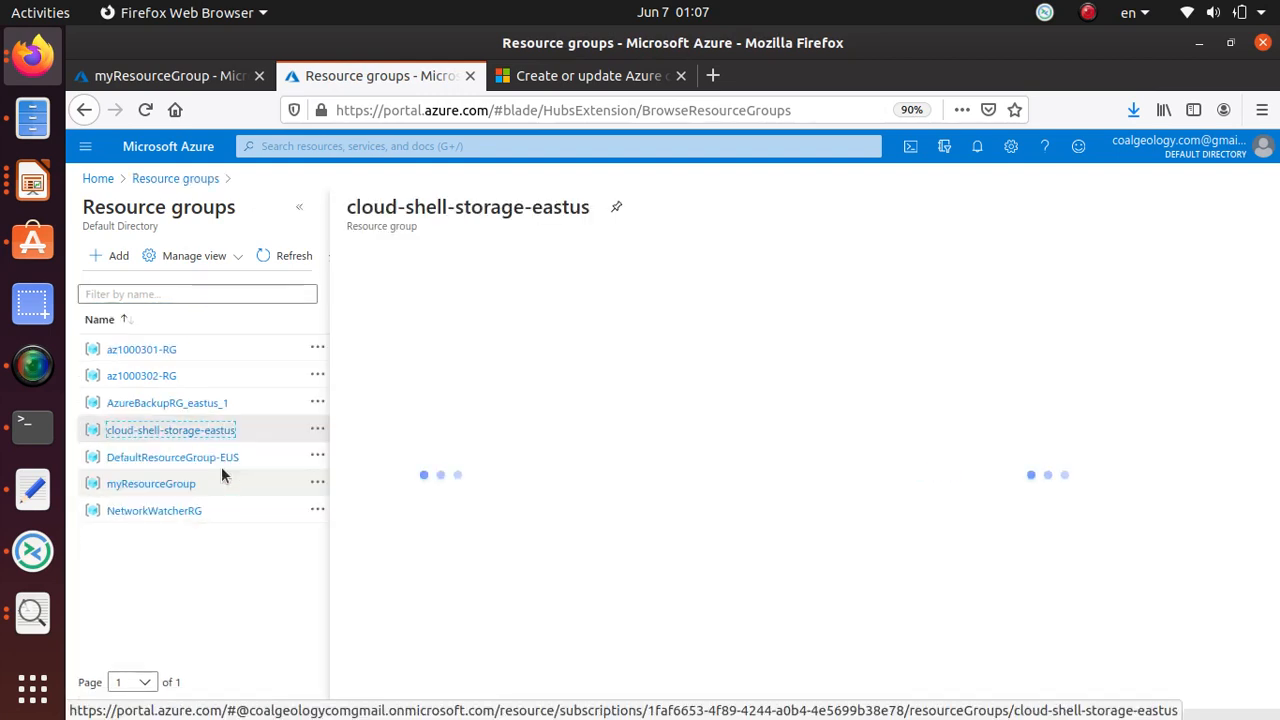
left_click(170, 429)
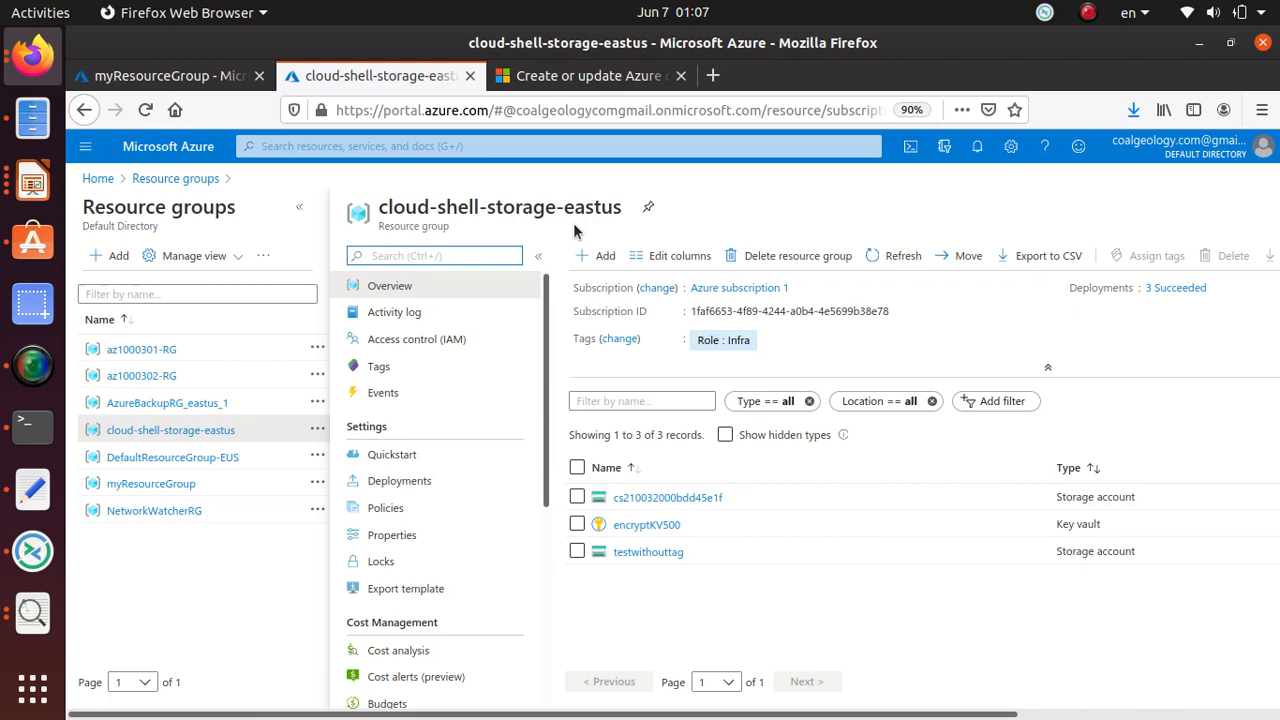
mouse_move(573, 247)
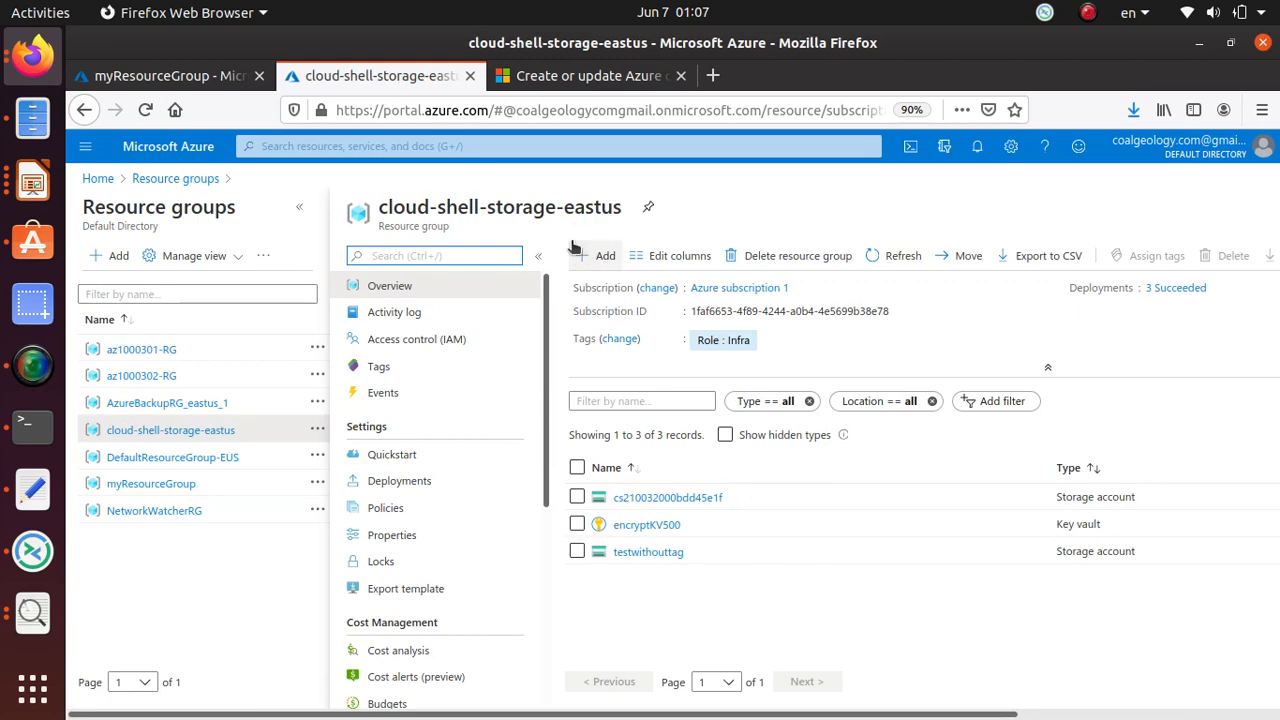
left_click(597, 255)
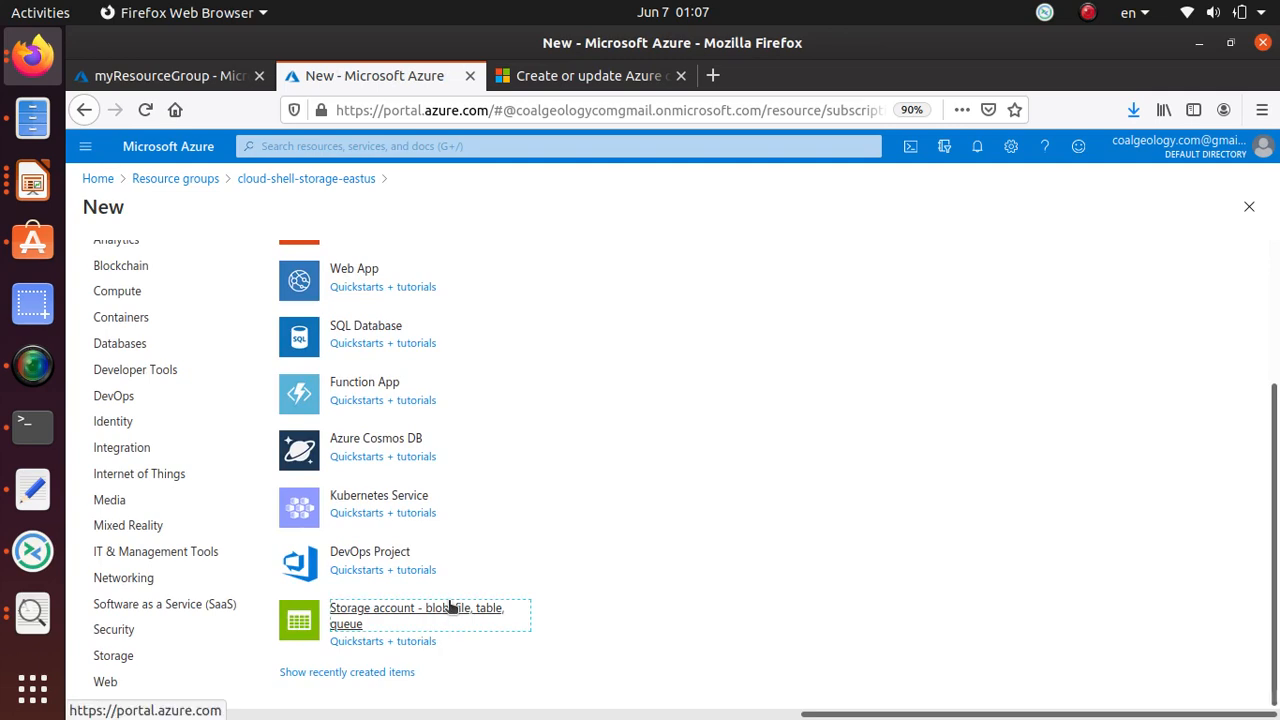
left_click(416, 615)
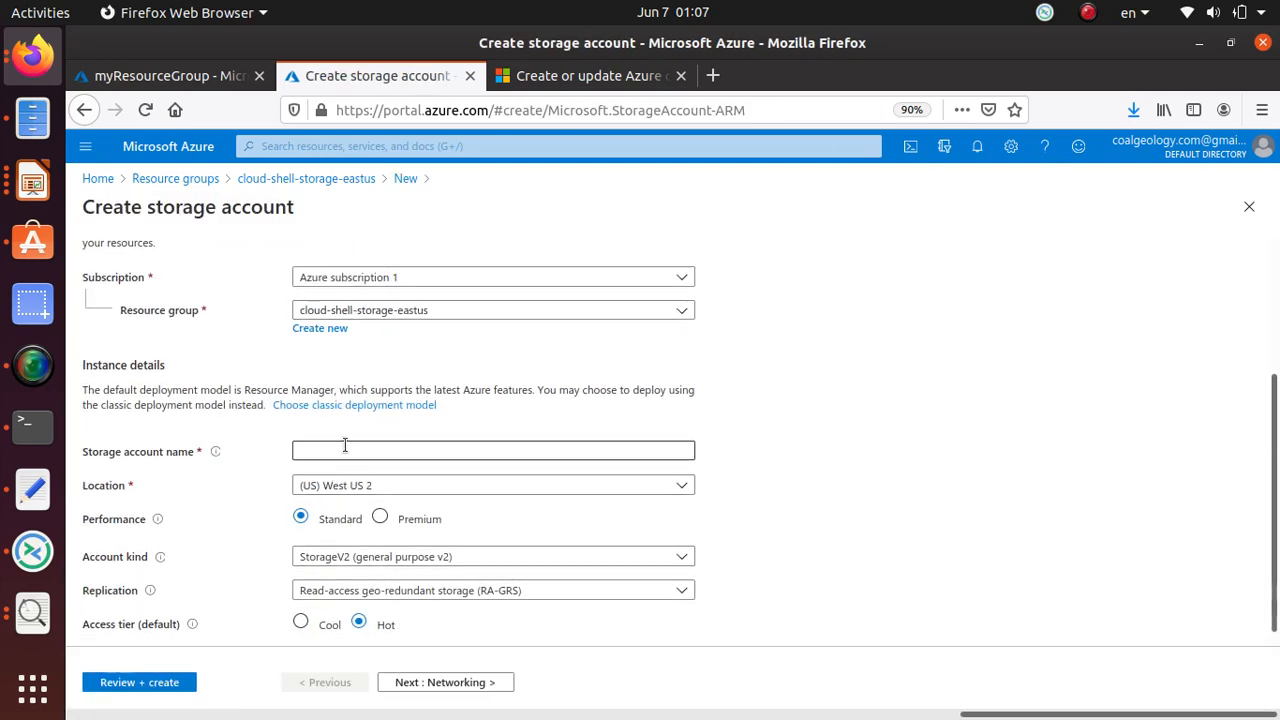
Name the storage account notagsgiven, pass validation, and start its deployment.
type("notagsgiven")
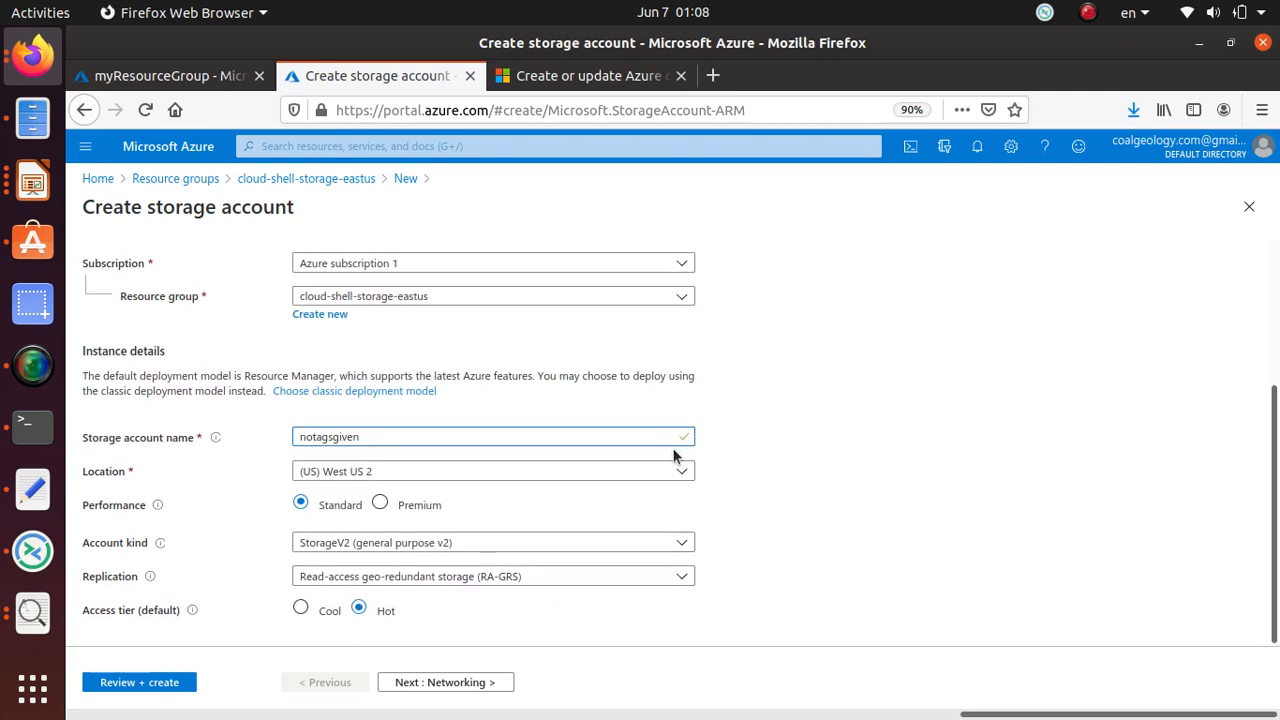
mouse_move(240, 702)
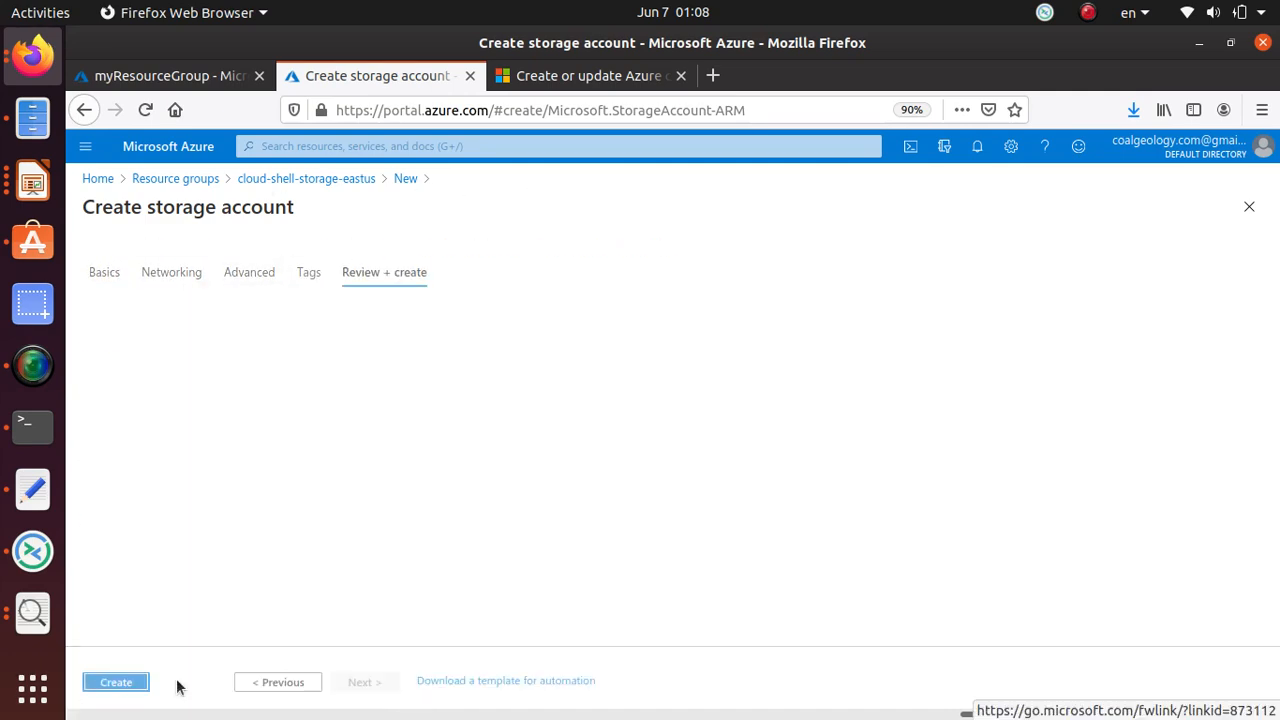
left_click(384, 272)
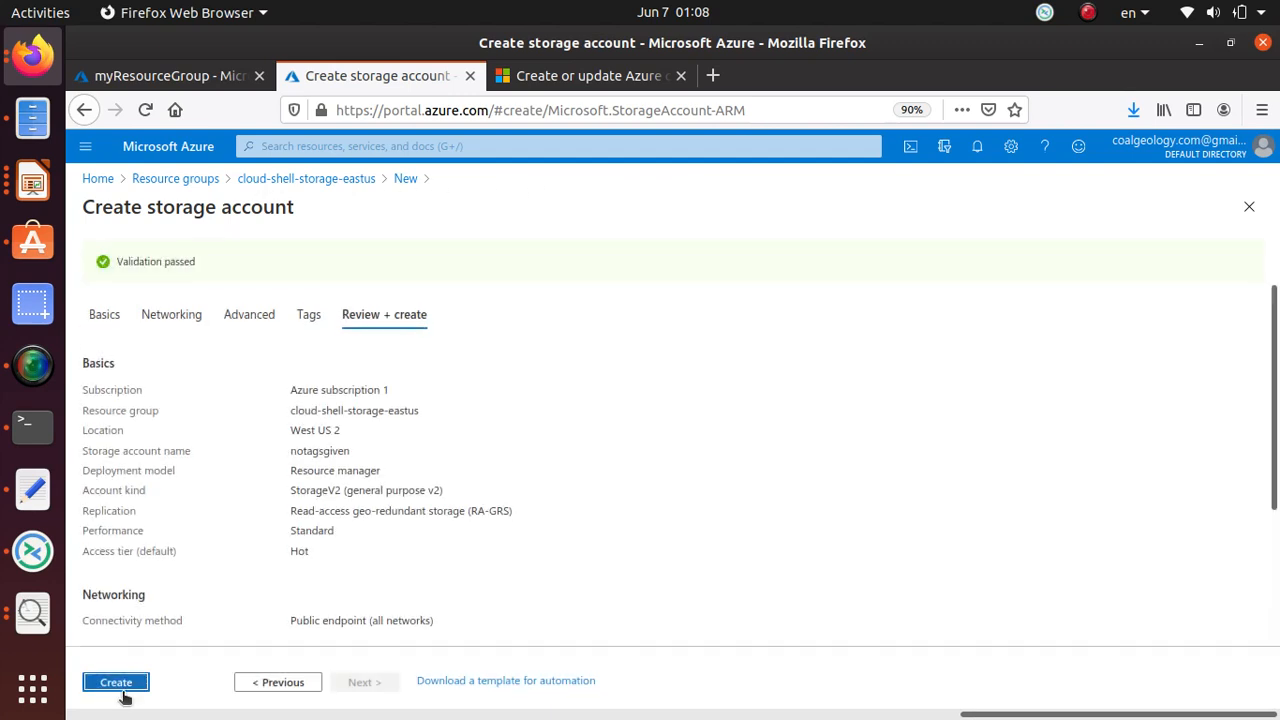
left_click(115, 681)
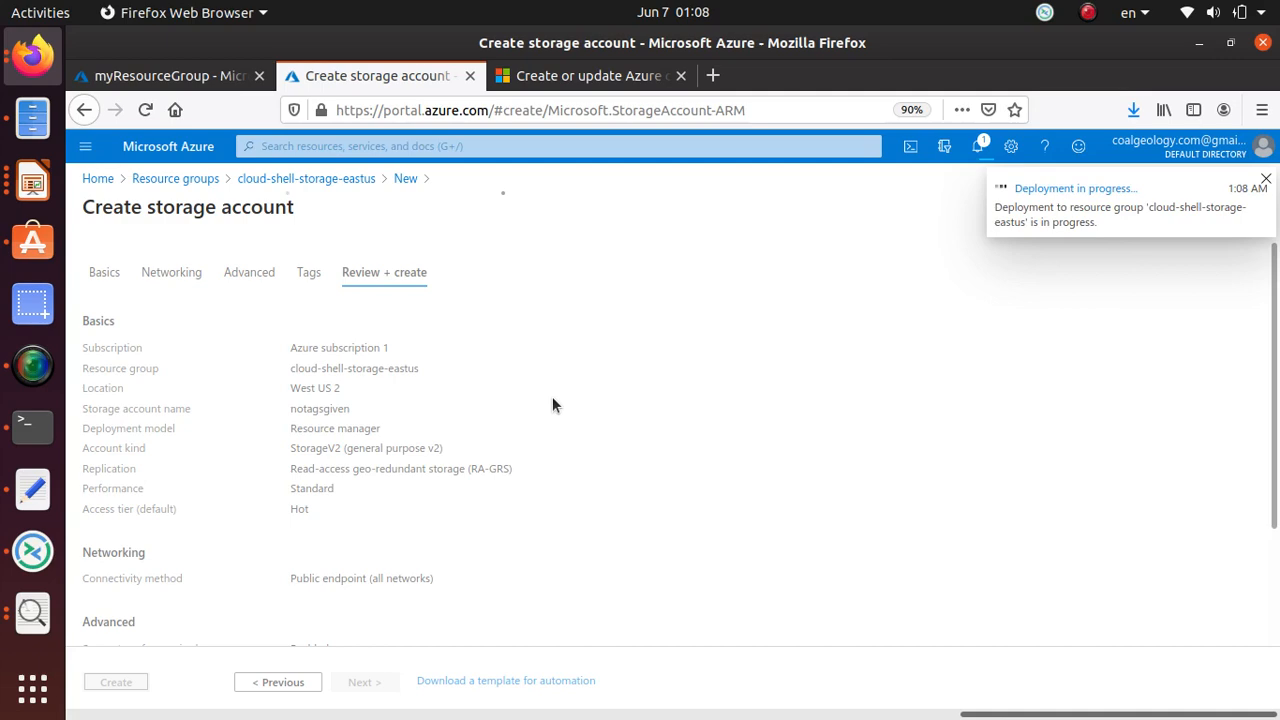
left_click(115, 681)
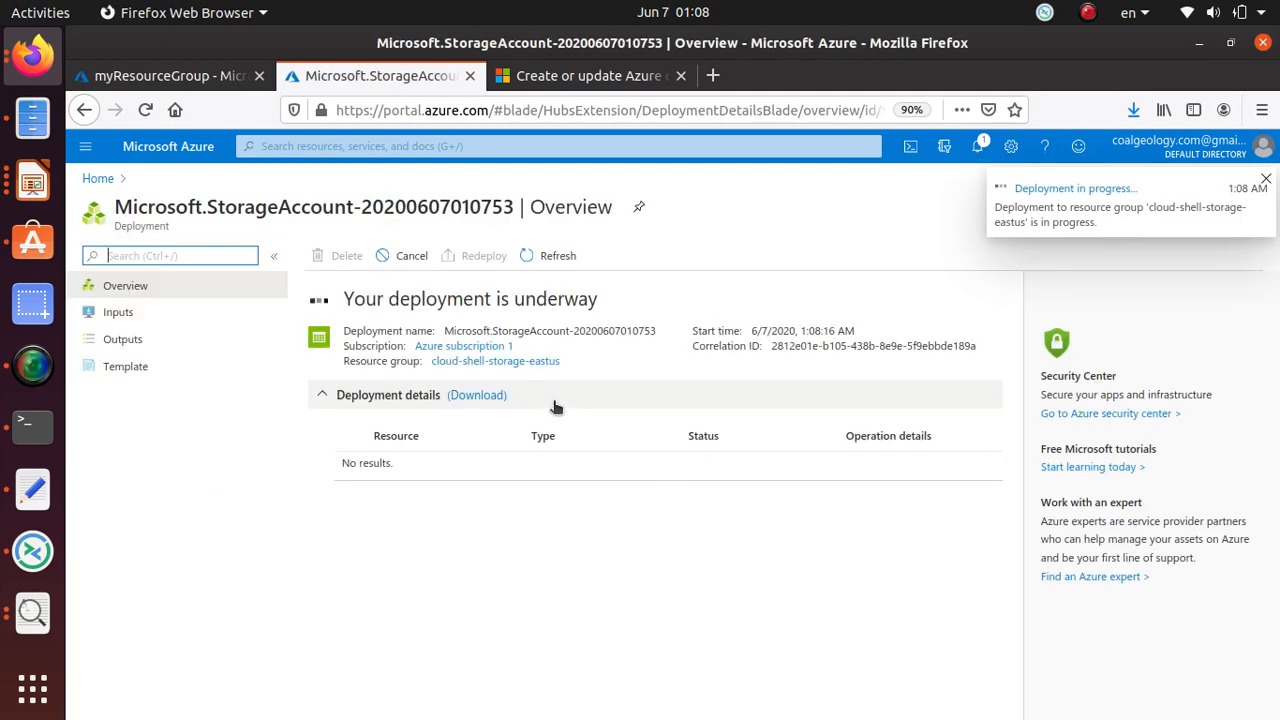
mouse_move(504, 710)
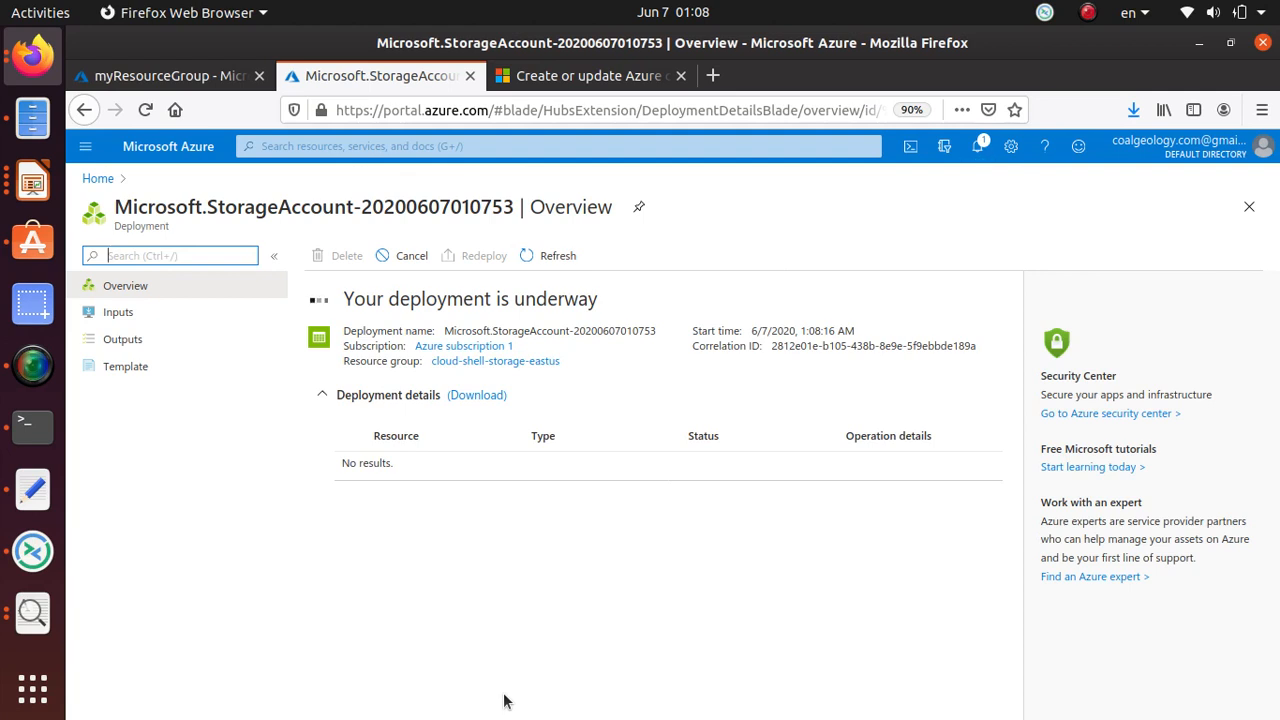
mouse_move(312, 709)
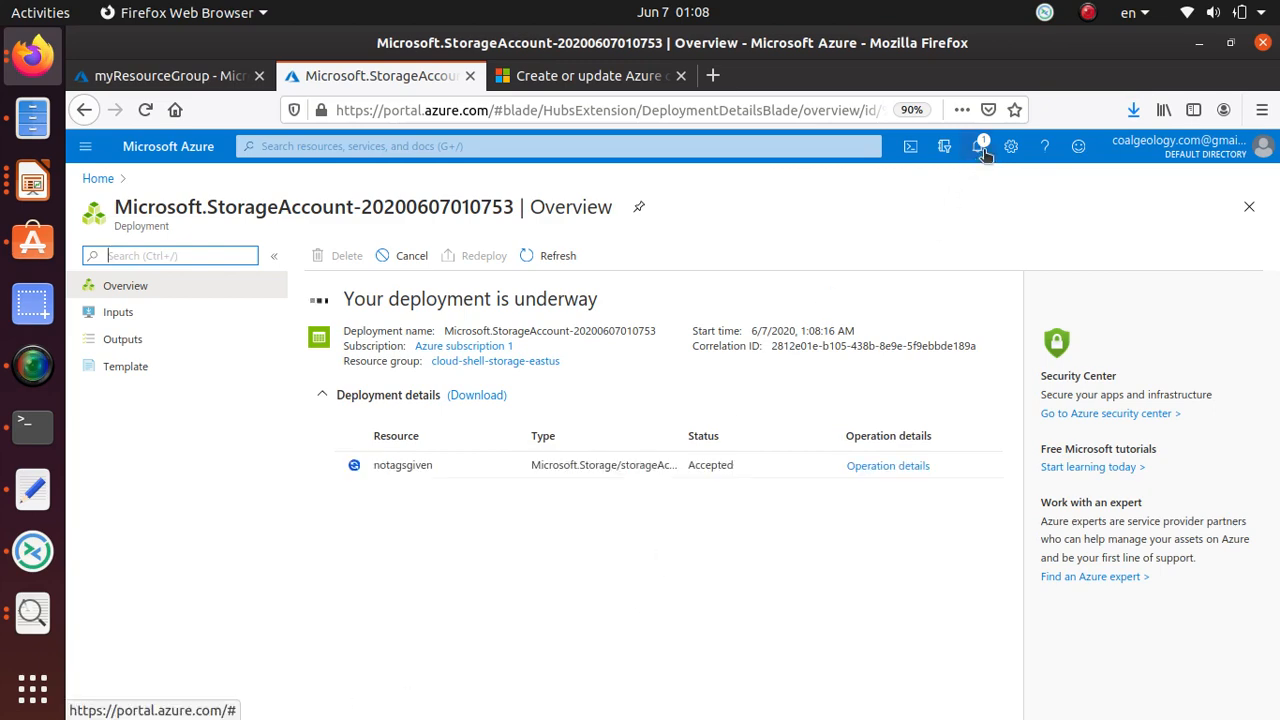
Open notagsgiven from the deployment notification and verify its Role : Infra tag.
left_click(977, 146)
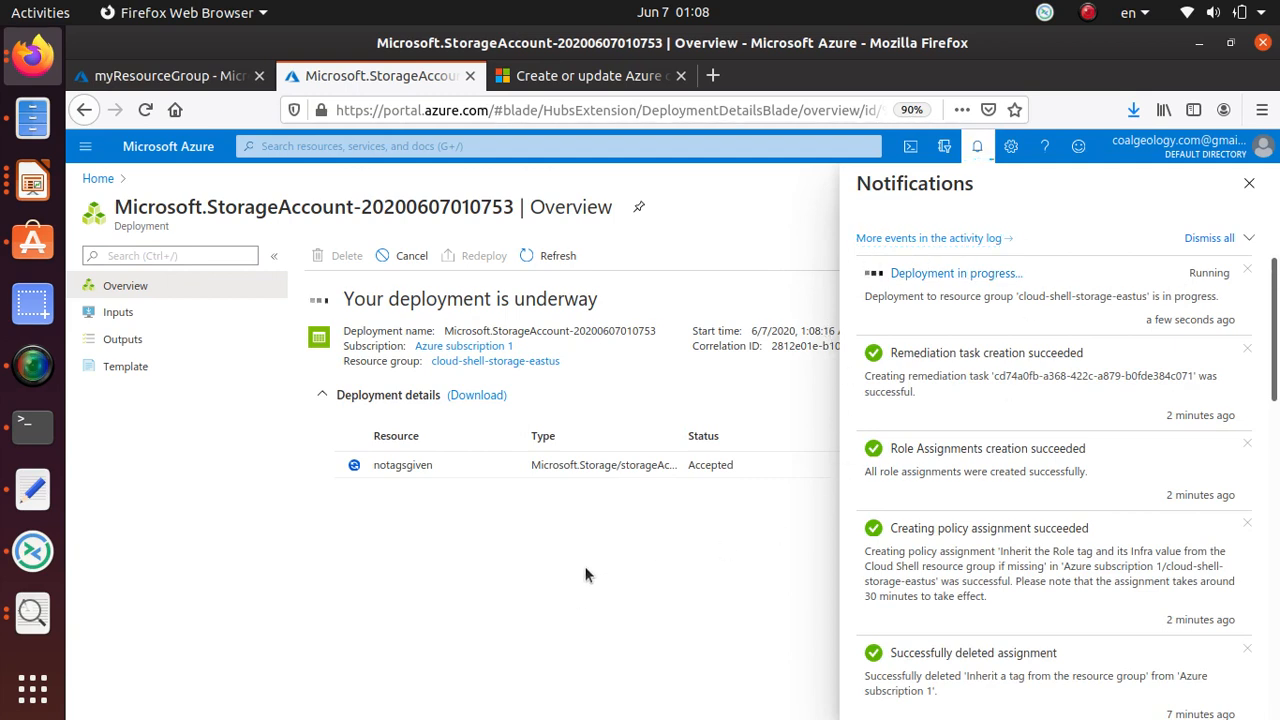
mouse_move(955, 273)
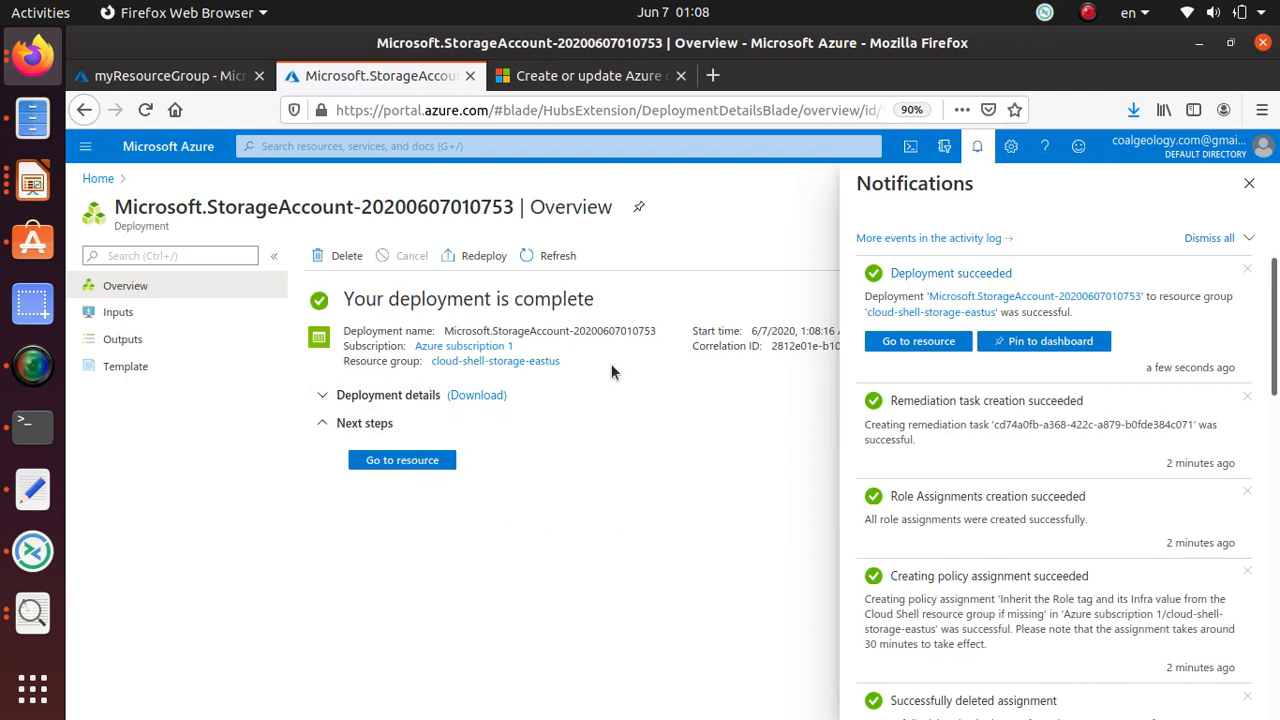
mouse_move(402, 460)
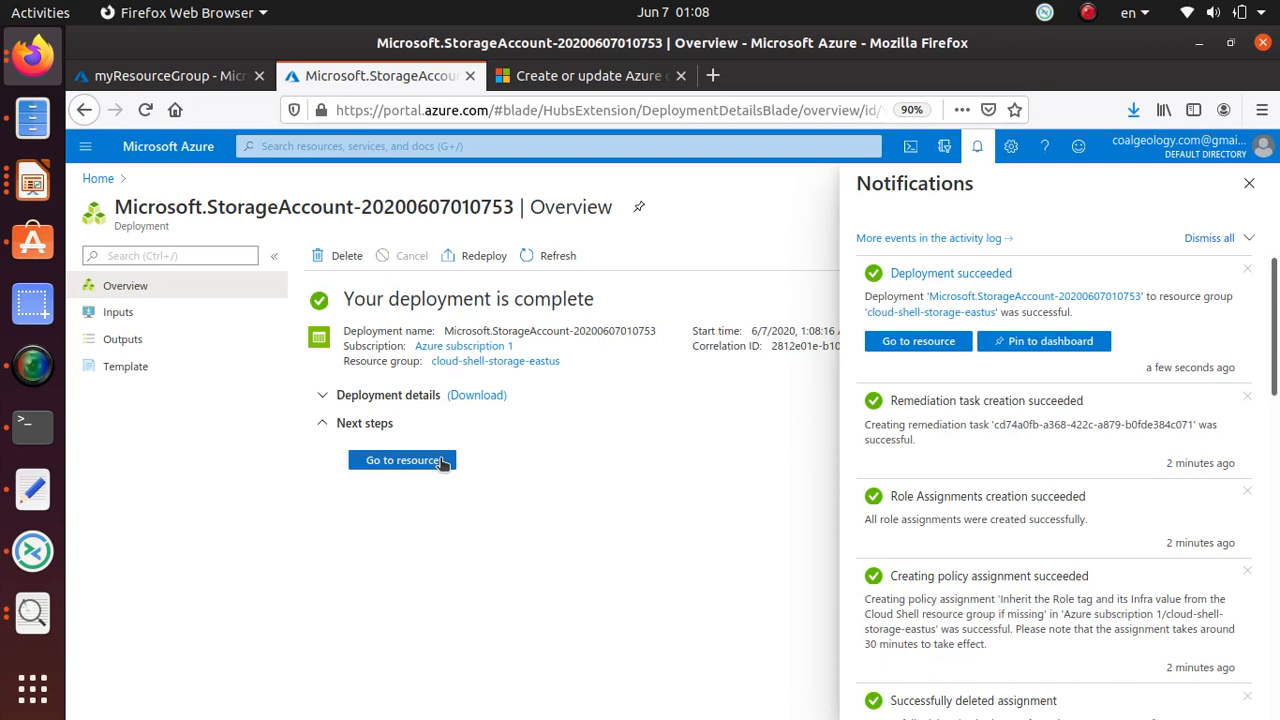
left_click(402, 460)
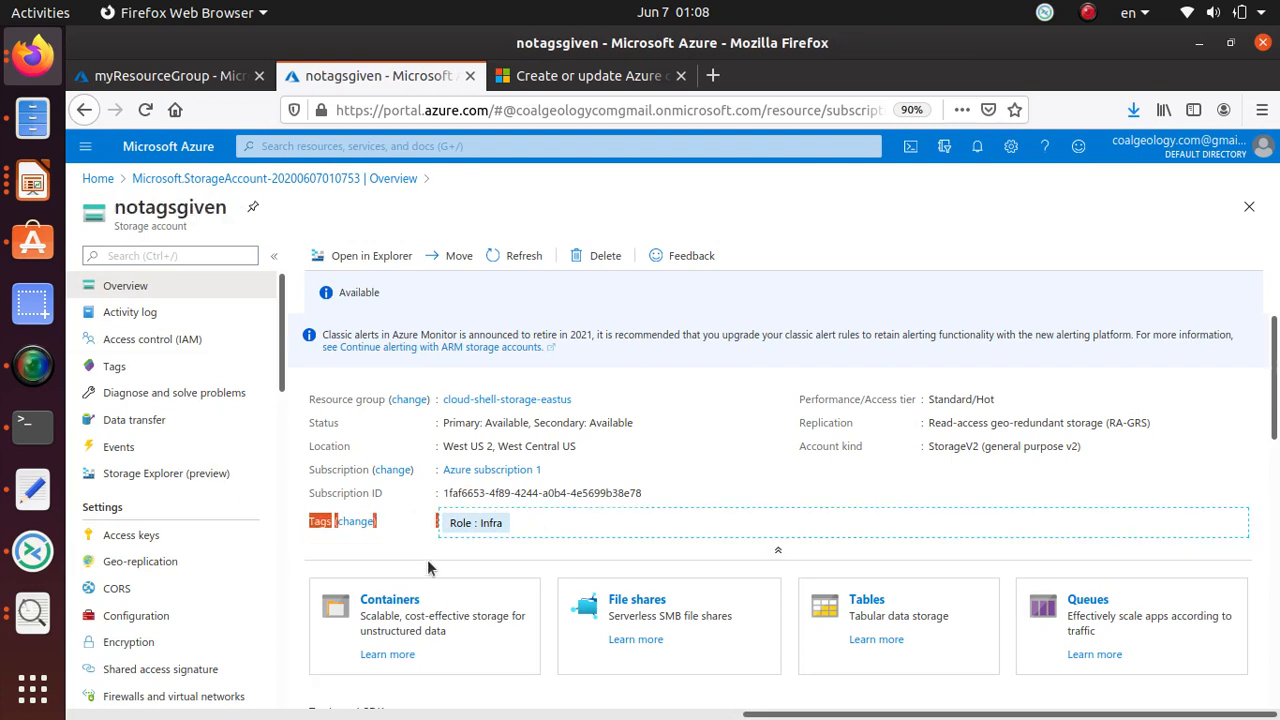
mouse_move(477, 523)
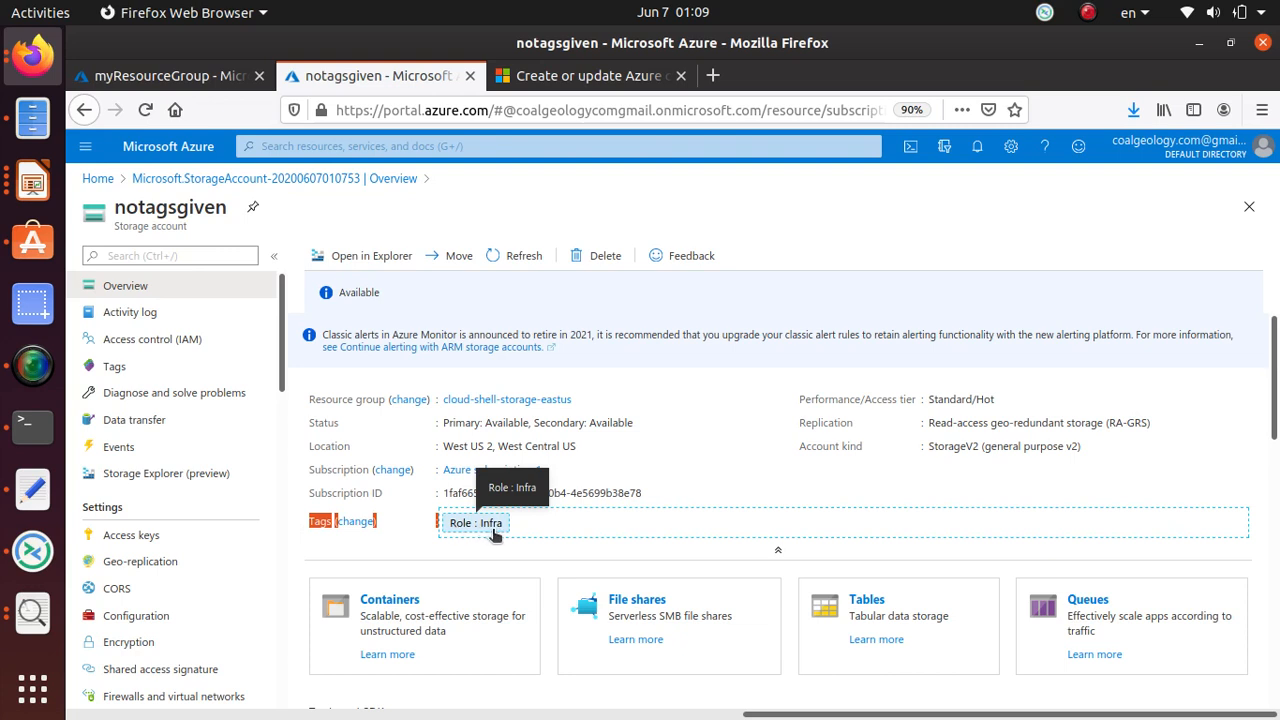
mouse_move(478, 528)
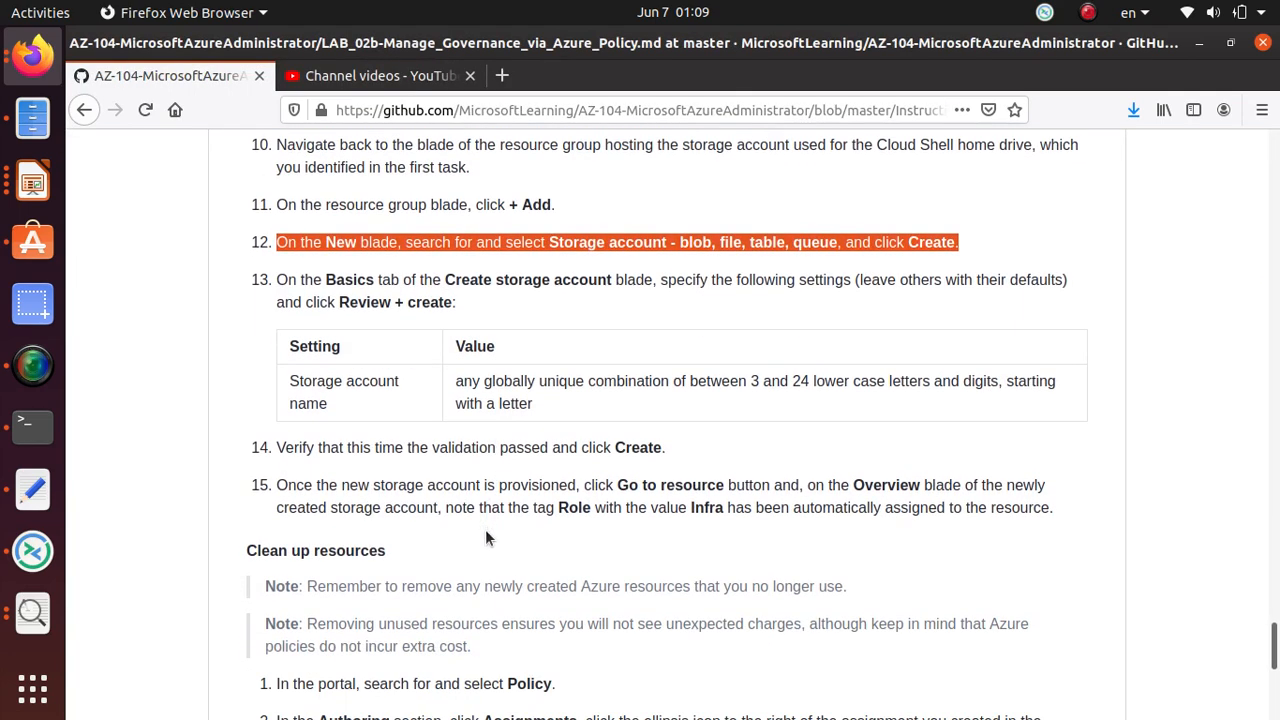
mouse_move(268, 455)
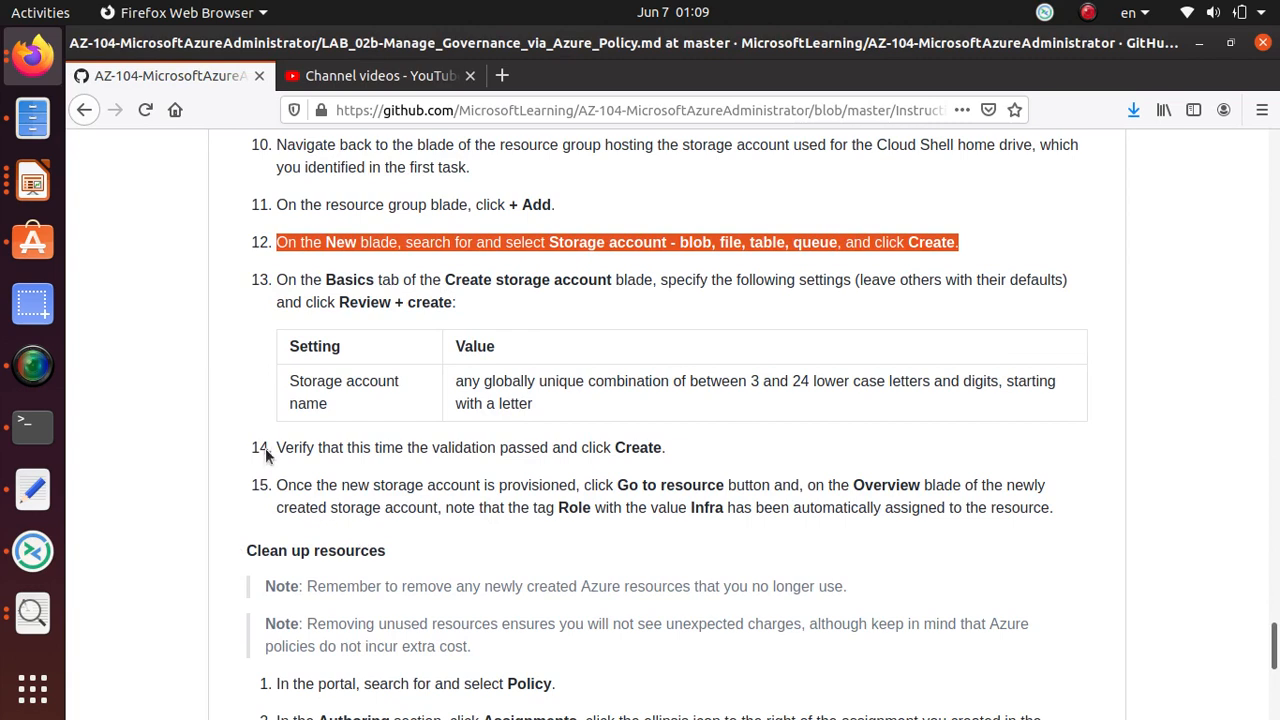
mouse_move(278, 500)
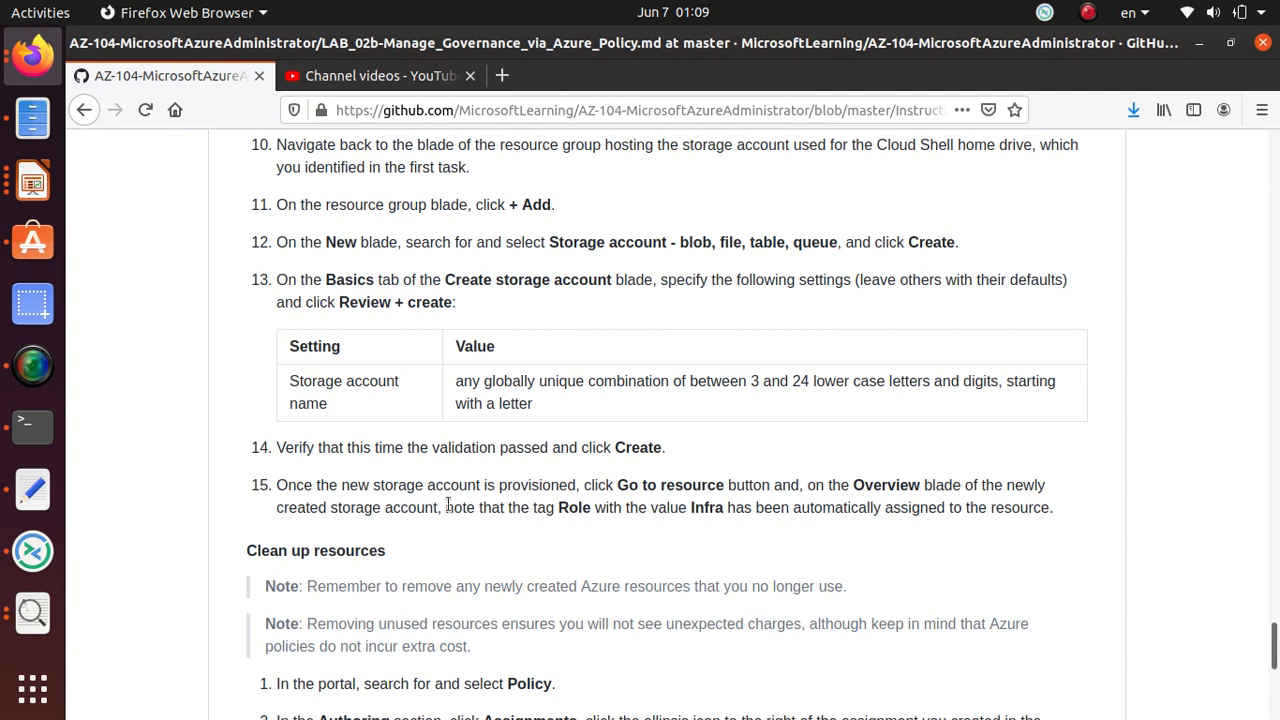
mouse_move(860, 527)
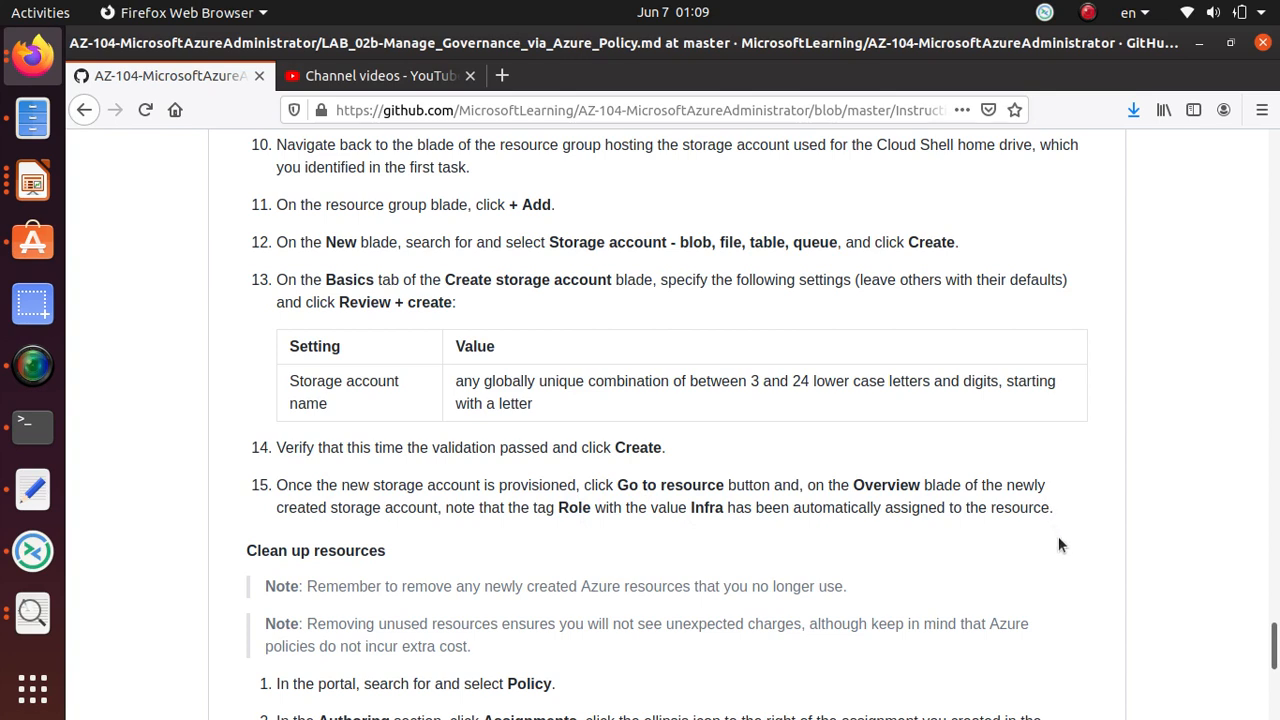
mouse_move(575, 452)
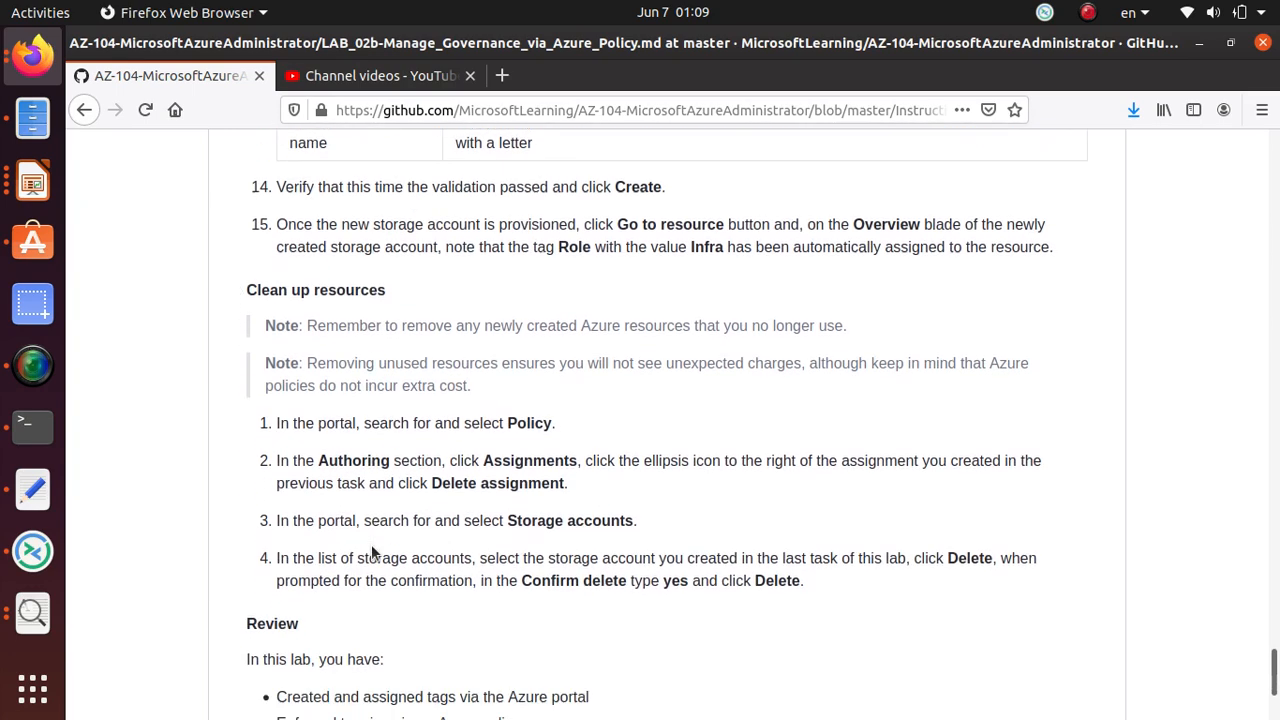
Scroll the lab manual to Clean up resources and highlight the Policy and Delete assignment steps.
scroll("down", 3)
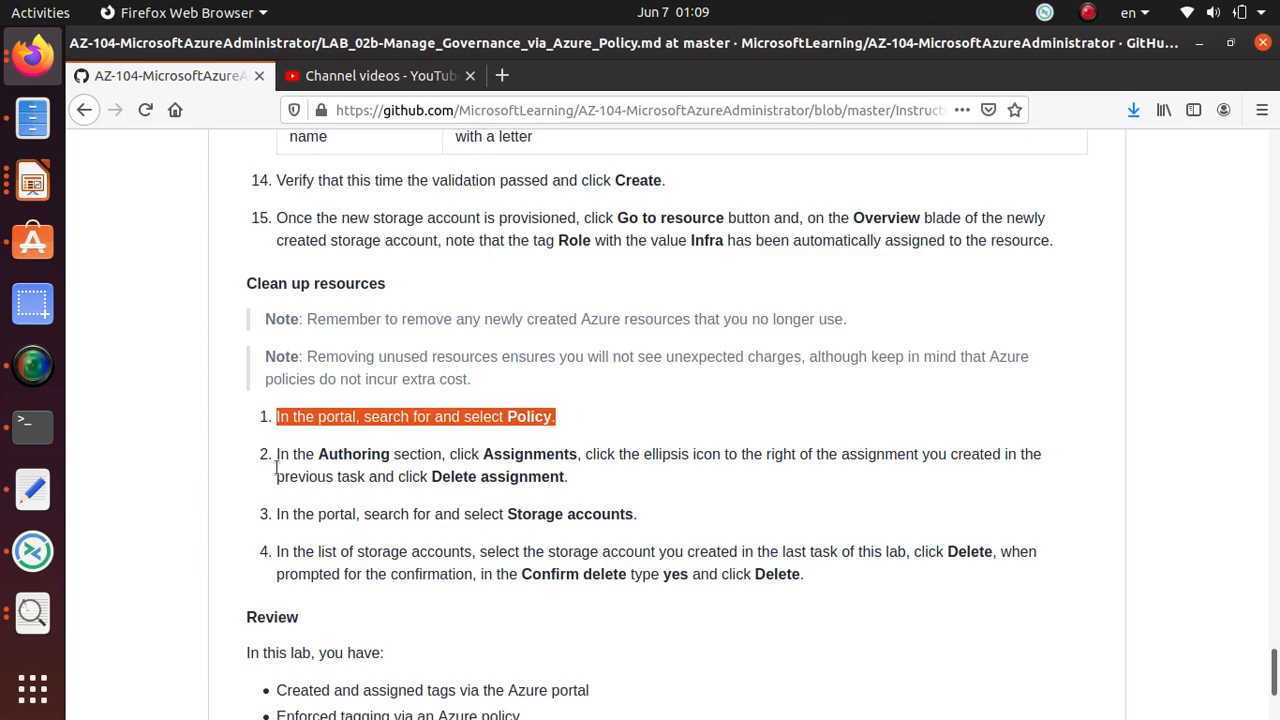
double_click(521, 476)
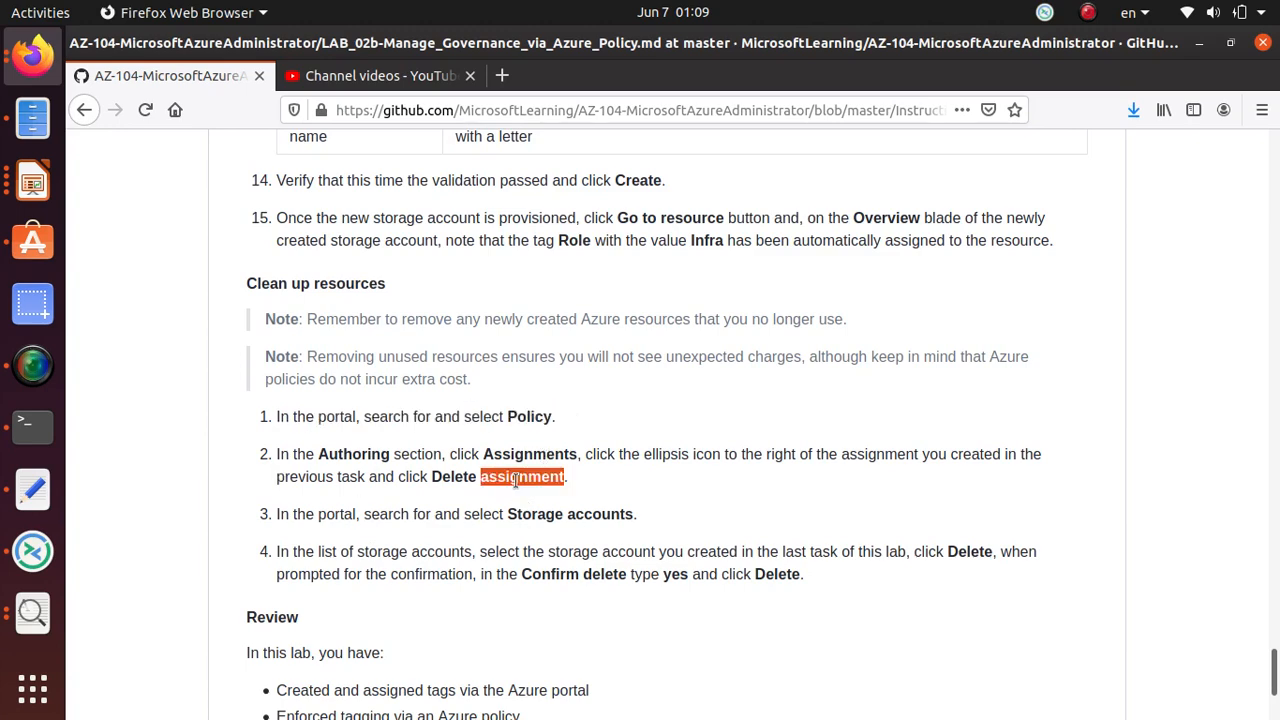
left_click(380, 75)
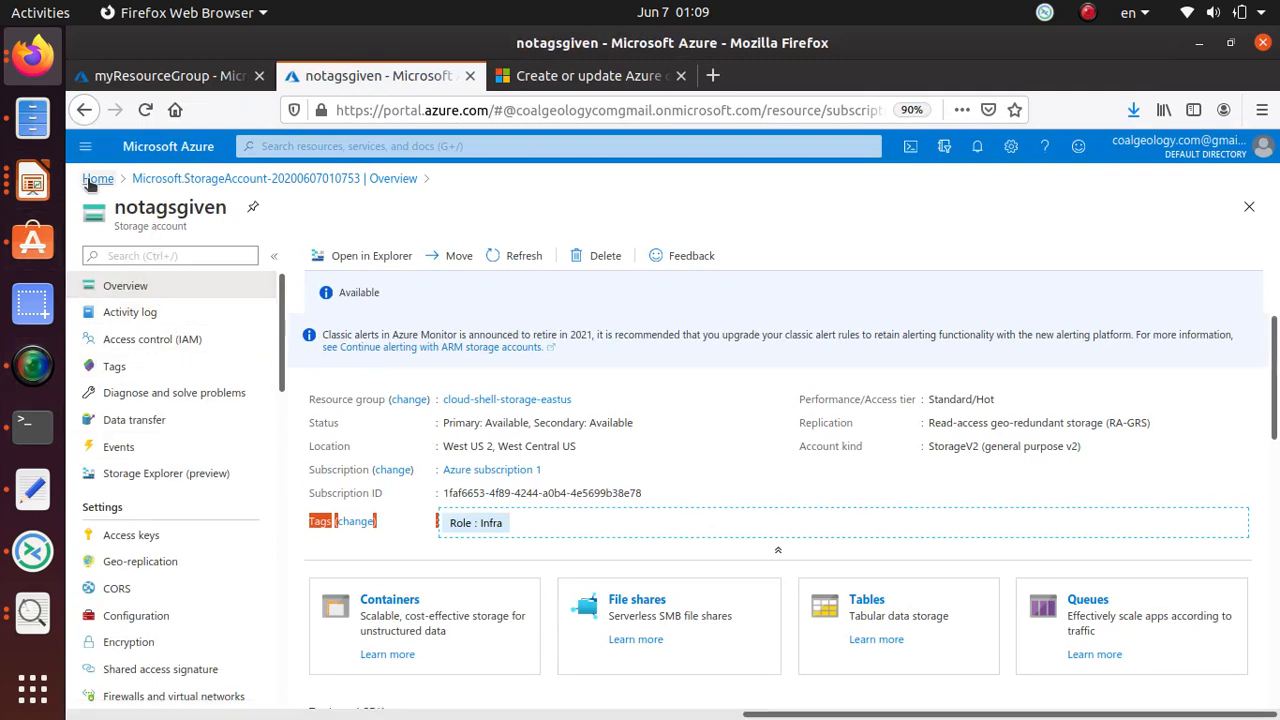
mouse_move(97, 178)
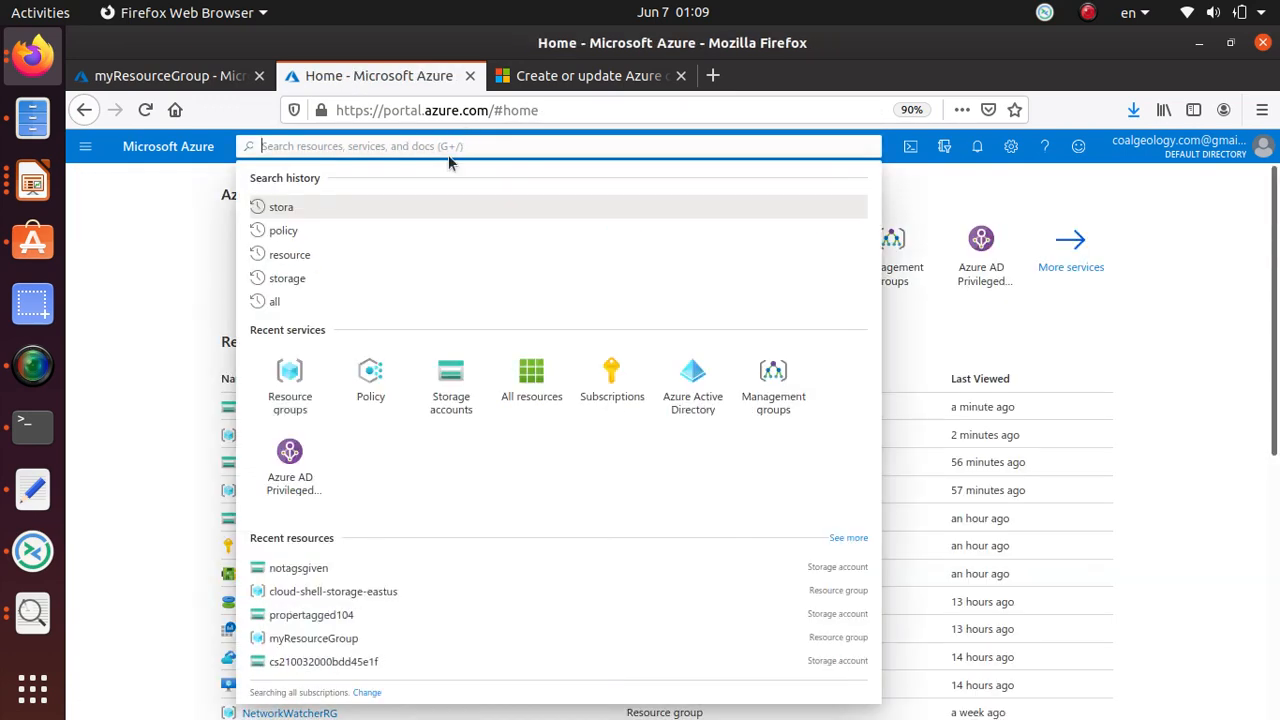
Search for Policy, open Assignments, and open the 'Inherit the Role tag…' assignment.
type("polic")
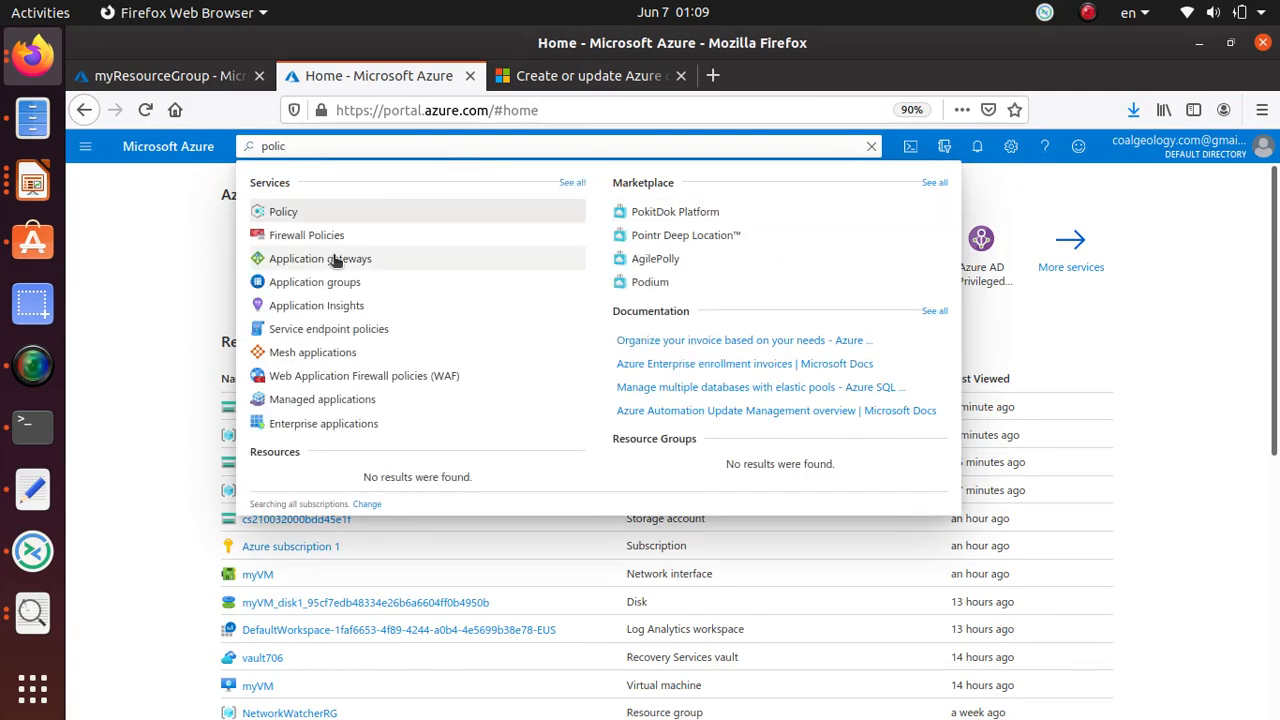
left_click(283, 211)
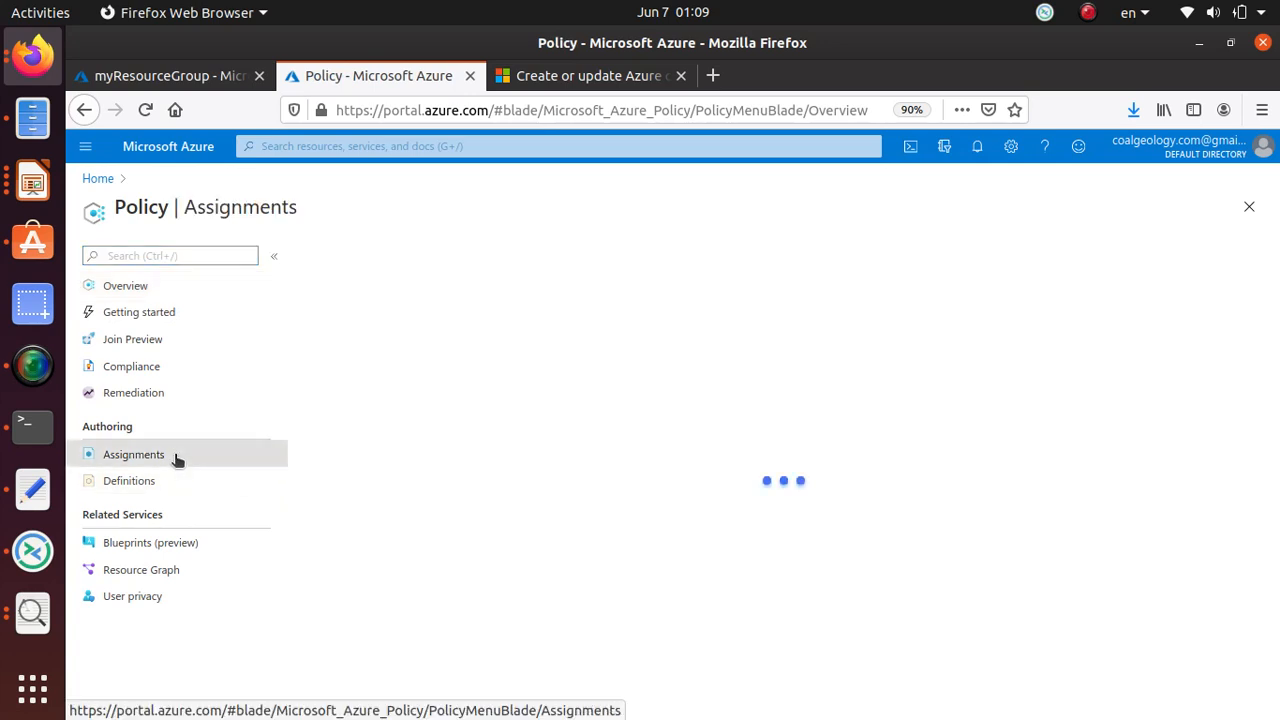
left_click(133, 454)
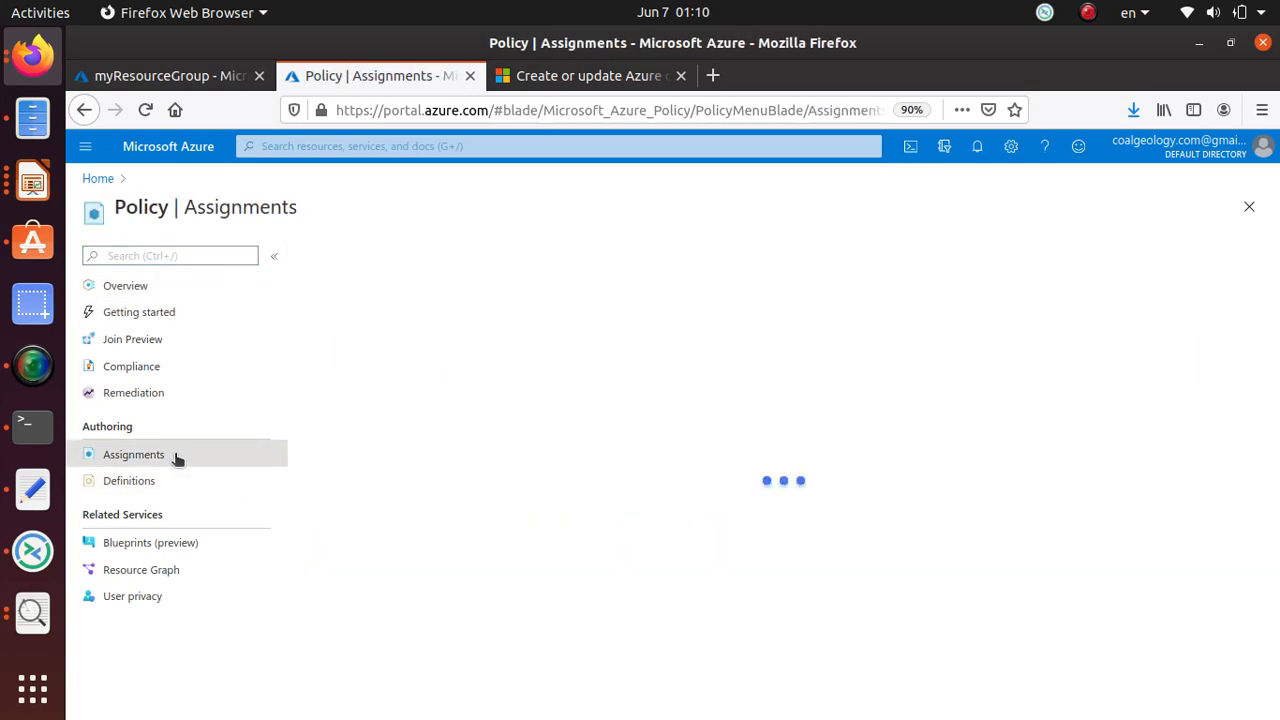
left_click(133, 454)
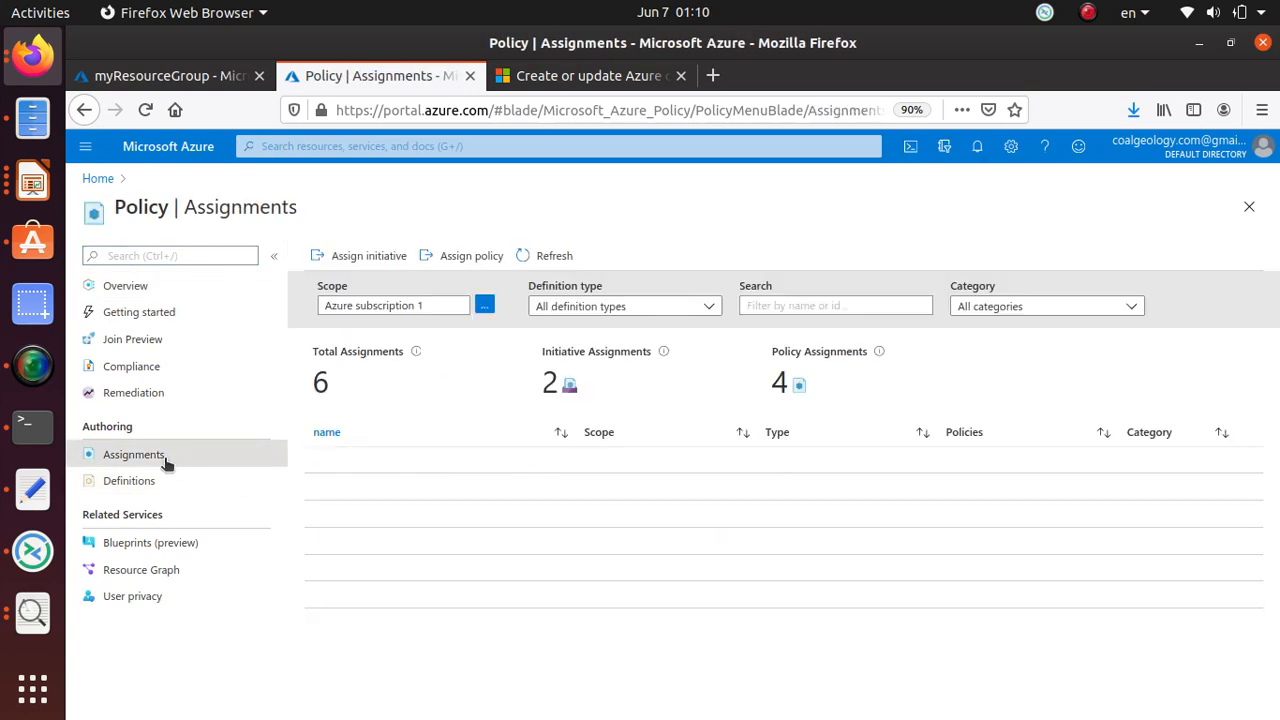
left_click(133, 454)
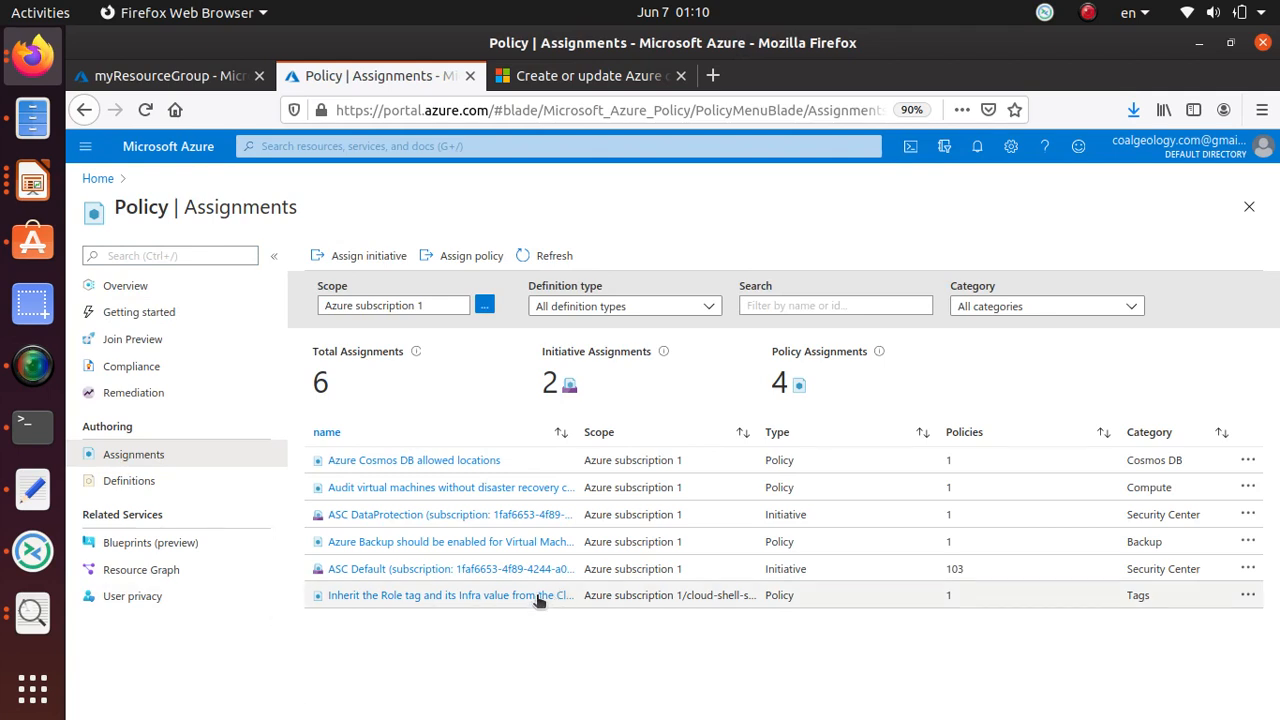
left_click(450, 595)
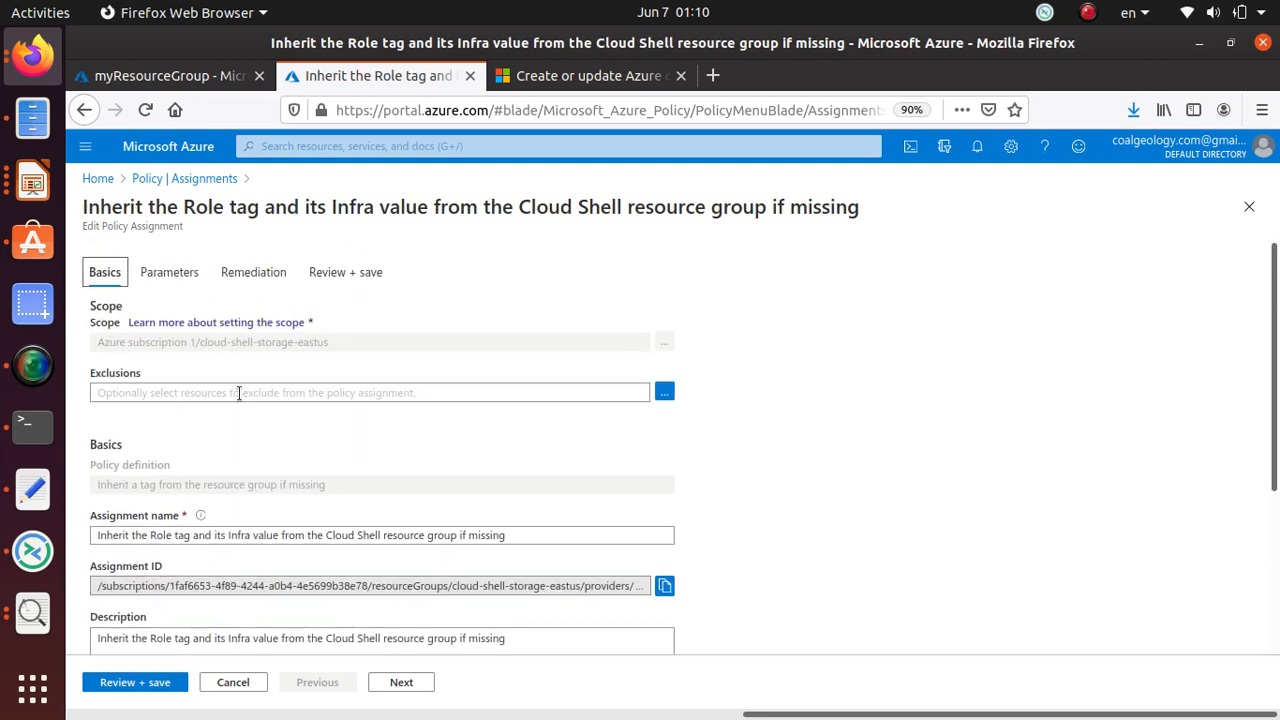
mouse_move(448, 624)
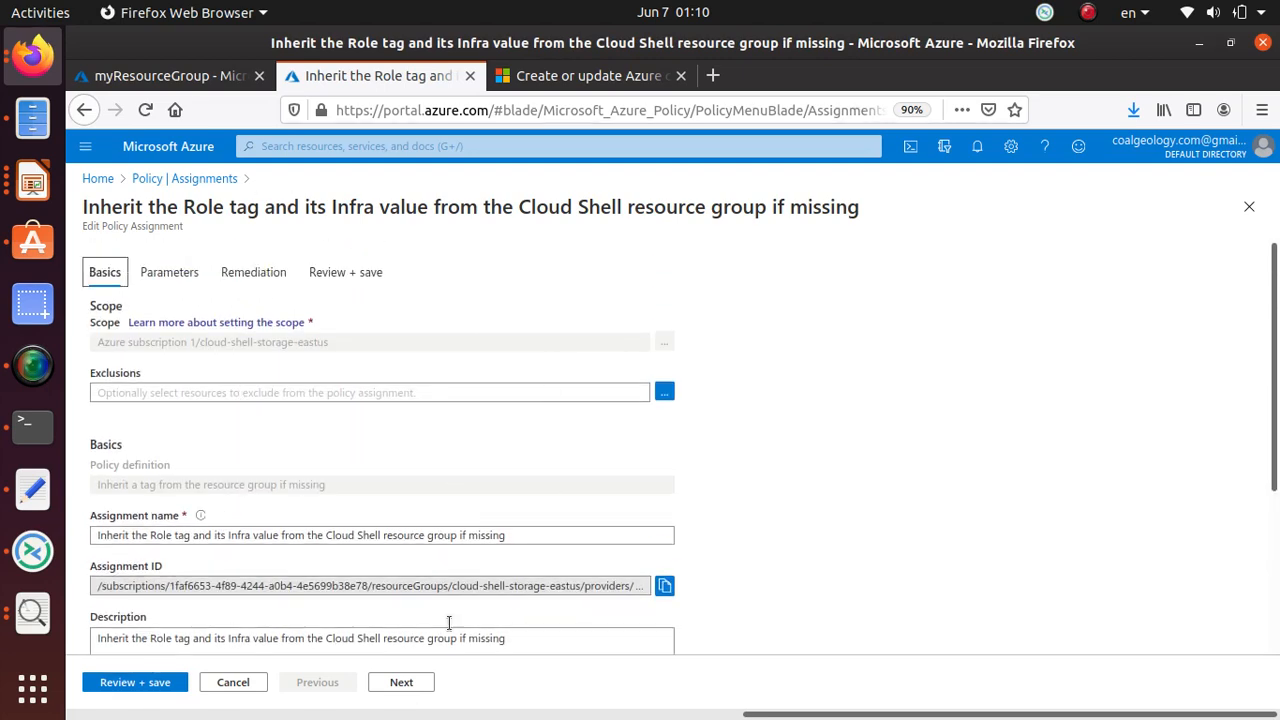
mouse_move(390, 526)
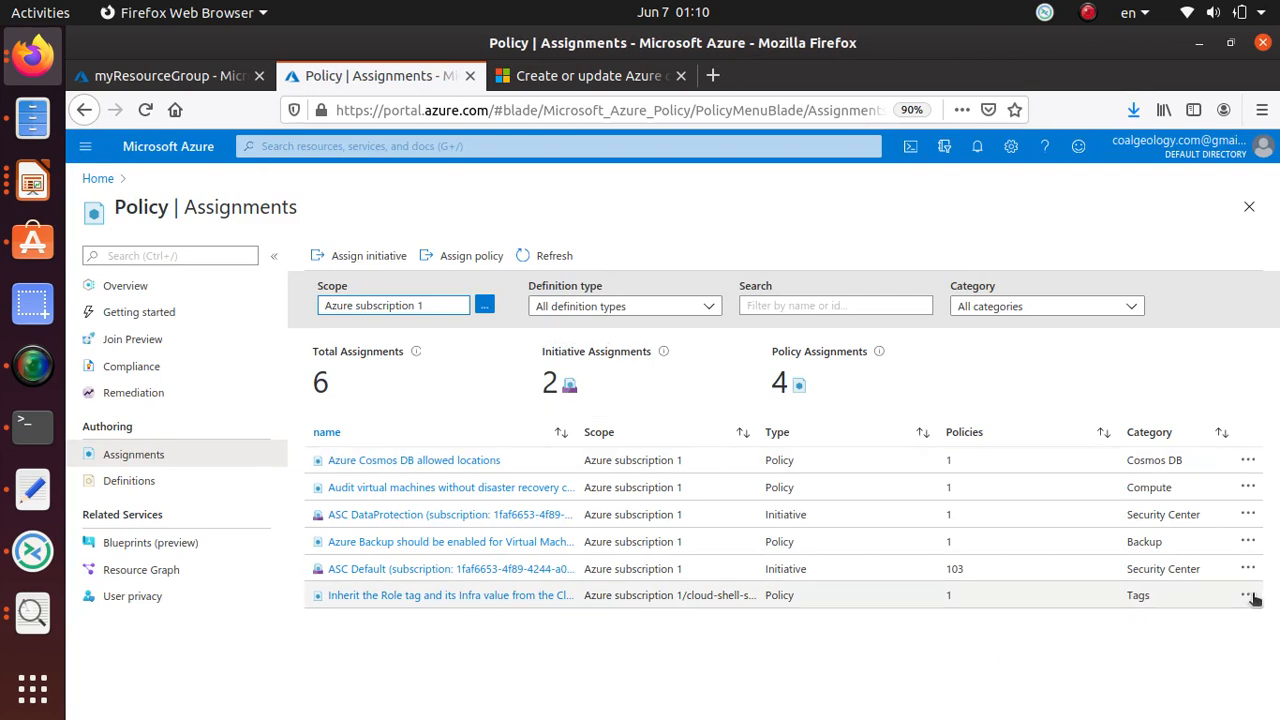
Delete the 'Inherit the Role tag…' policy assignment and confirm with Yes.
left_click(1248, 595)
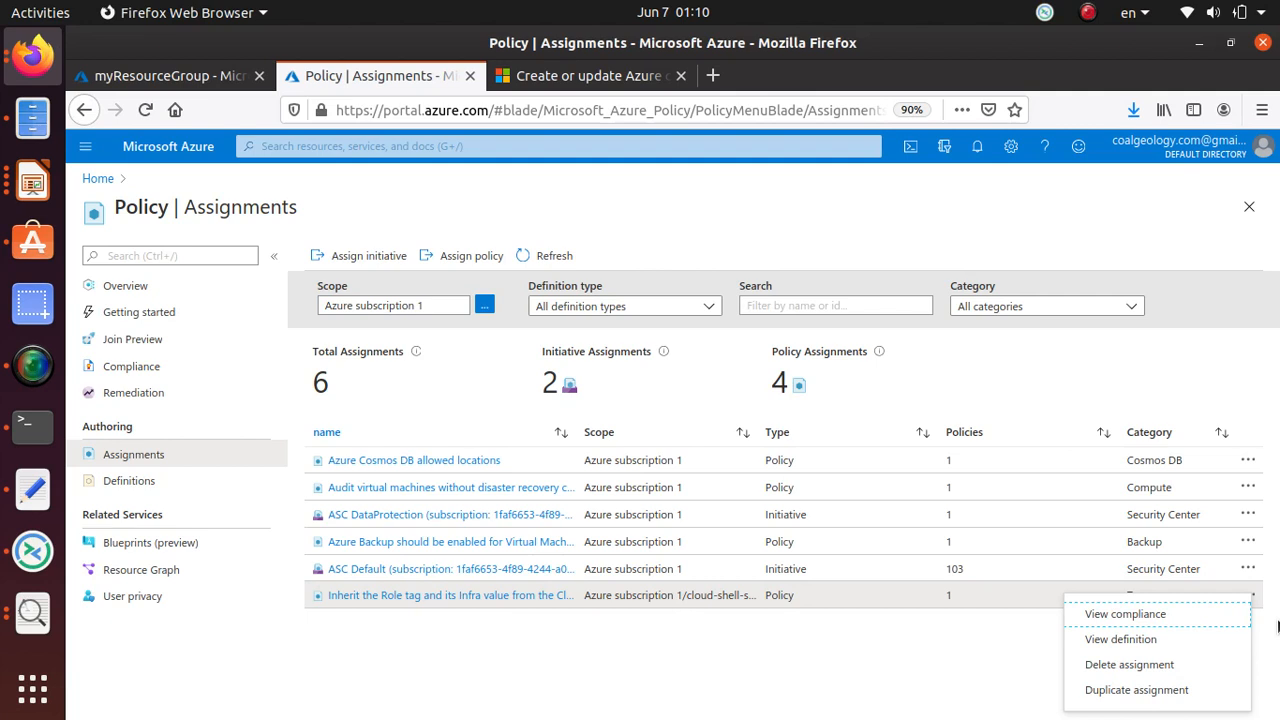
mouse_move(1092, 690)
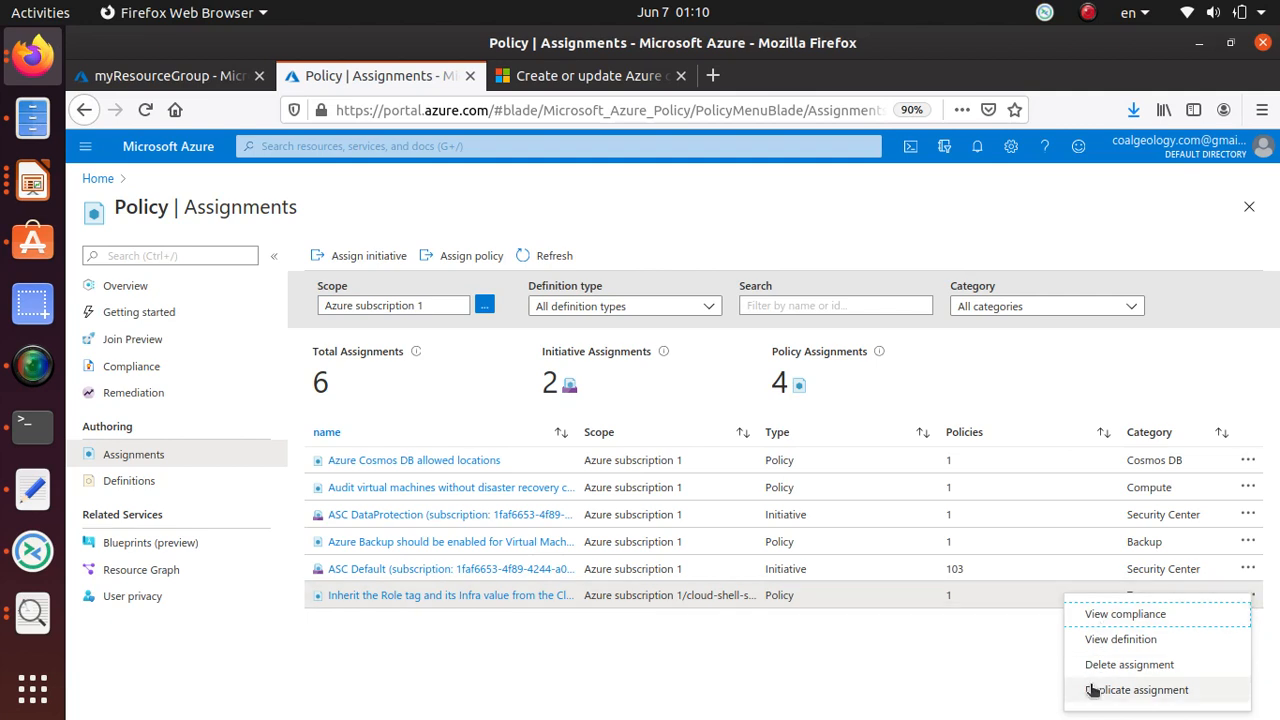
left_click(1129, 664)
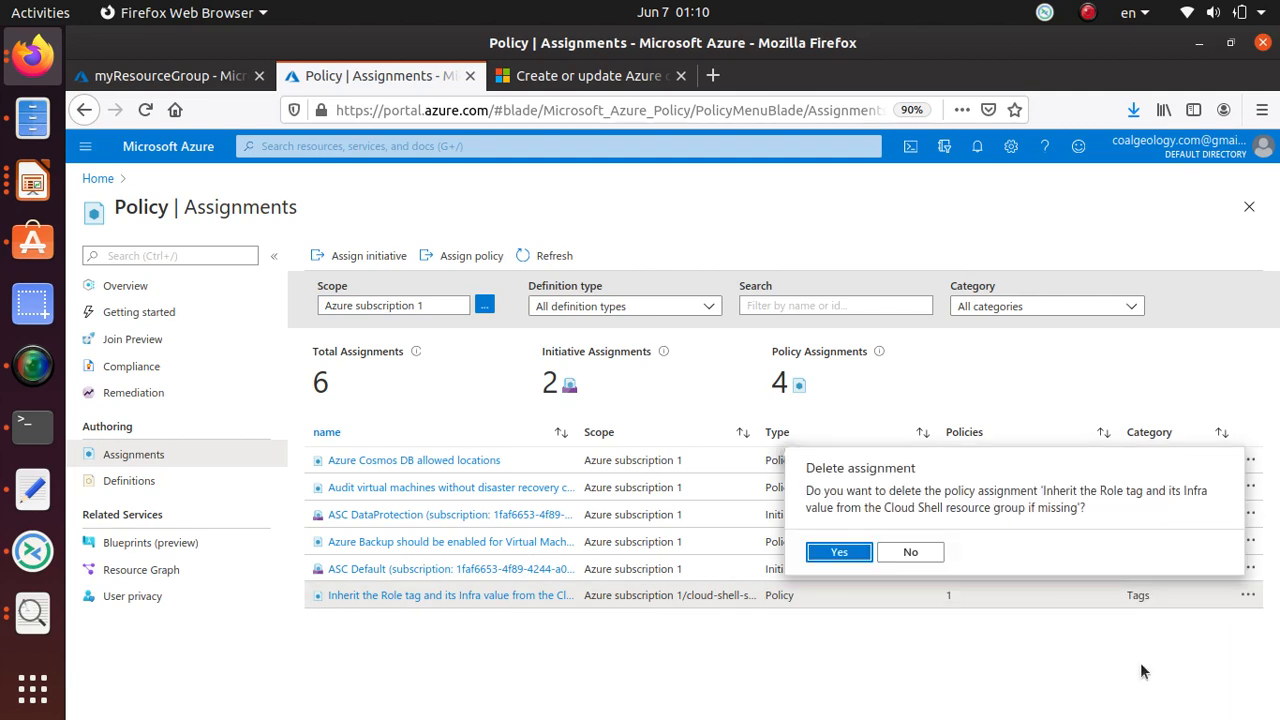
left_click(838, 552)
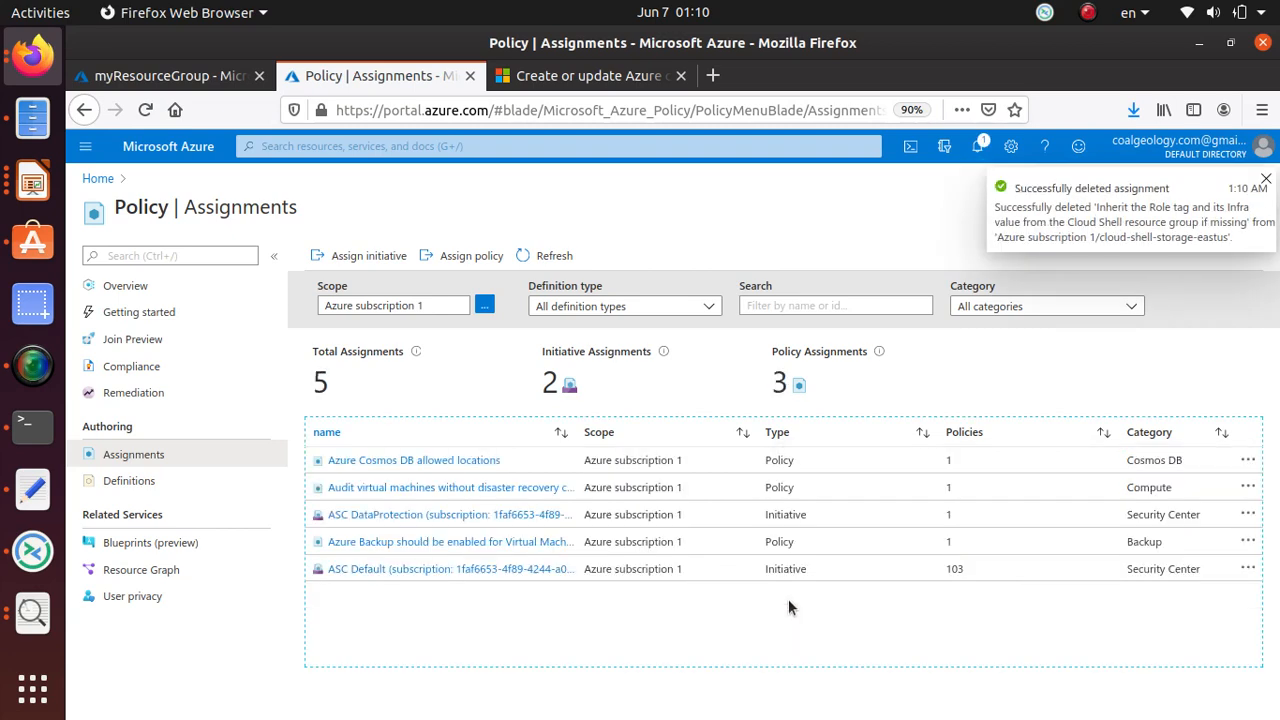
Check the lab manual's next clean-up step, then return to the Azure portal.
left_click(170, 75)
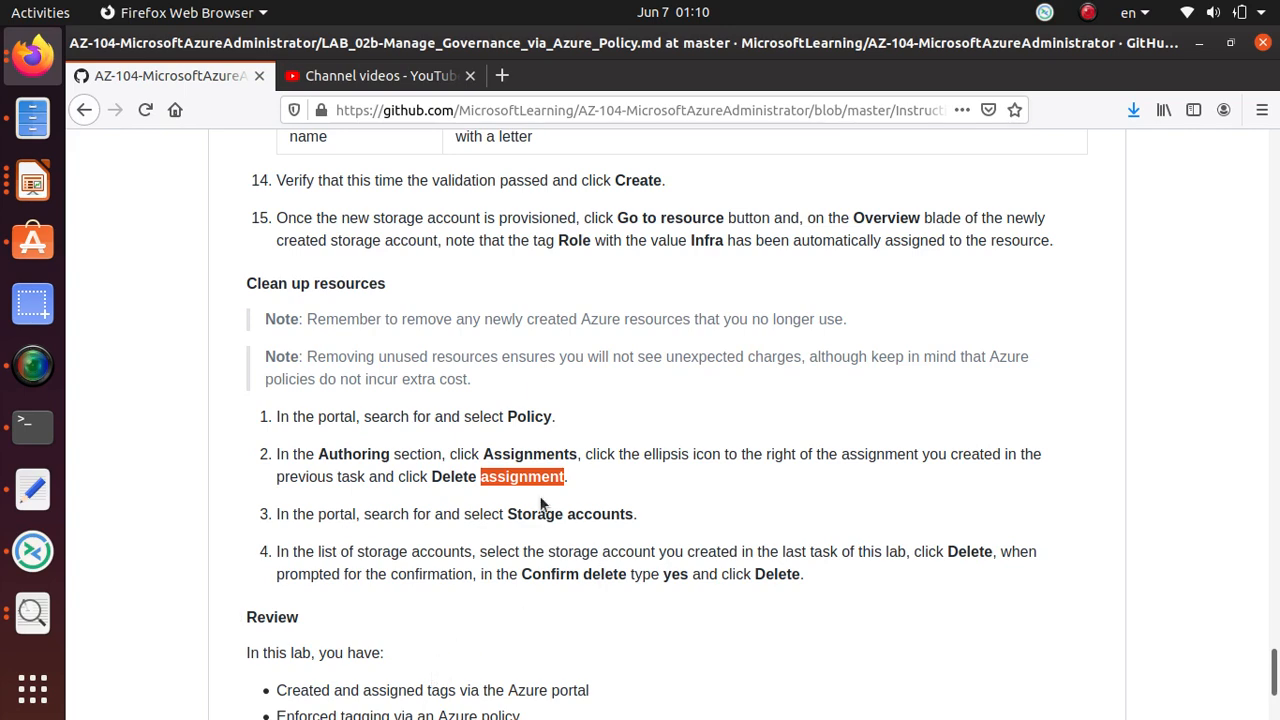
scroll("down", 3)
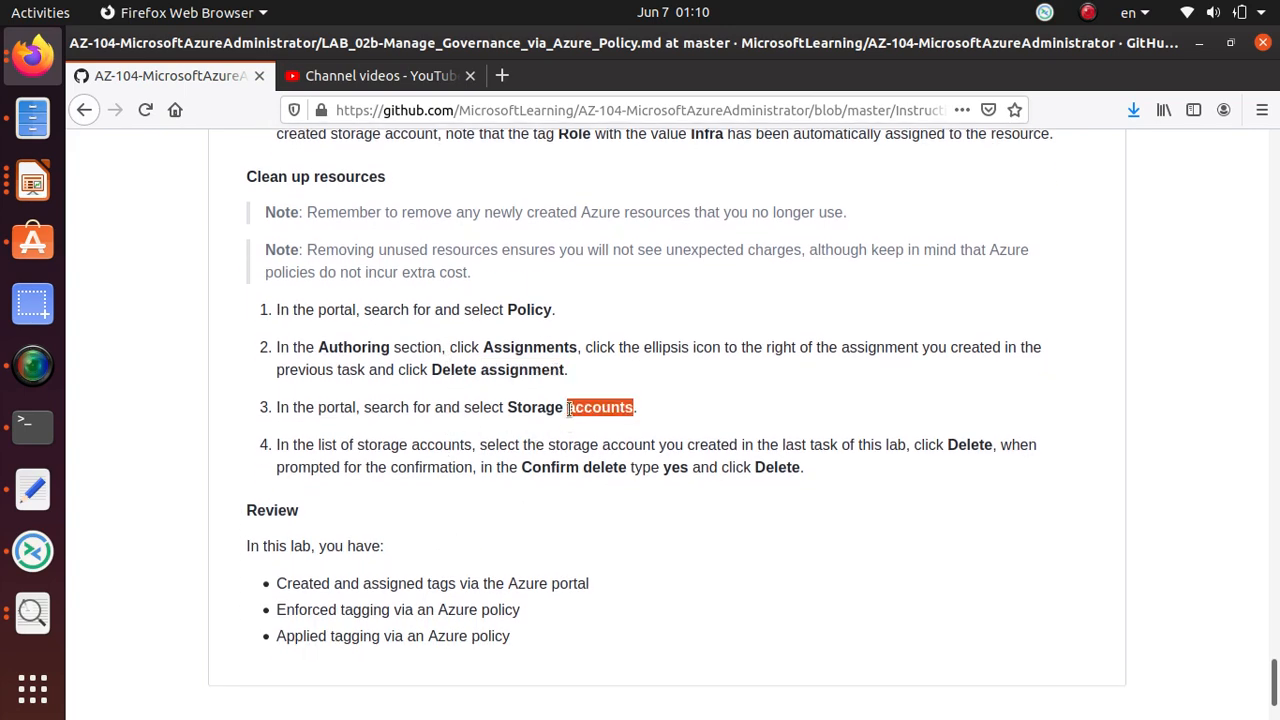
left_click(380, 75)
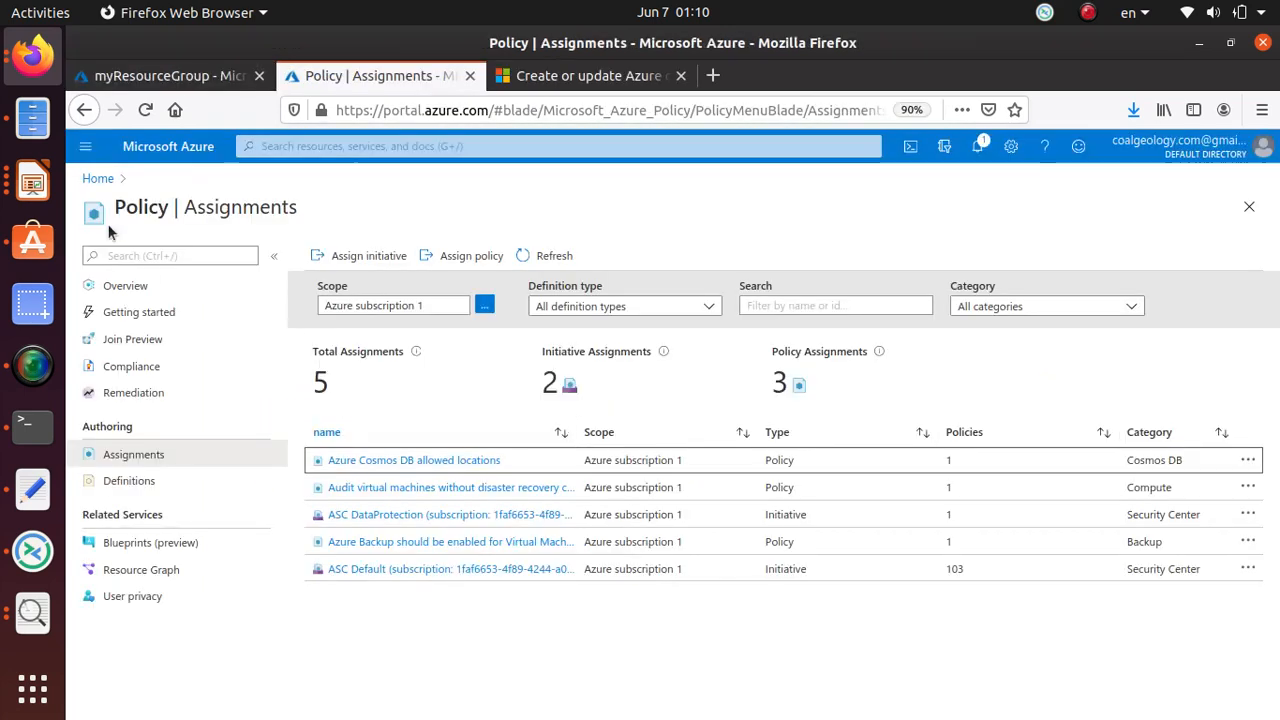
Select notagsgiven, propertagged104 and testwithouttag in Storage accounts and delete them, confirming with 'yes'.
left_click(98, 178)
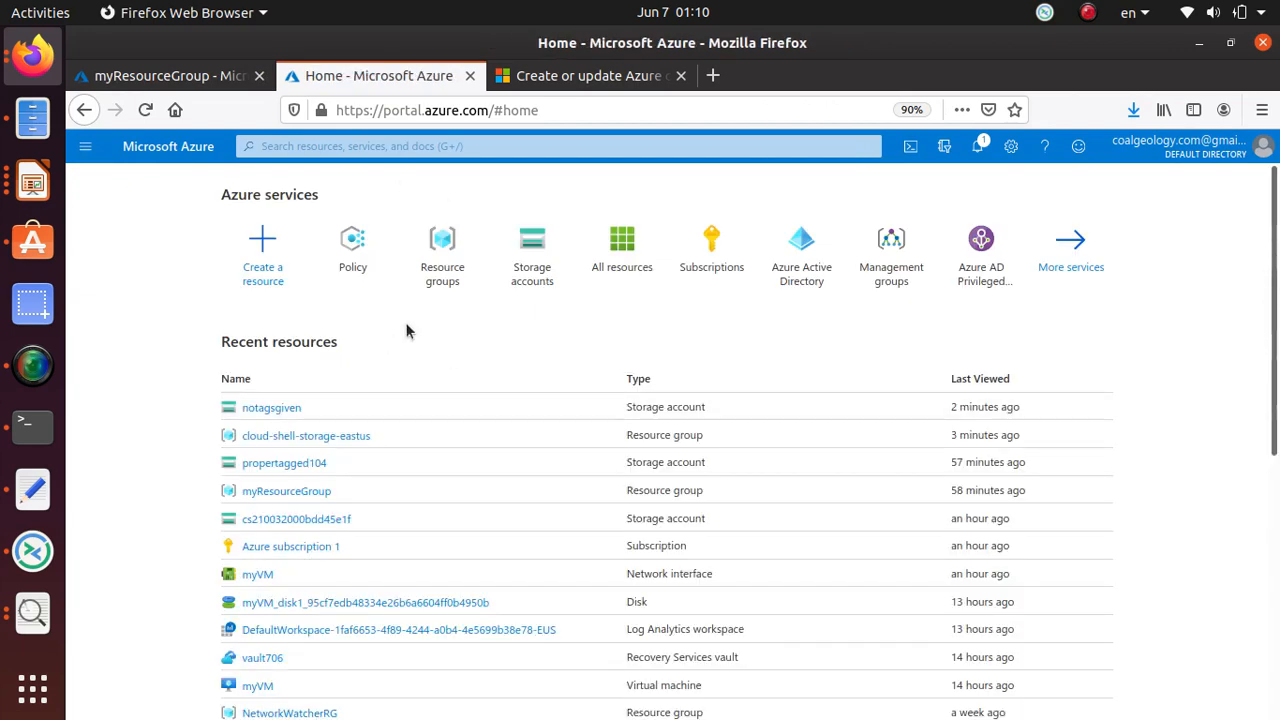
left_click(531, 250)
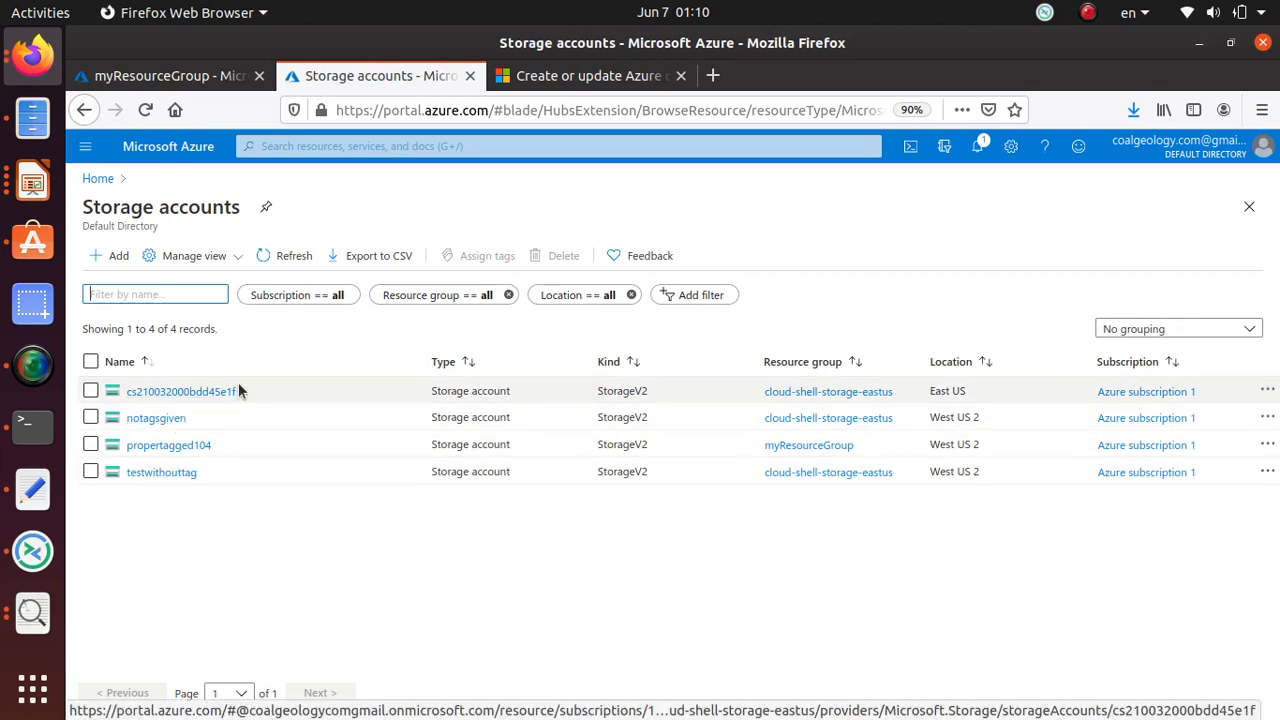
mouse_move(918, 398)
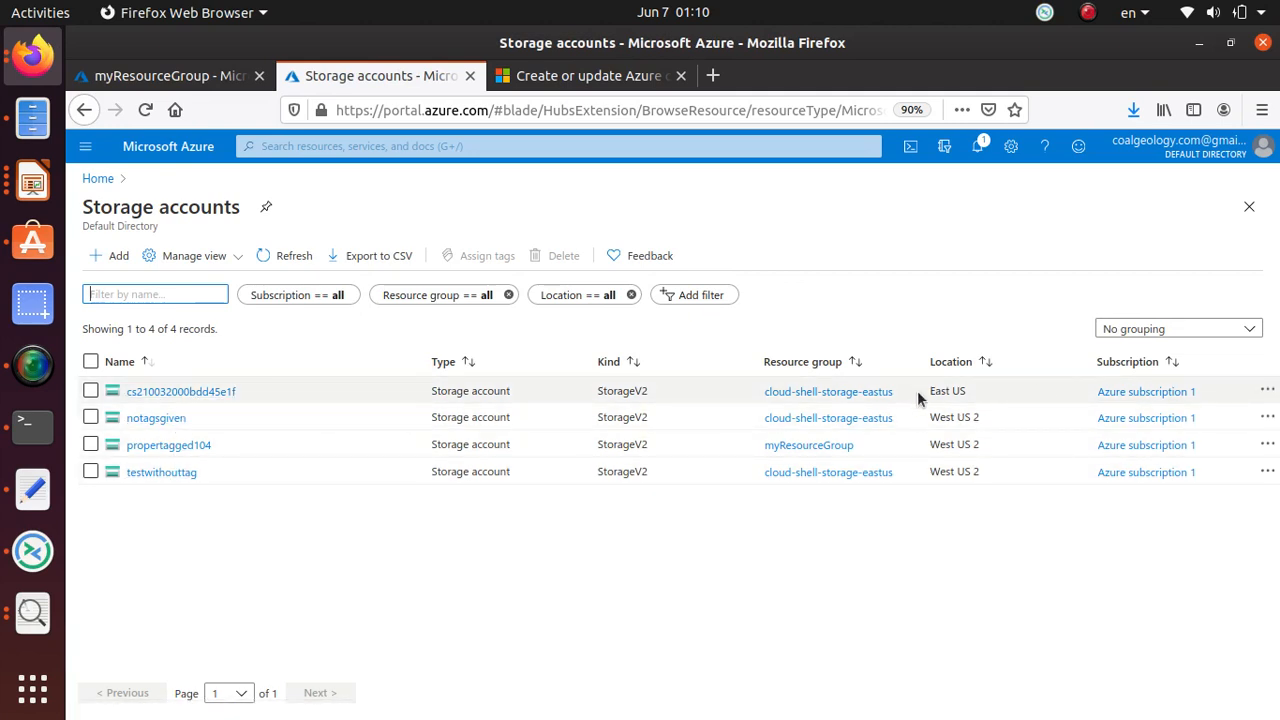
left_click(90, 417)
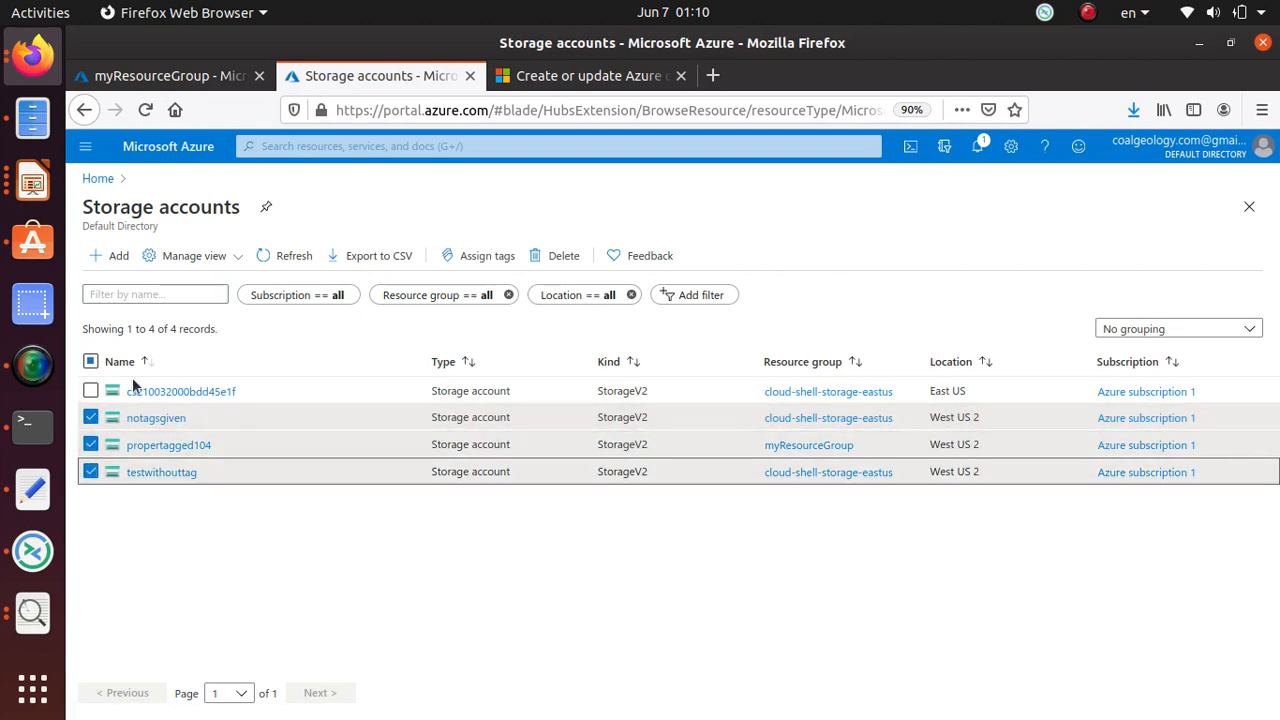
left_click(563, 255)
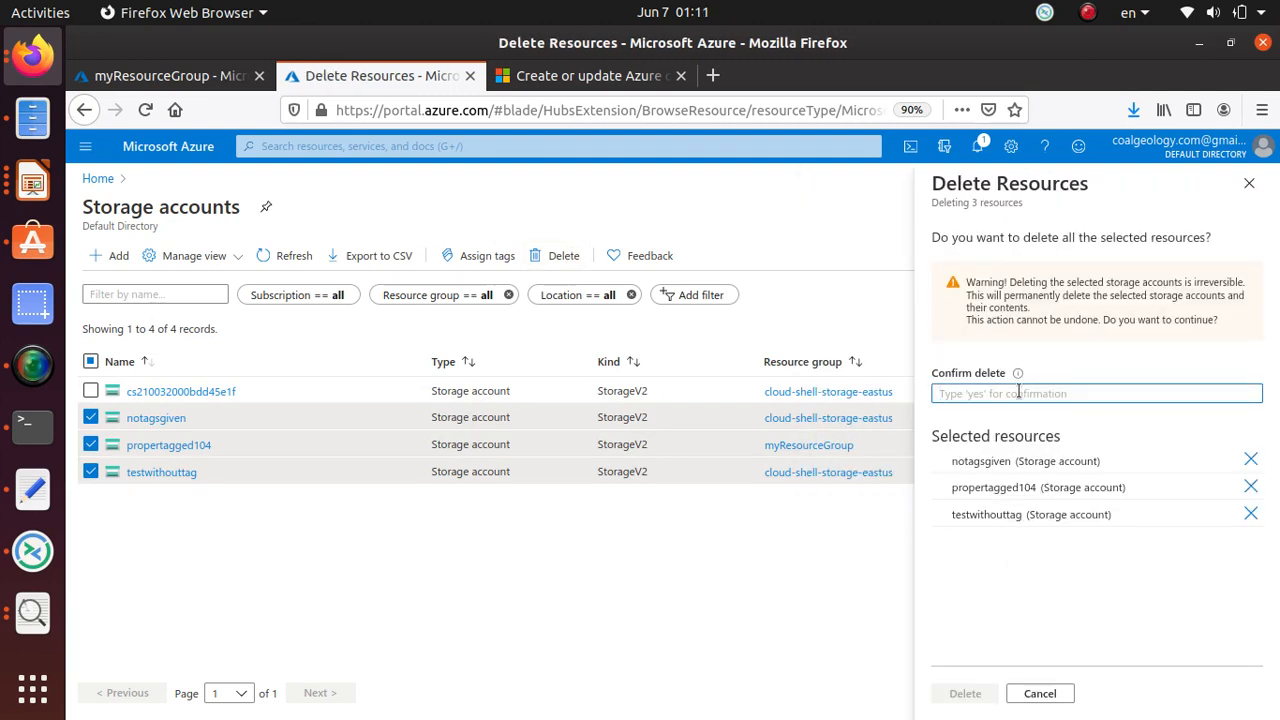
type("yes")
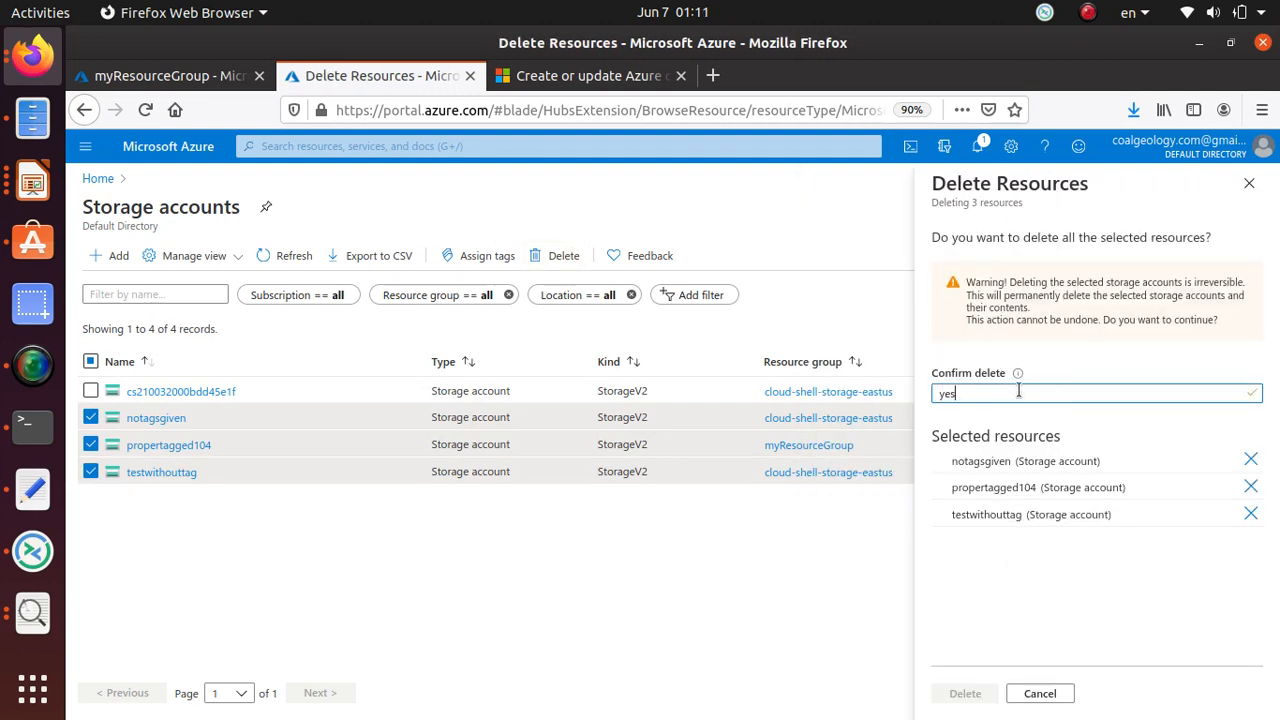
left_click(963, 693)
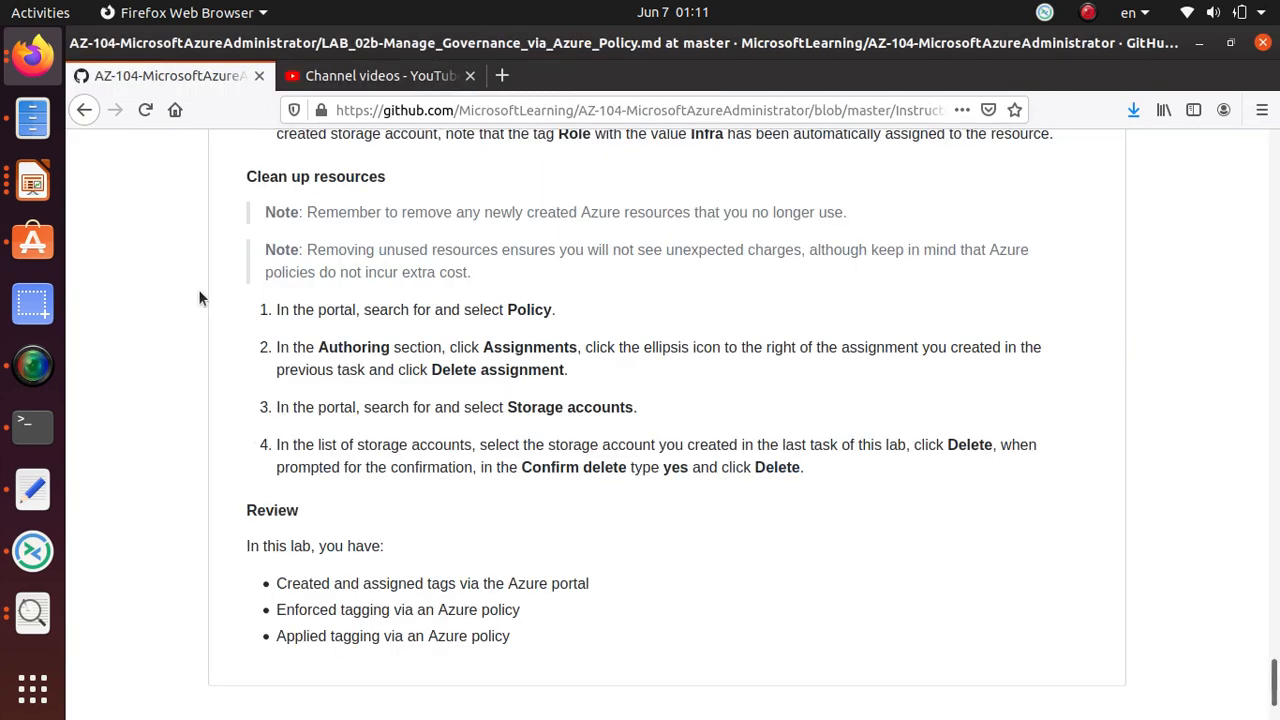
Review the lab manual objectives and highlight the 'Task 2: Enforce tagging via an Azure policy' line.
double_click(483, 407)
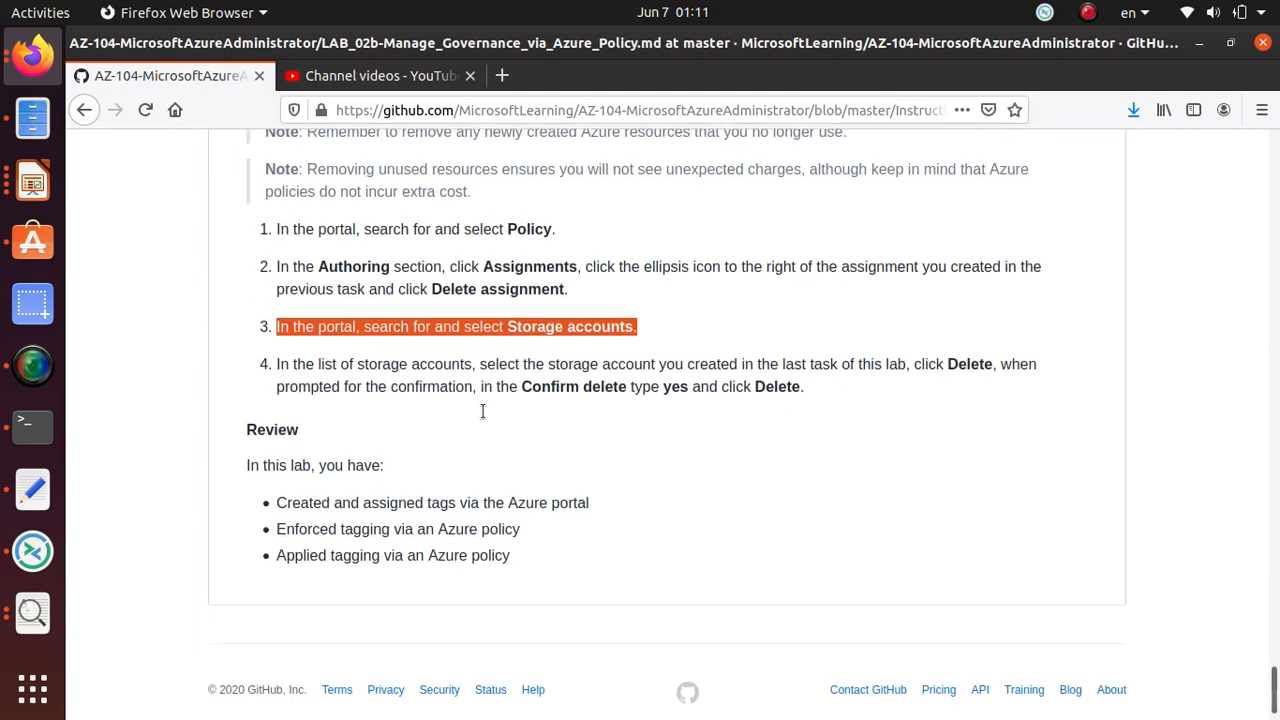
scroll("down", 3)
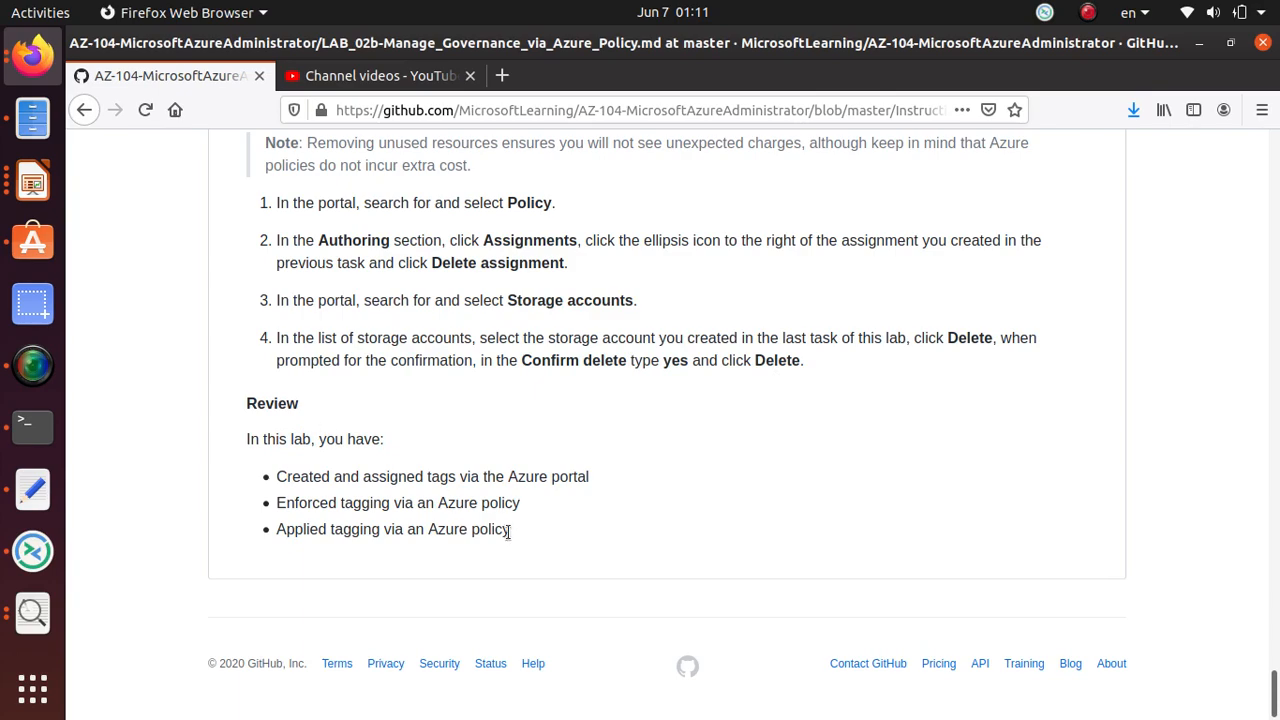
mouse_move(520, 547)
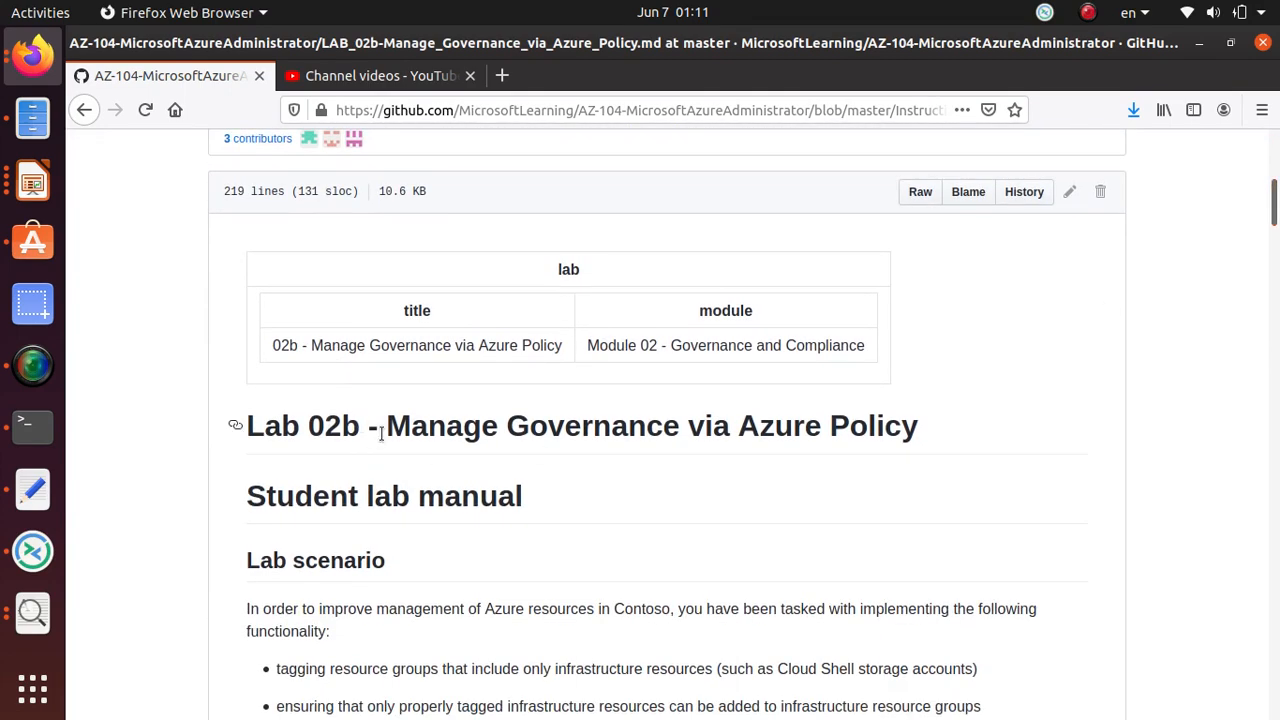
mouse_move(920, 425)
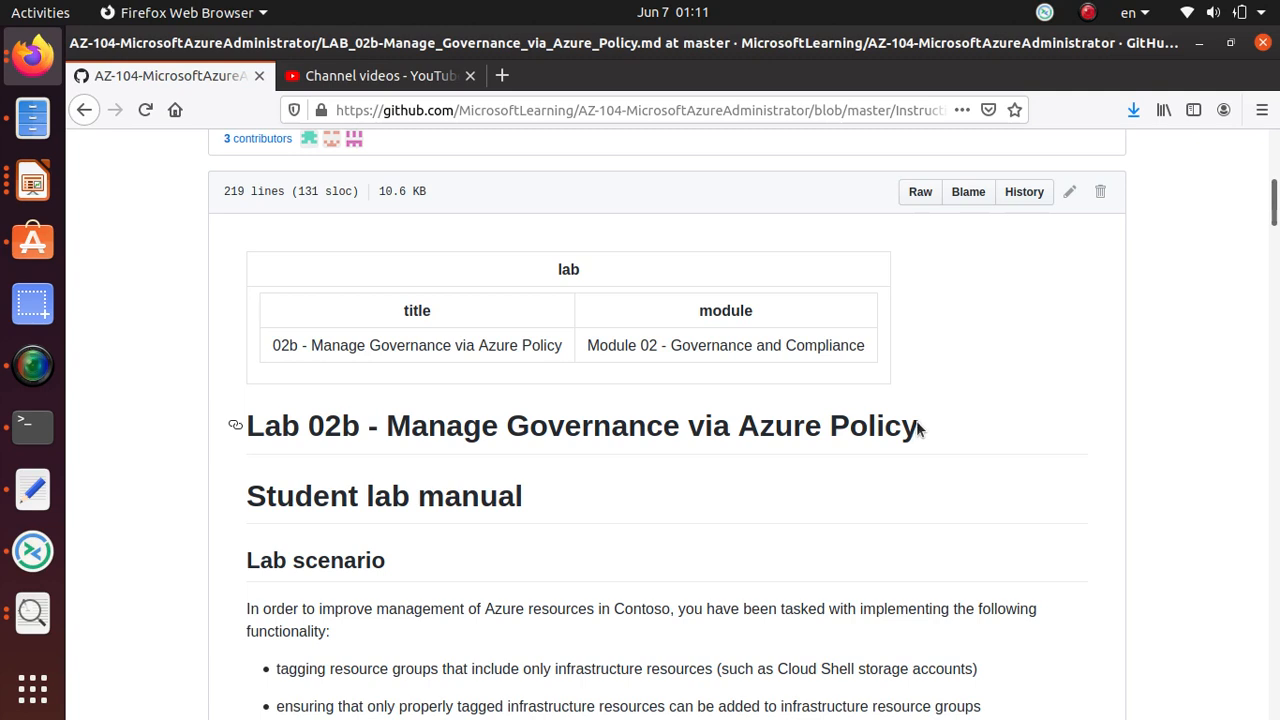
mouse_move(672, 545)
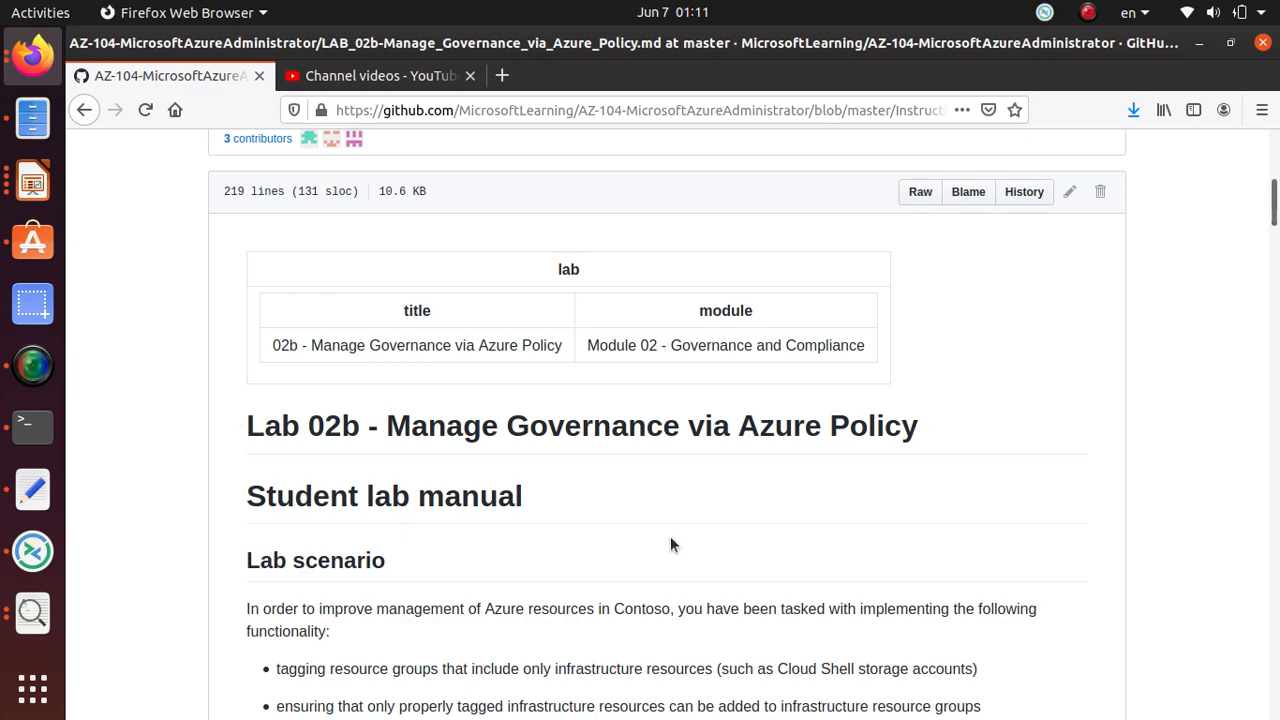
scroll("down", 3)
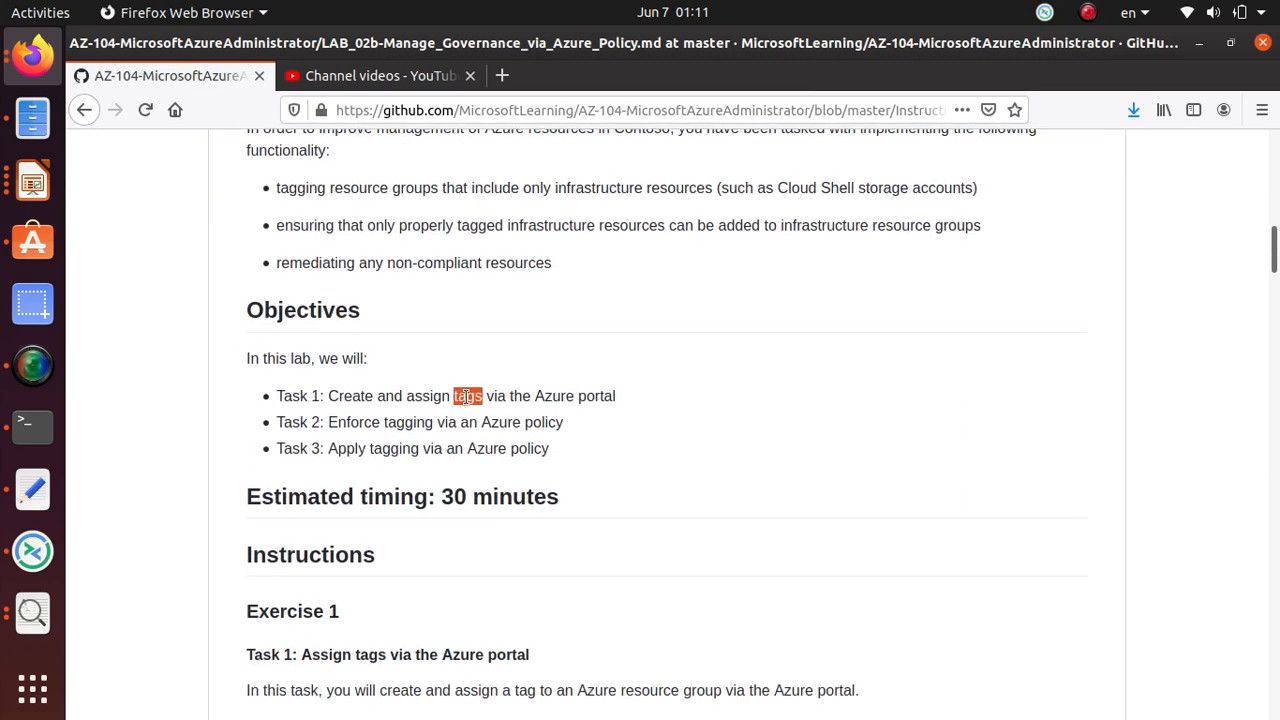
triple_click(446, 396)
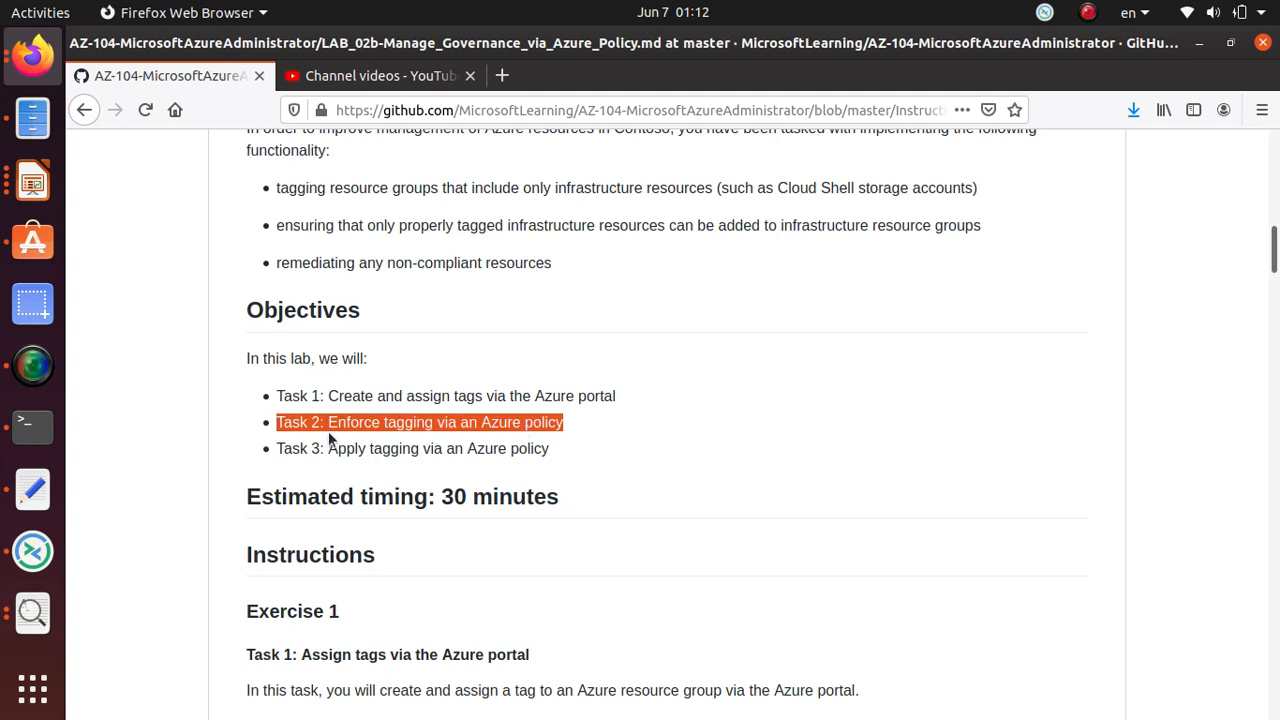
mouse_move(470, 445)
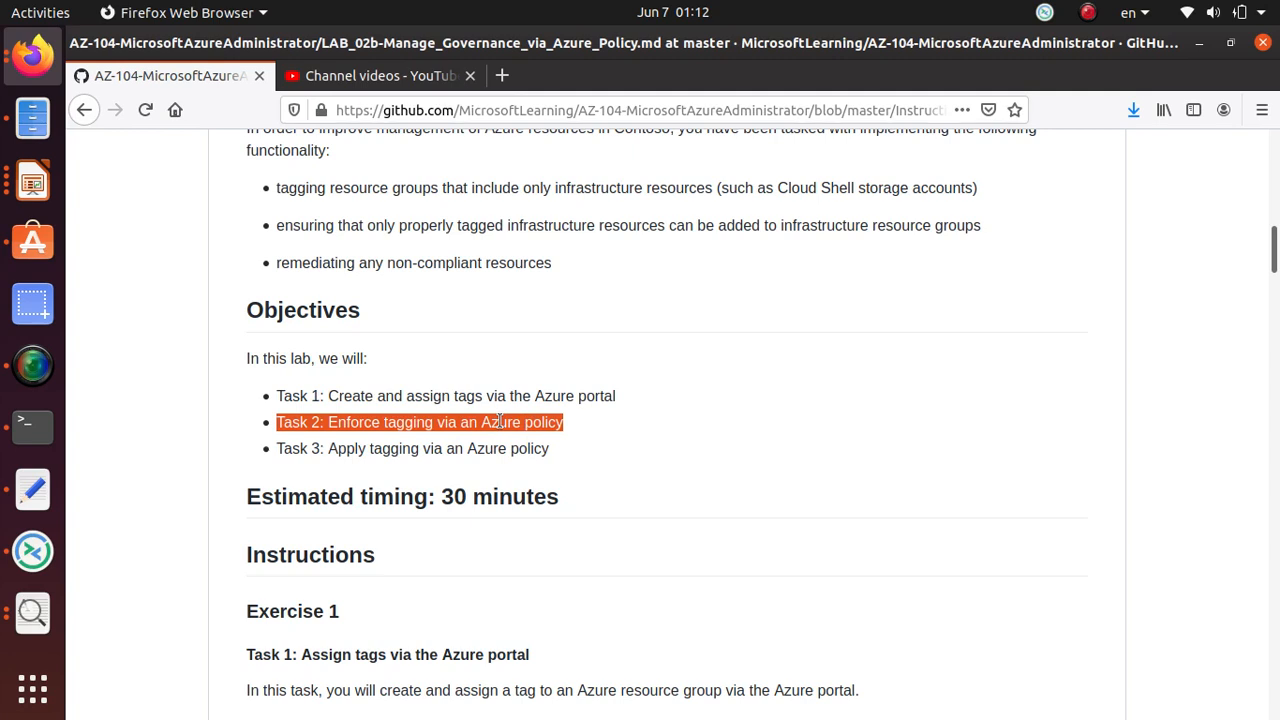
mouse_move(490, 447)
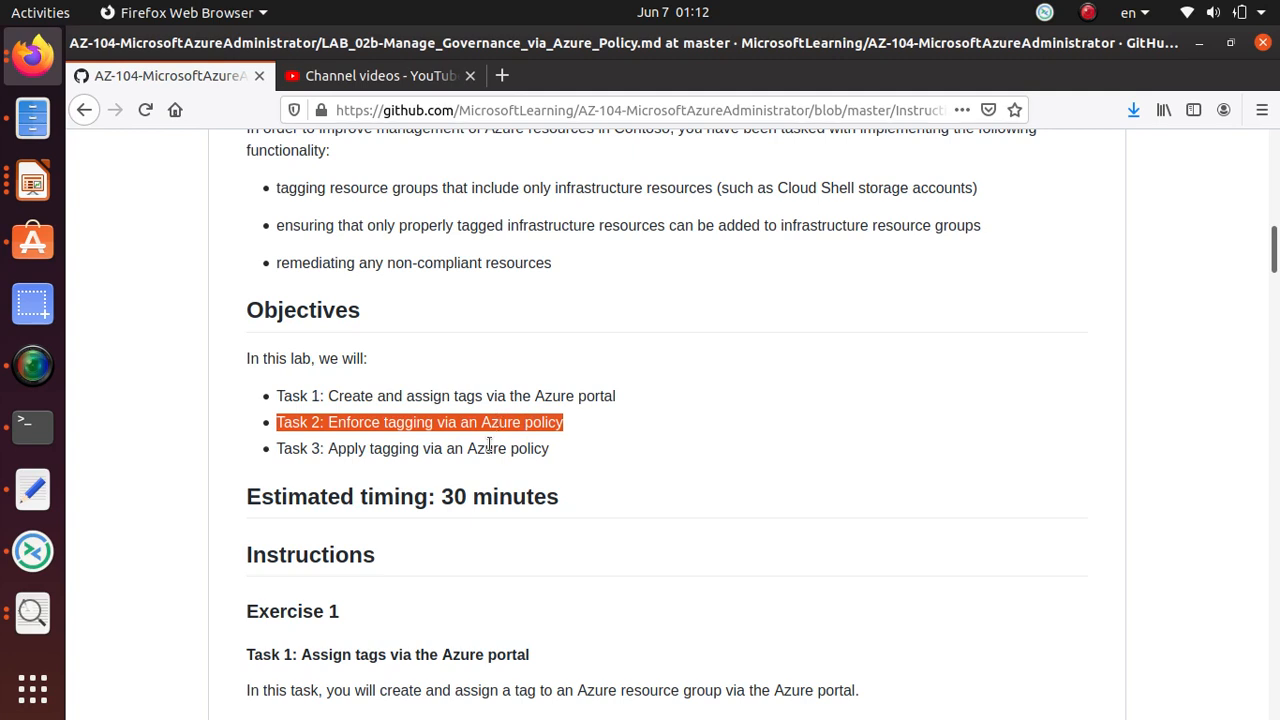